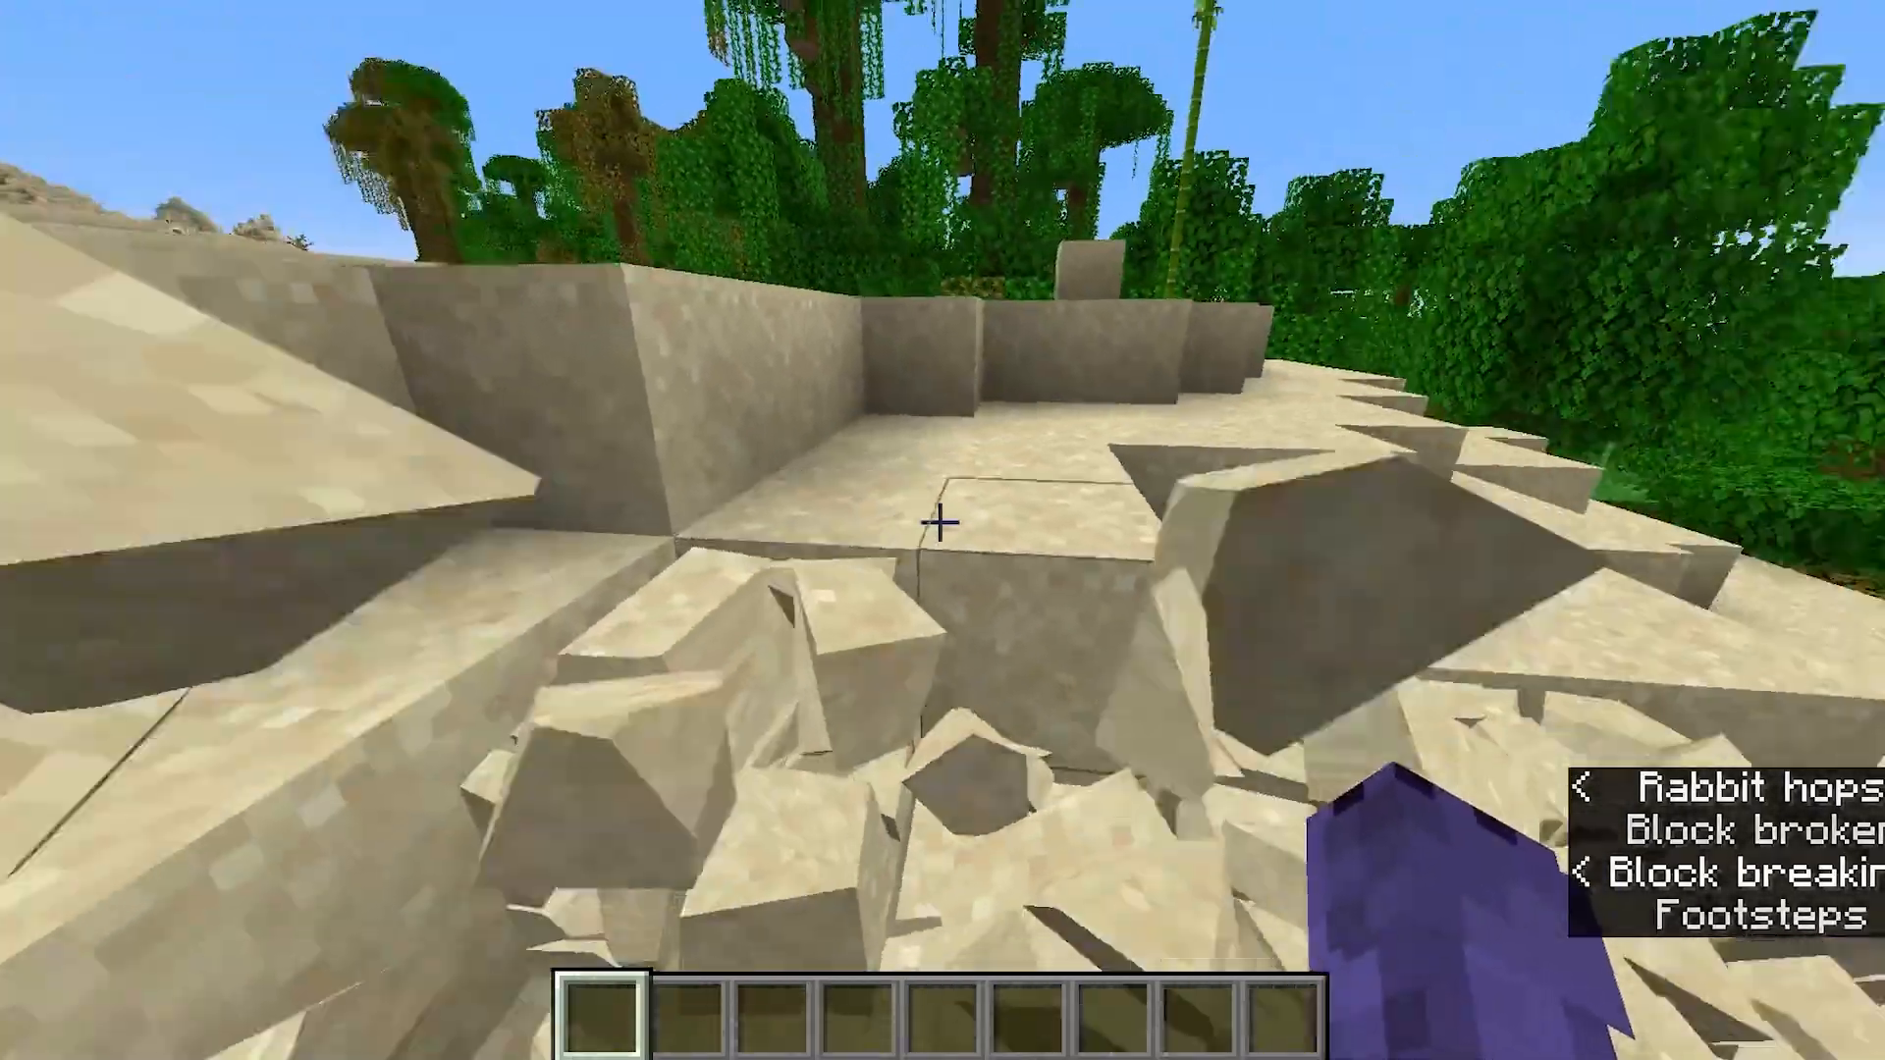
{"action": "mouse_move", "coordinate": [943, 530]}
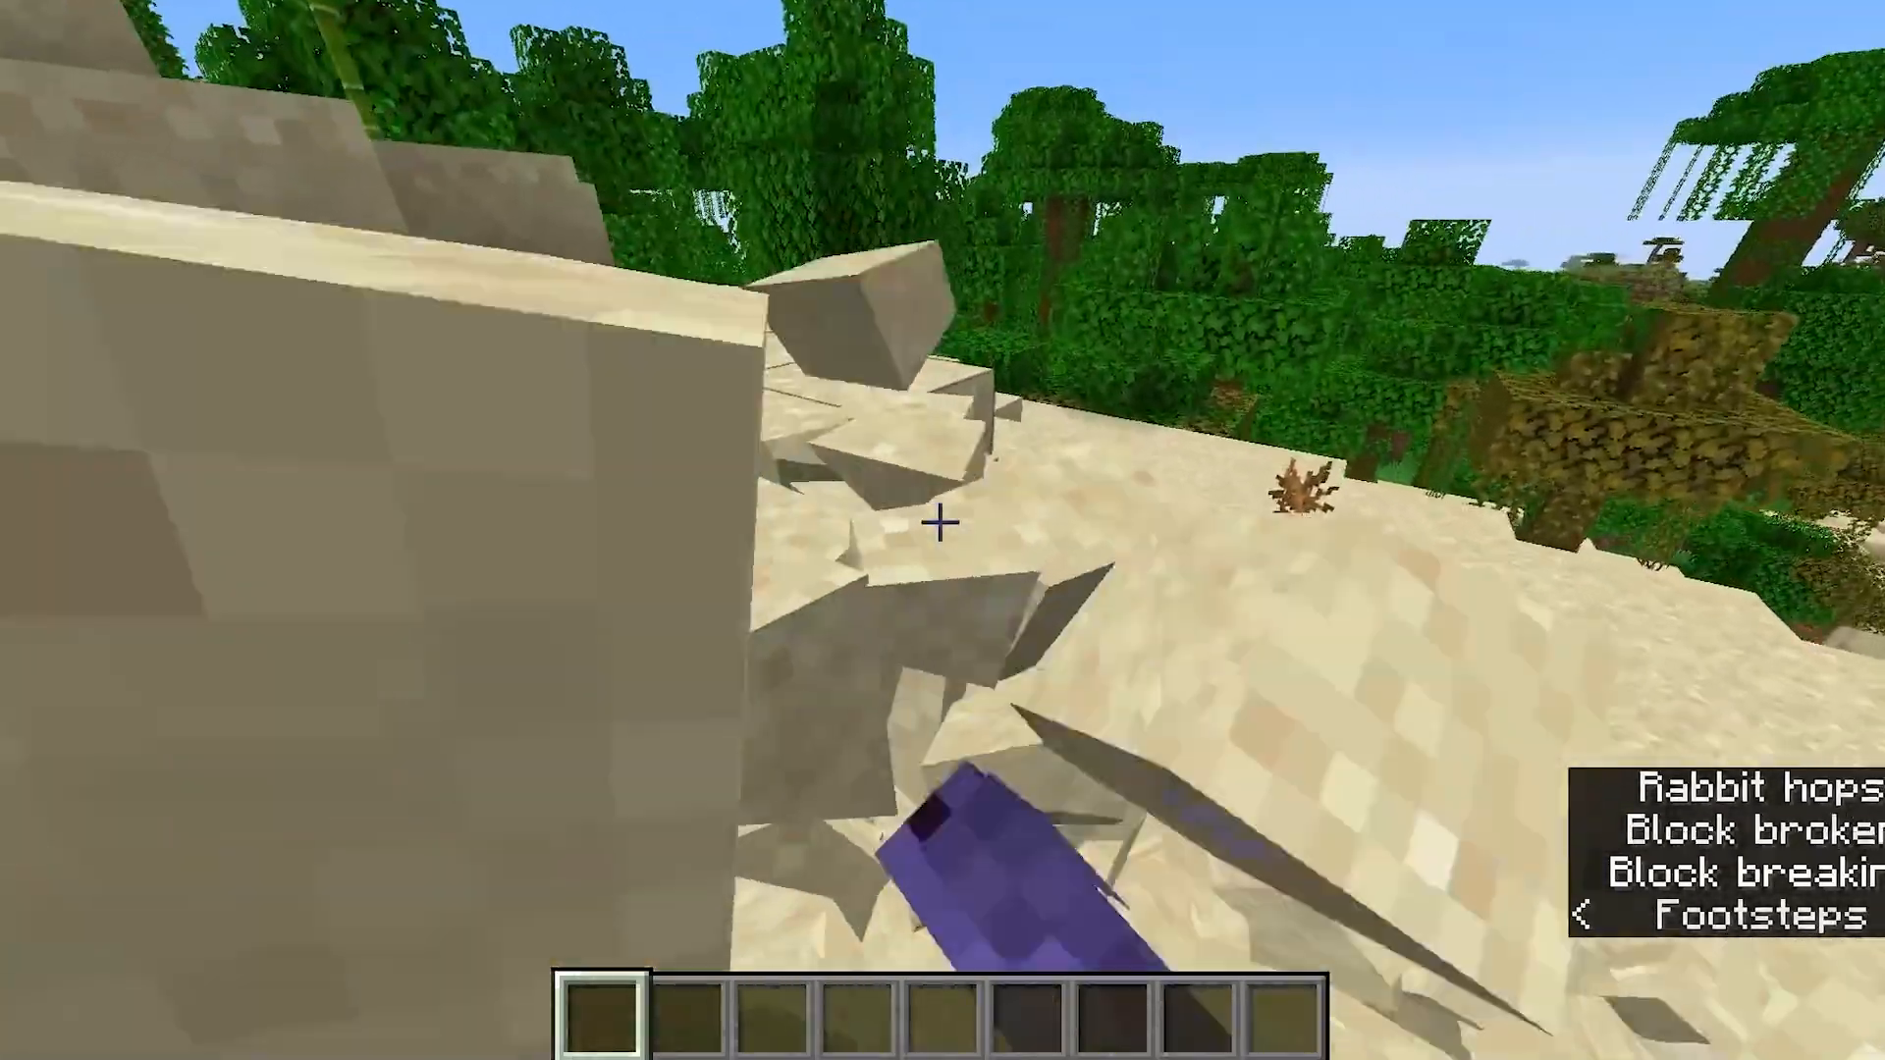
{"action": "mouse_move", "coordinate": [942, 530]}
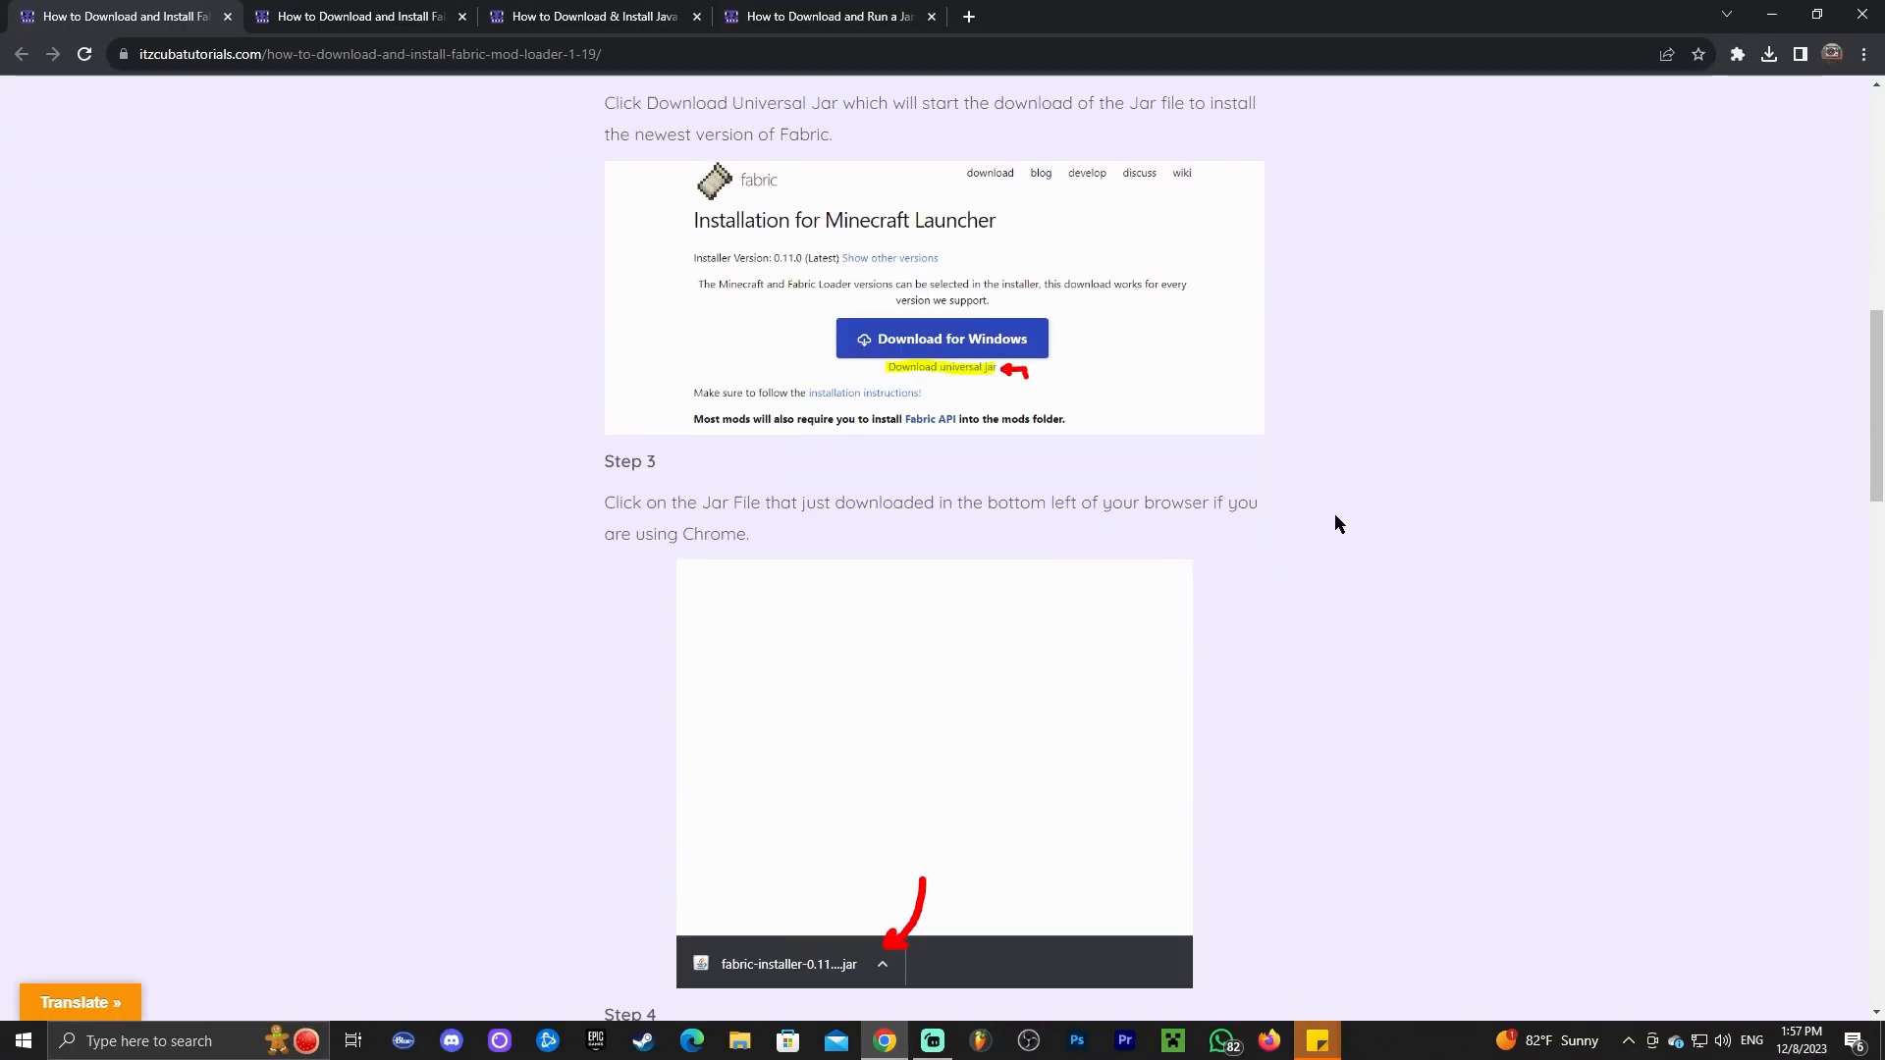
Step: Download the Fabric installer 0.11.2 universal jar into Downloads and check the downloads list
{"action": "scroll", "scroll_direction": "up", "scroll_amount": 3}
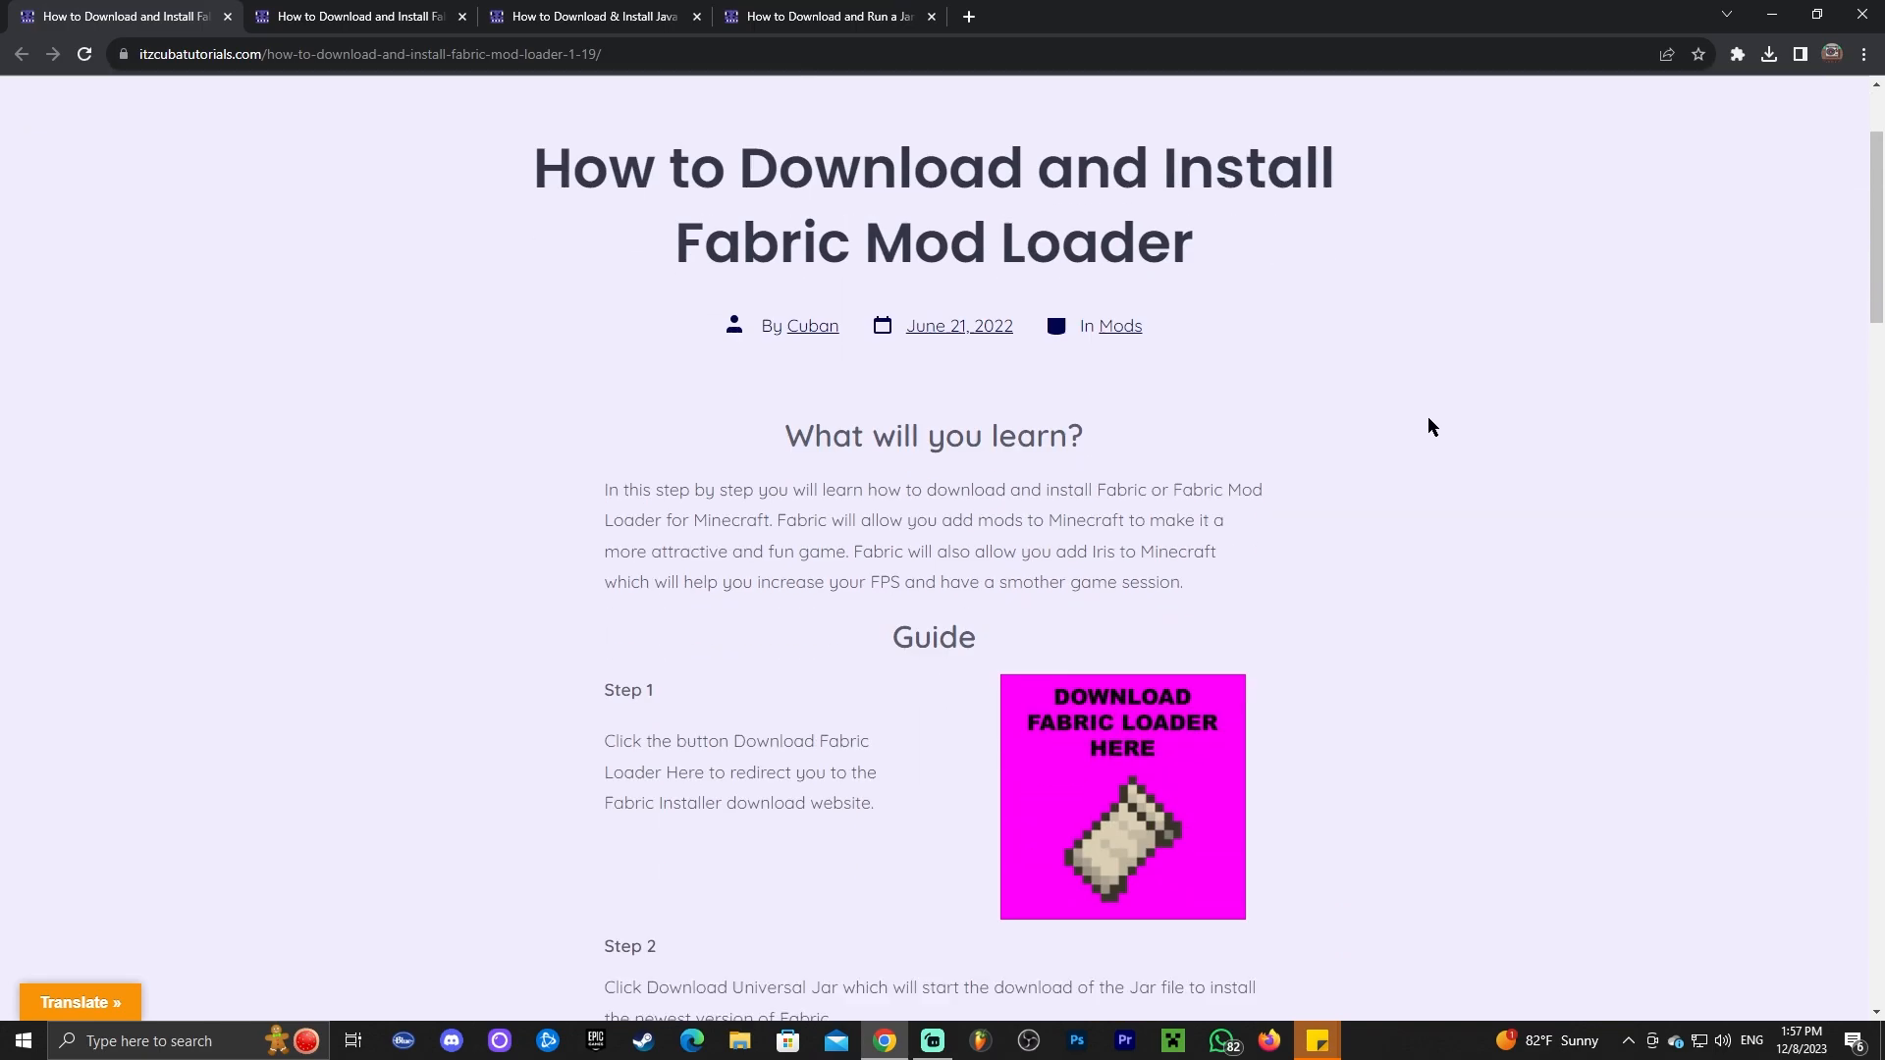
{"action": "scroll", "scroll_direction": "down", "scroll_amount": 3}
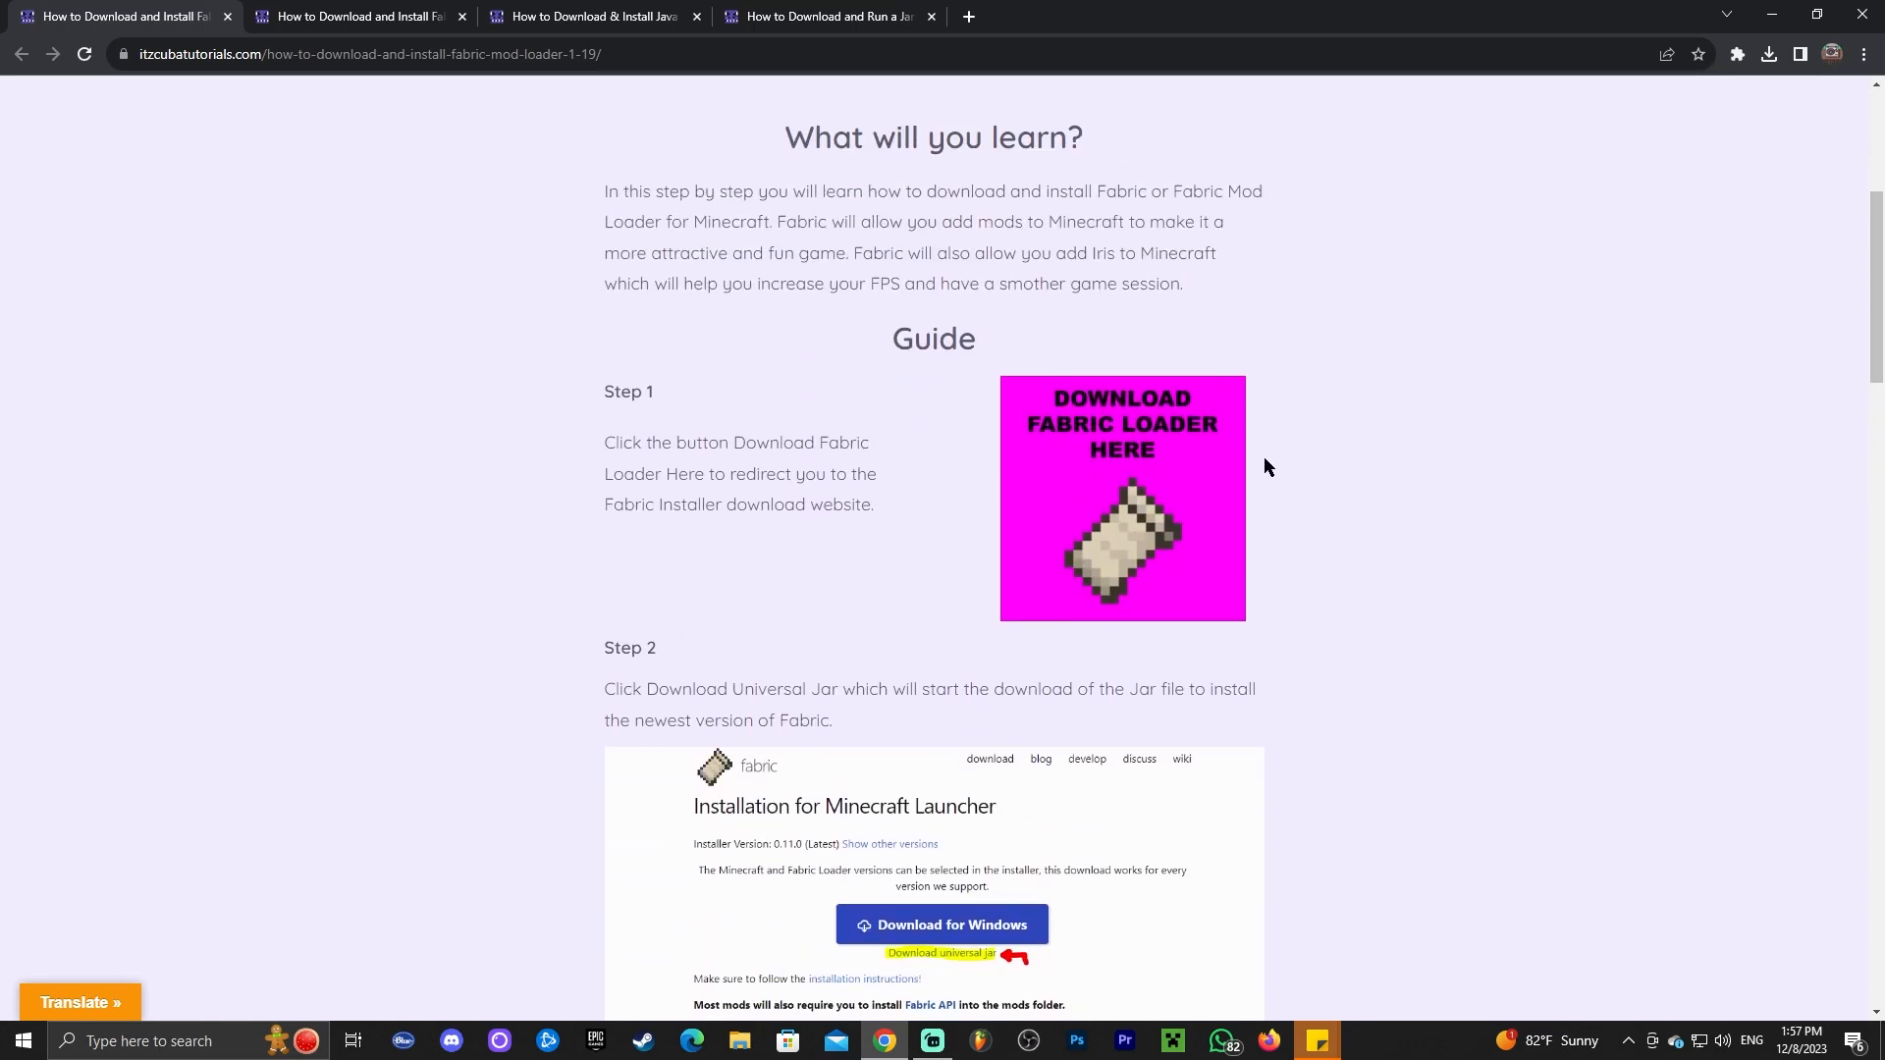
{"action": "scroll", "scroll_direction": "up", "scroll_amount": 3}
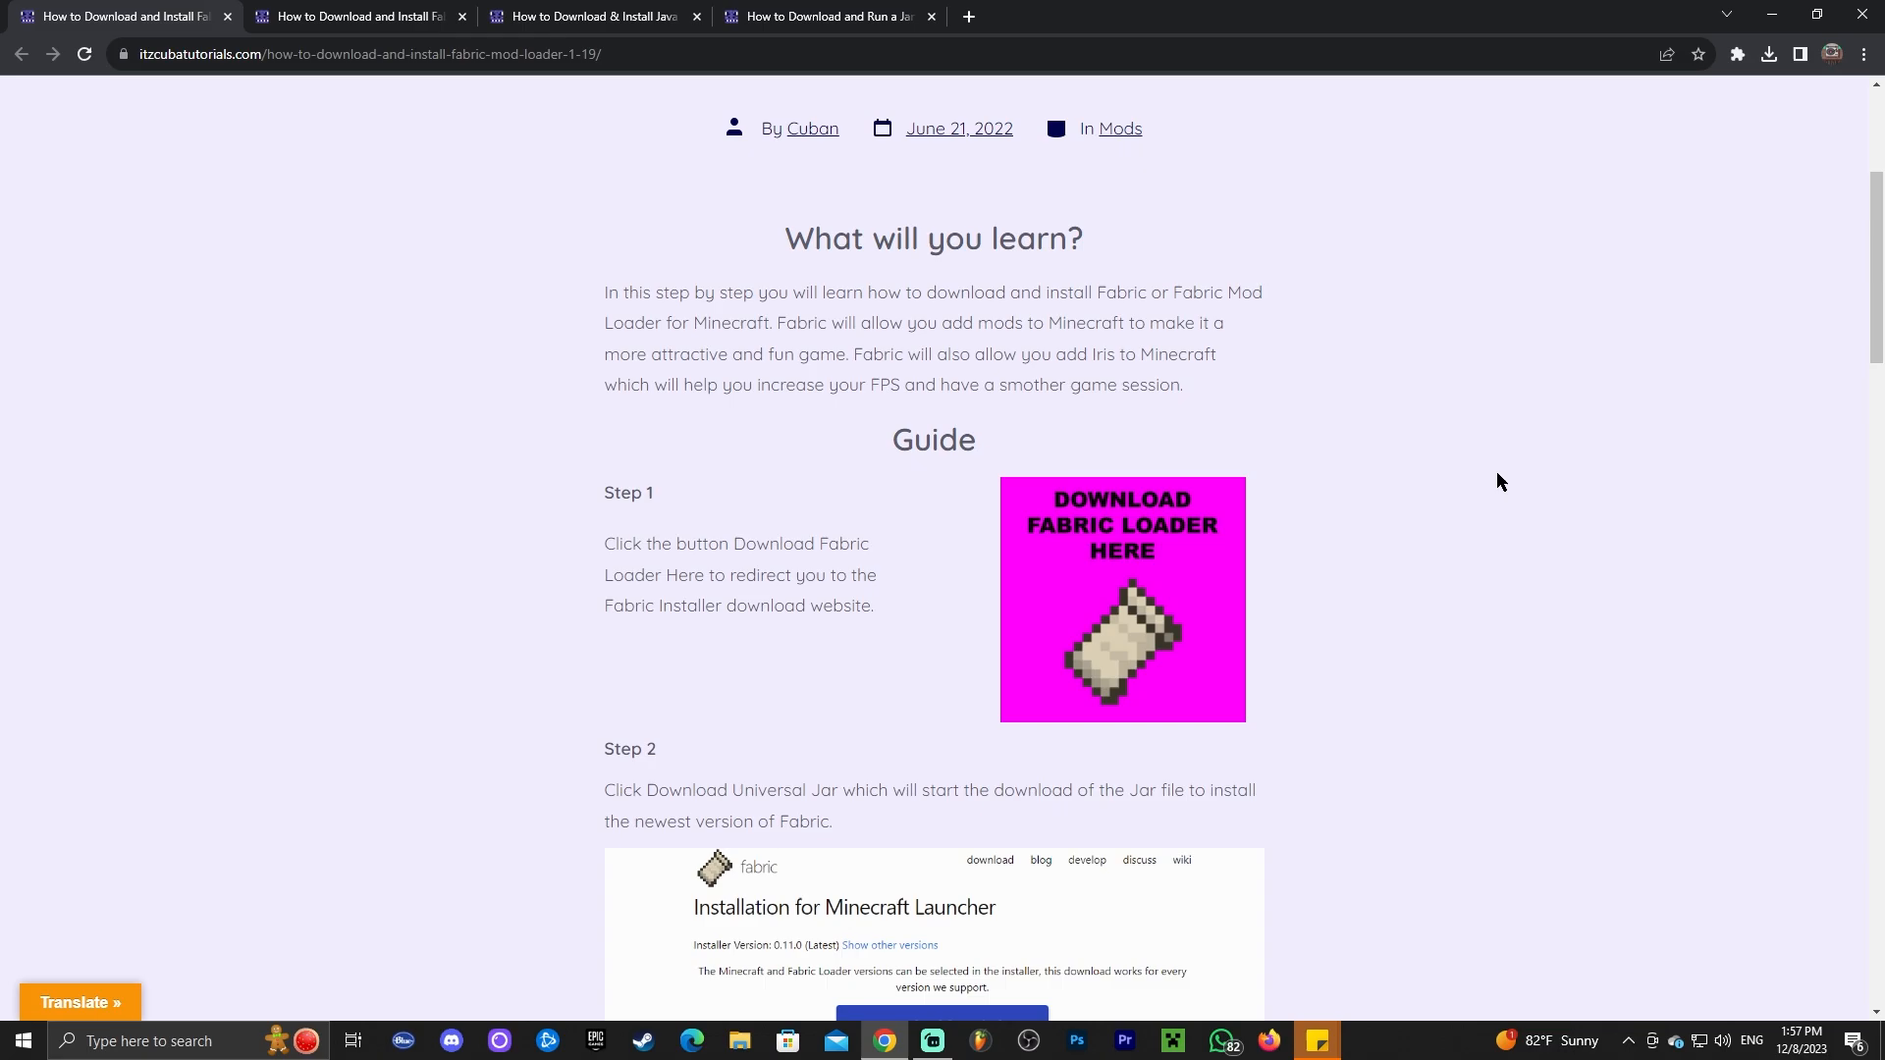
{"action": "scroll", "scroll_direction": "up", "scroll_amount": 3}
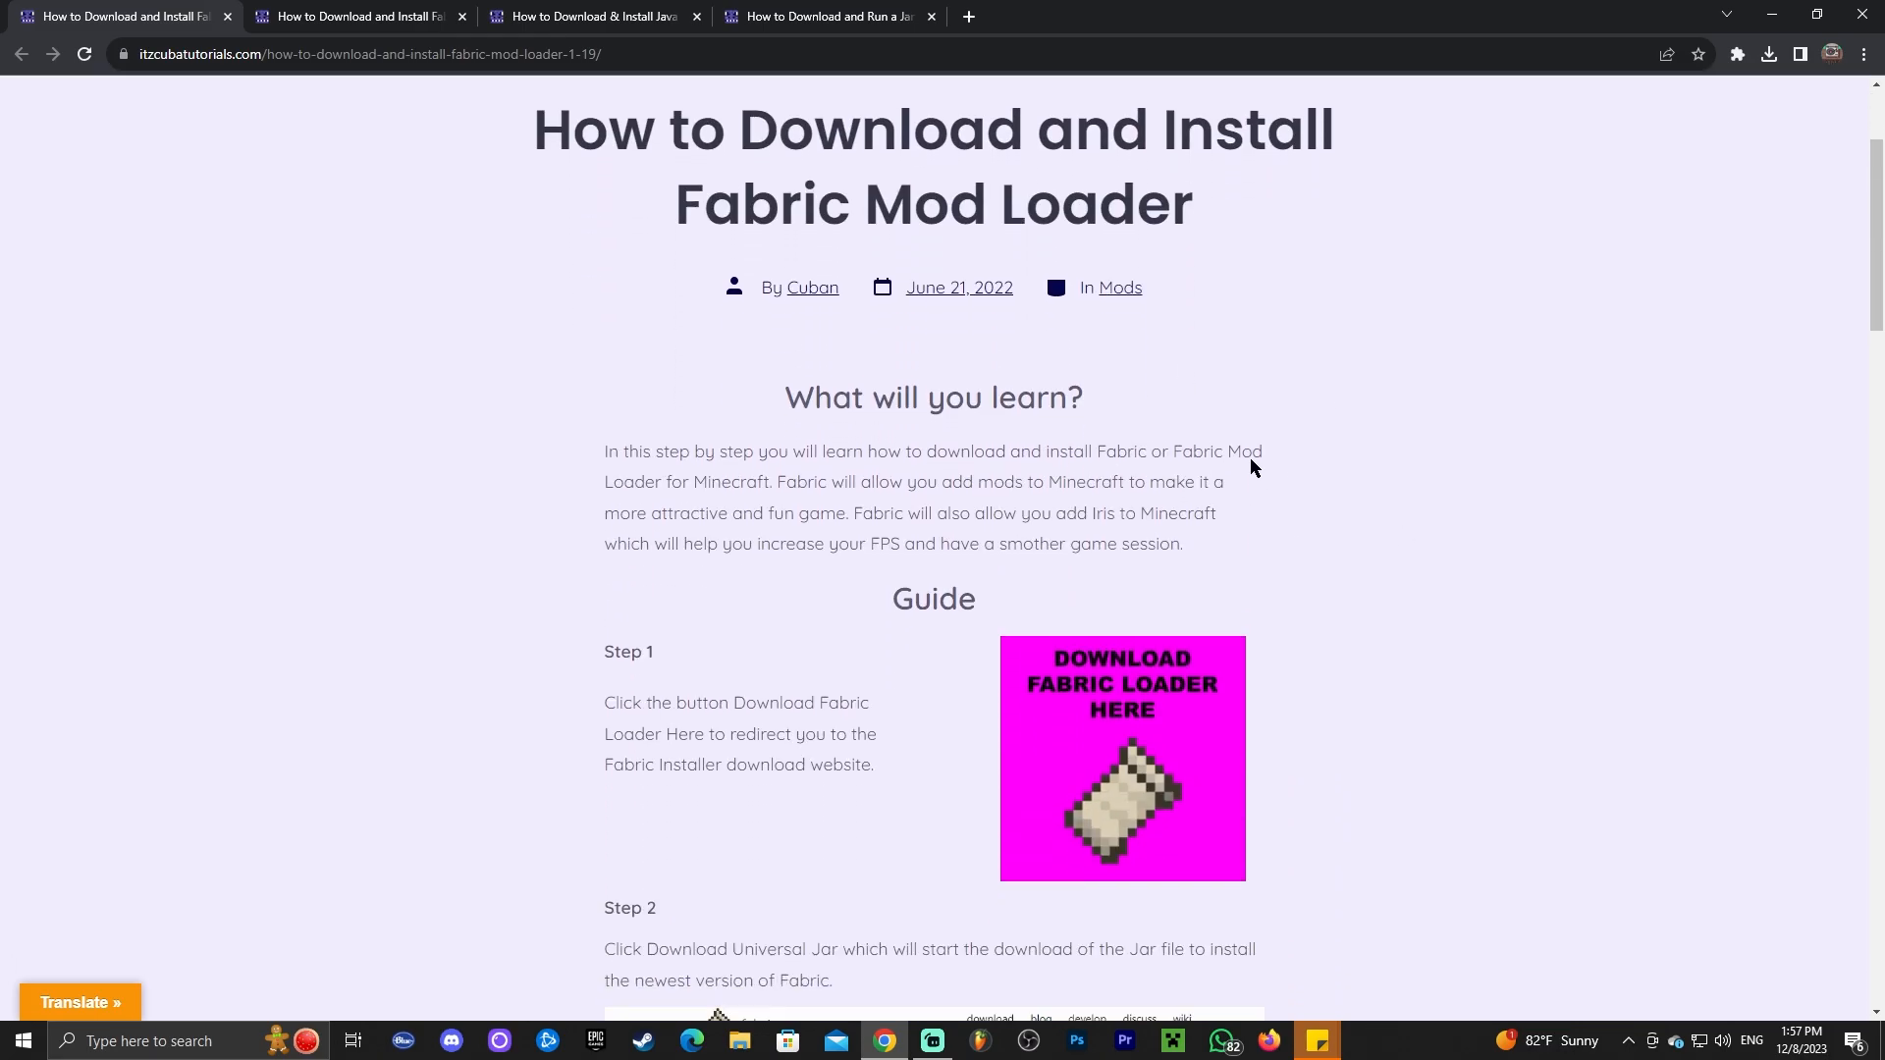
{"action": "left_click", "coordinate": [1121, 758]}
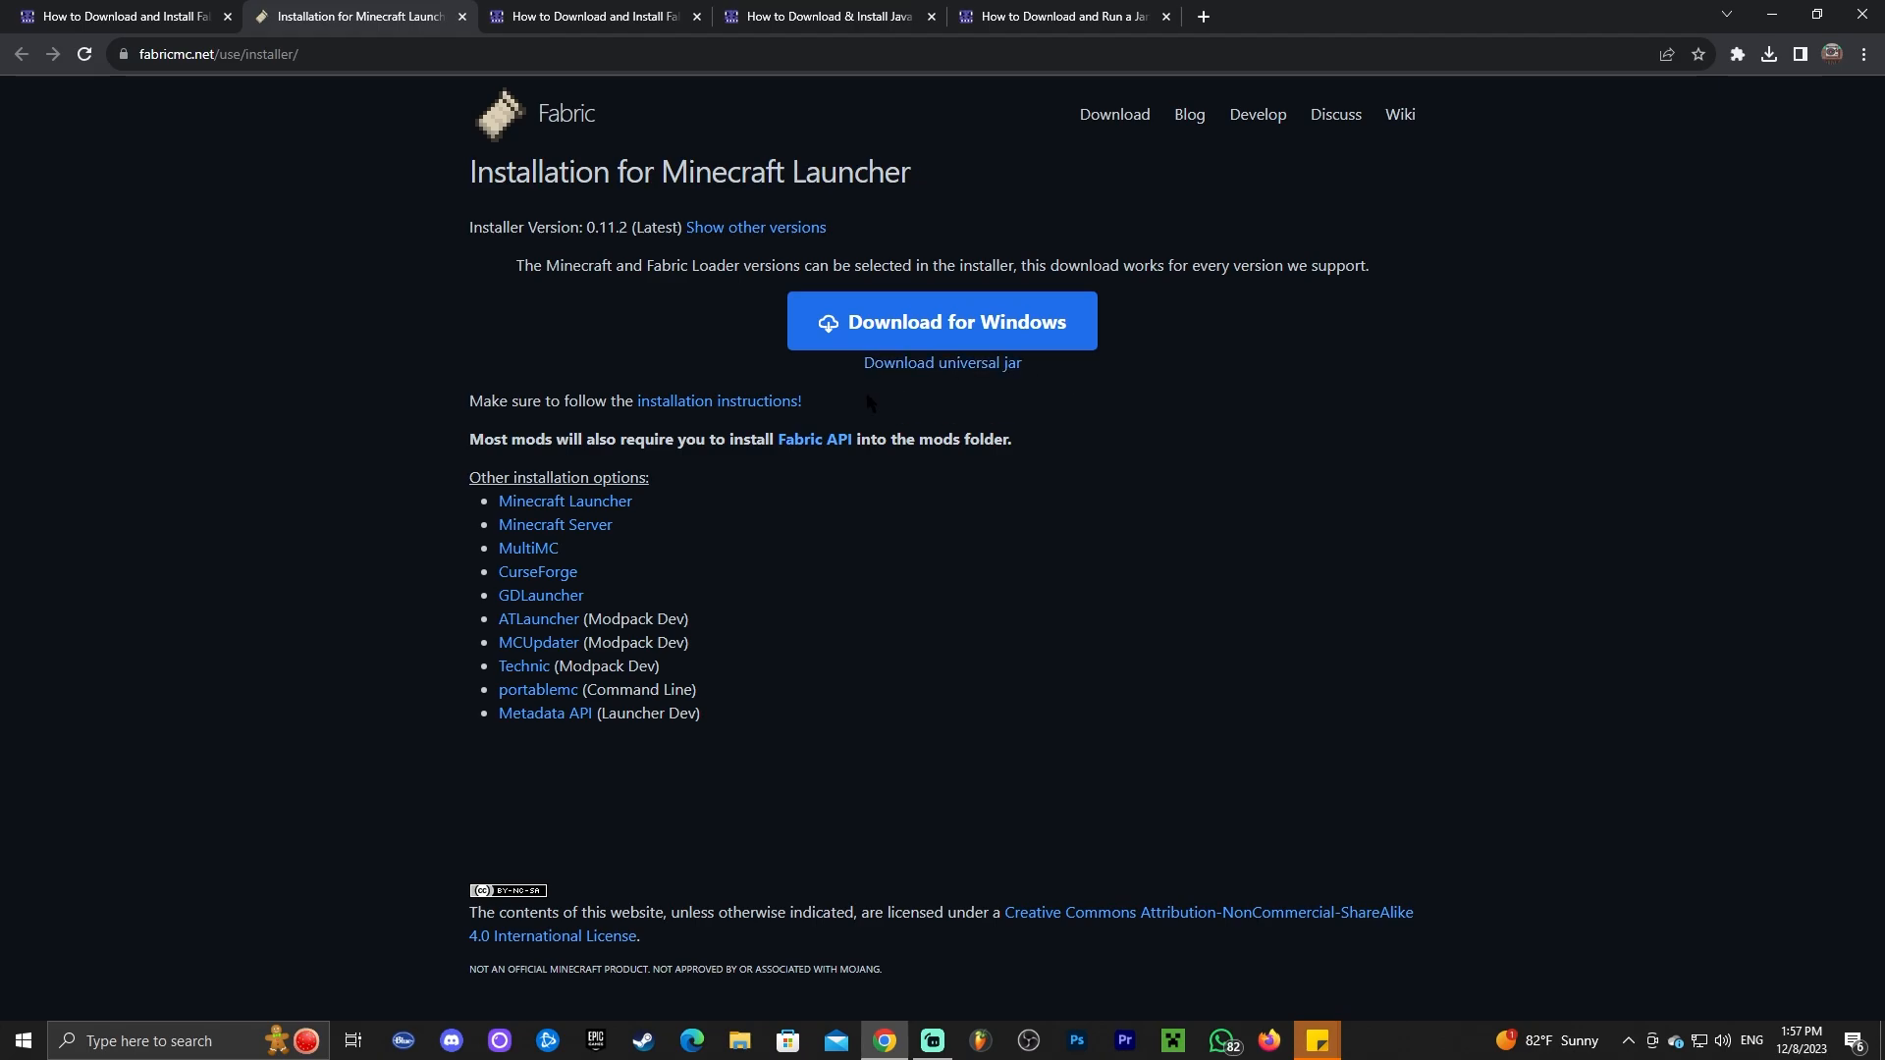
{"action": "mouse_move", "coordinate": [941, 361]}
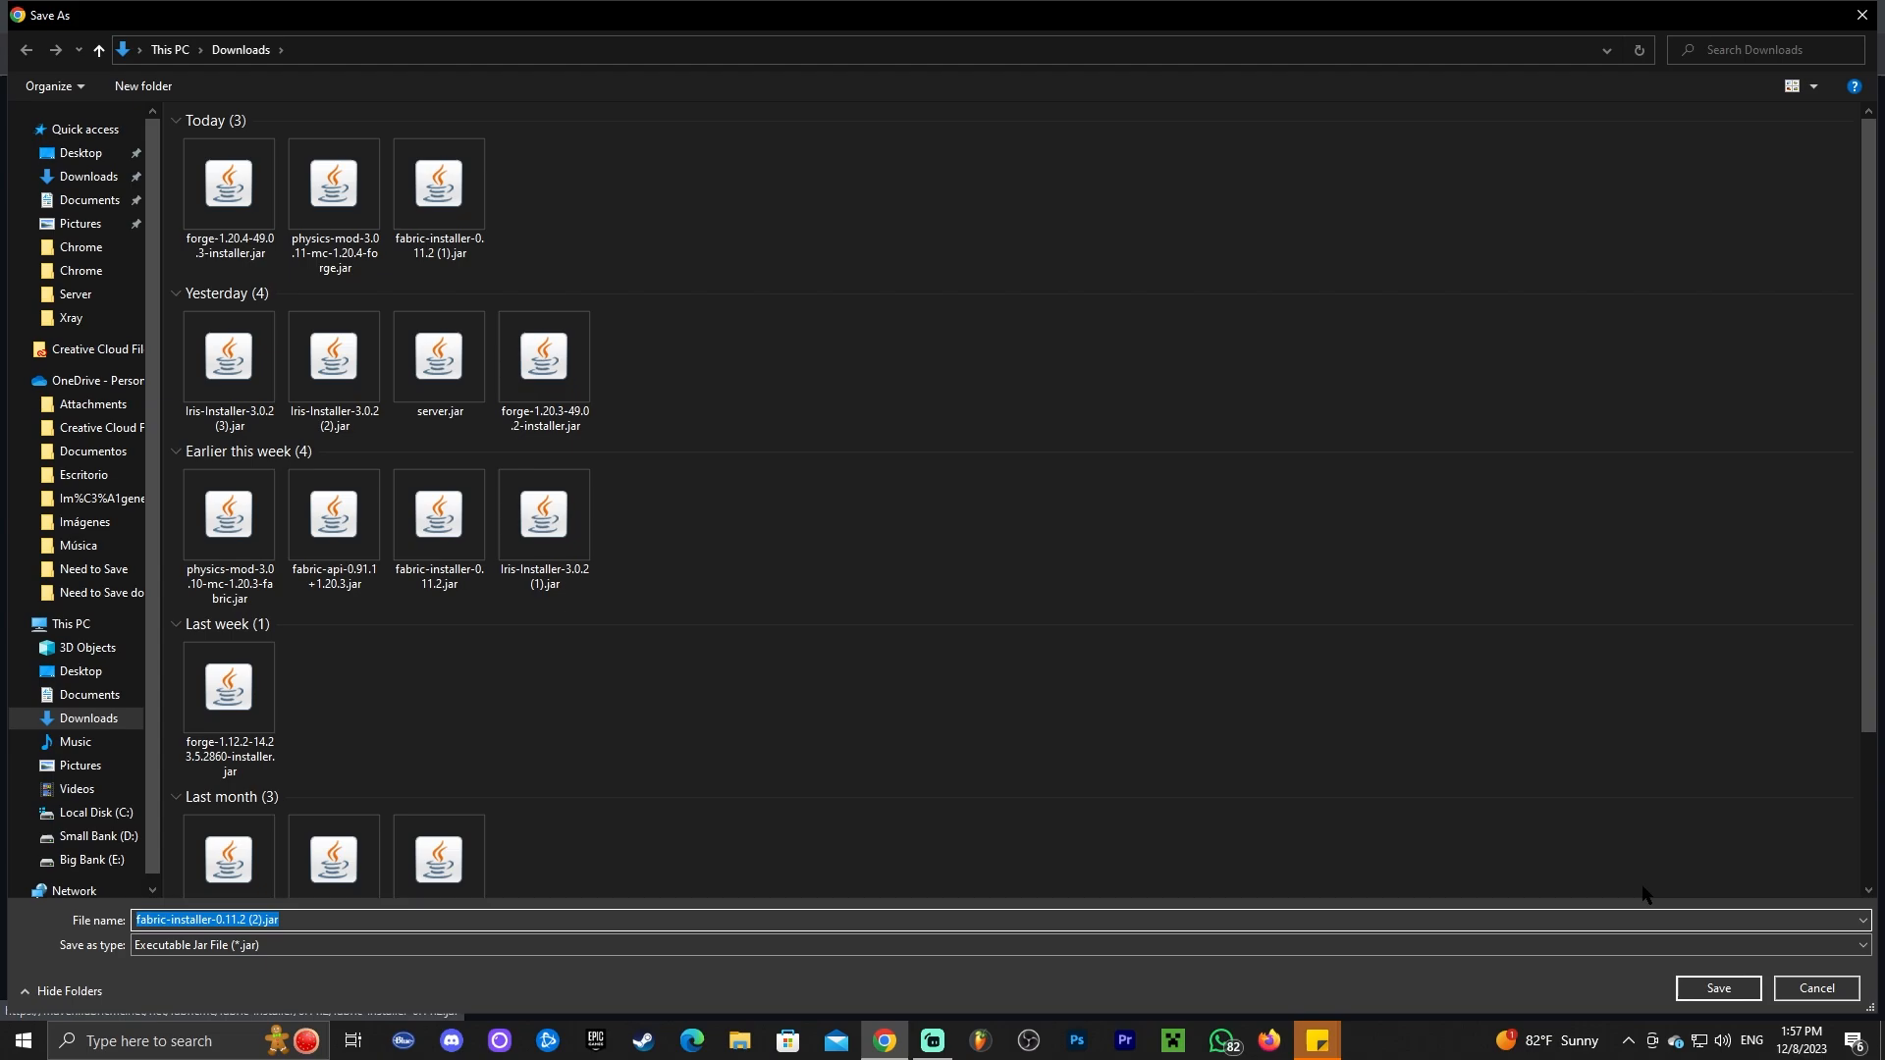
{"action": "left_click", "coordinate": [1716, 987]}
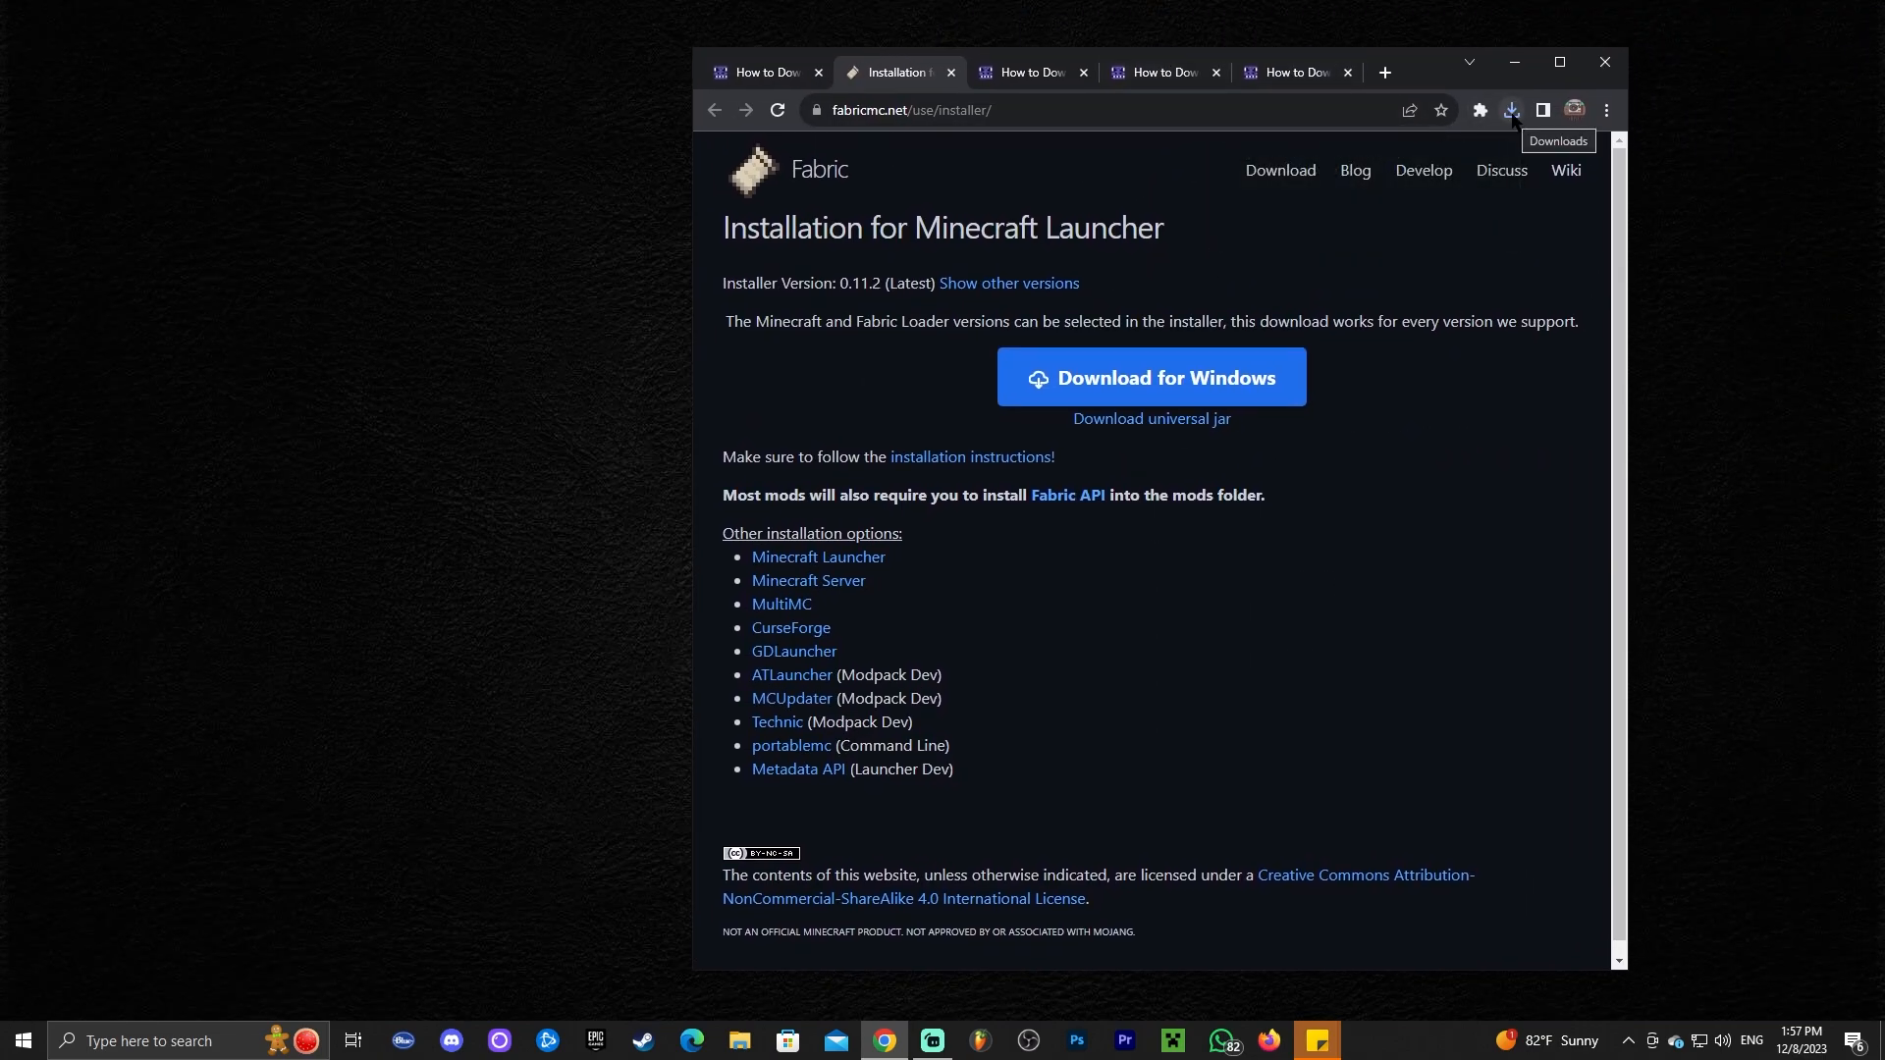
{"action": "left_click", "coordinate": [1510, 110]}
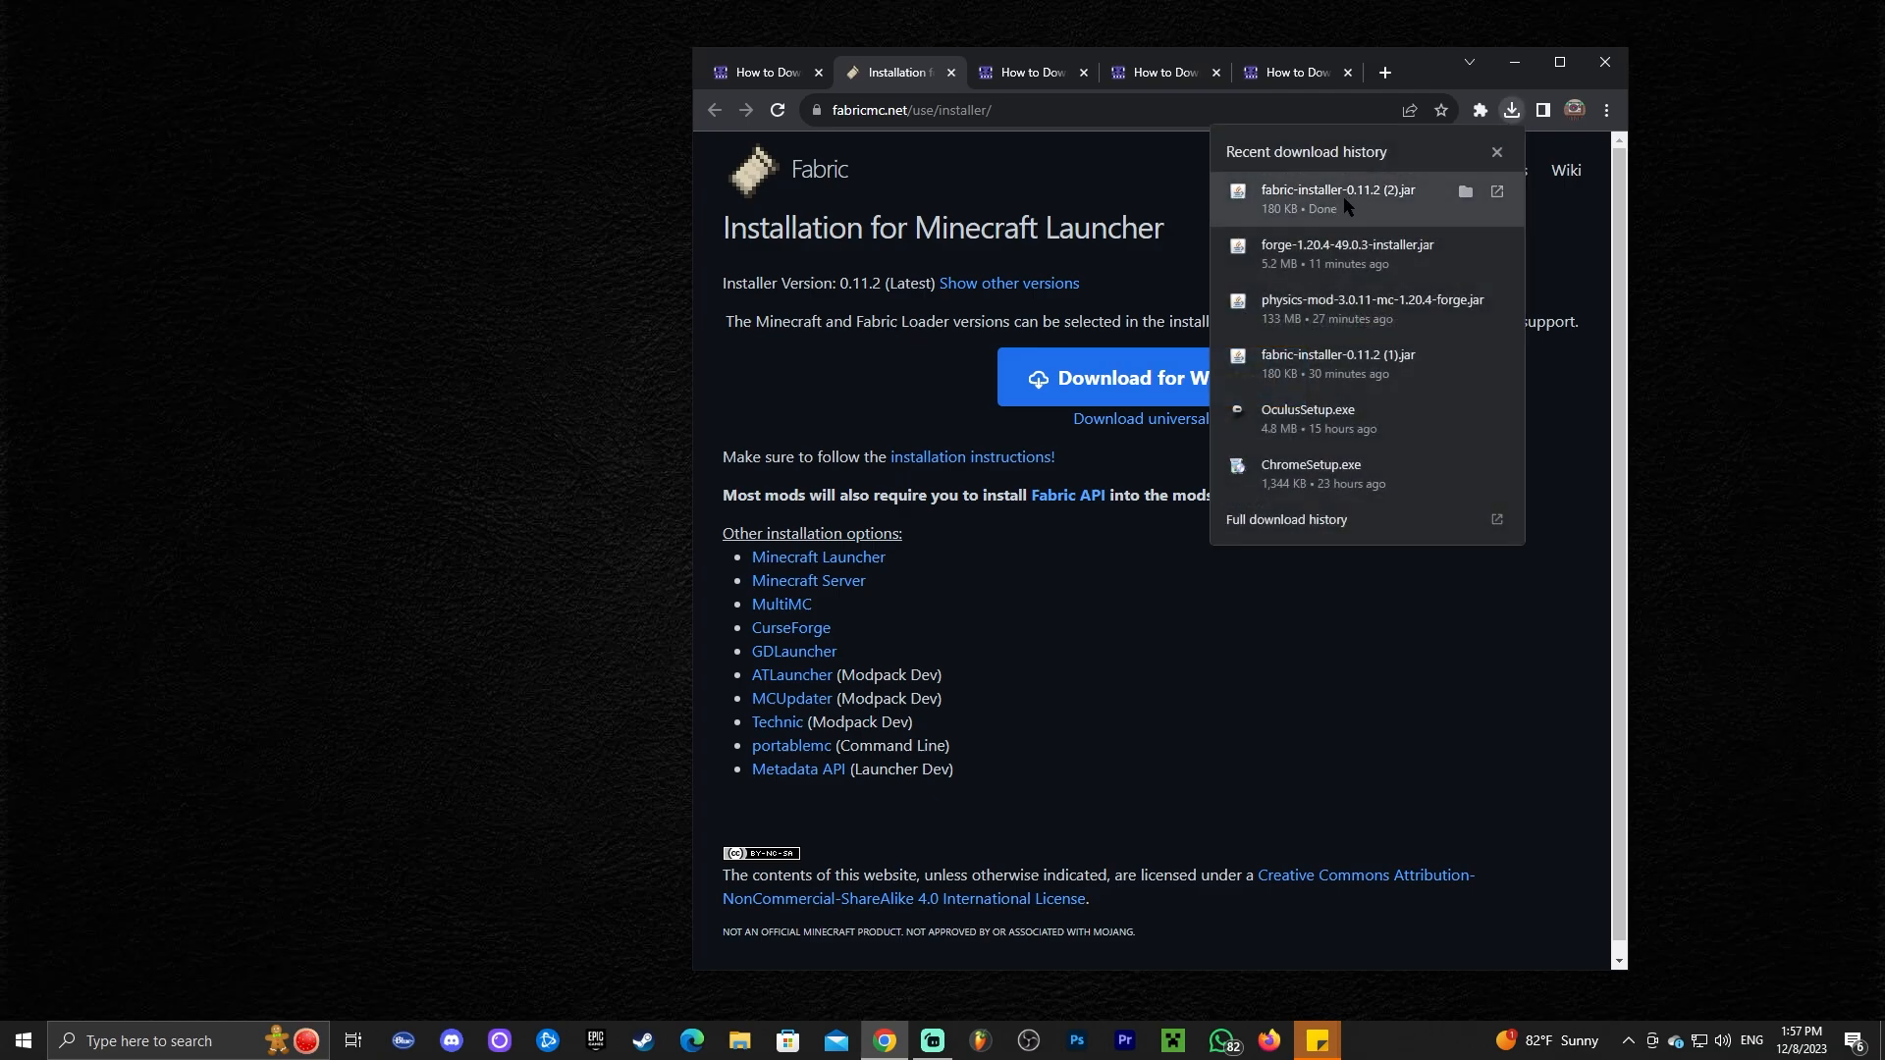
{"action": "mouse_move", "coordinate": [1510, 110]}
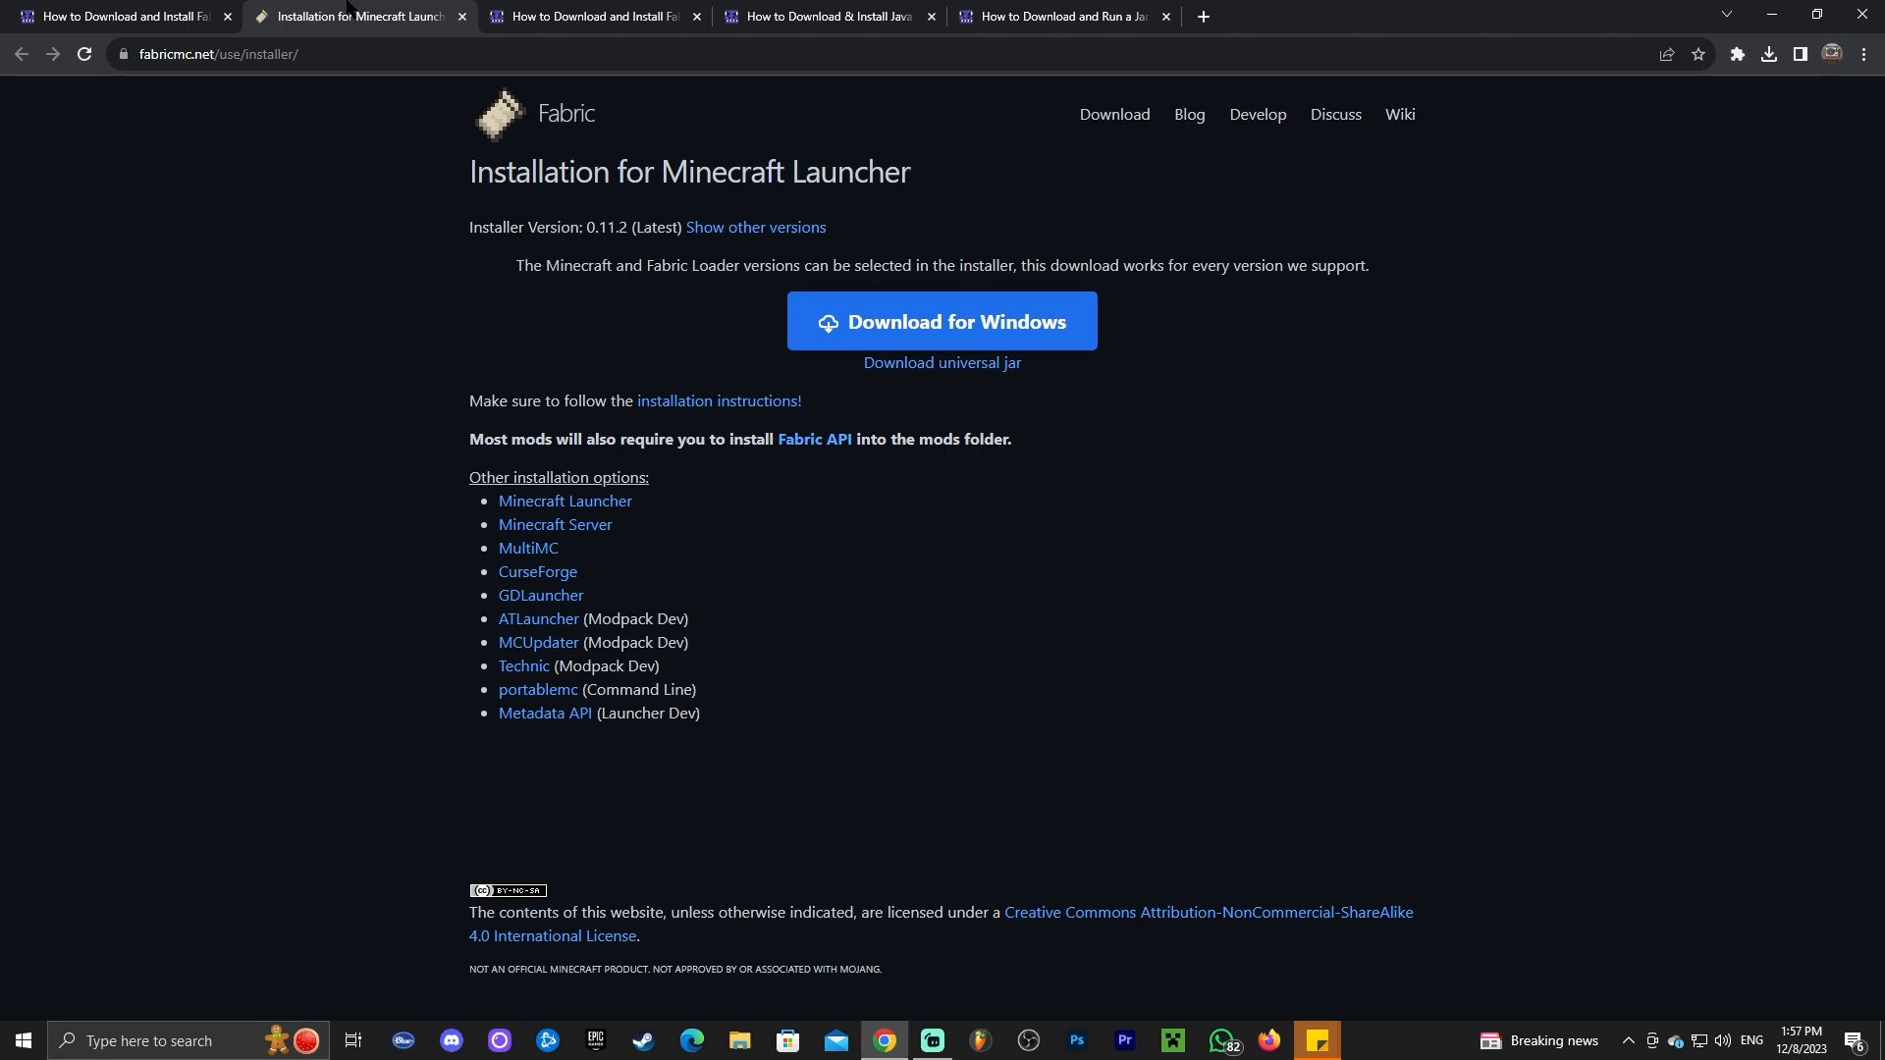
Step: Switch to the Fabric API tutorial and scroll to its Step 2 section
{"action": "left_click", "coordinate": [226, 15]}
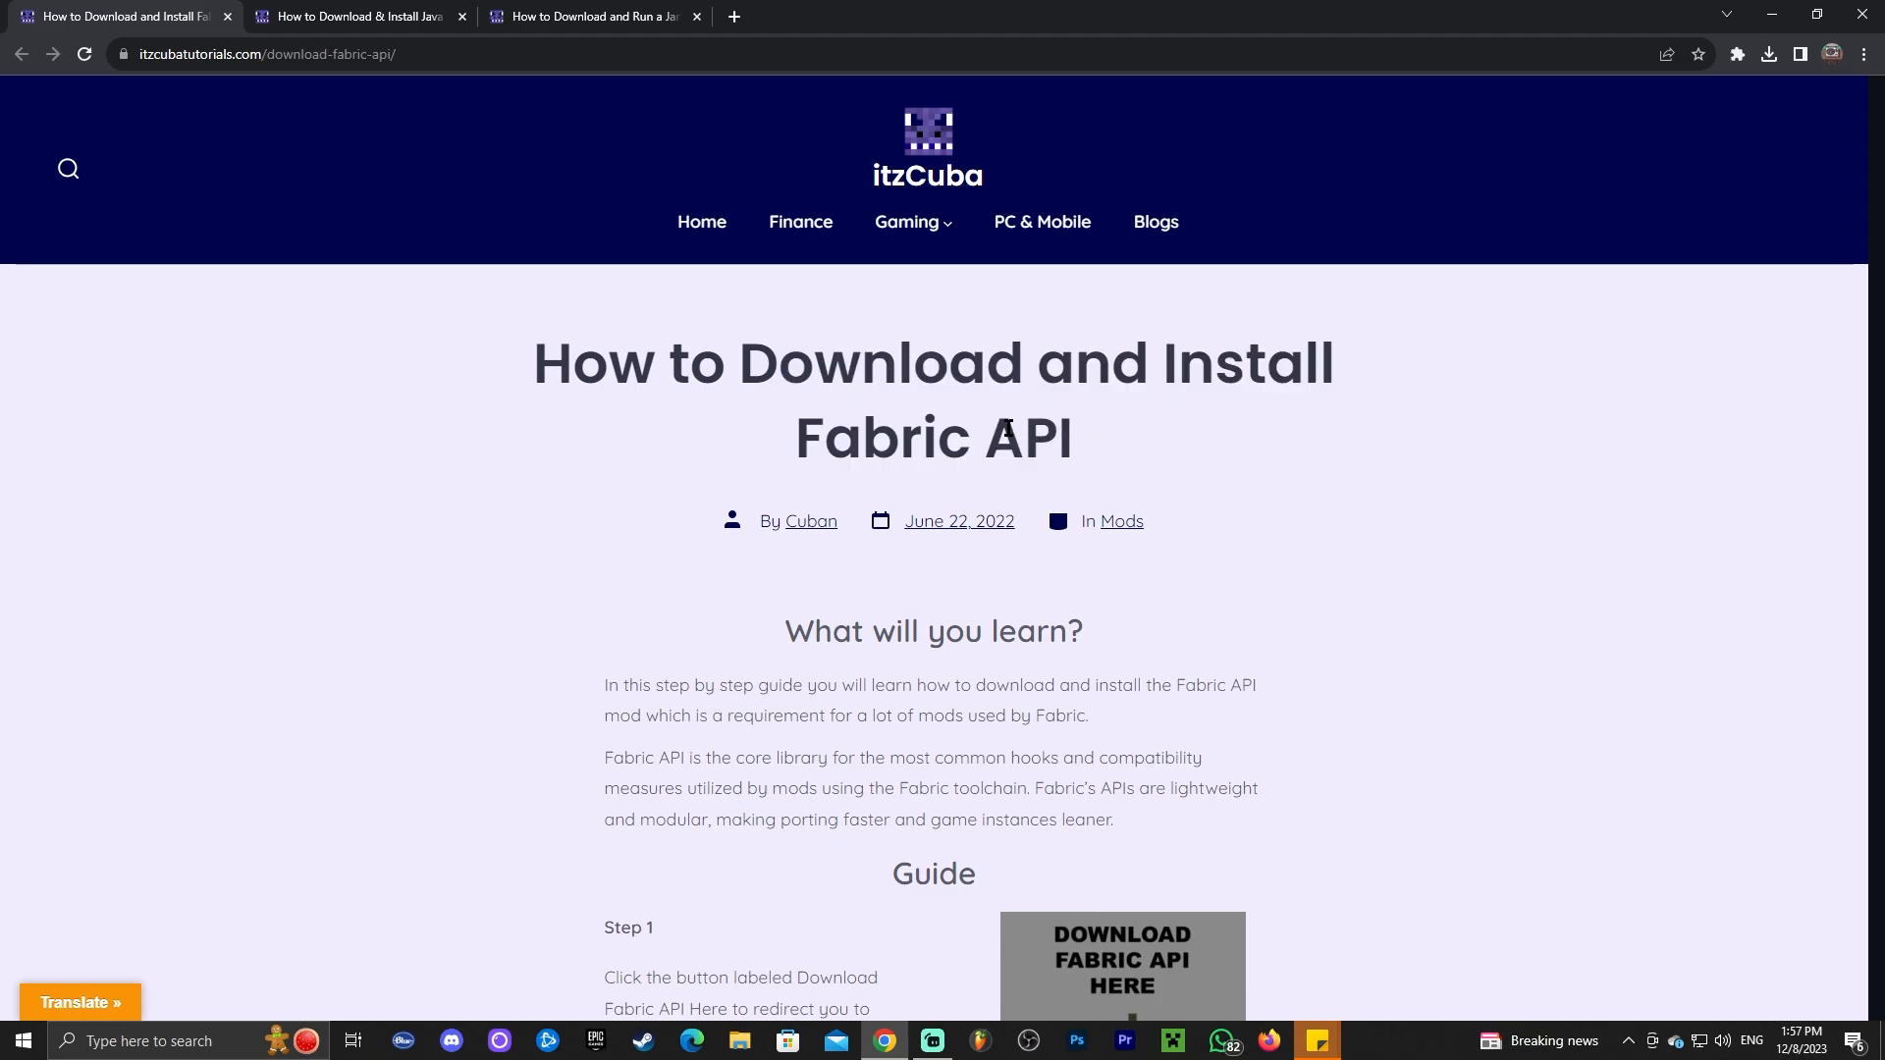
{"action": "mouse_move", "coordinate": [1219, 443]}
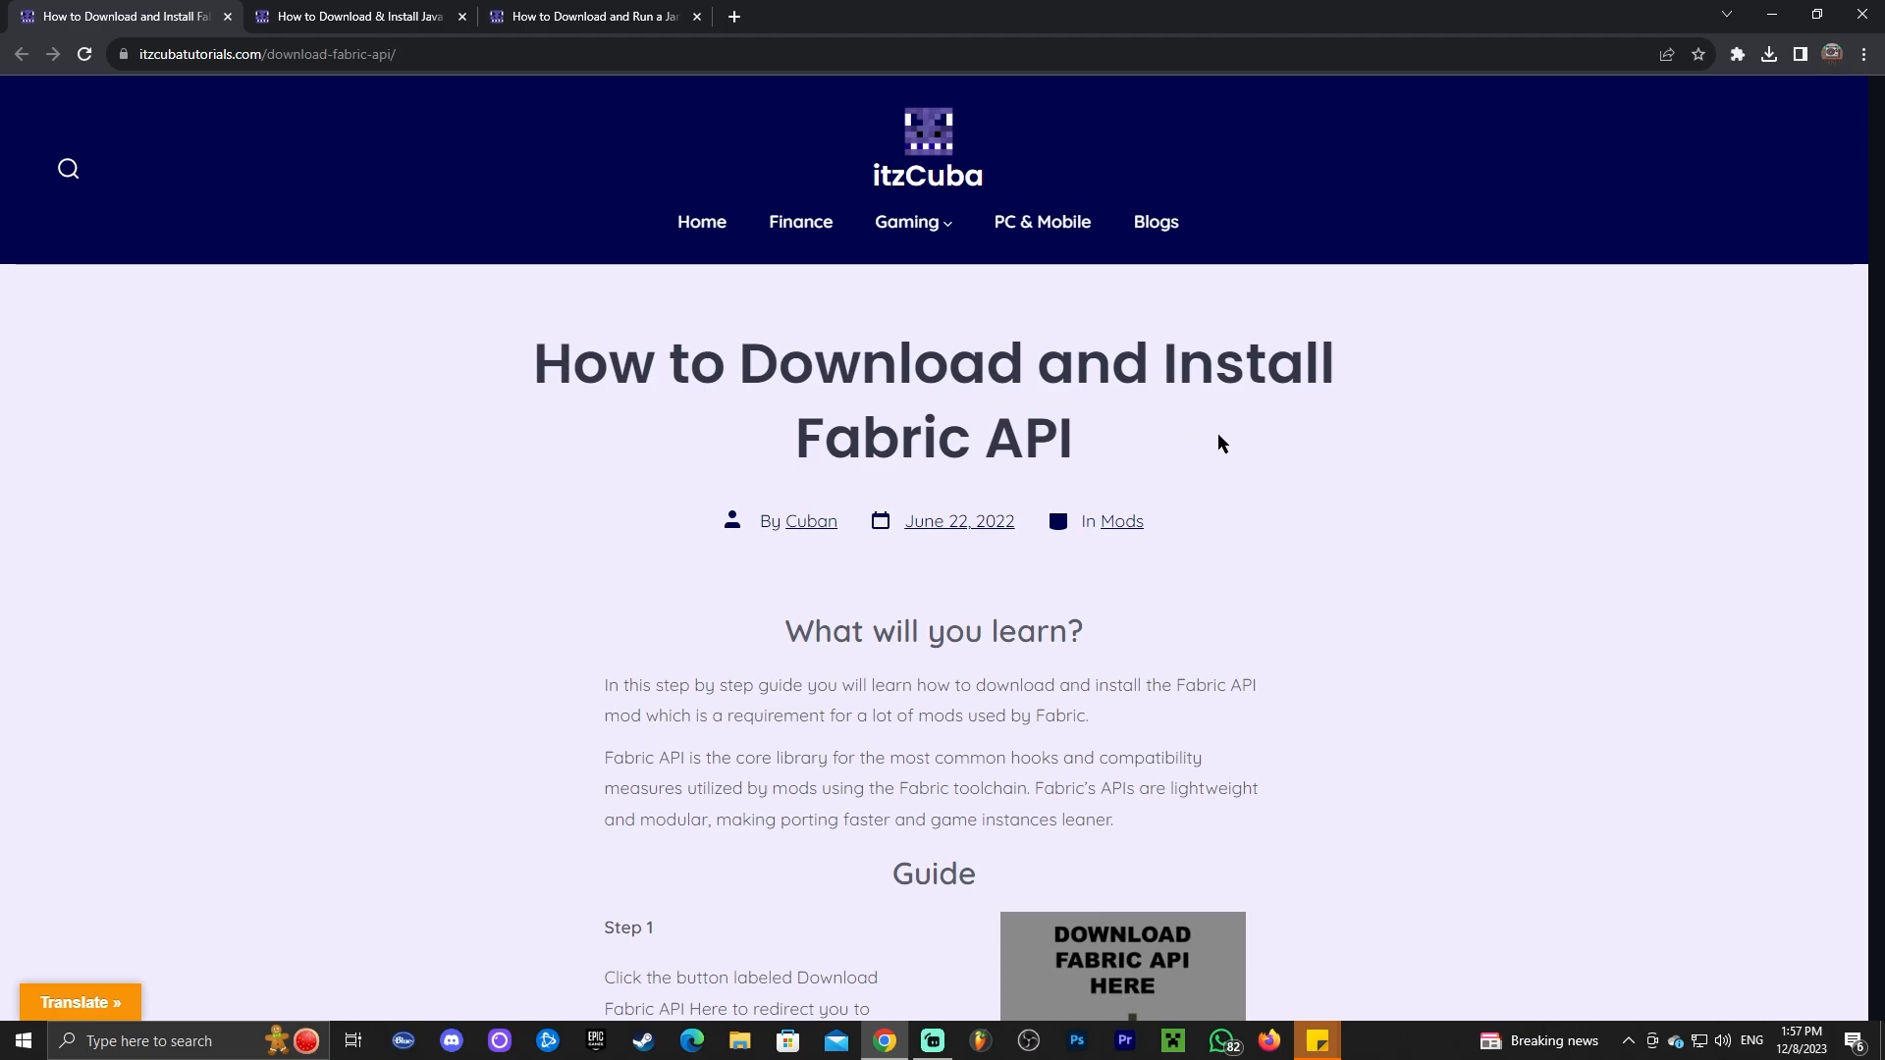
{"action": "scroll", "scroll_direction": "down", "scroll_amount": 3}
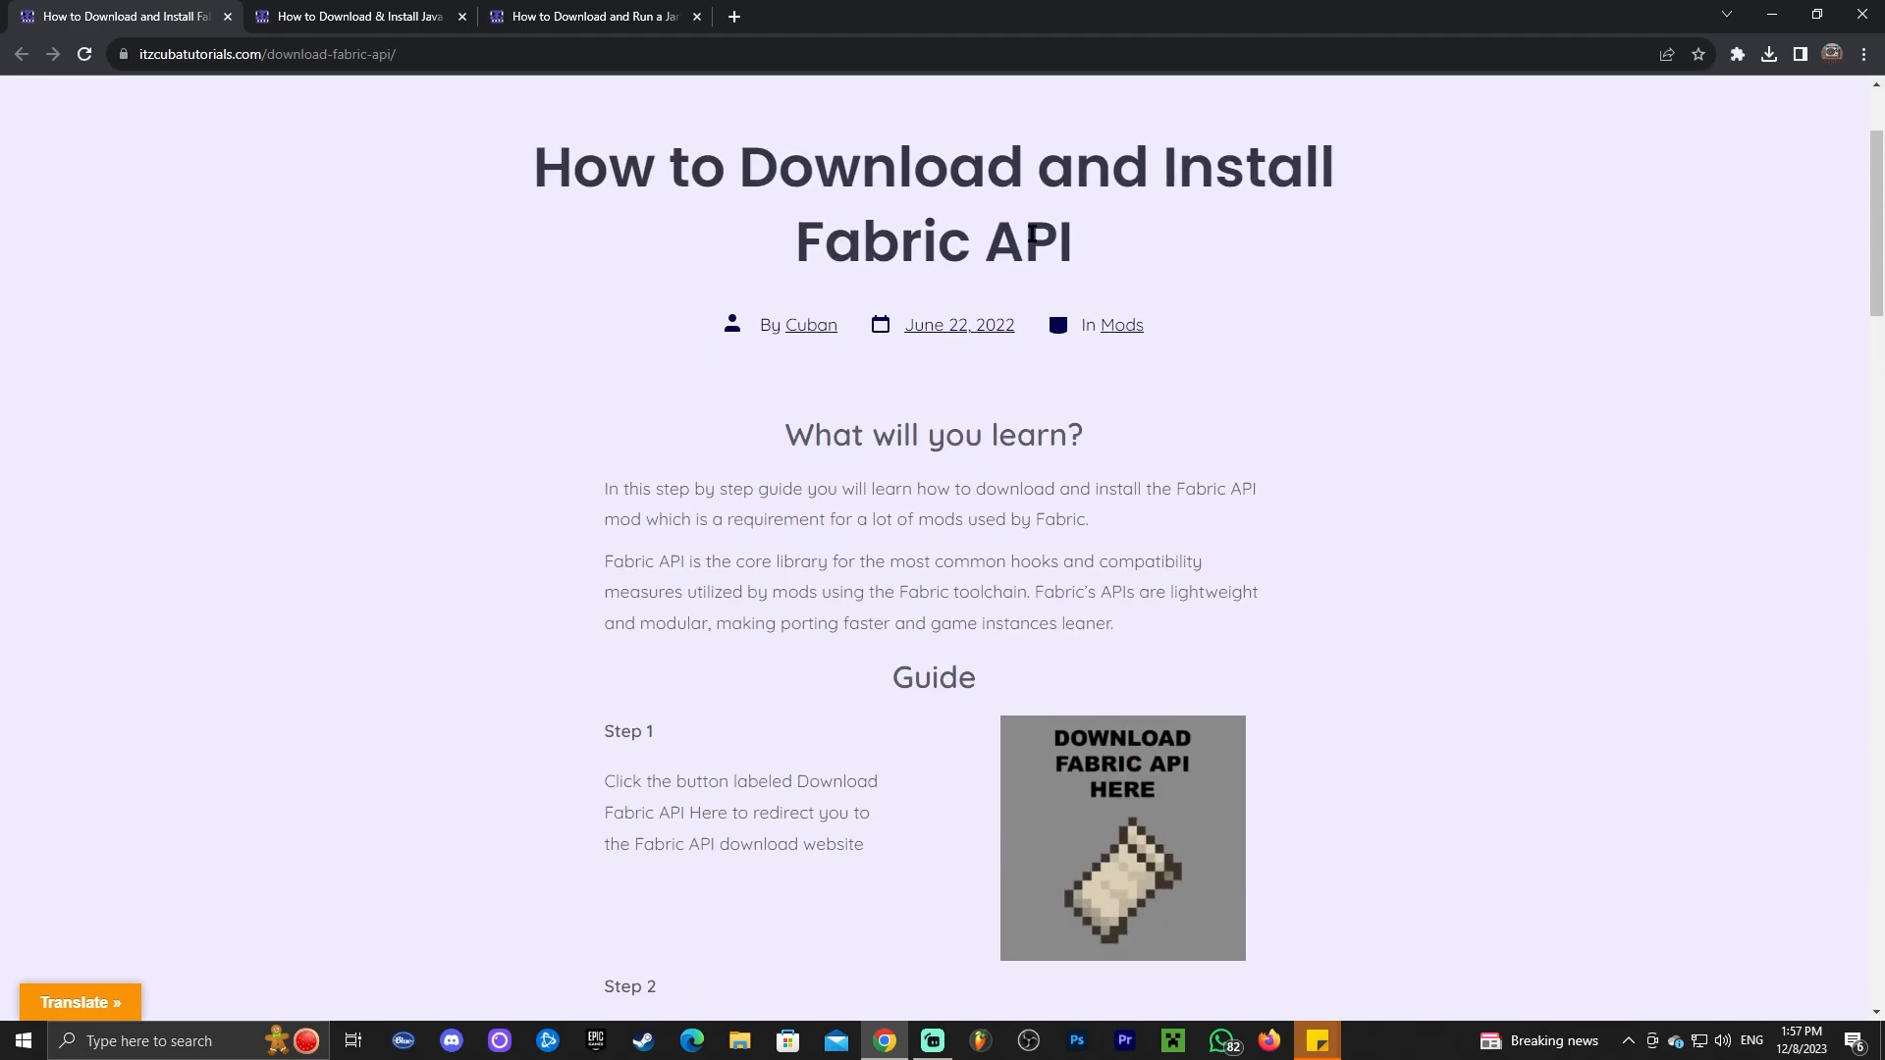
{"action": "scroll", "scroll_direction": "down", "scroll_amount": 3}
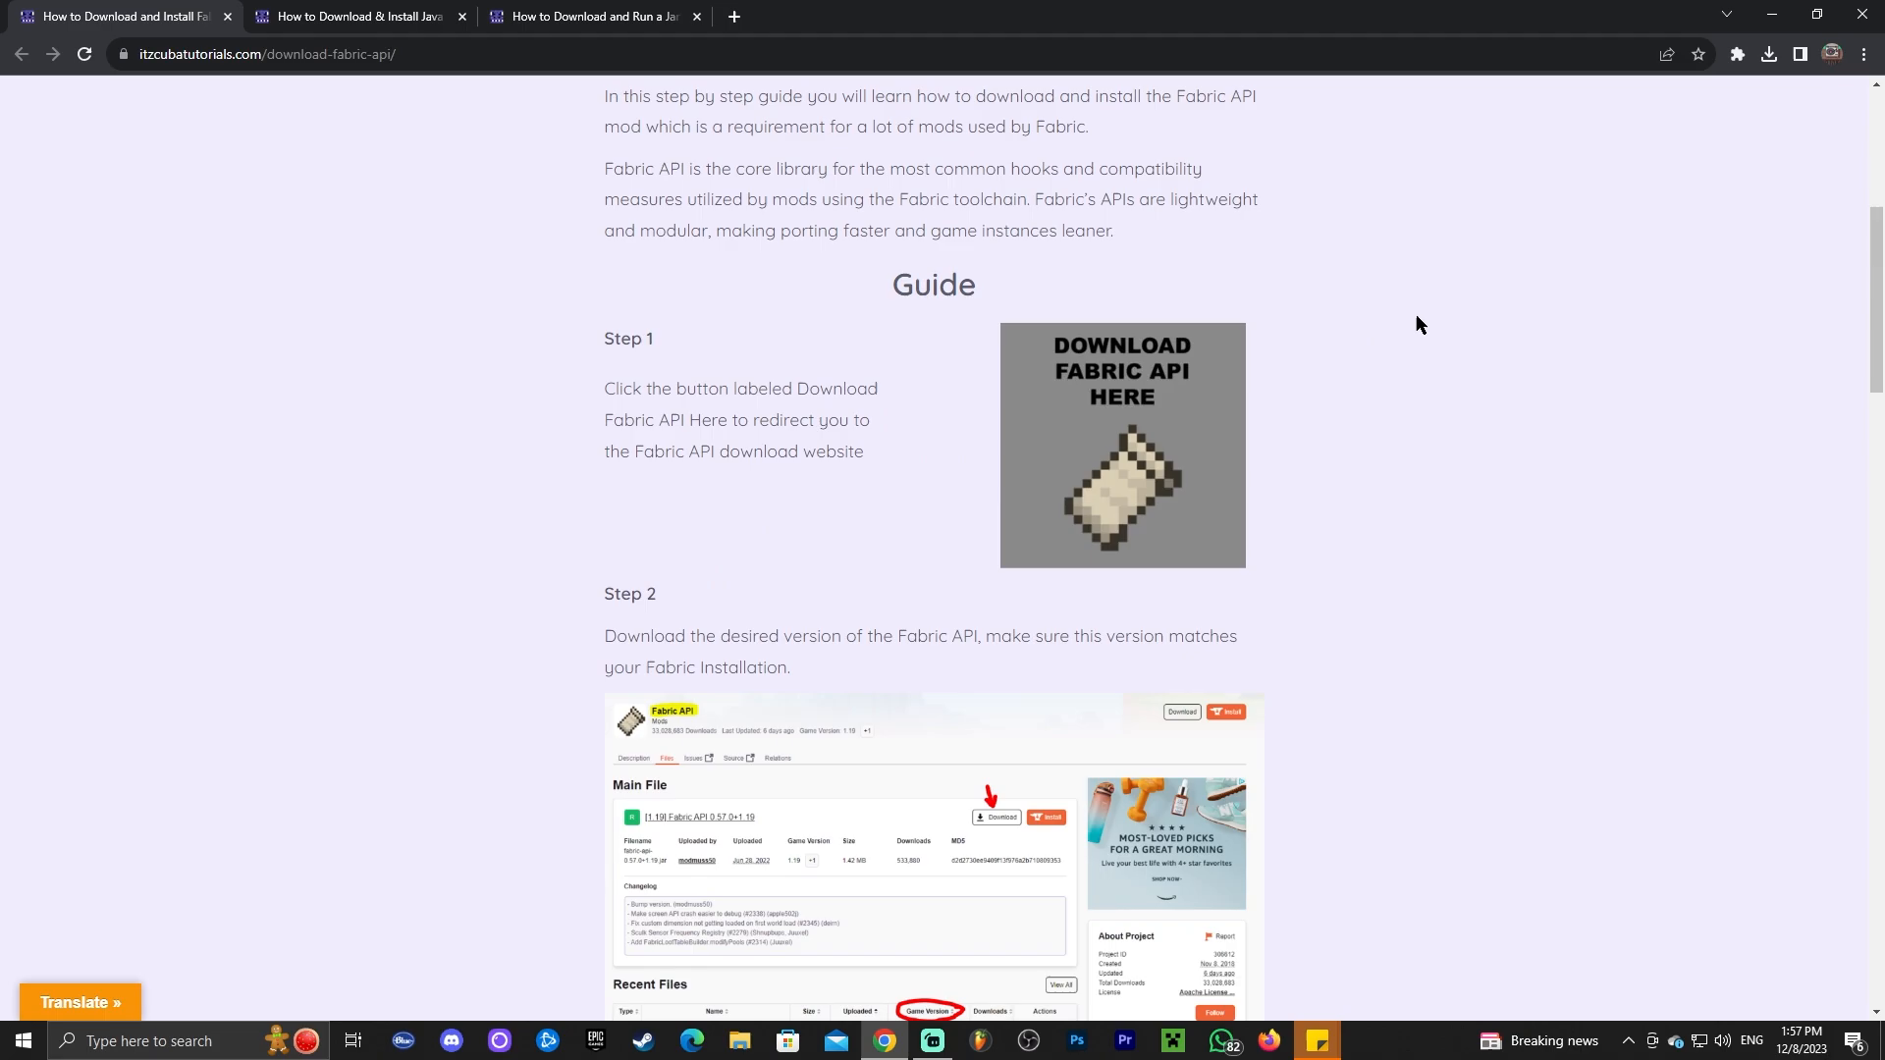
{"action": "mouse_move", "coordinate": [1174, 389]}
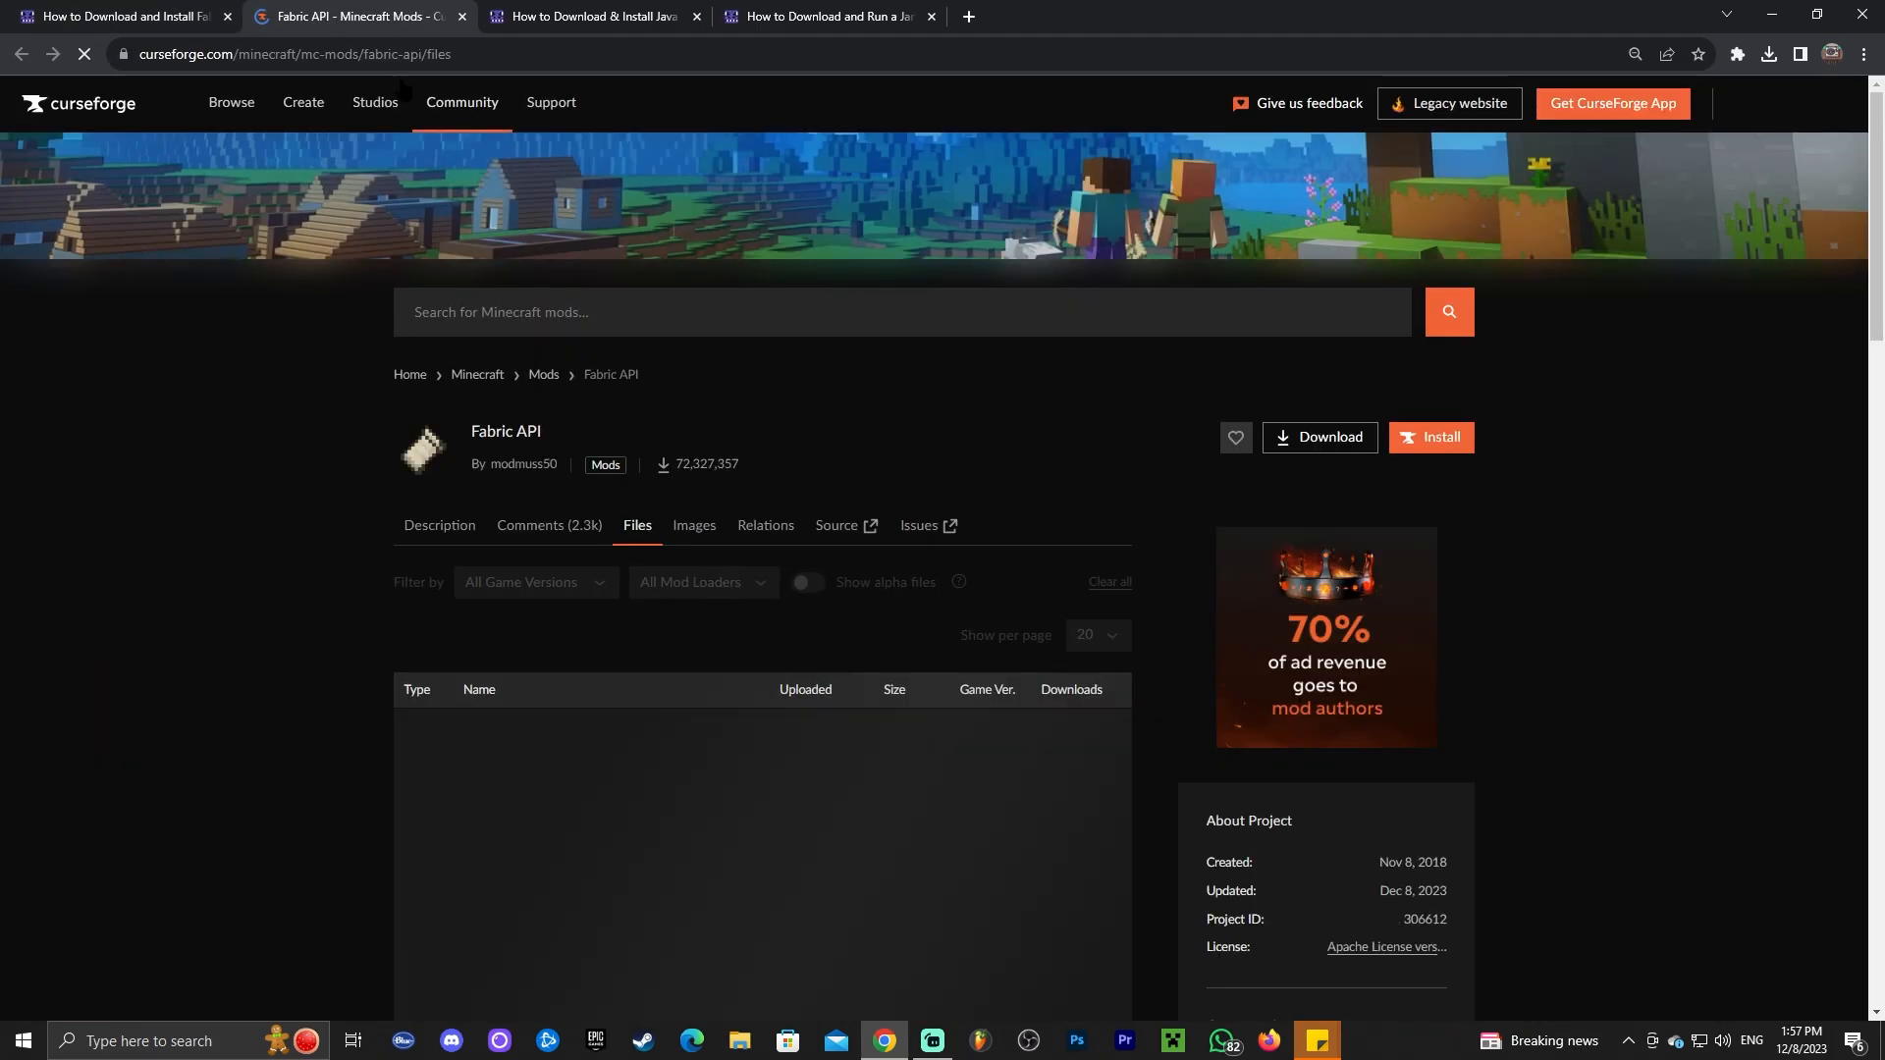
Step: Start downloading the [1.20.4] Fabric API 0.91.2 file from the CurseForge Files list
{"action": "scroll", "scroll_direction": "down", "scroll_amount": 3}
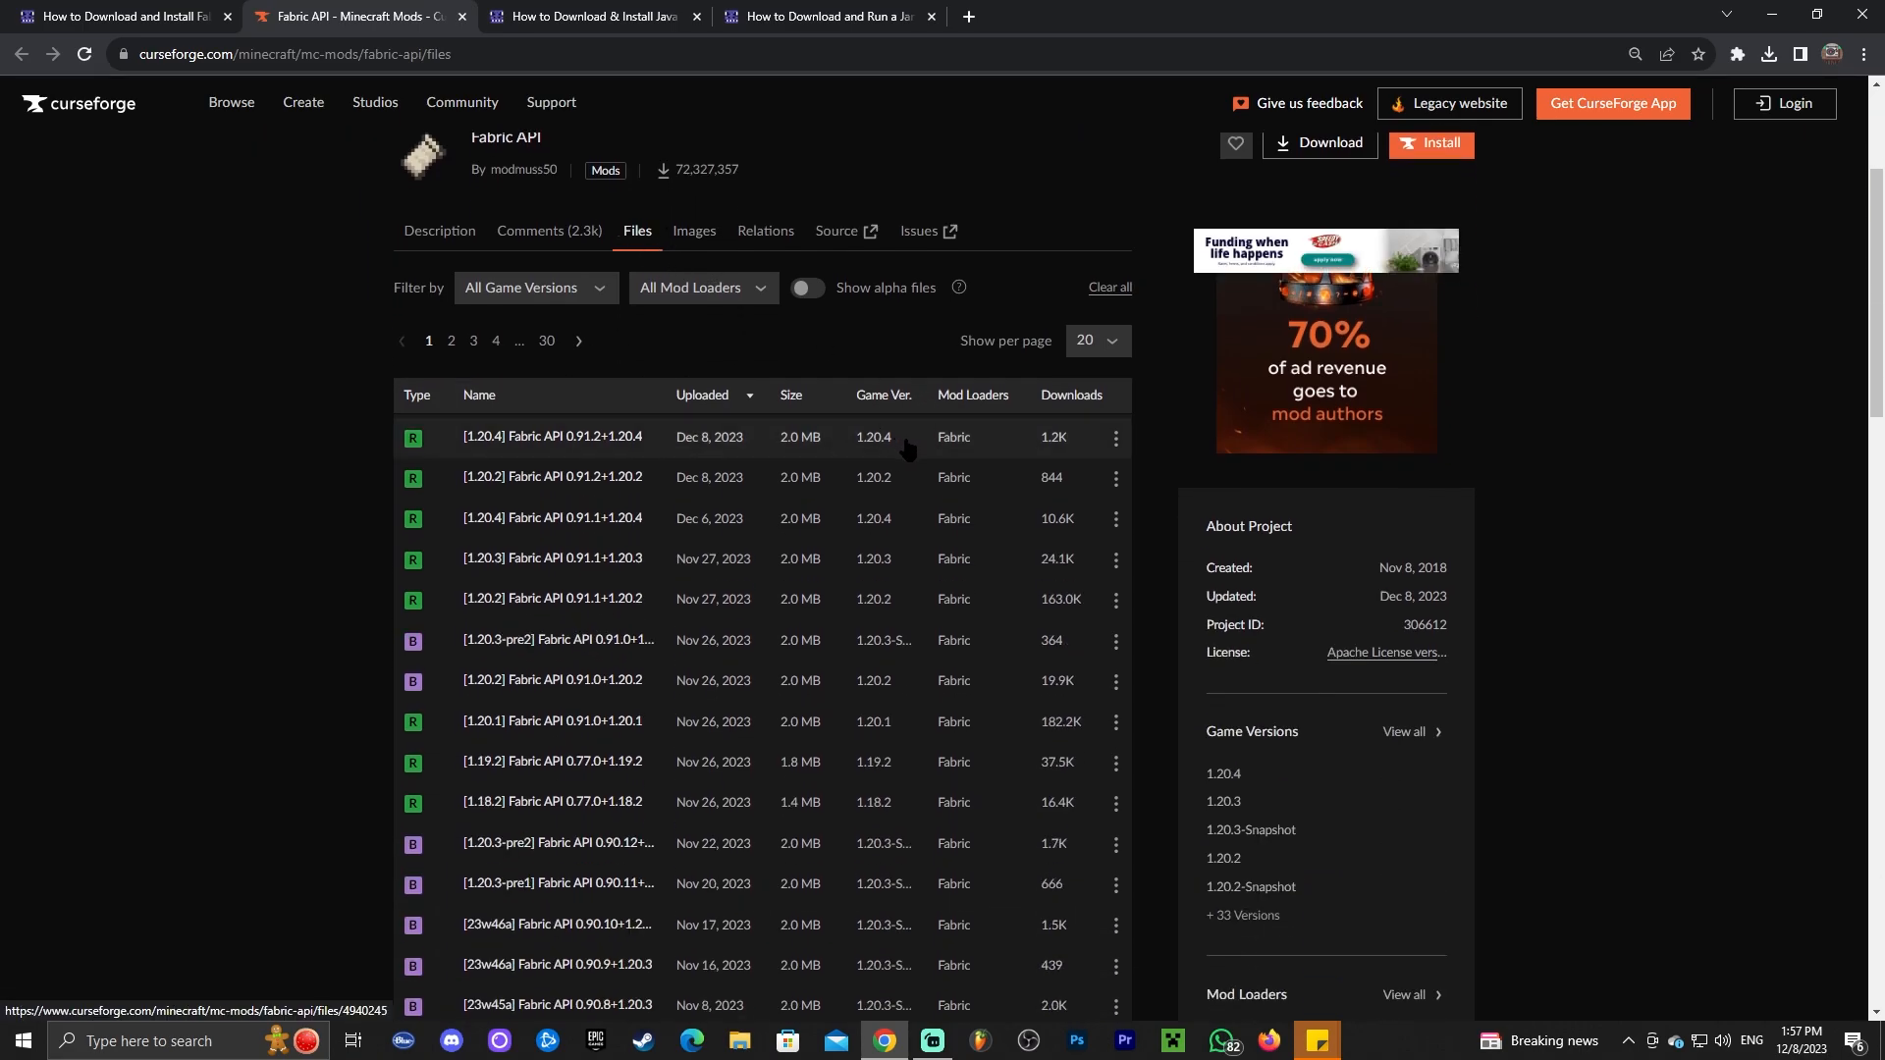
{"action": "mouse_move", "coordinate": [872, 436]}
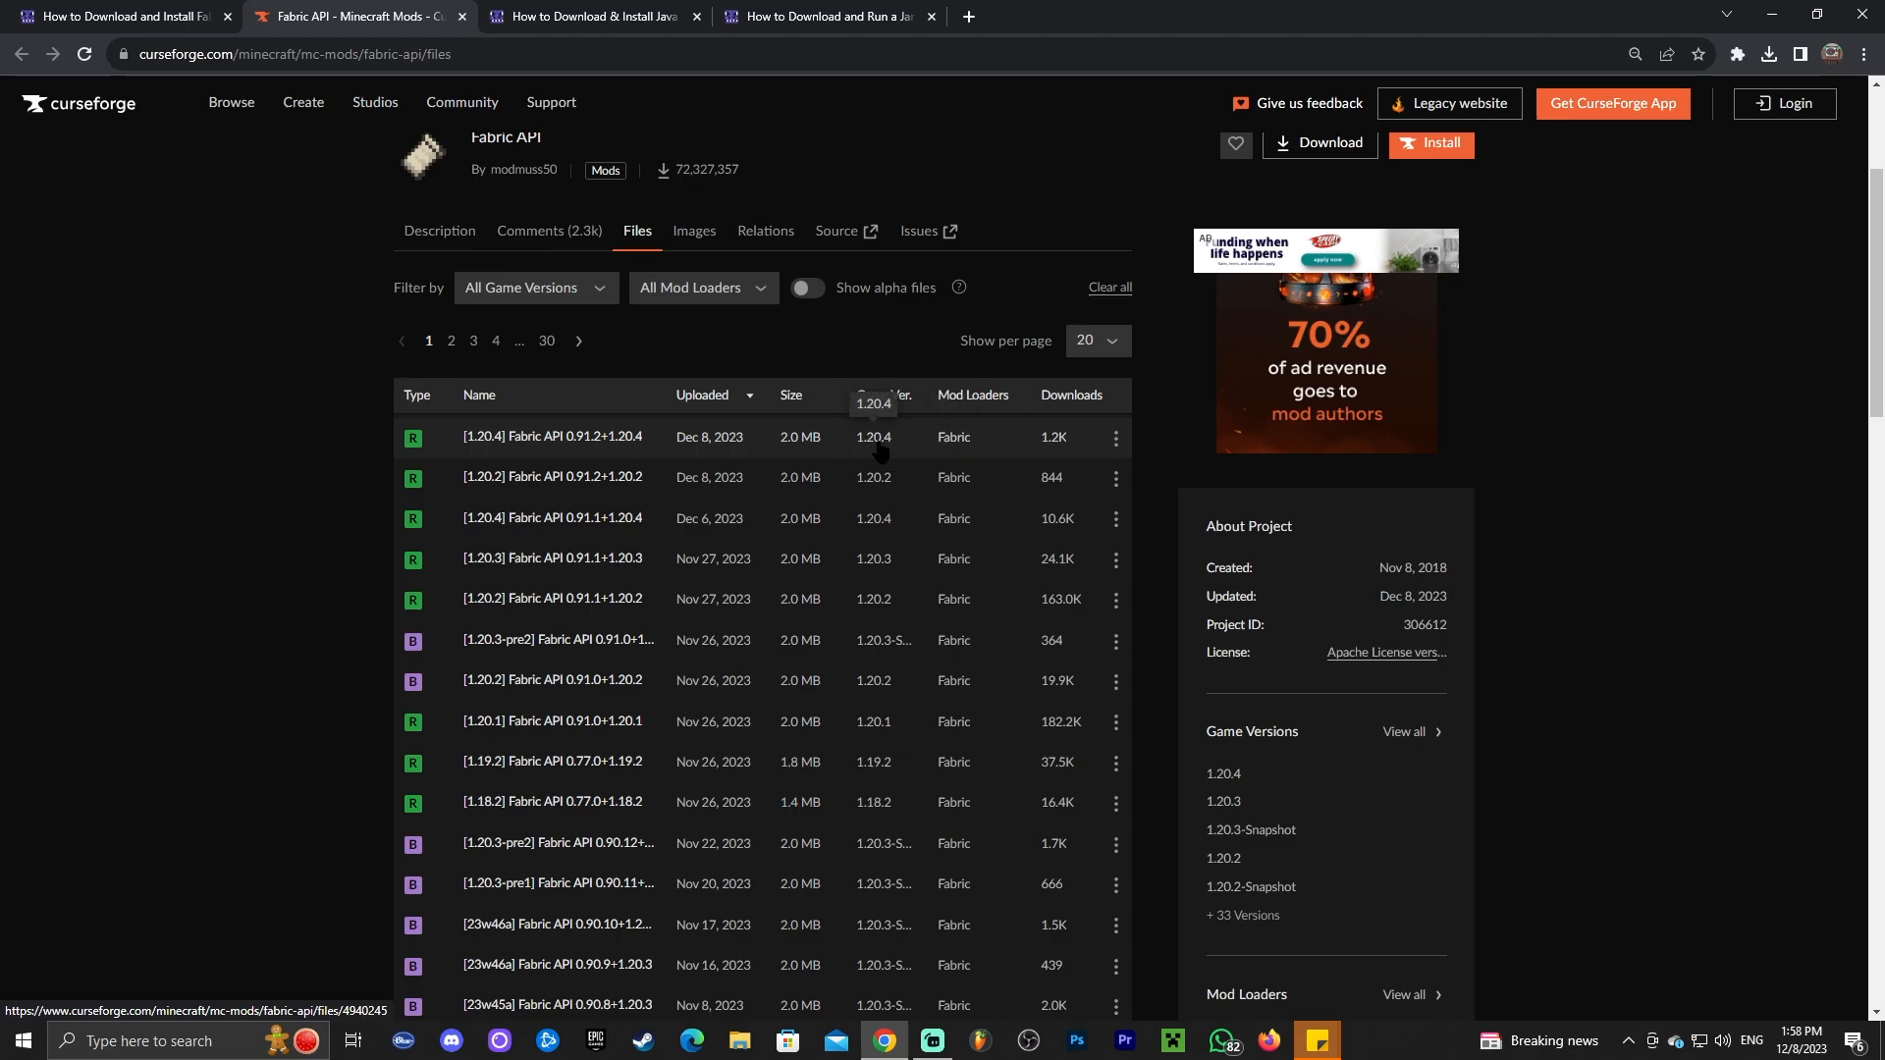
{"action": "mouse_move", "coordinate": [1105, 450]}
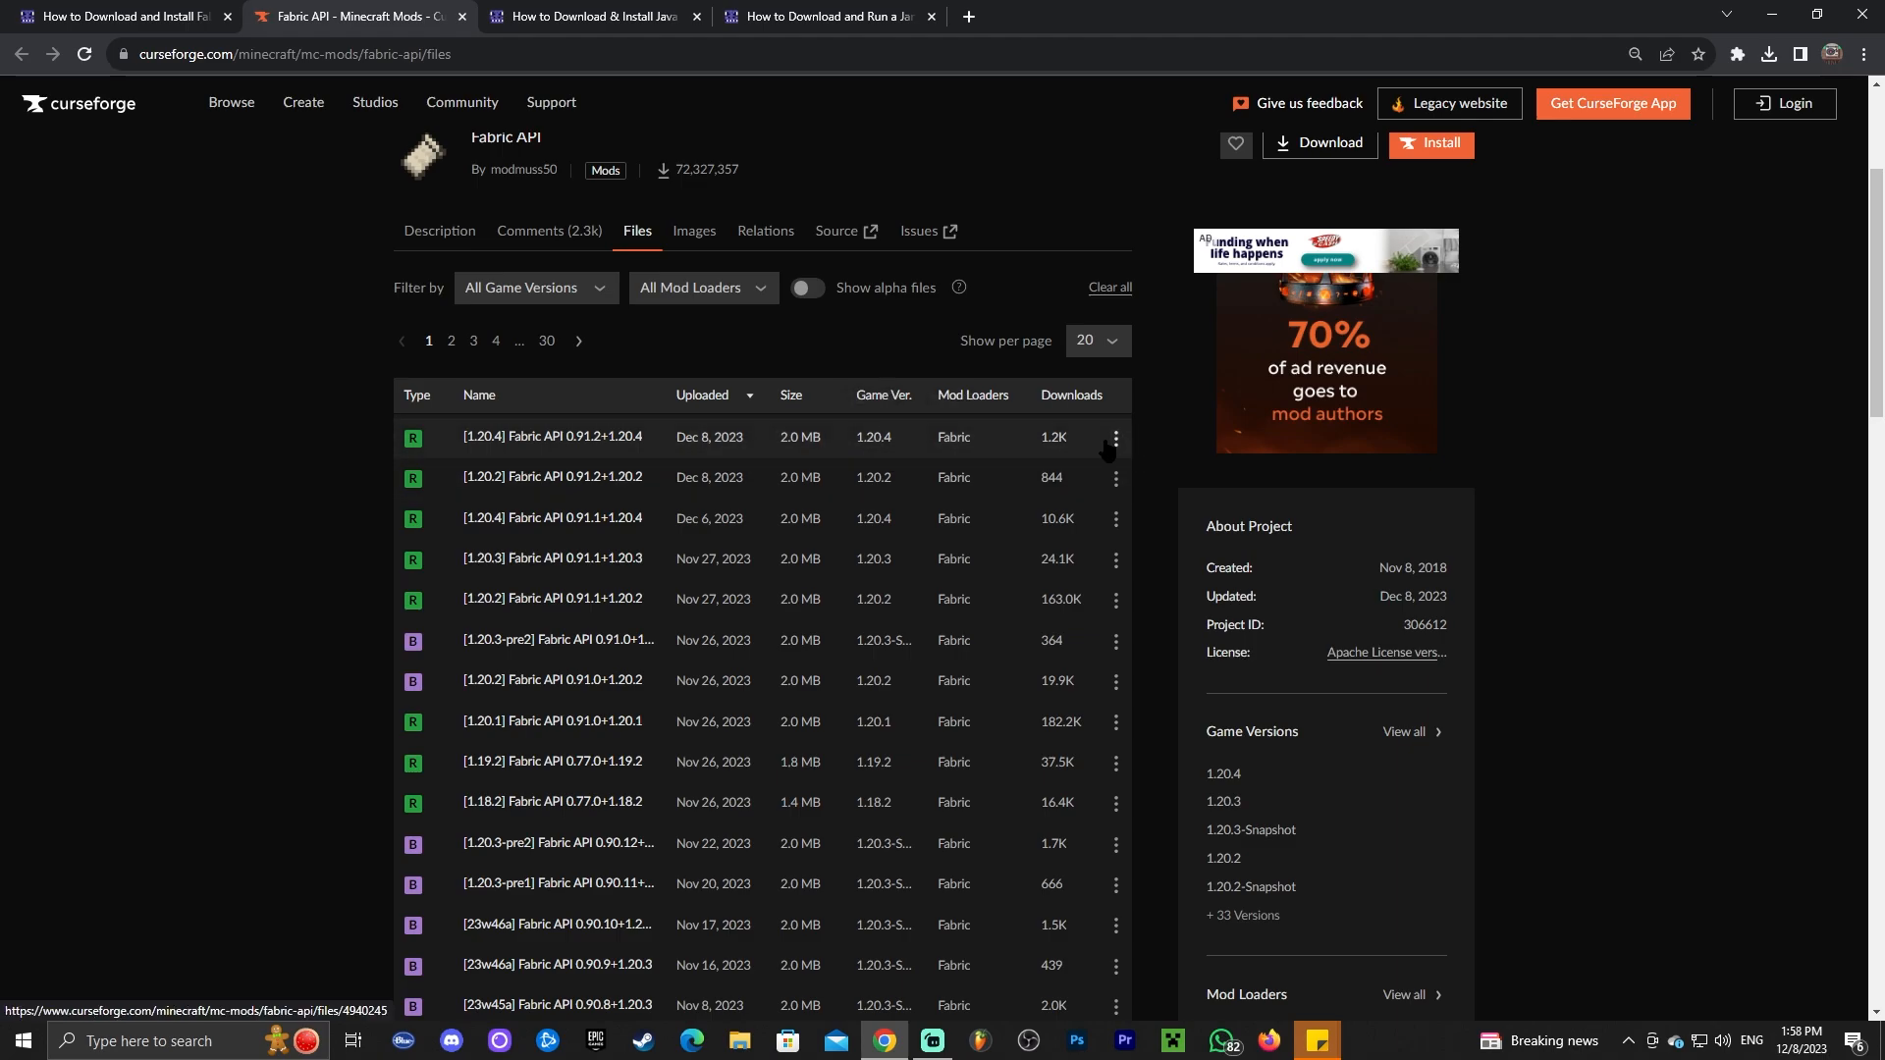
{"action": "left_click", "coordinate": [1113, 436]}
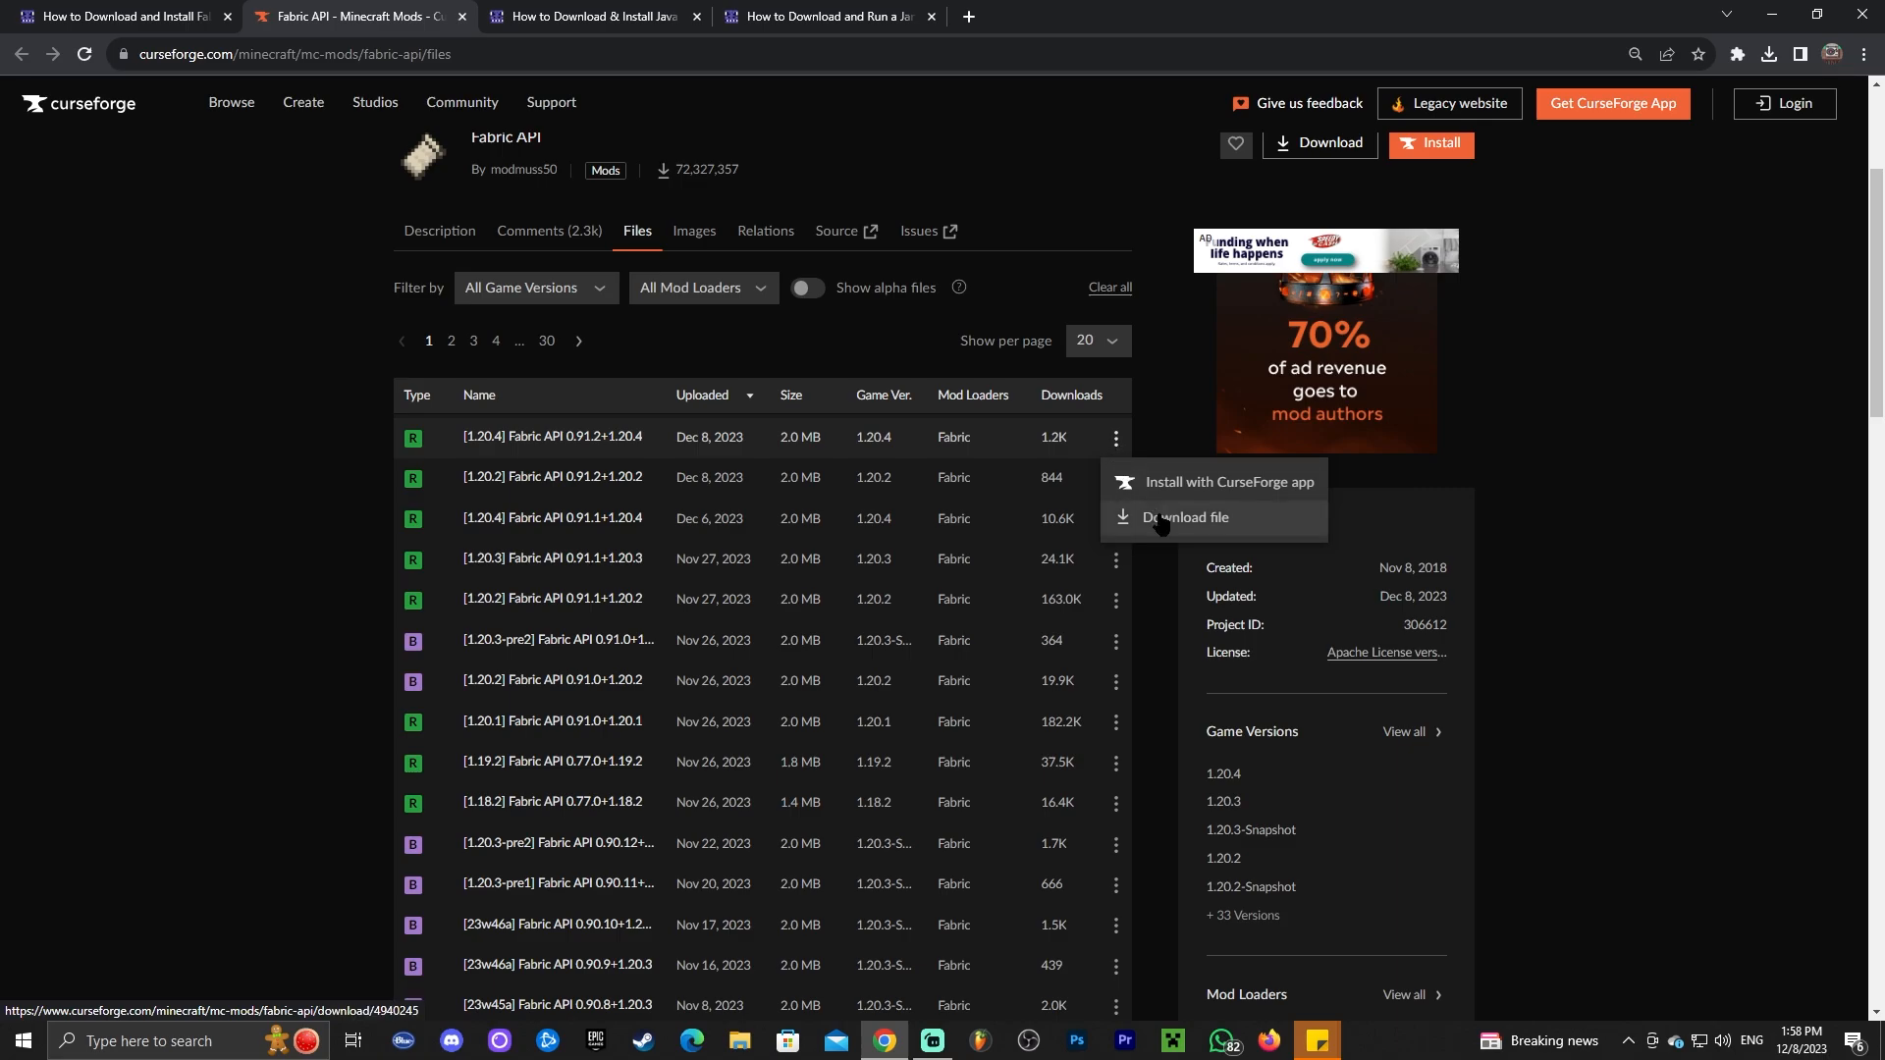
{"action": "left_click", "coordinate": [1186, 517]}
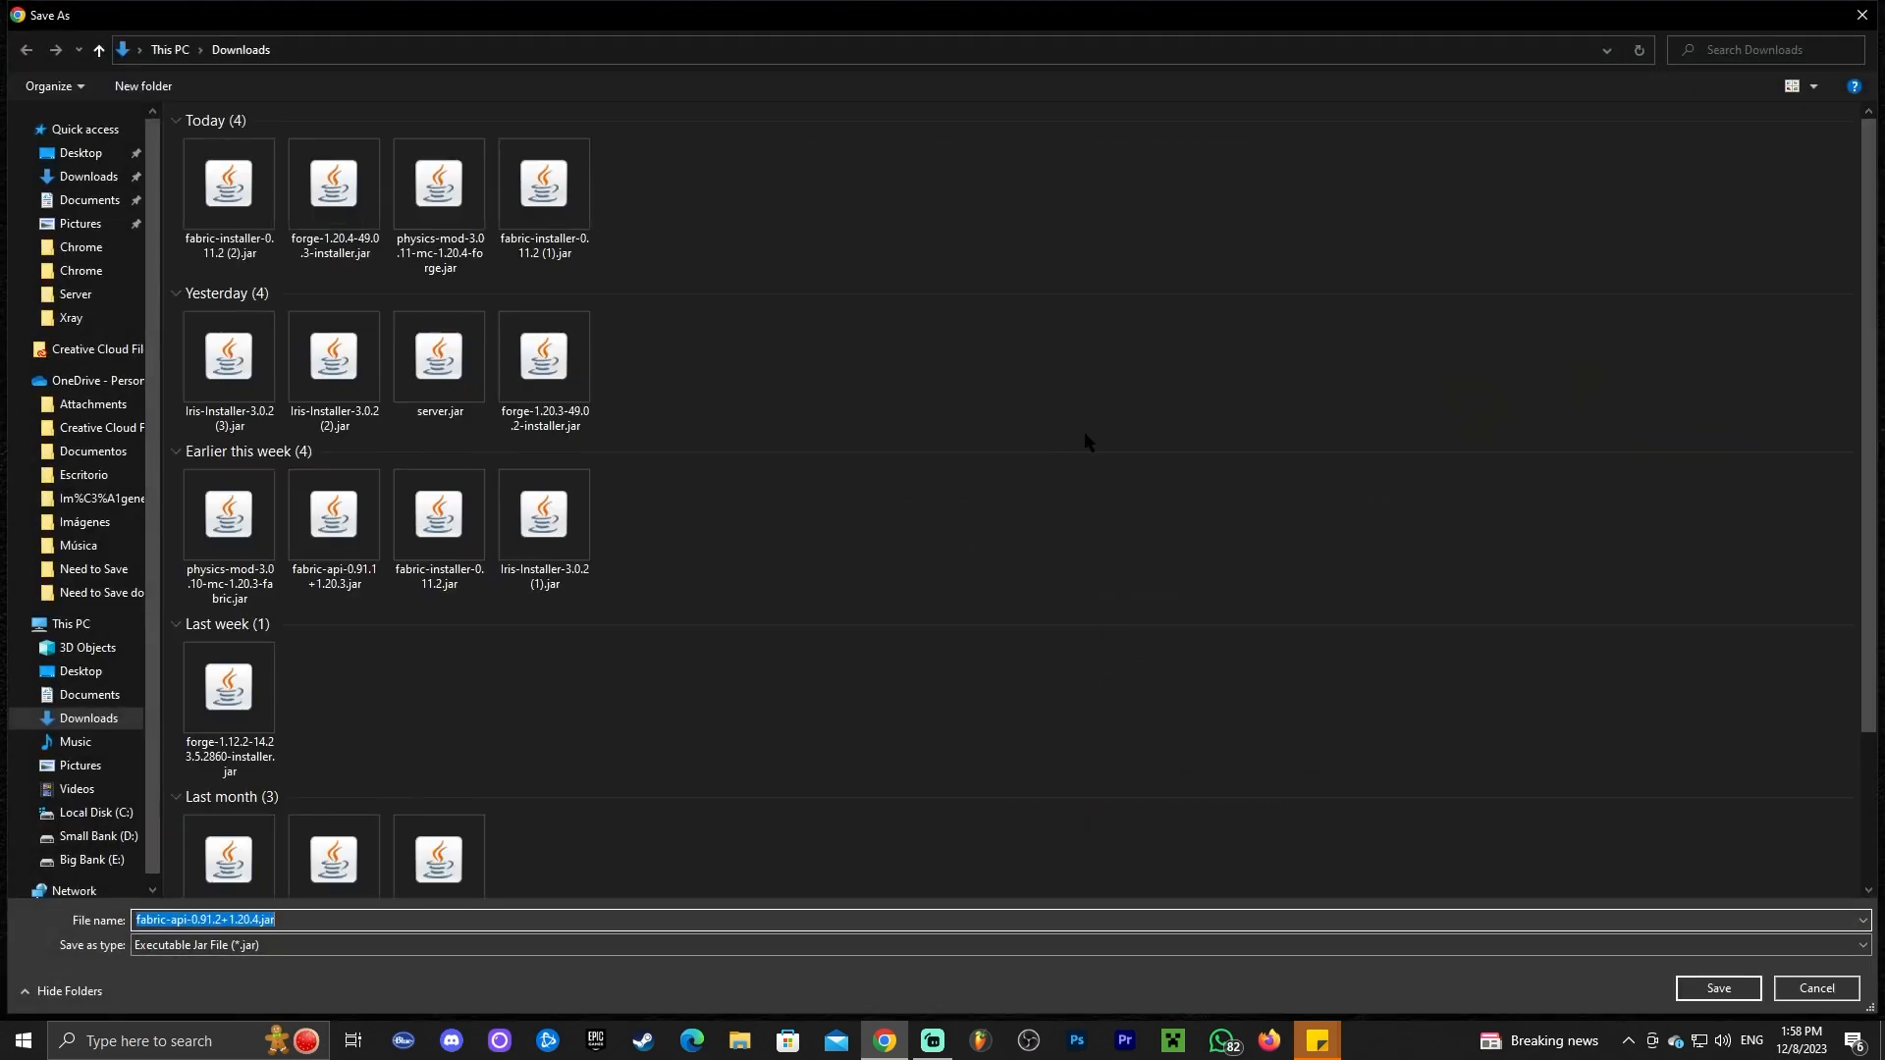
Step: Save fabric-api-0.91.2+1.20.4.jar into Downloads and close the recent downloads panel
{"action": "left_click", "coordinate": [1716, 988]}
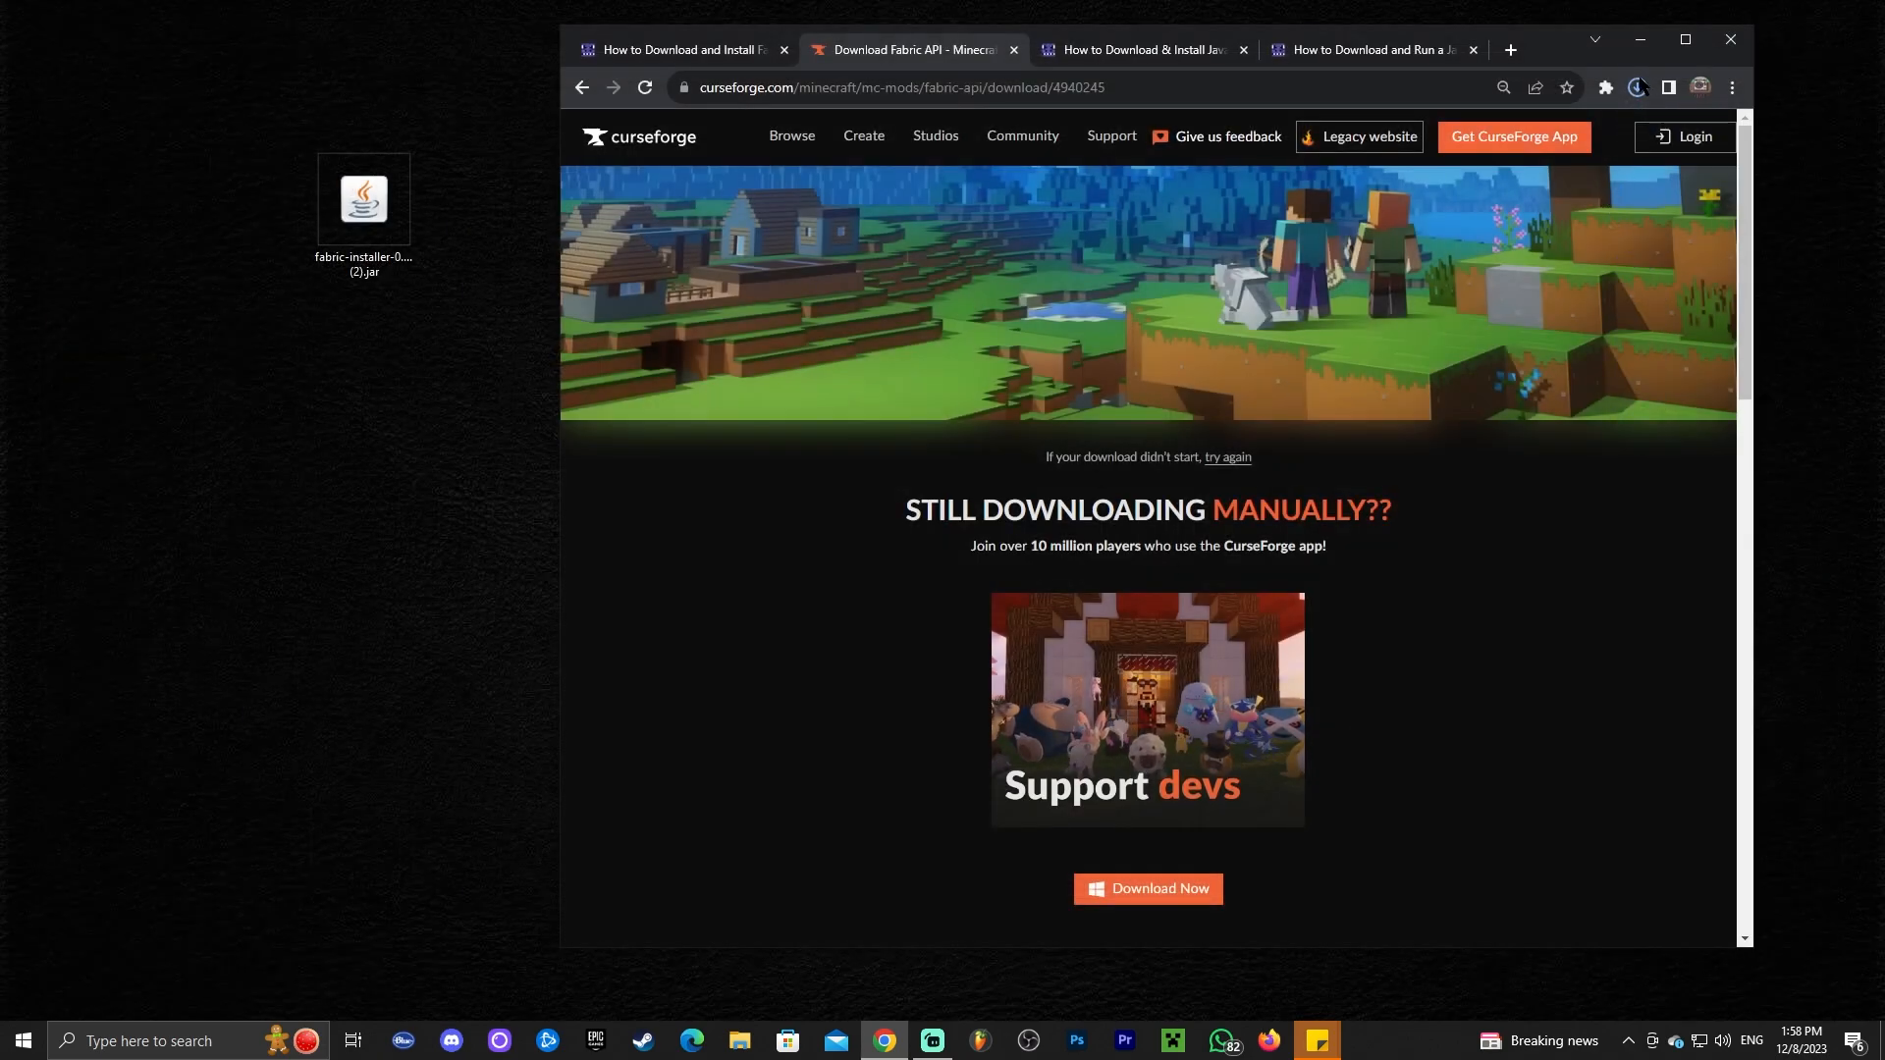
{"action": "left_click", "coordinate": [1636, 87]}
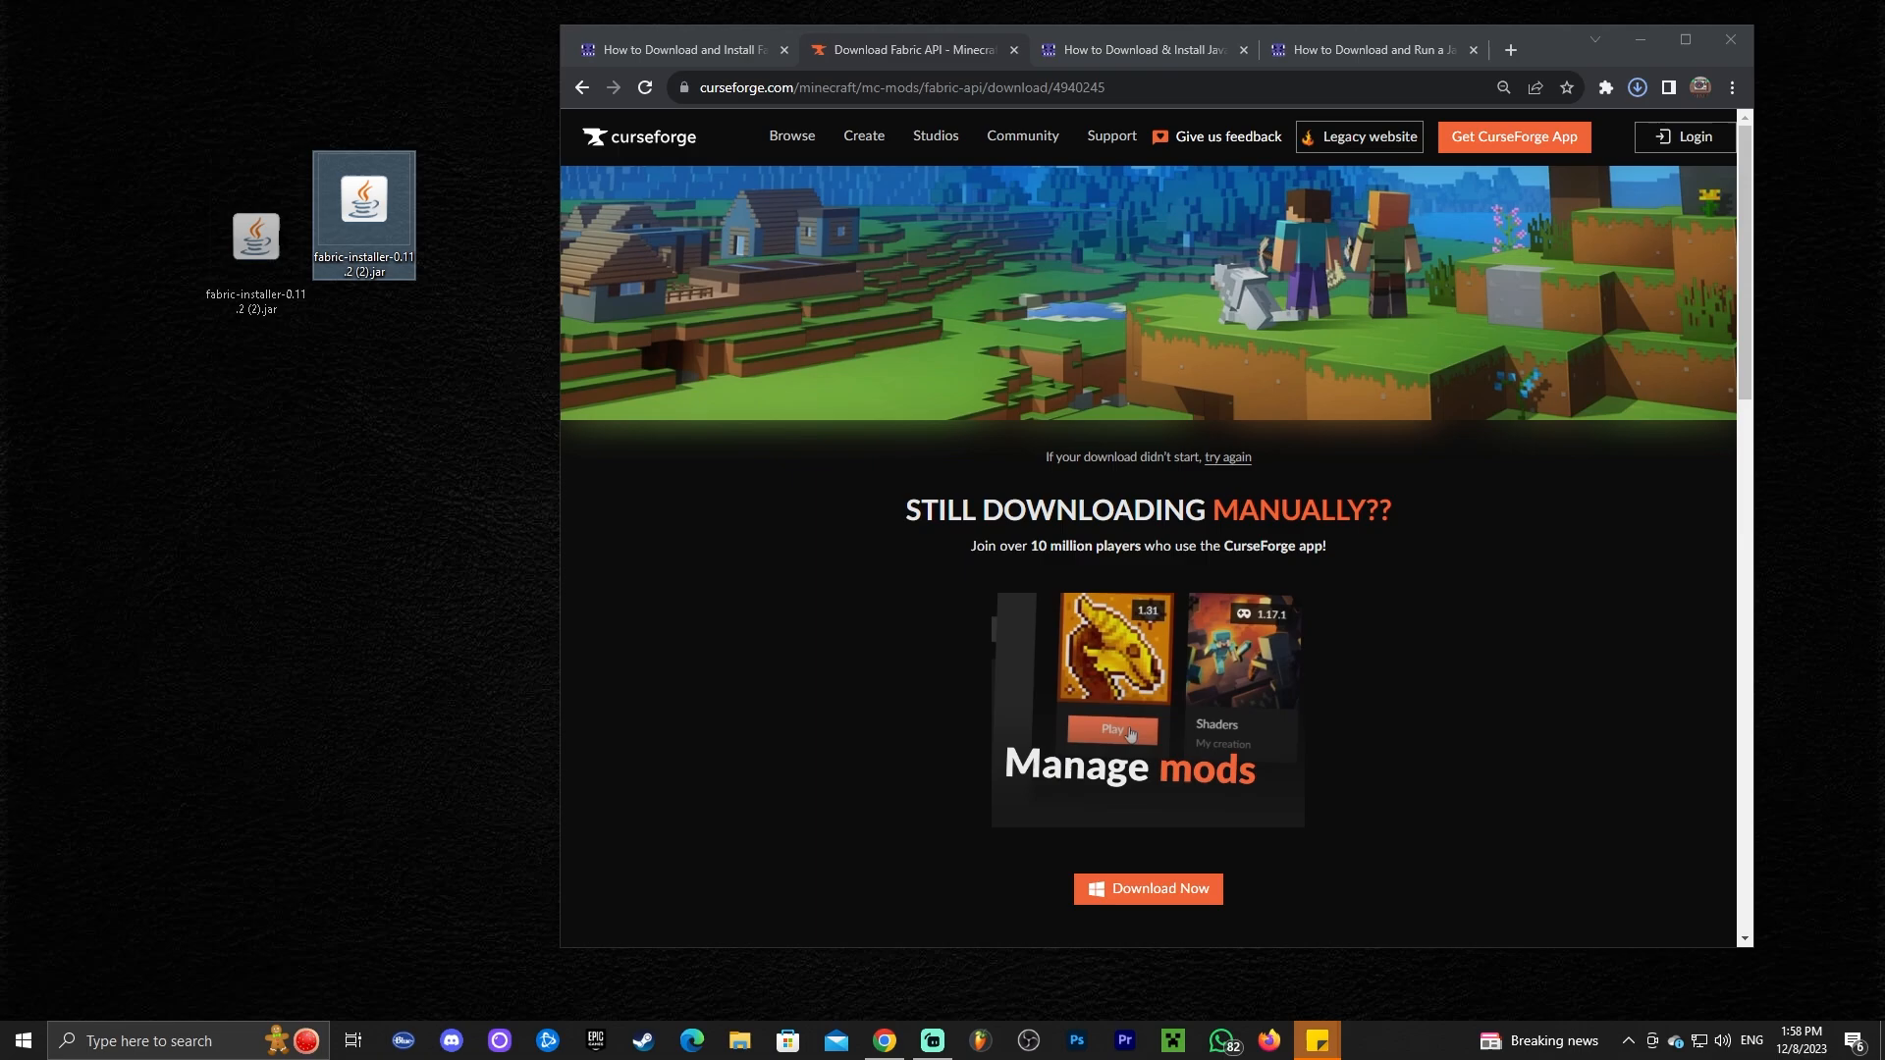
{"action": "left_click", "coordinate": [1635, 87]}
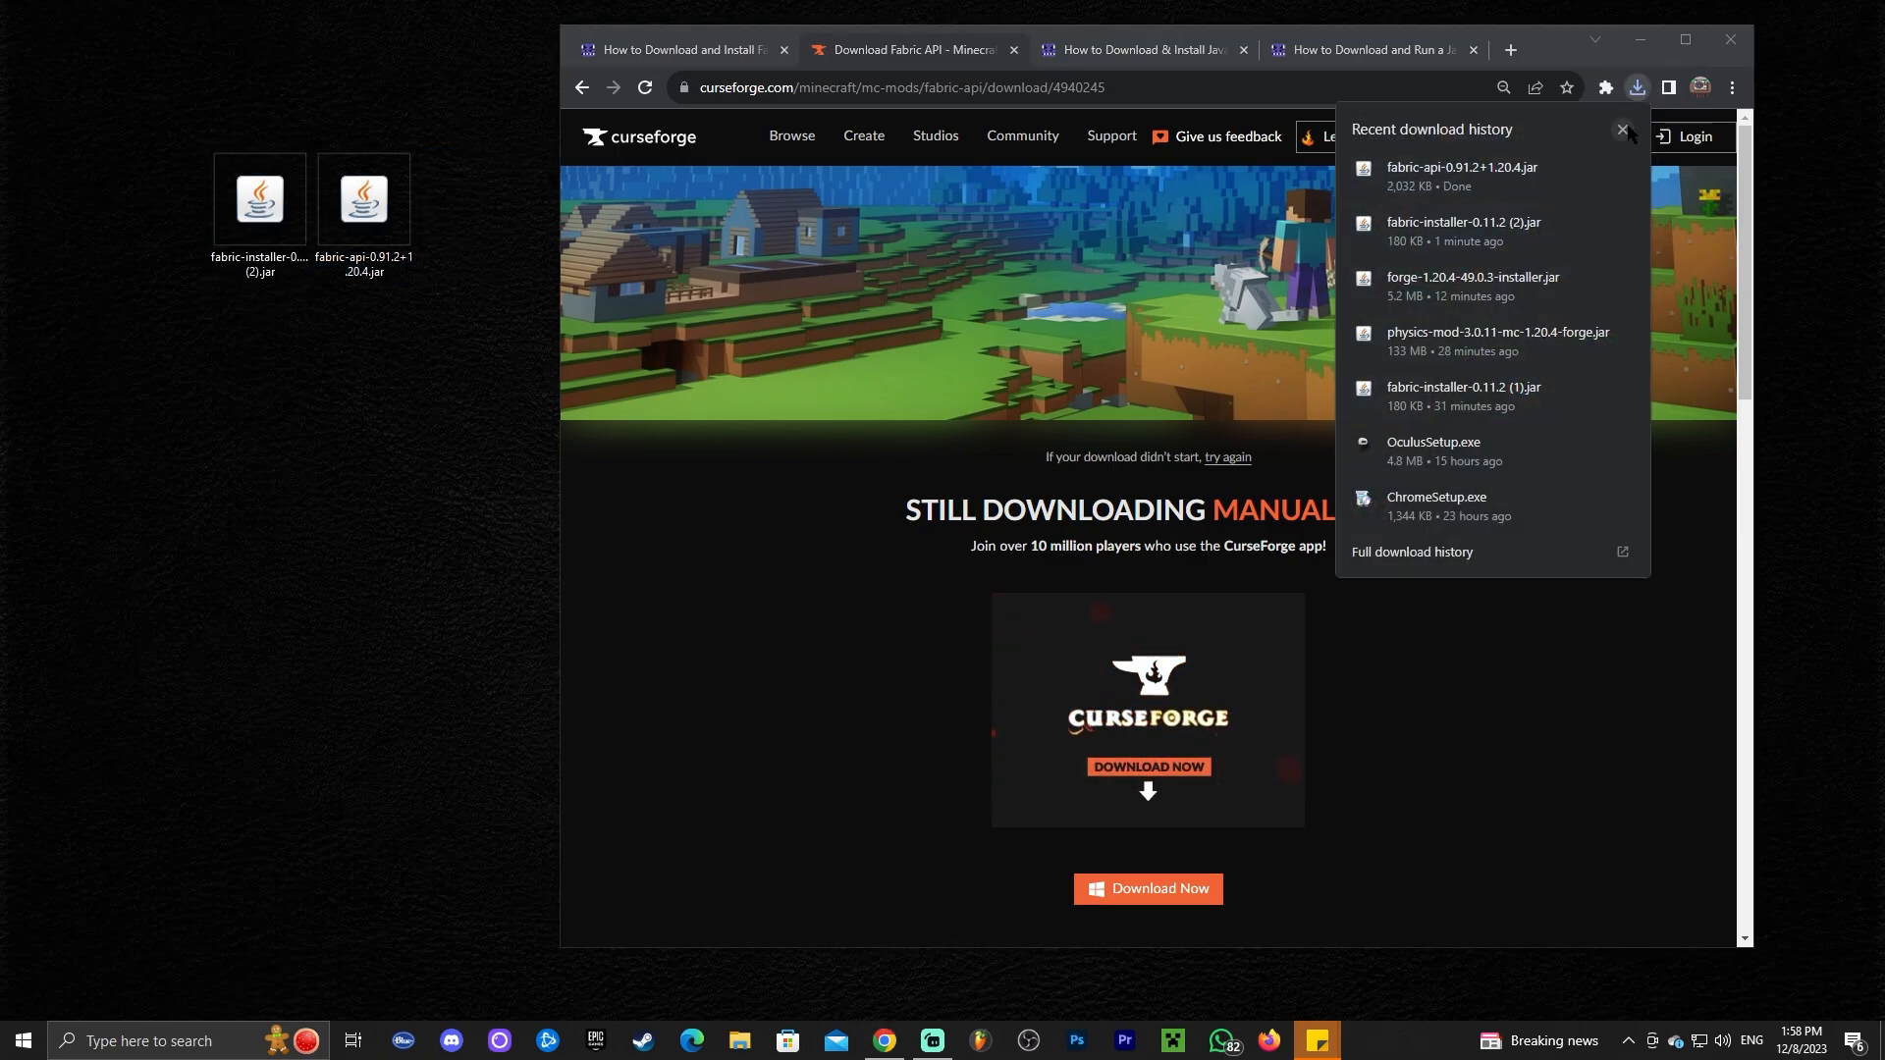
{"action": "left_click", "coordinate": [1622, 130]}
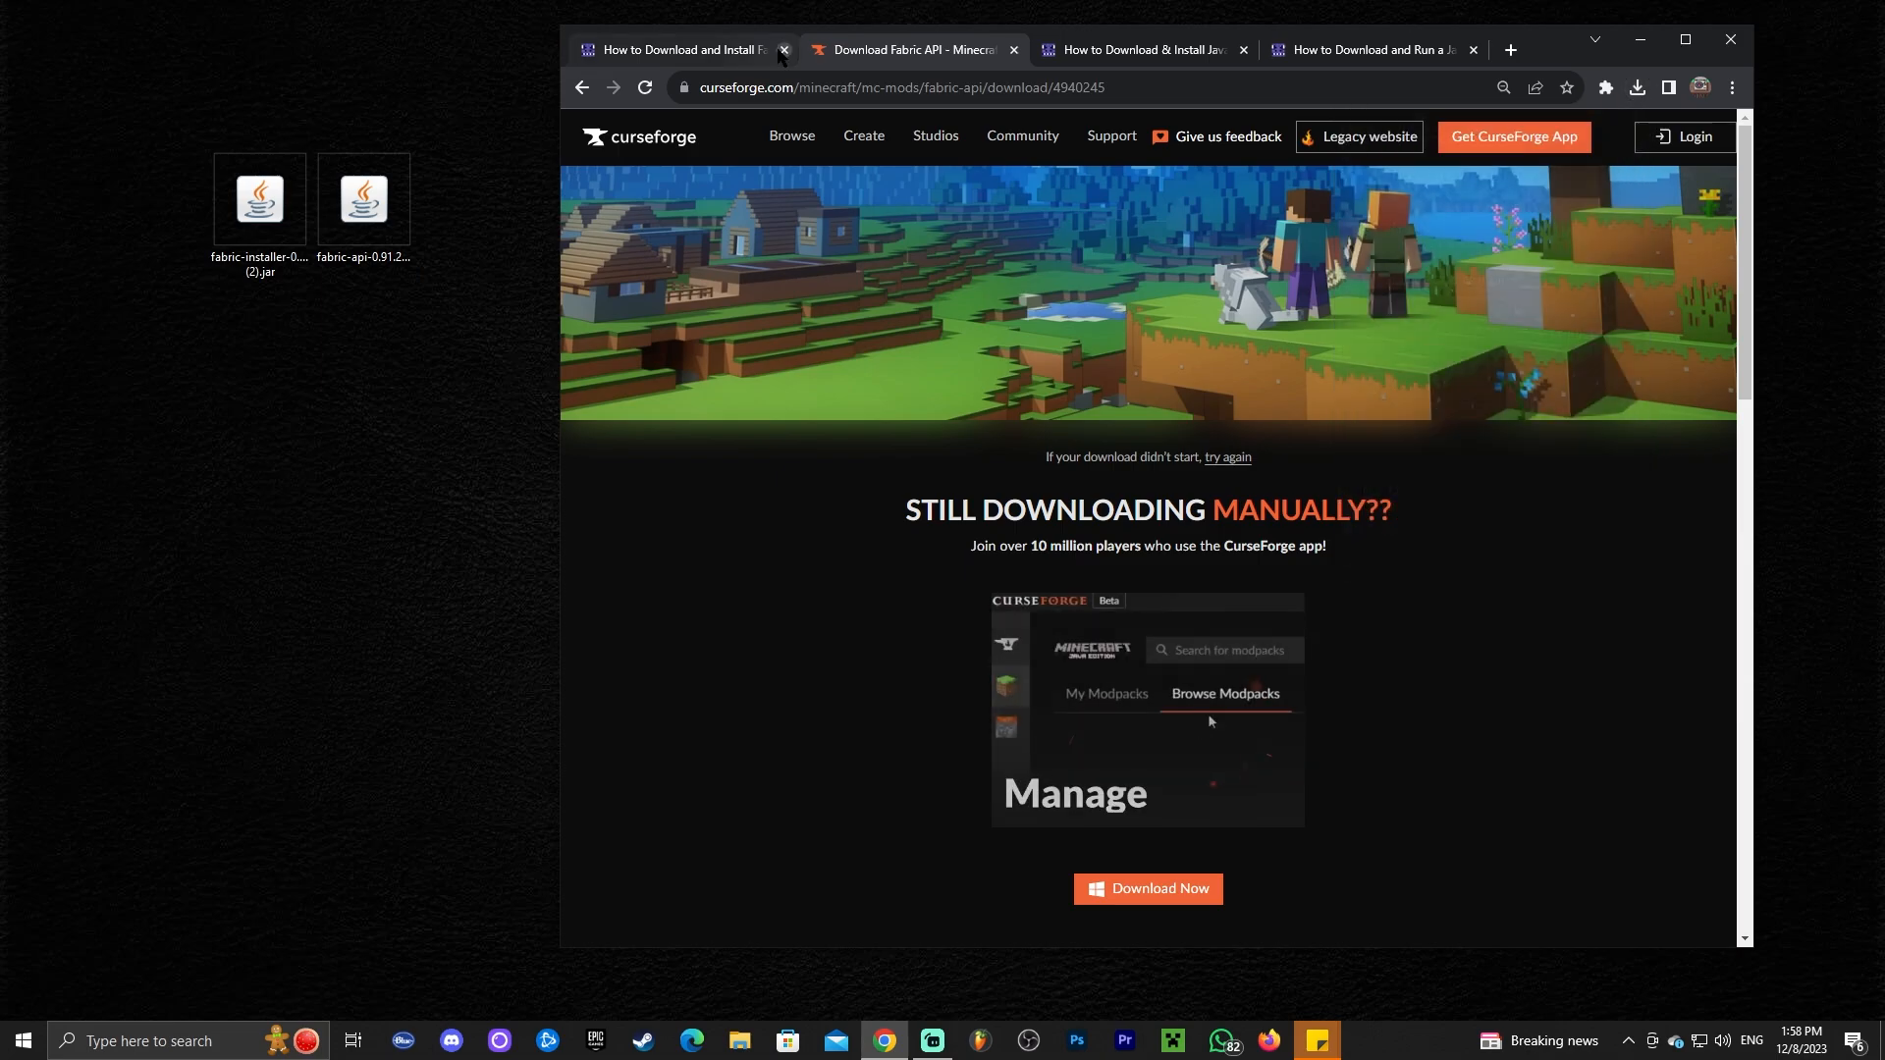
Step: Close the first tutorial tab, glance at the Jarfix guide and return to the Java 17 guide
{"action": "left_click", "coordinate": [783, 49]}
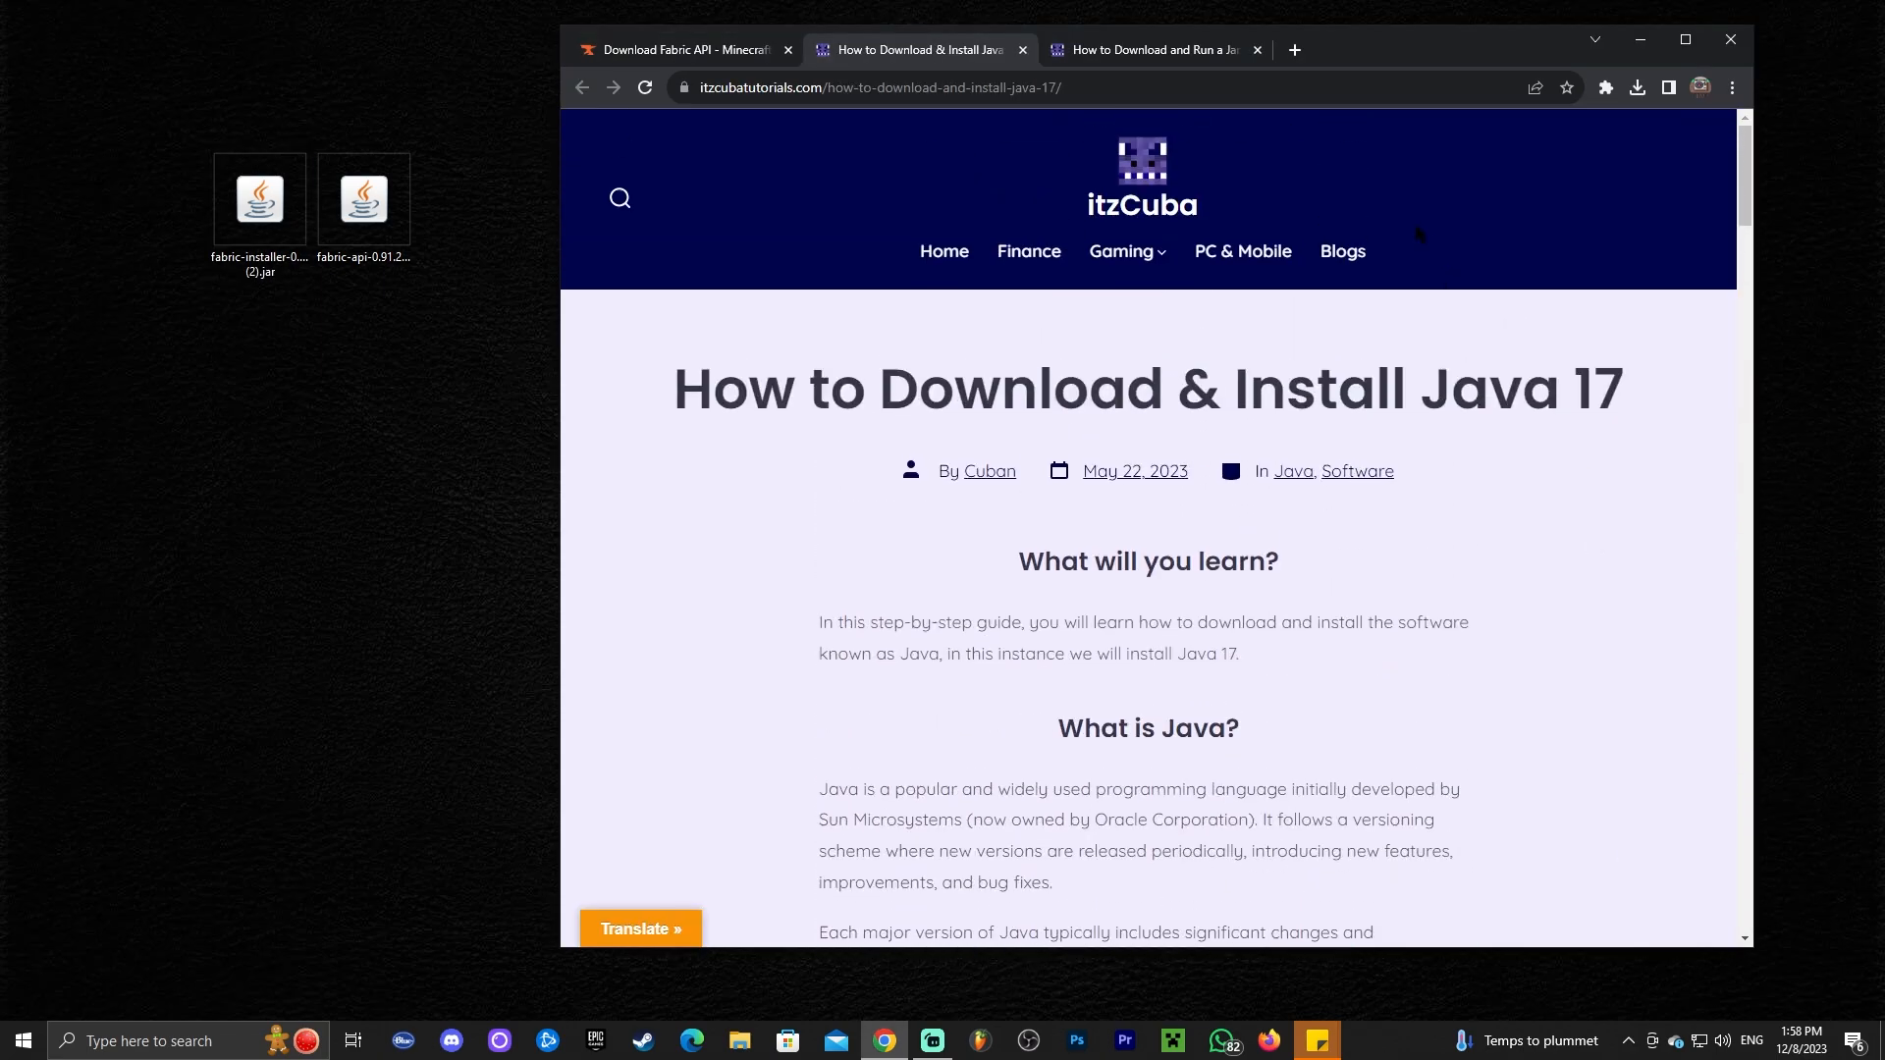
{"action": "left_click", "coordinate": [1143, 49]}
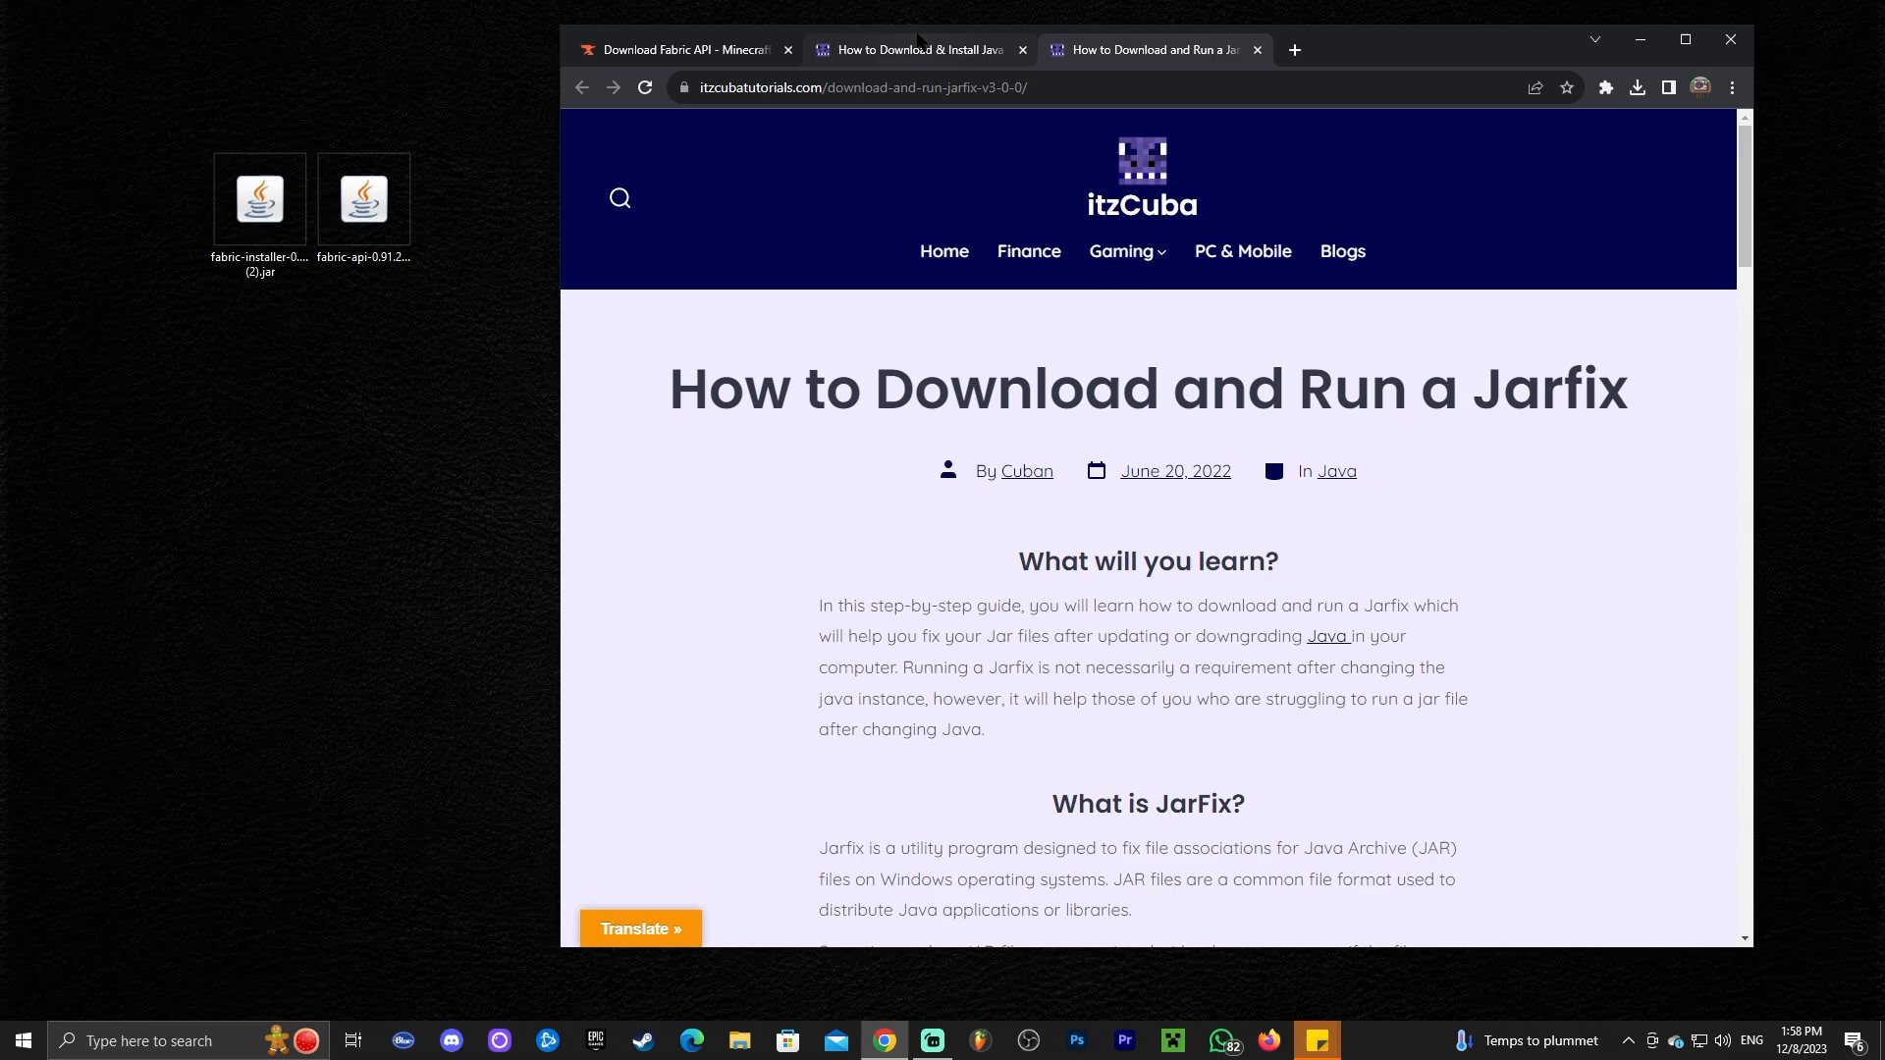
{"action": "left_click", "coordinate": [913, 49]}
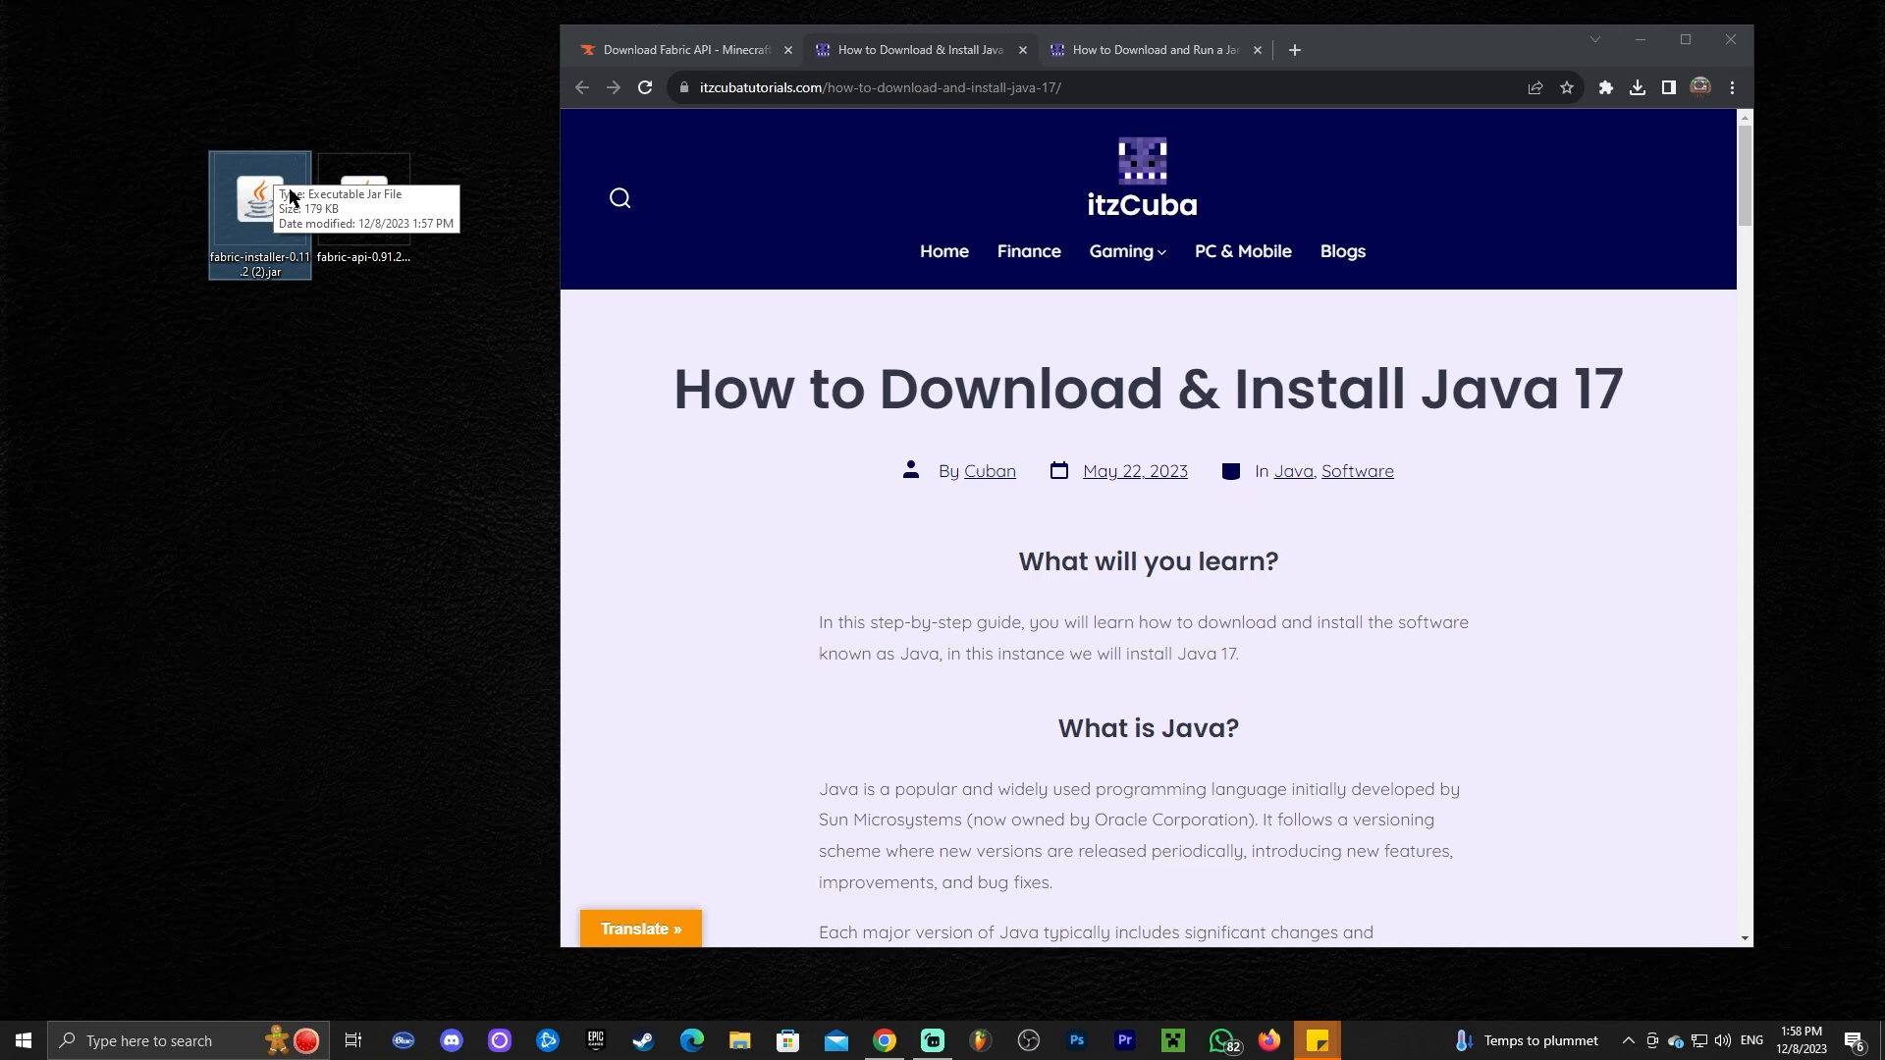
{"action": "mouse_move", "coordinate": [275, 232]}
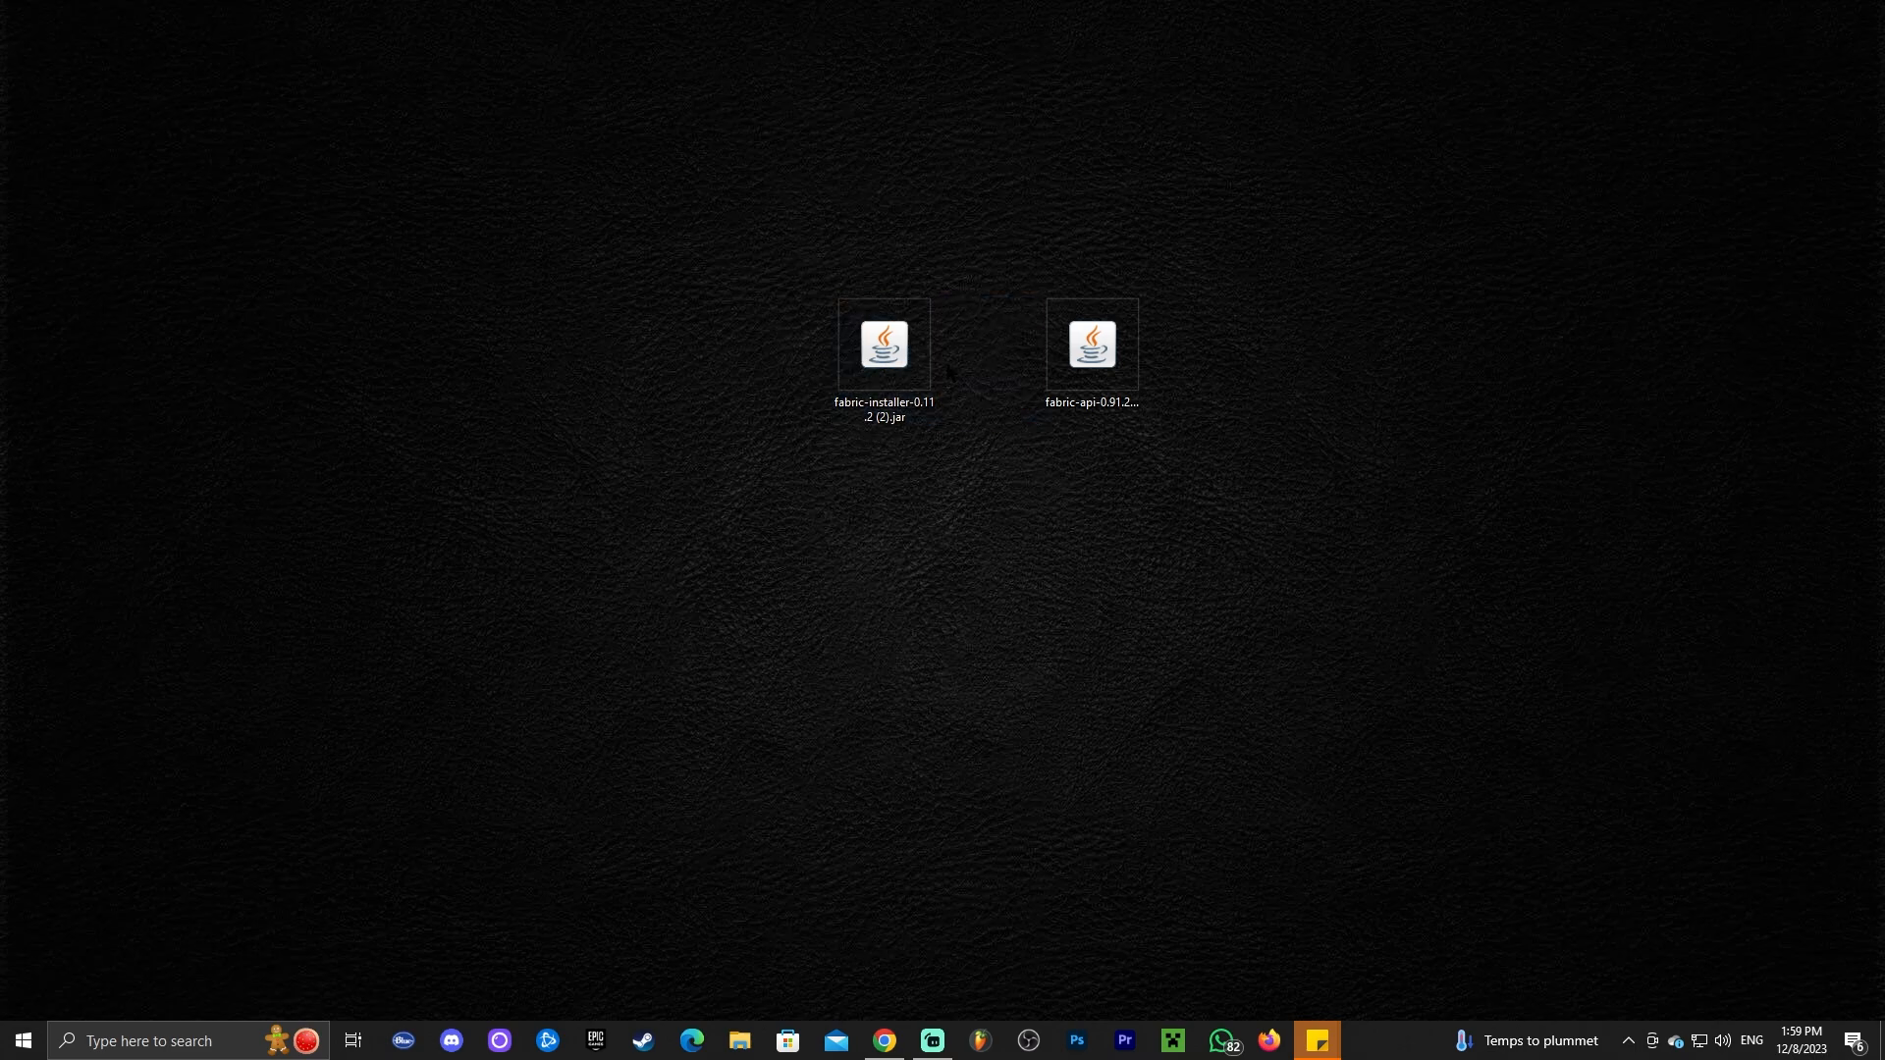
Step: Launch the Fabric installer jar from the desktop and choose Minecraft version 1.20.4
{"action": "left_click", "coordinate": [883, 349]}
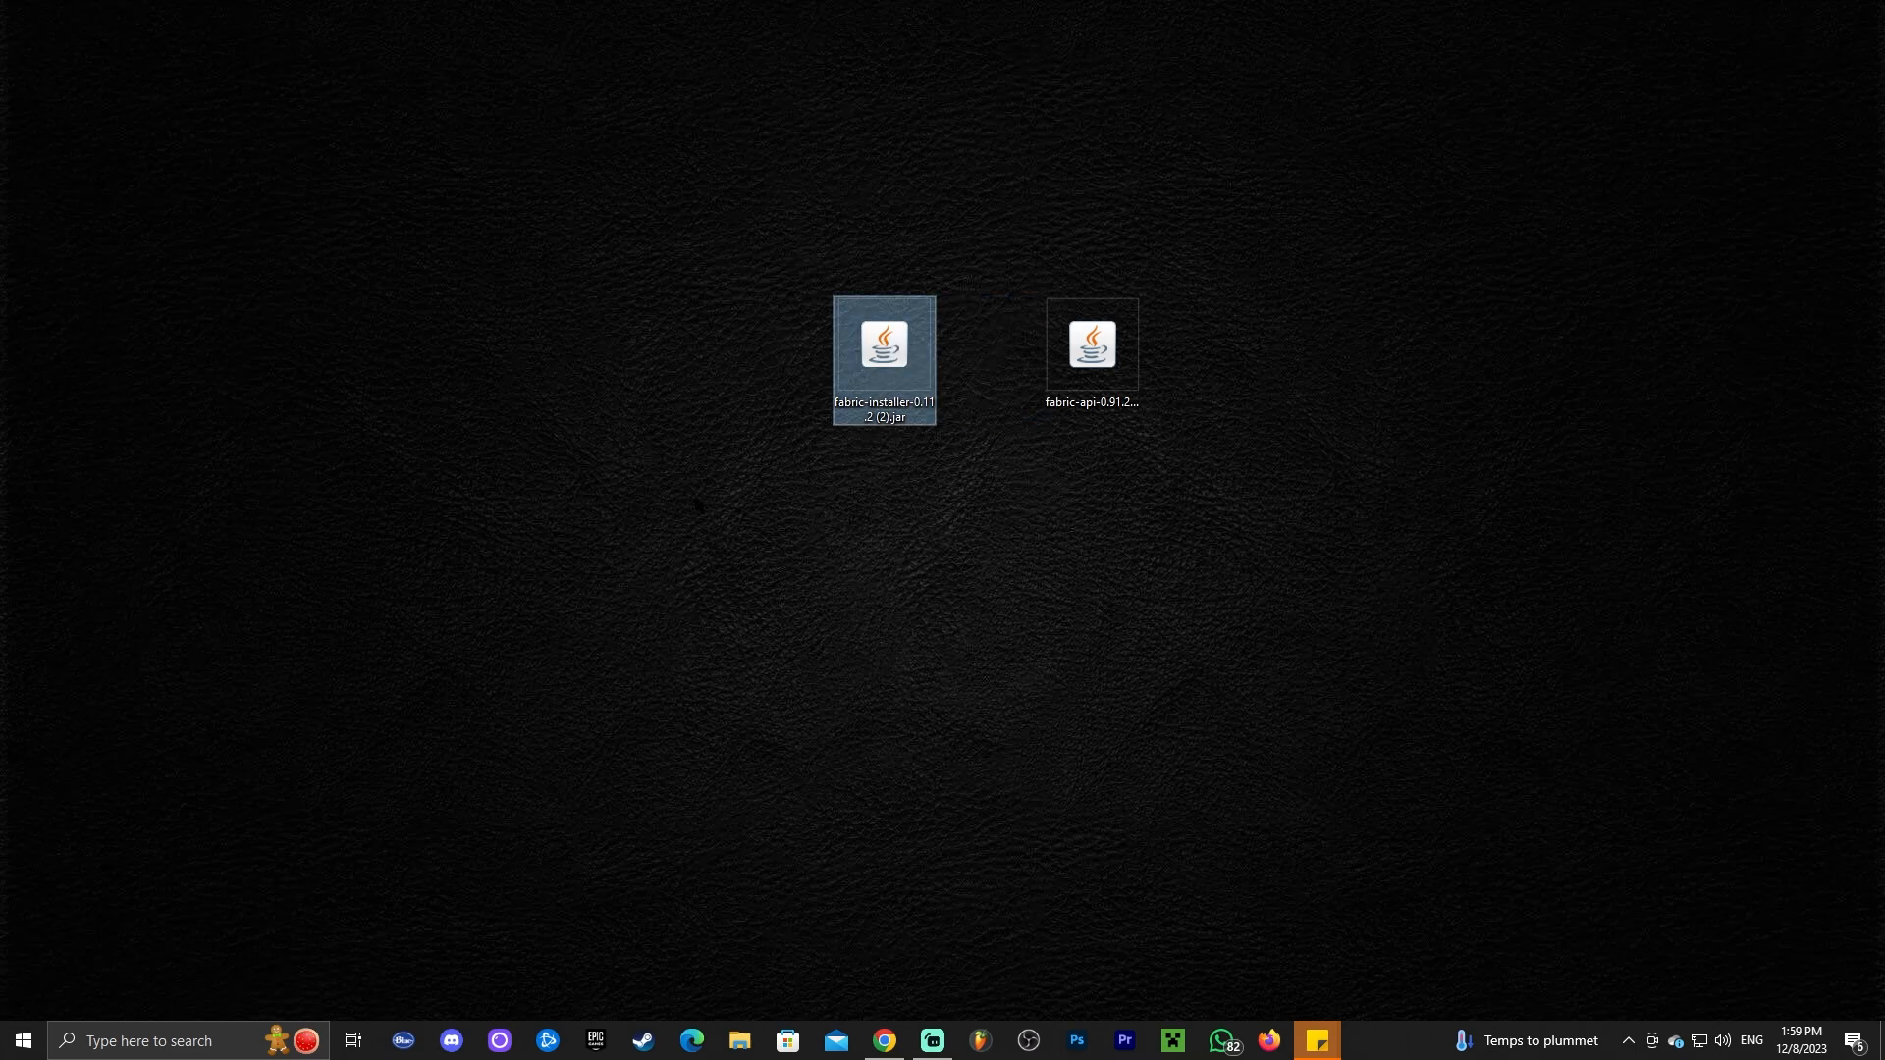
{"action": "double_click", "coordinate": [882, 349]}
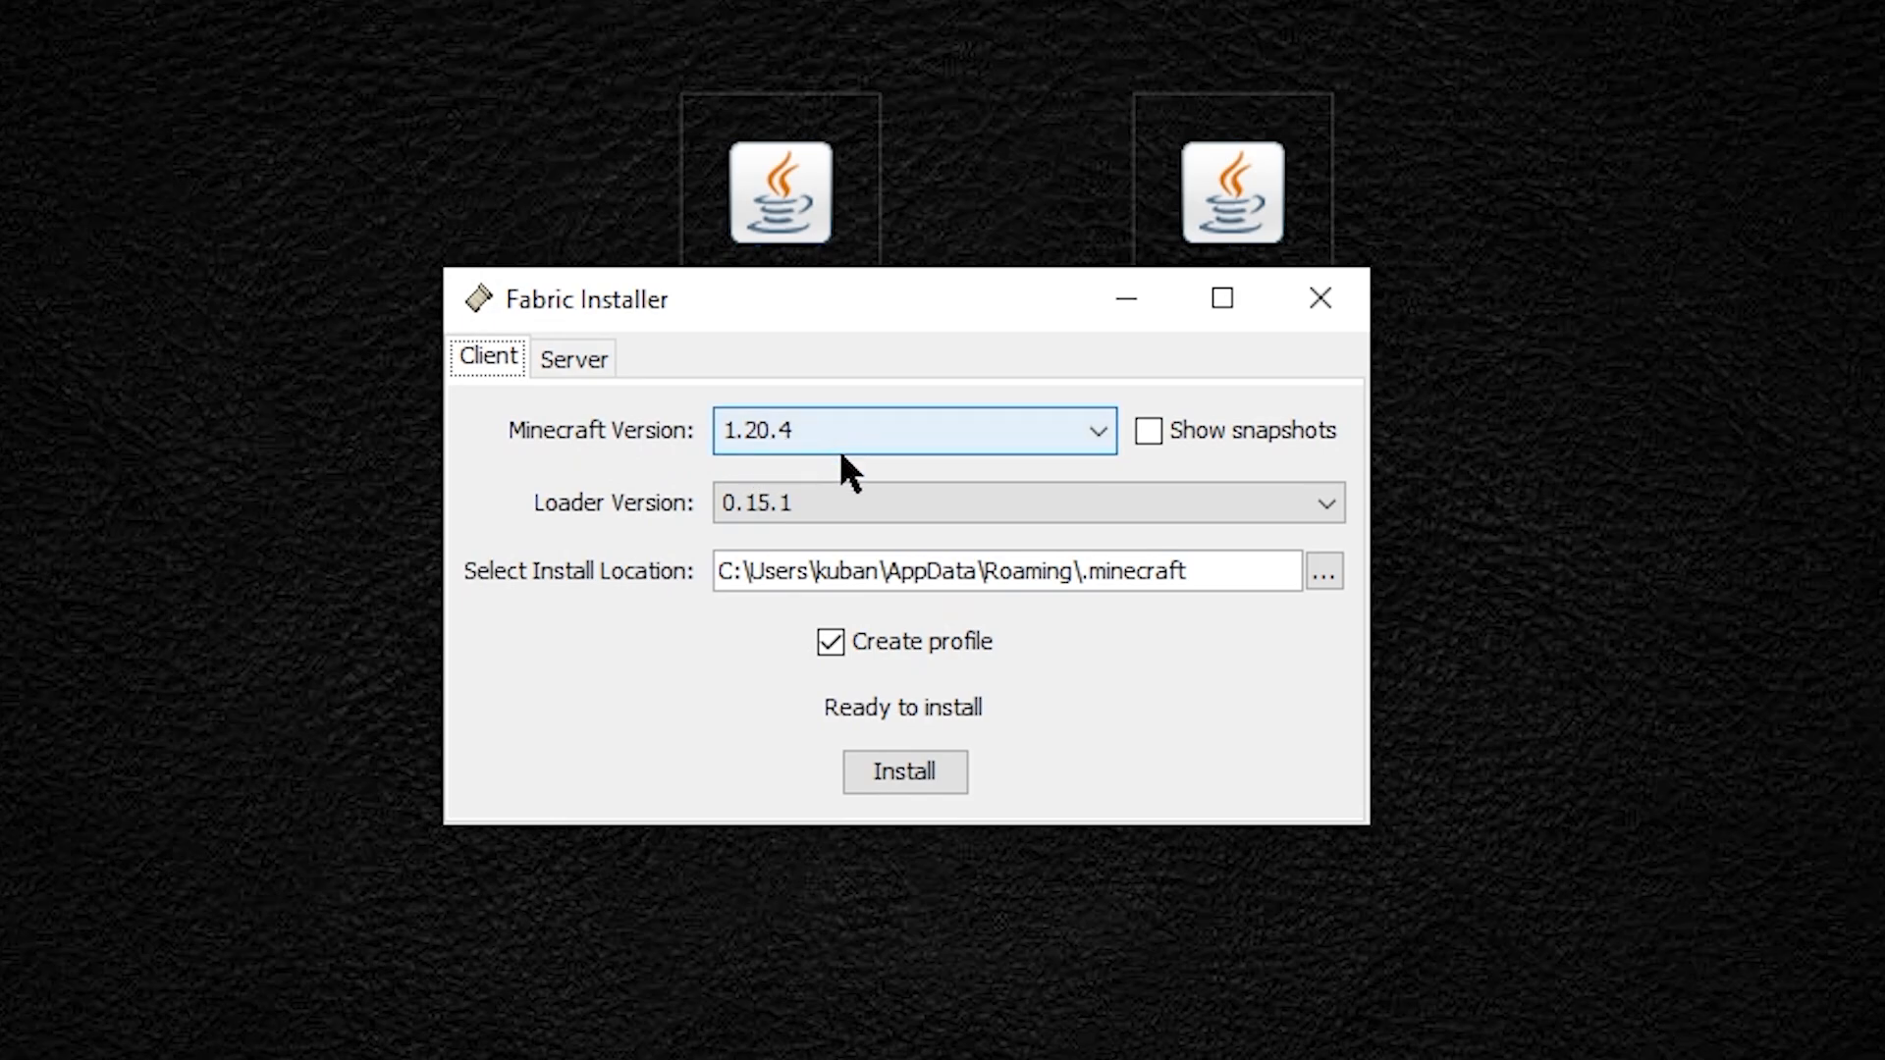
{"action": "mouse_move", "coordinate": [966, 451]}
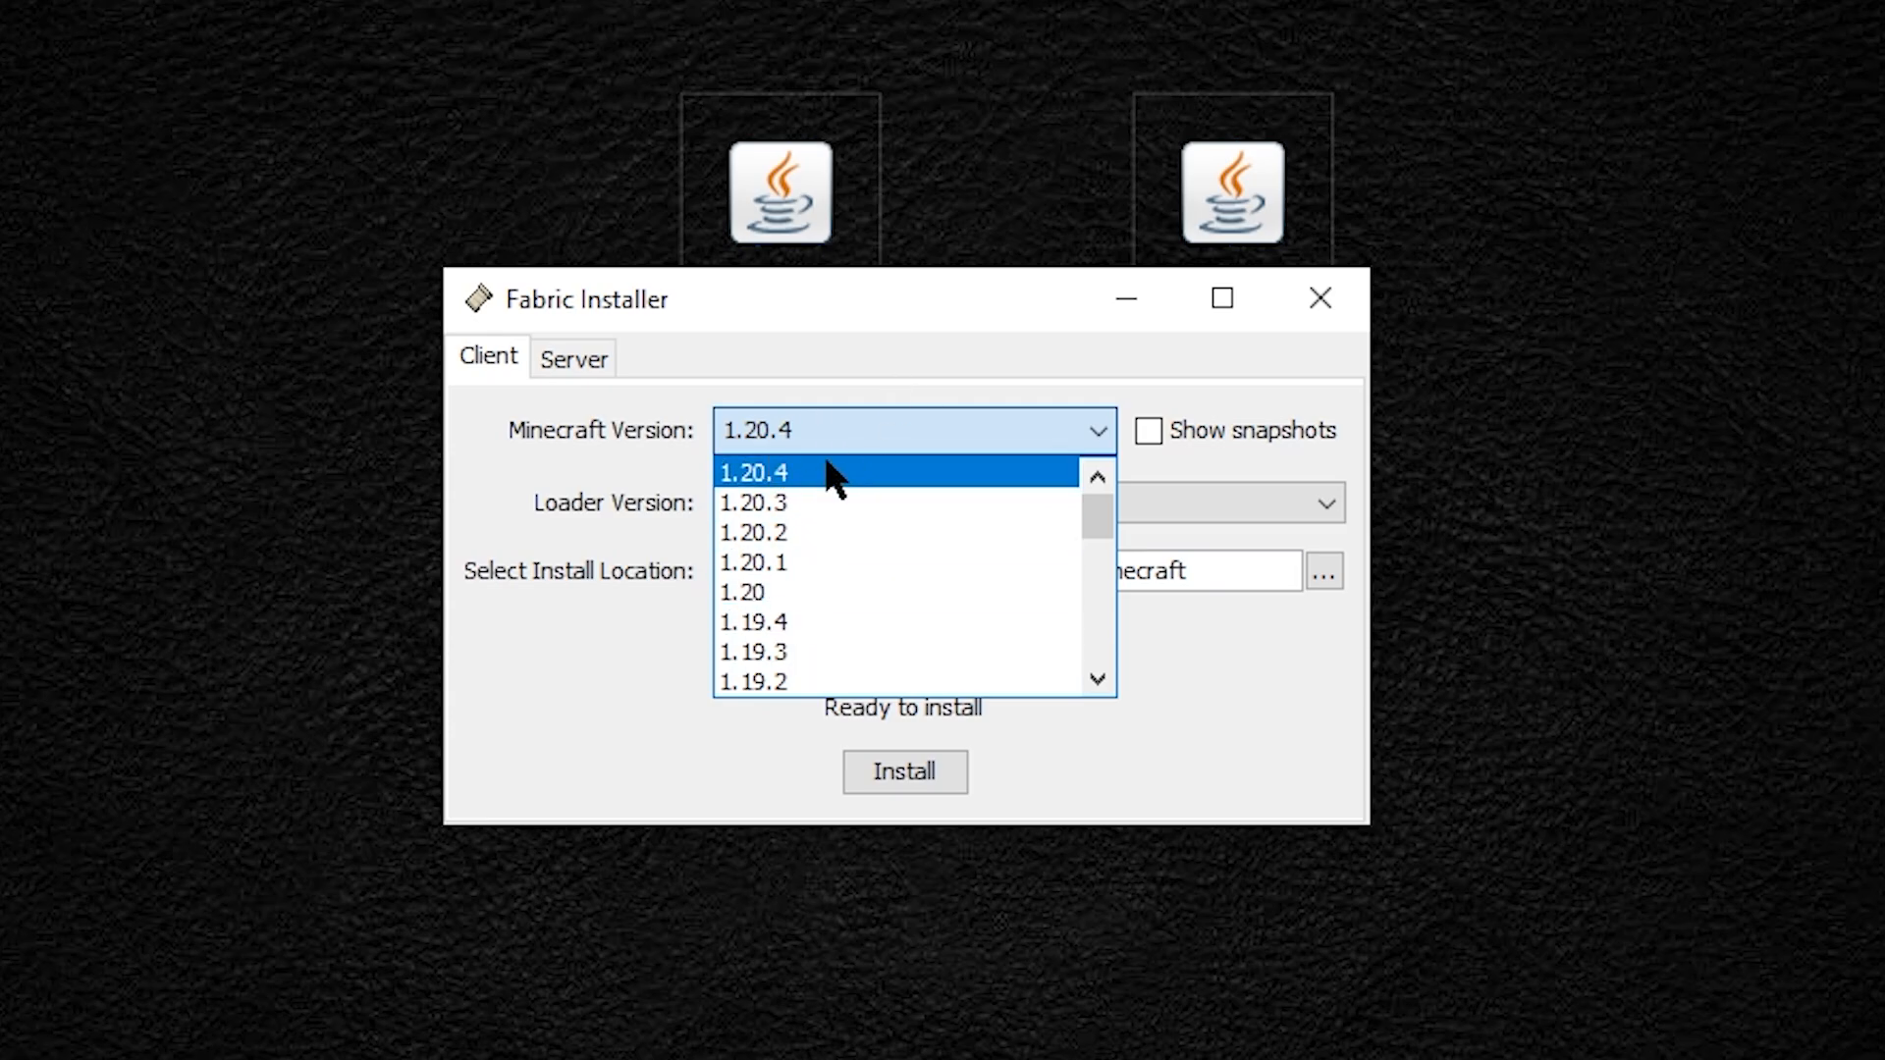
{"action": "left_click", "coordinate": [753, 471]}
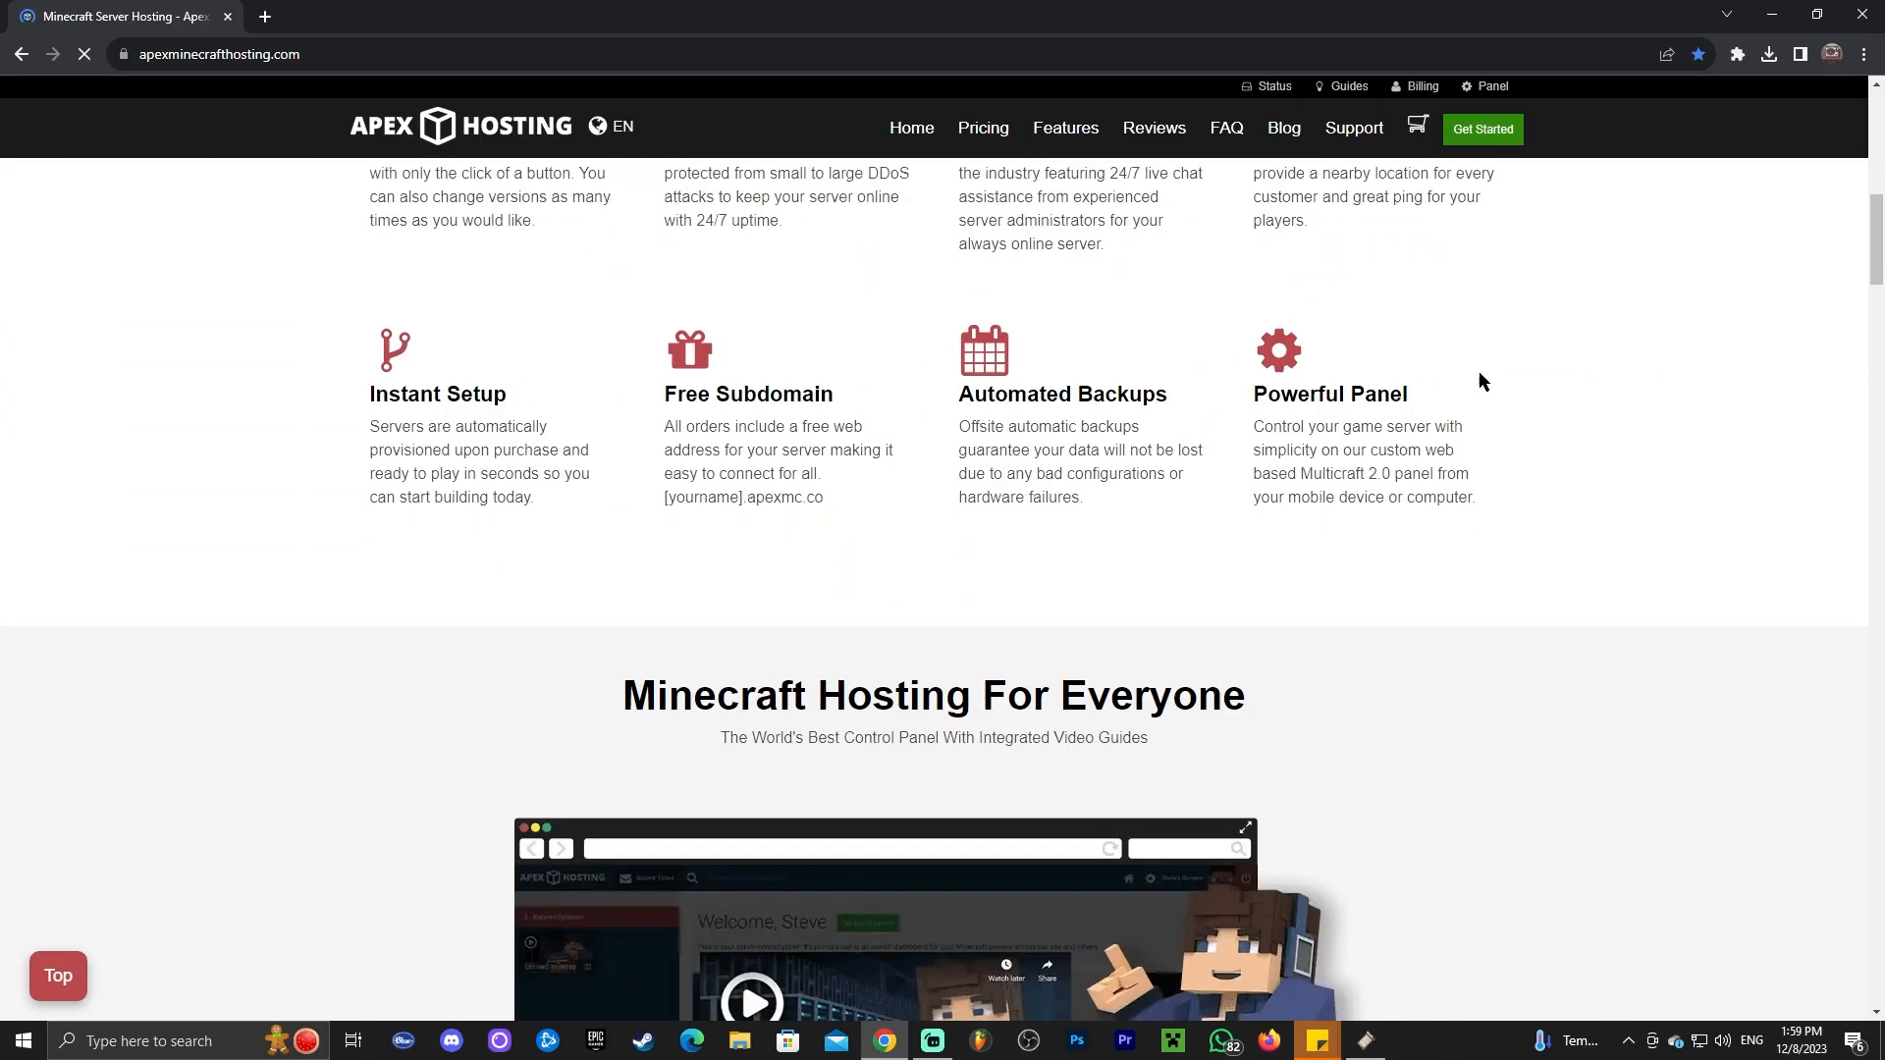
{"action": "scroll", "scroll_direction": "down", "scroll_amount": 3}
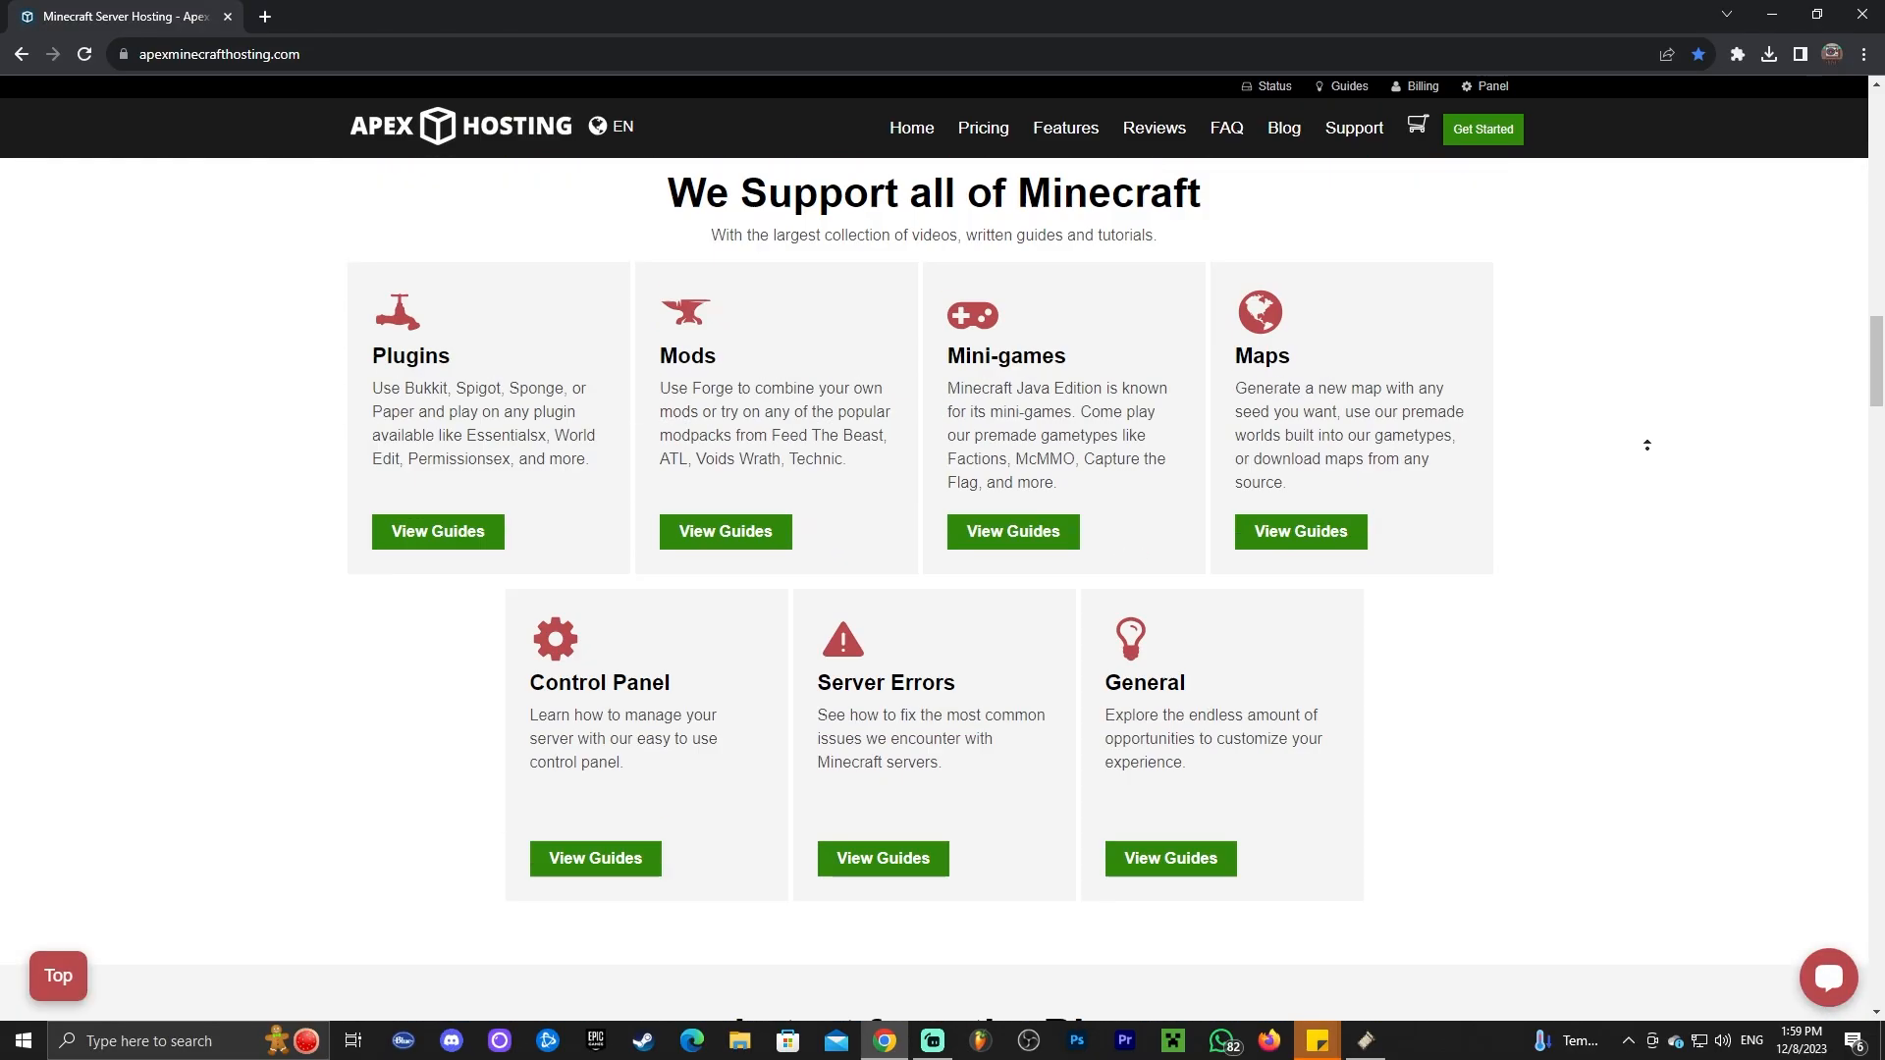
{"action": "scroll", "scroll_direction": "up", "scroll_amount": 3}
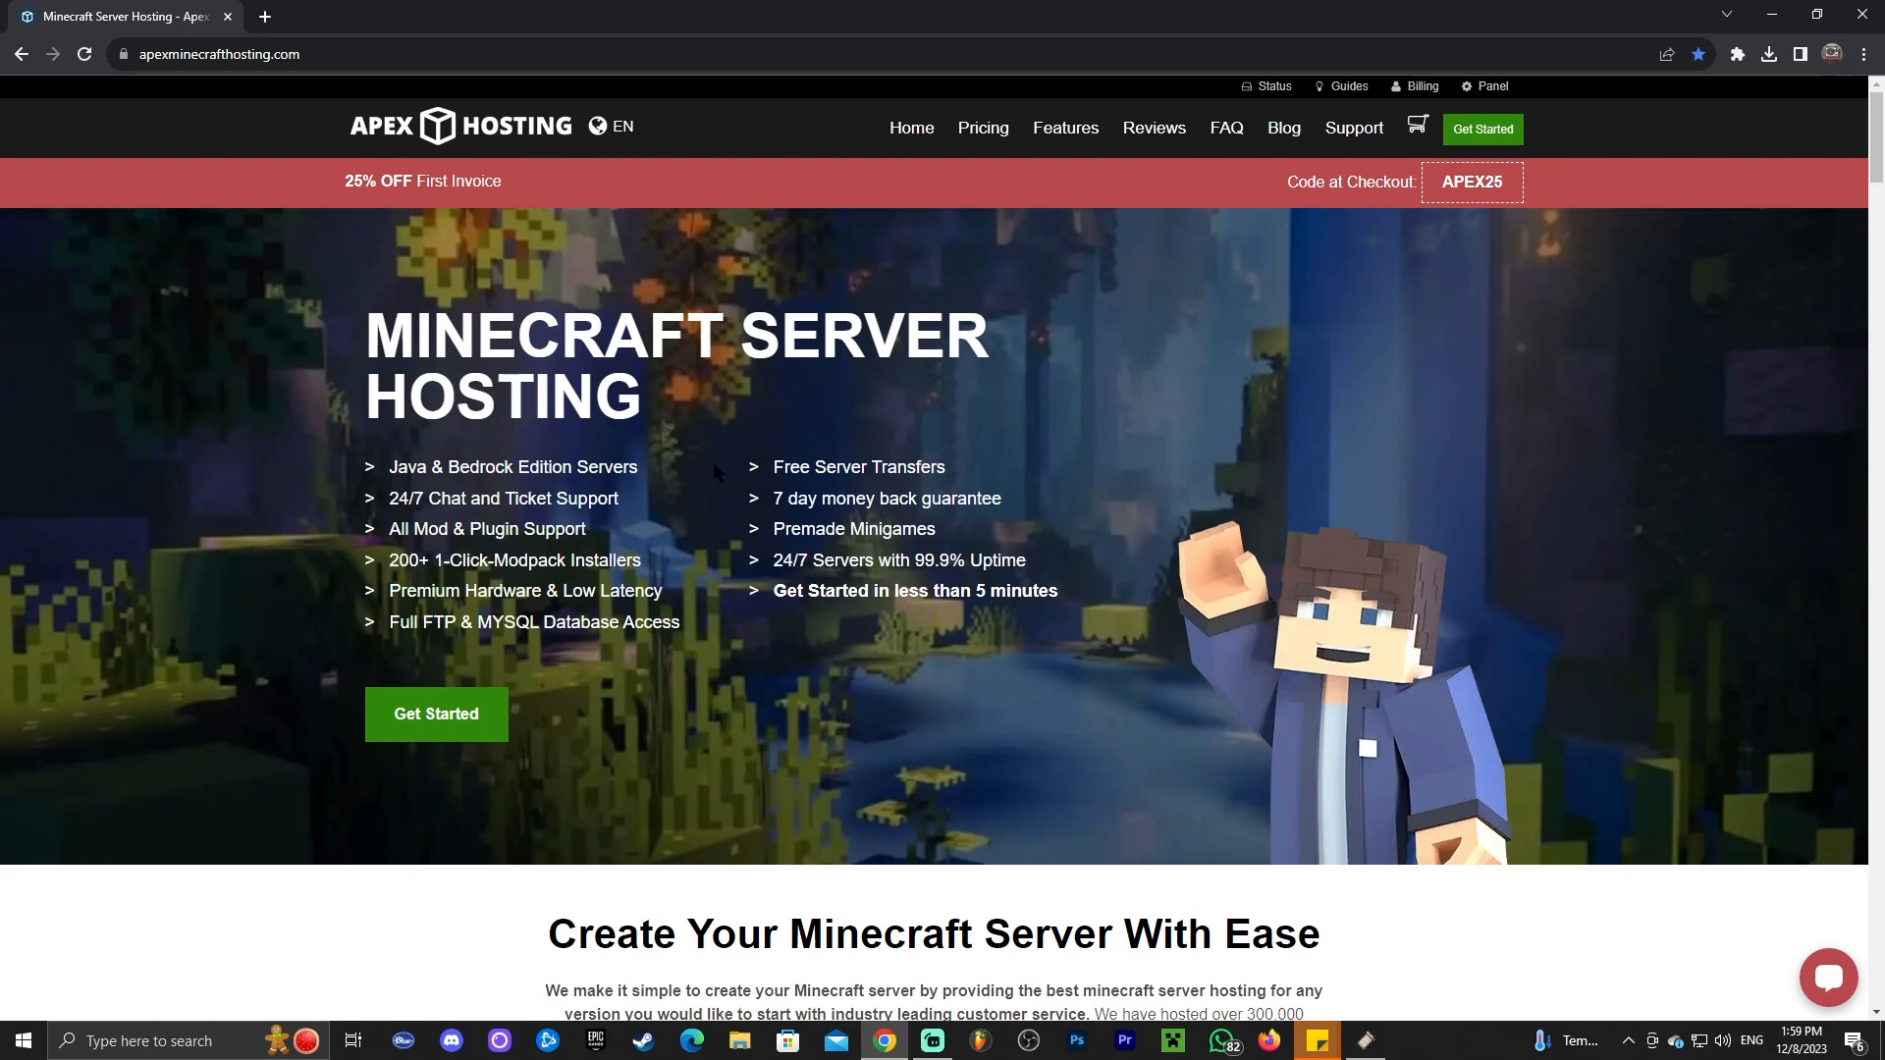
{"action": "mouse_move", "coordinate": [1343, 428]}
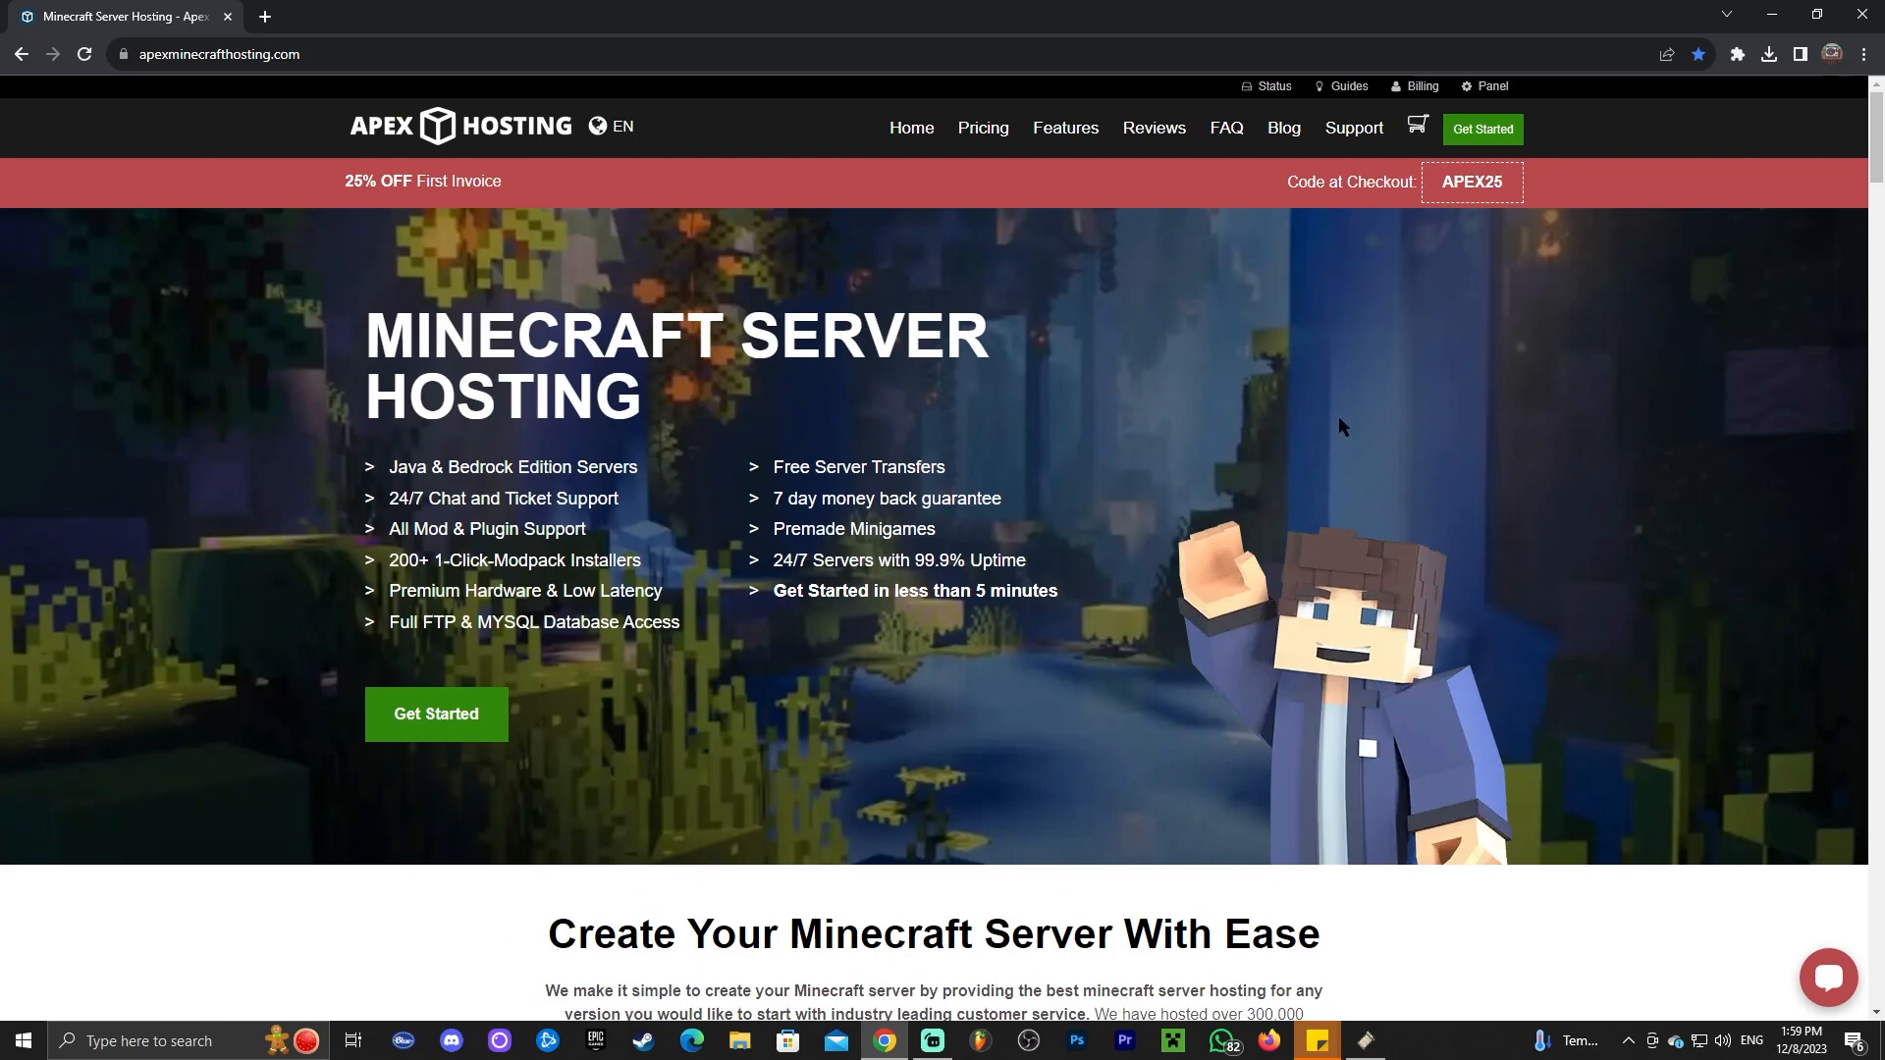
{"action": "mouse_move", "coordinate": [1529, 440]}
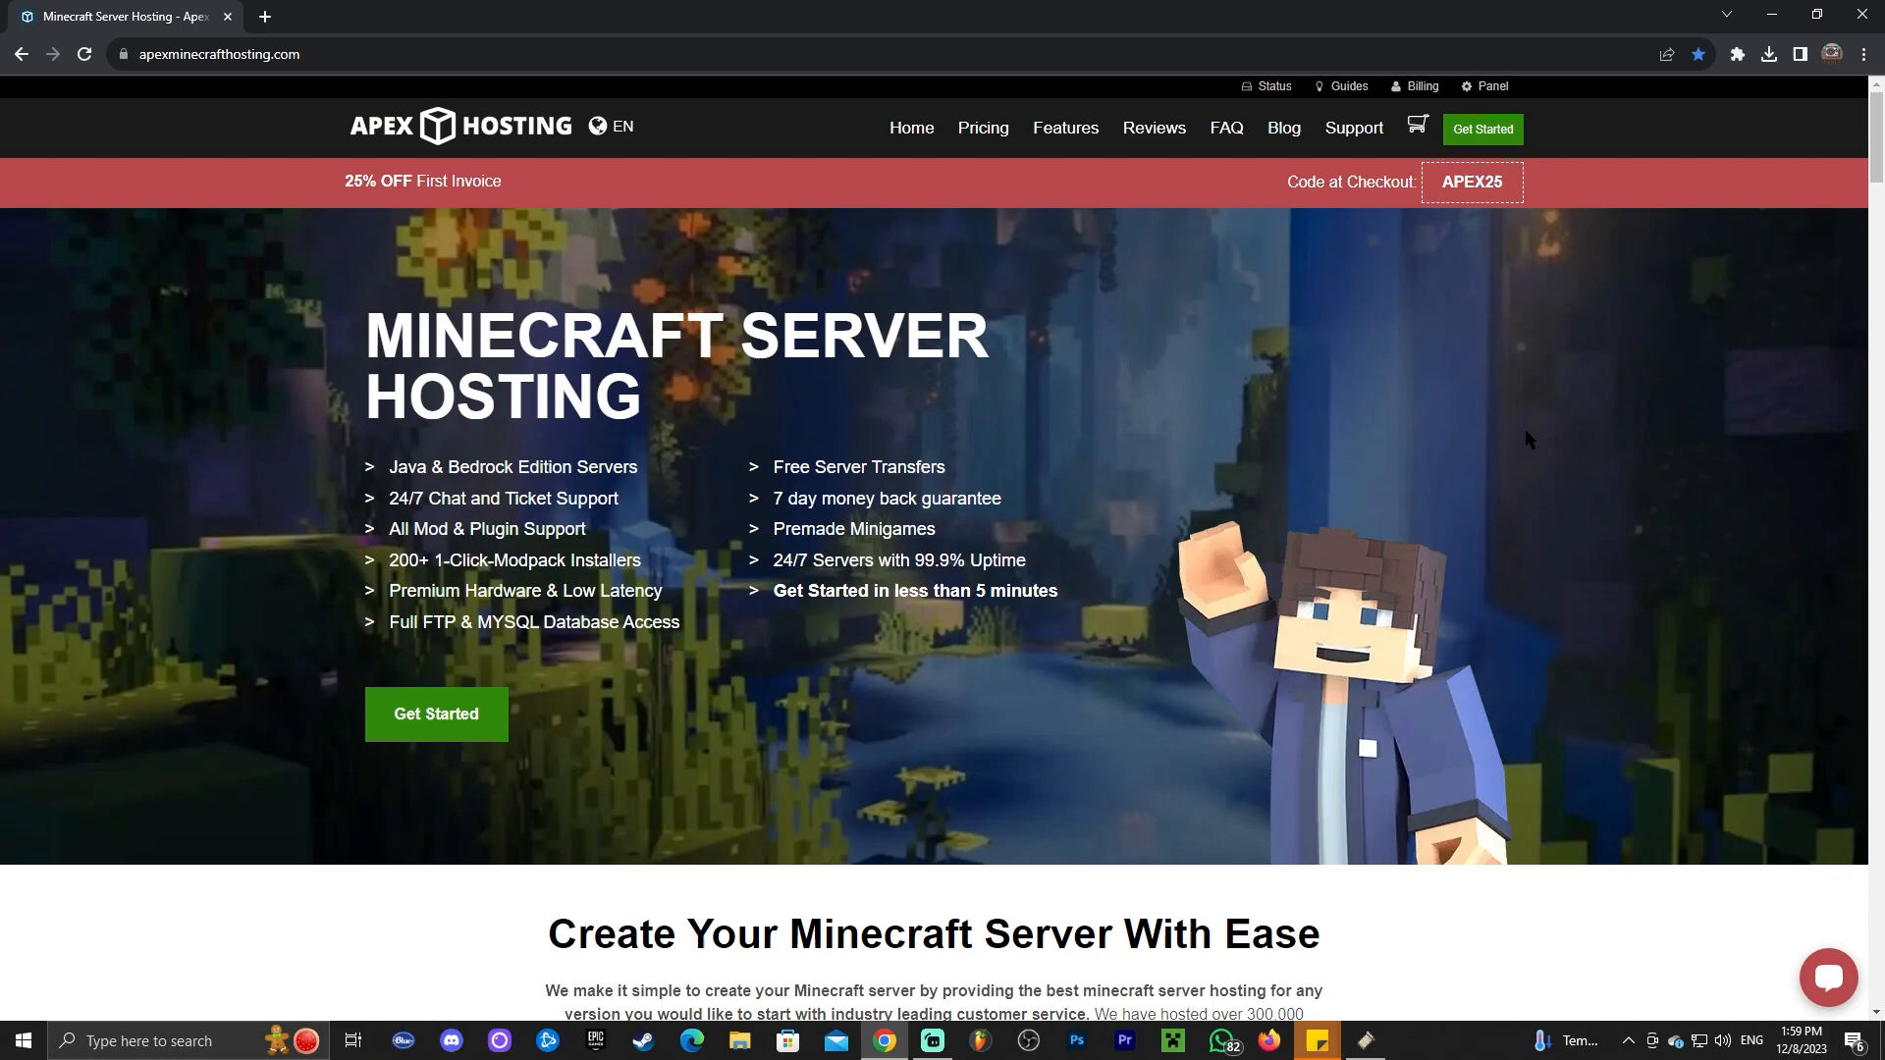
{"action": "mouse_move", "coordinate": [1335, 428]}
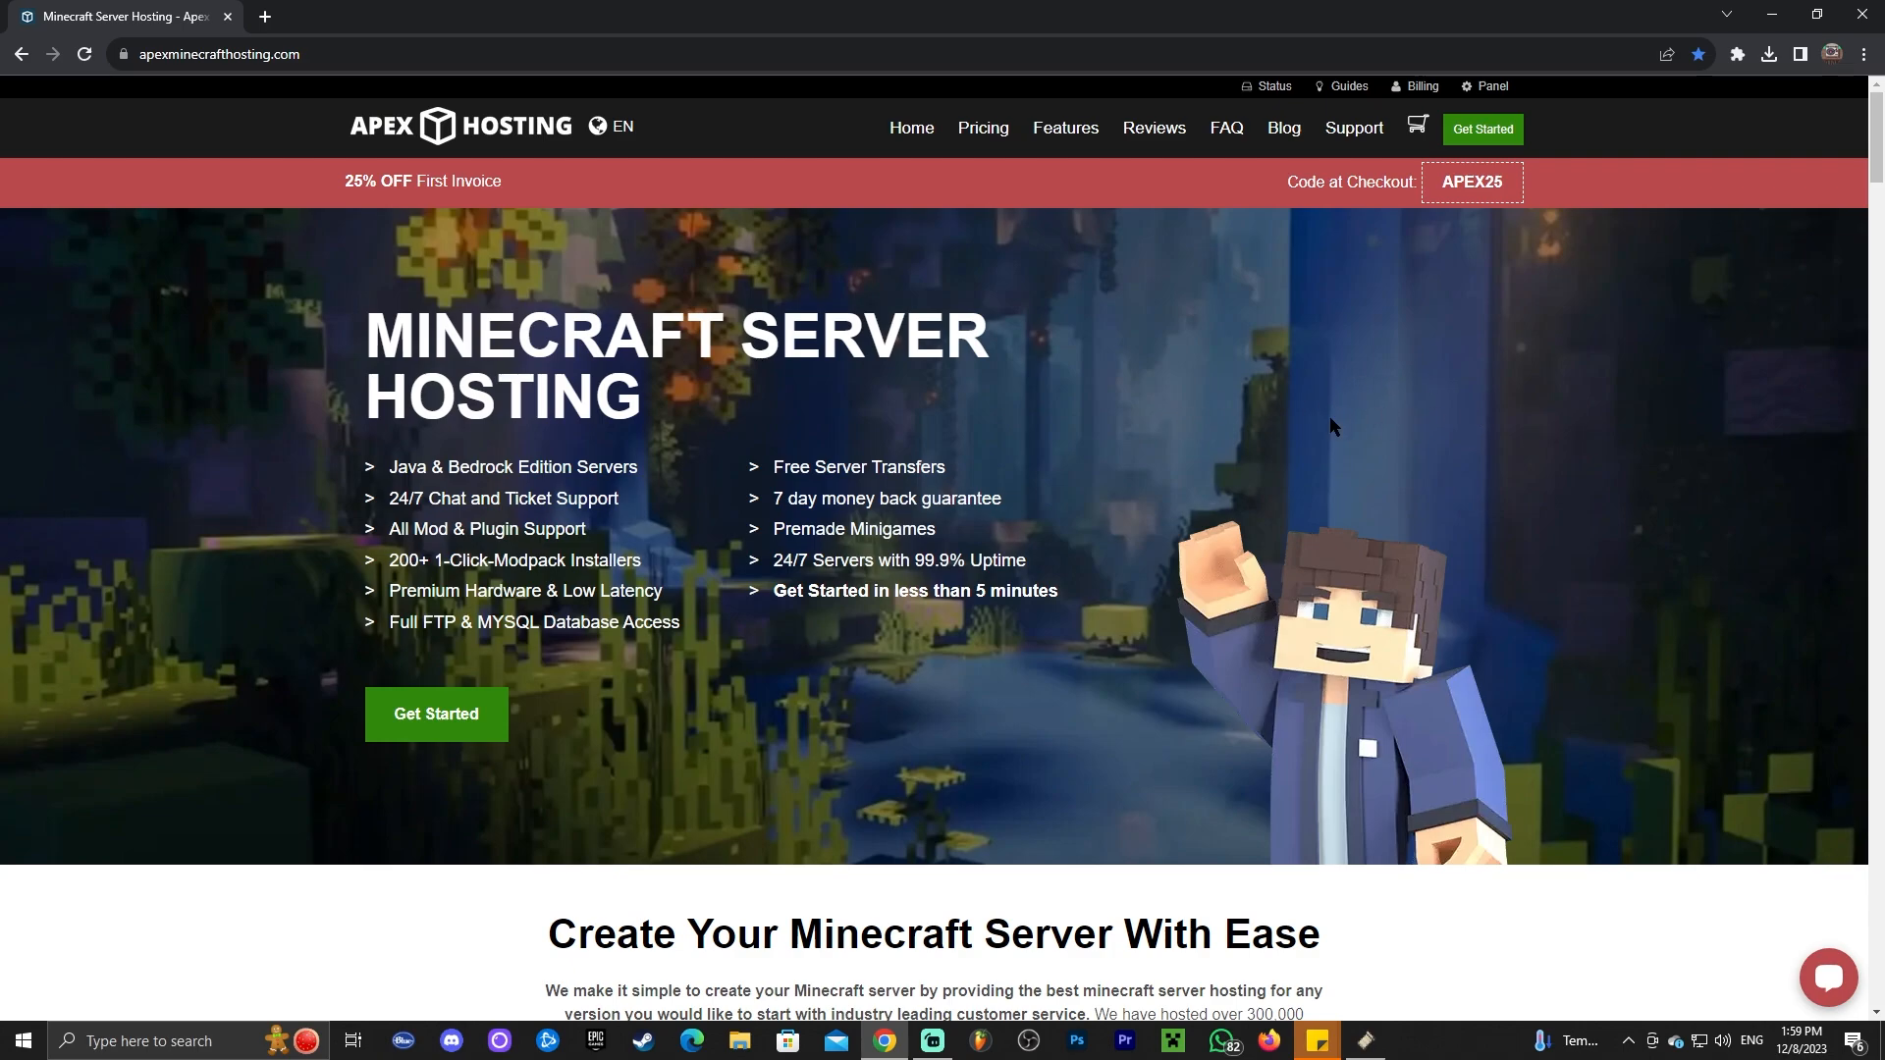
{"action": "mouse_move", "coordinate": [502, 349]}
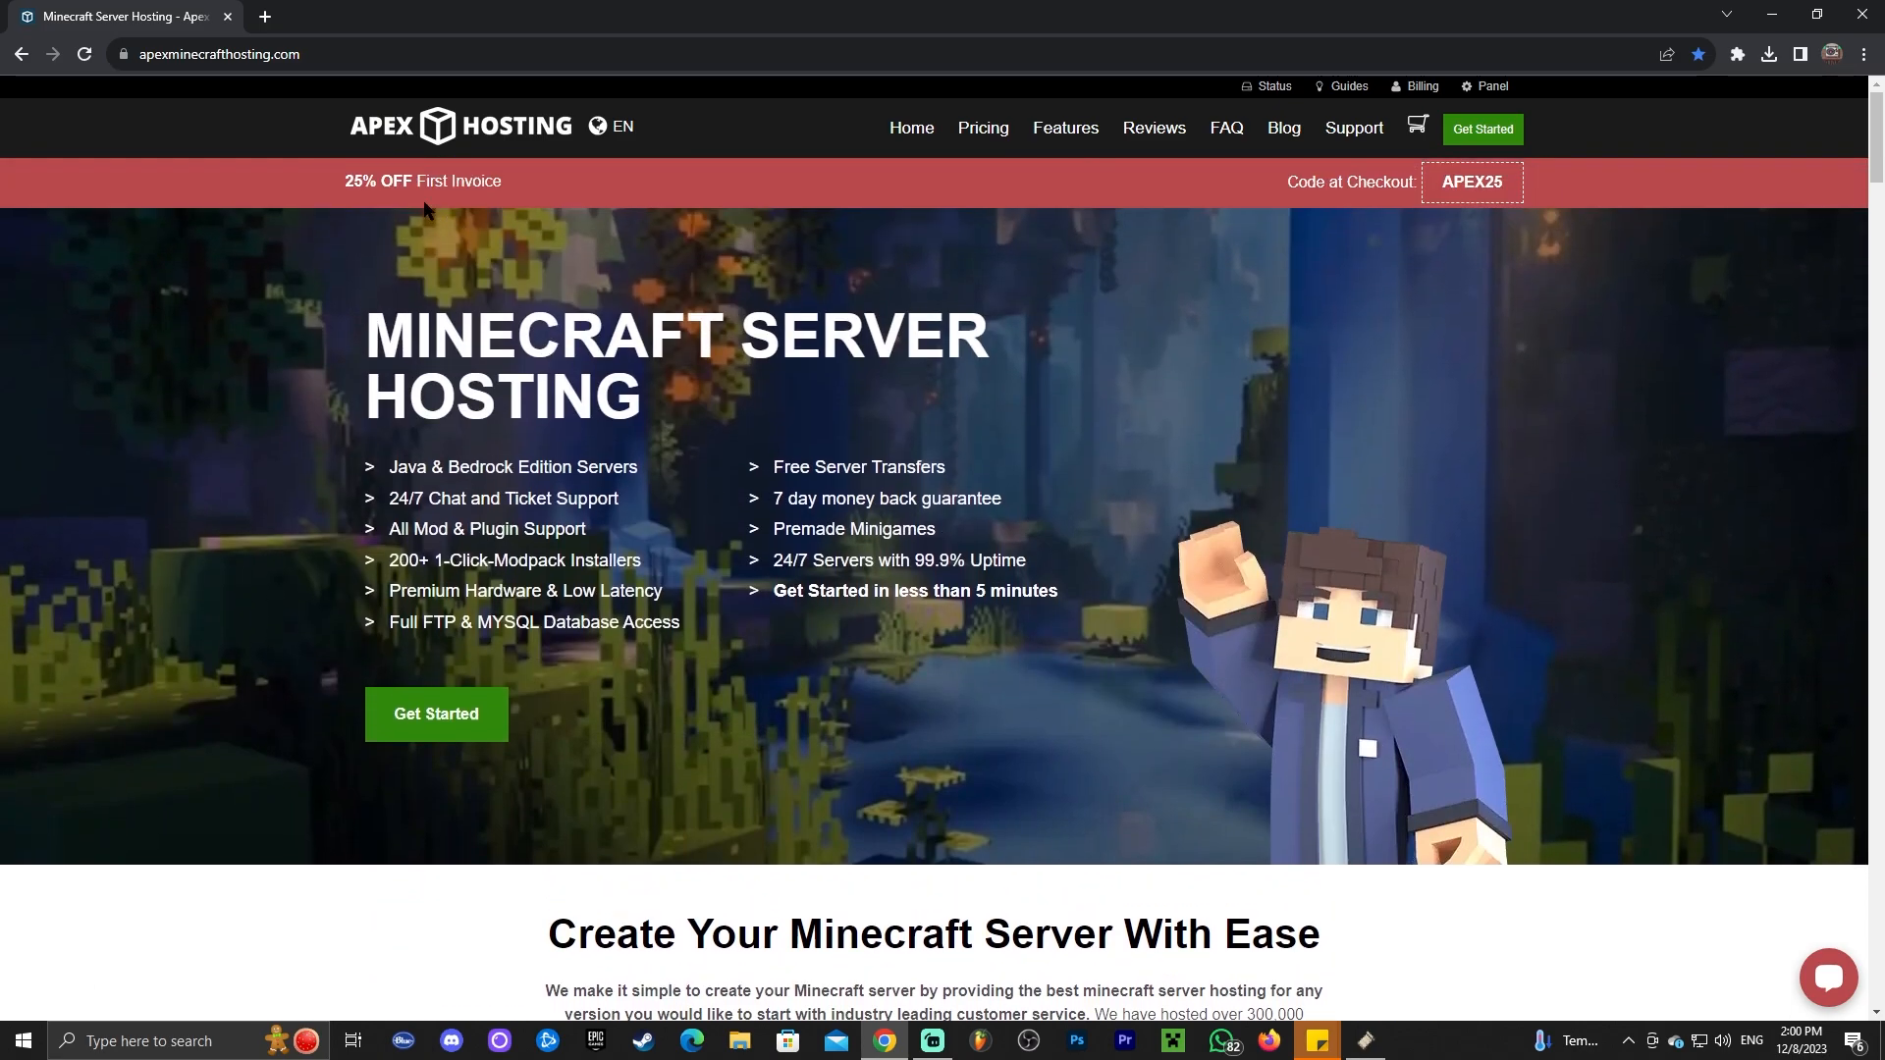
{"action": "mouse_move", "coordinate": [816, 393]}
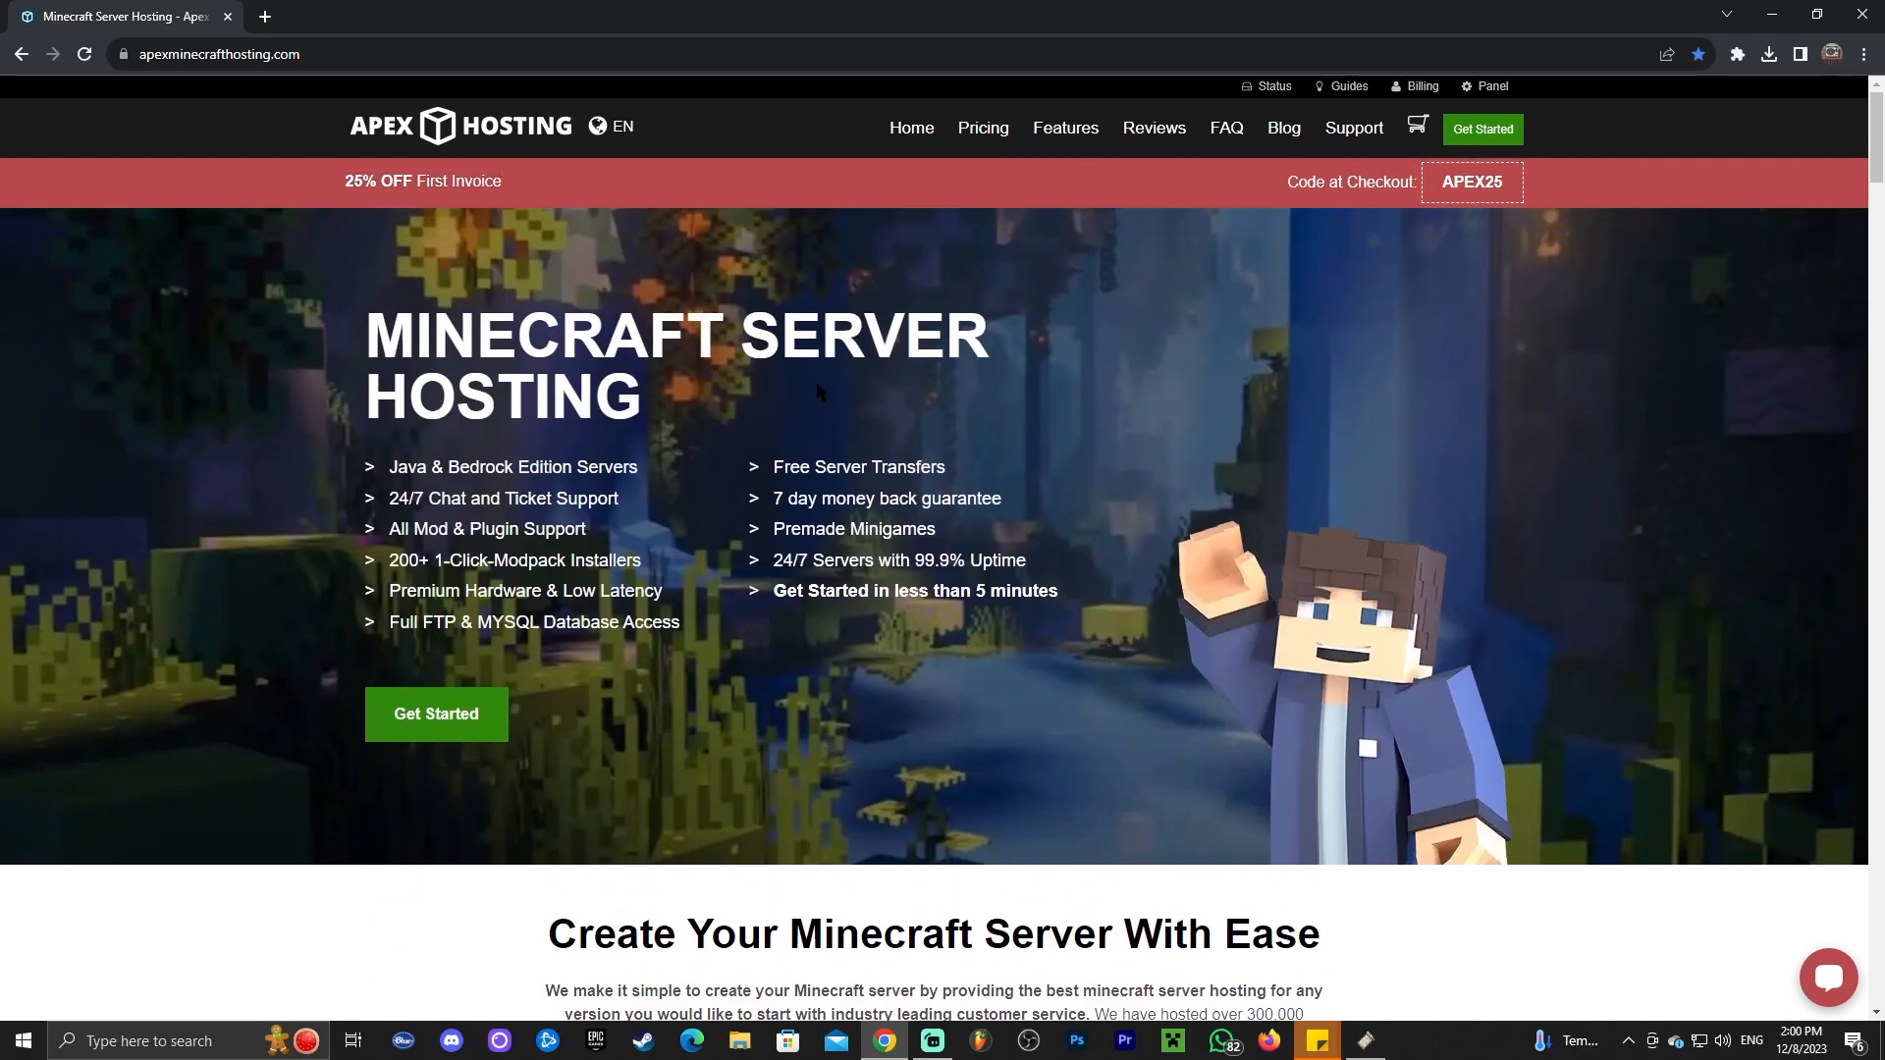
{"action": "mouse_move", "coordinate": [858, 406]}
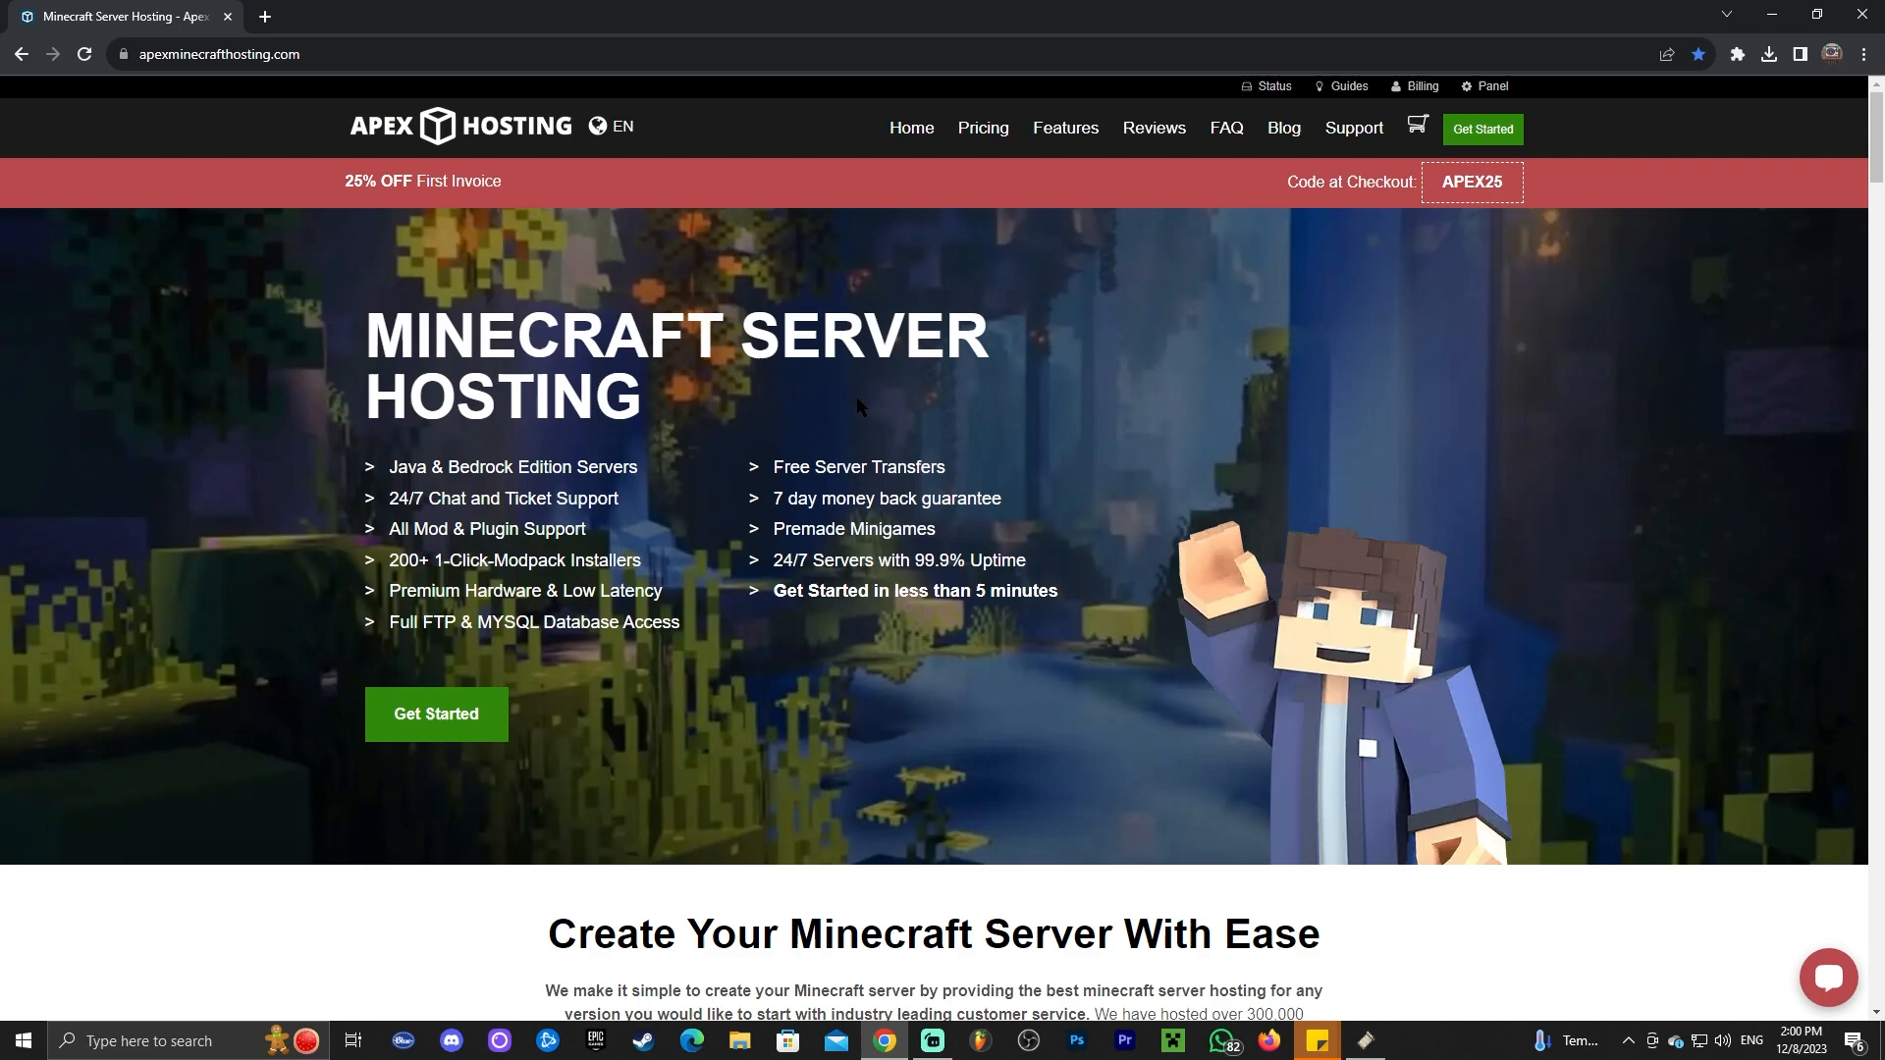
{"action": "scroll", "scroll_direction": "down", "scroll_amount": 3}
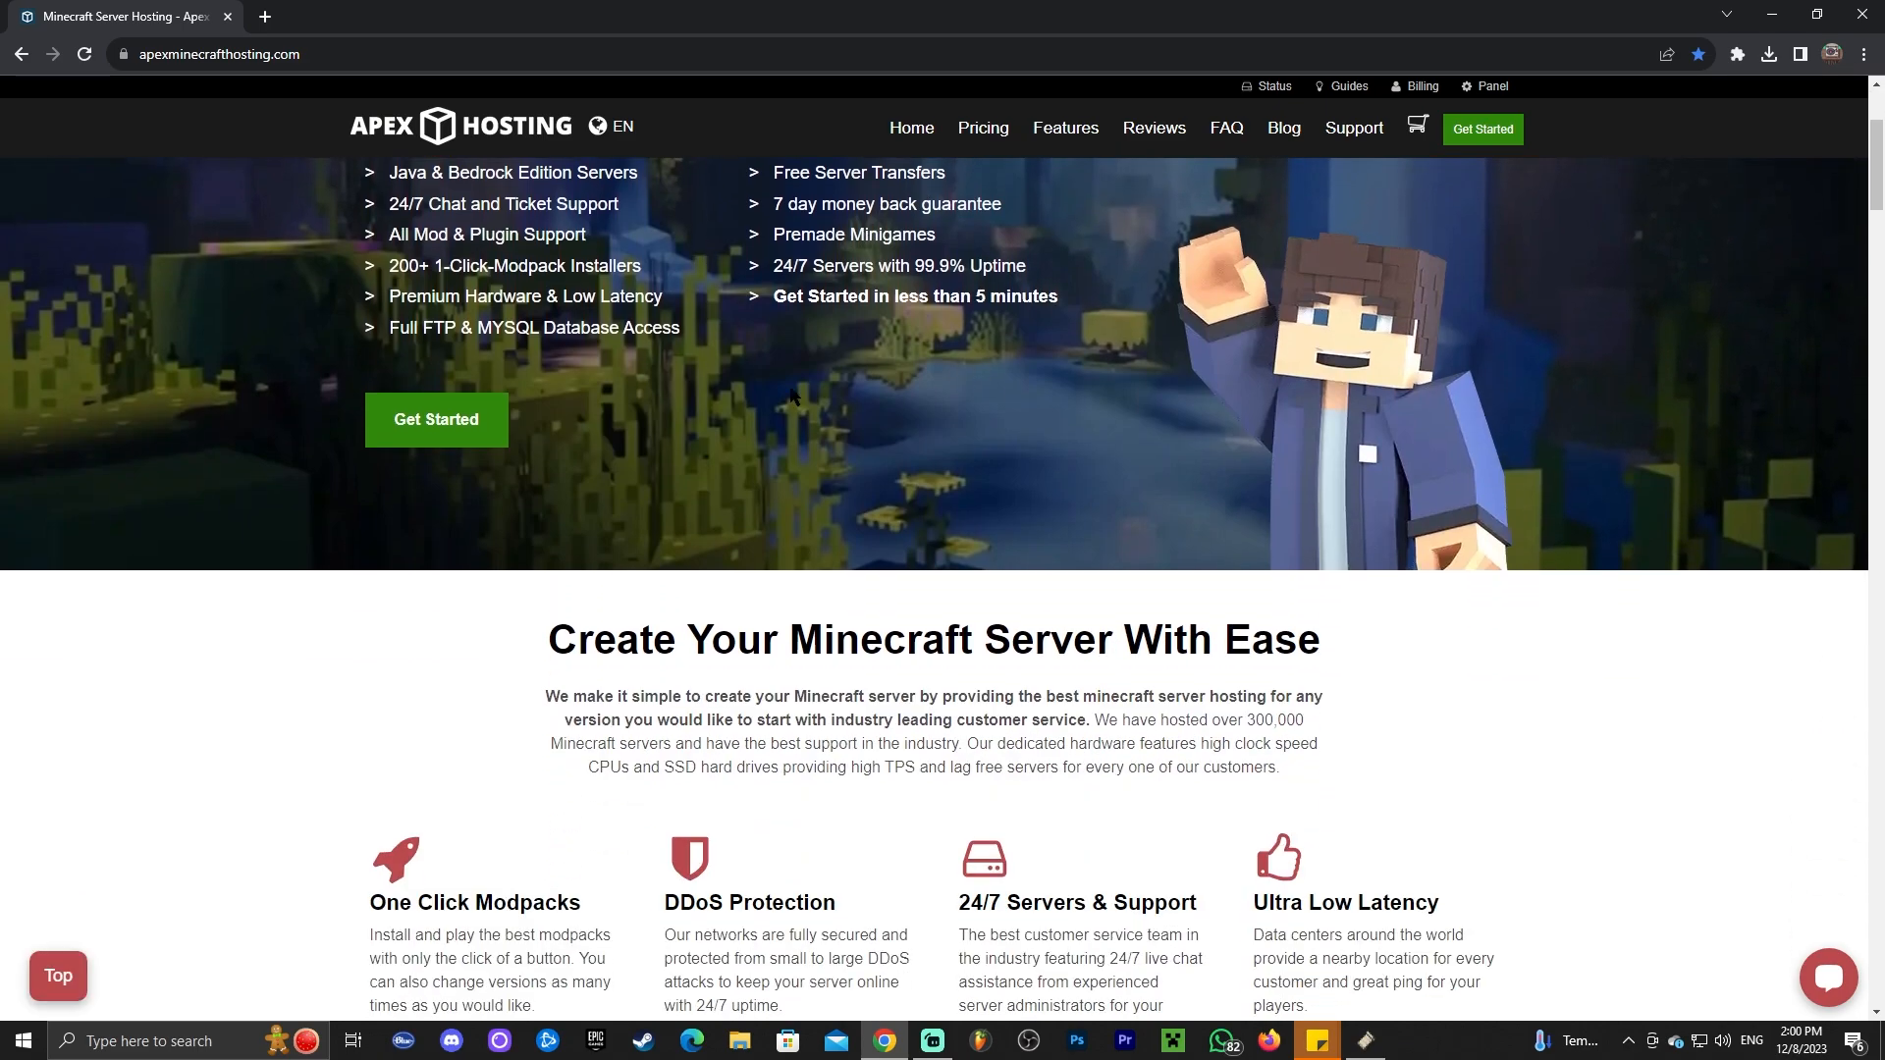
{"action": "scroll", "scroll_direction": "up", "scroll_amount": 3}
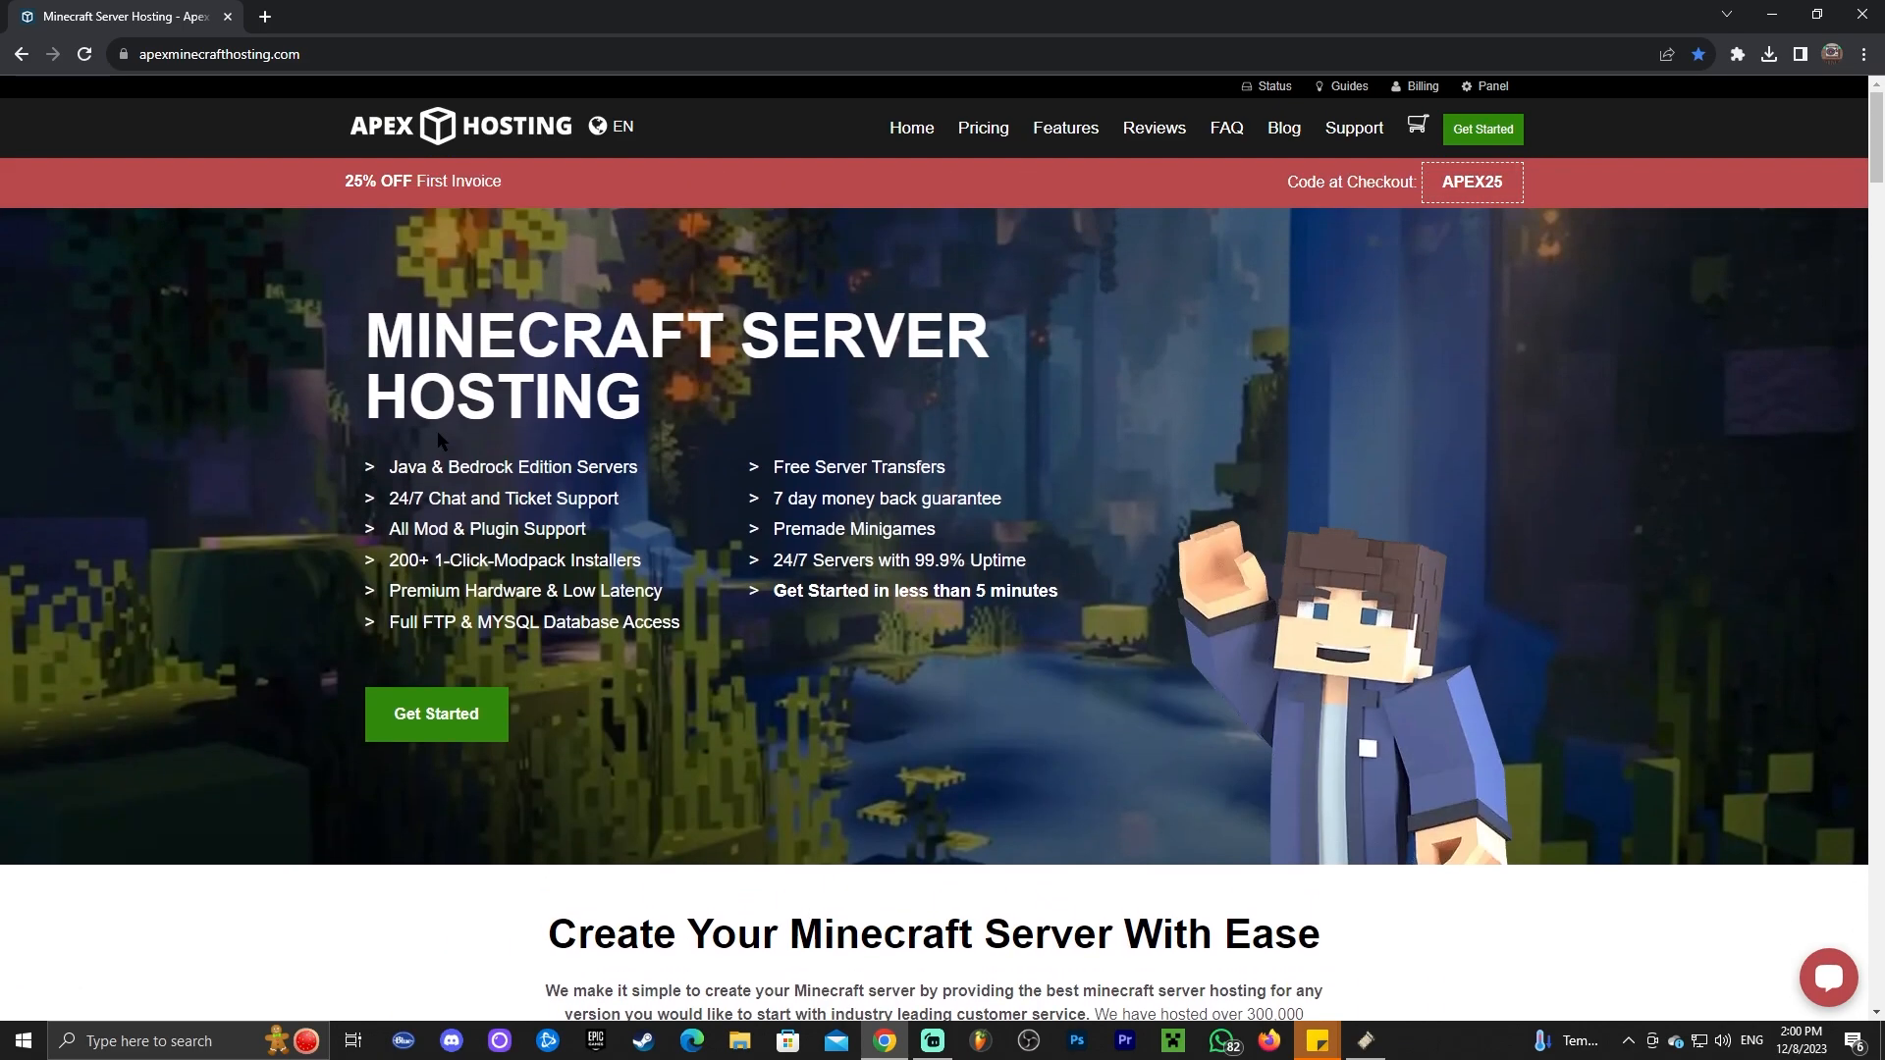
{"action": "mouse_move", "coordinate": [1329, 554]}
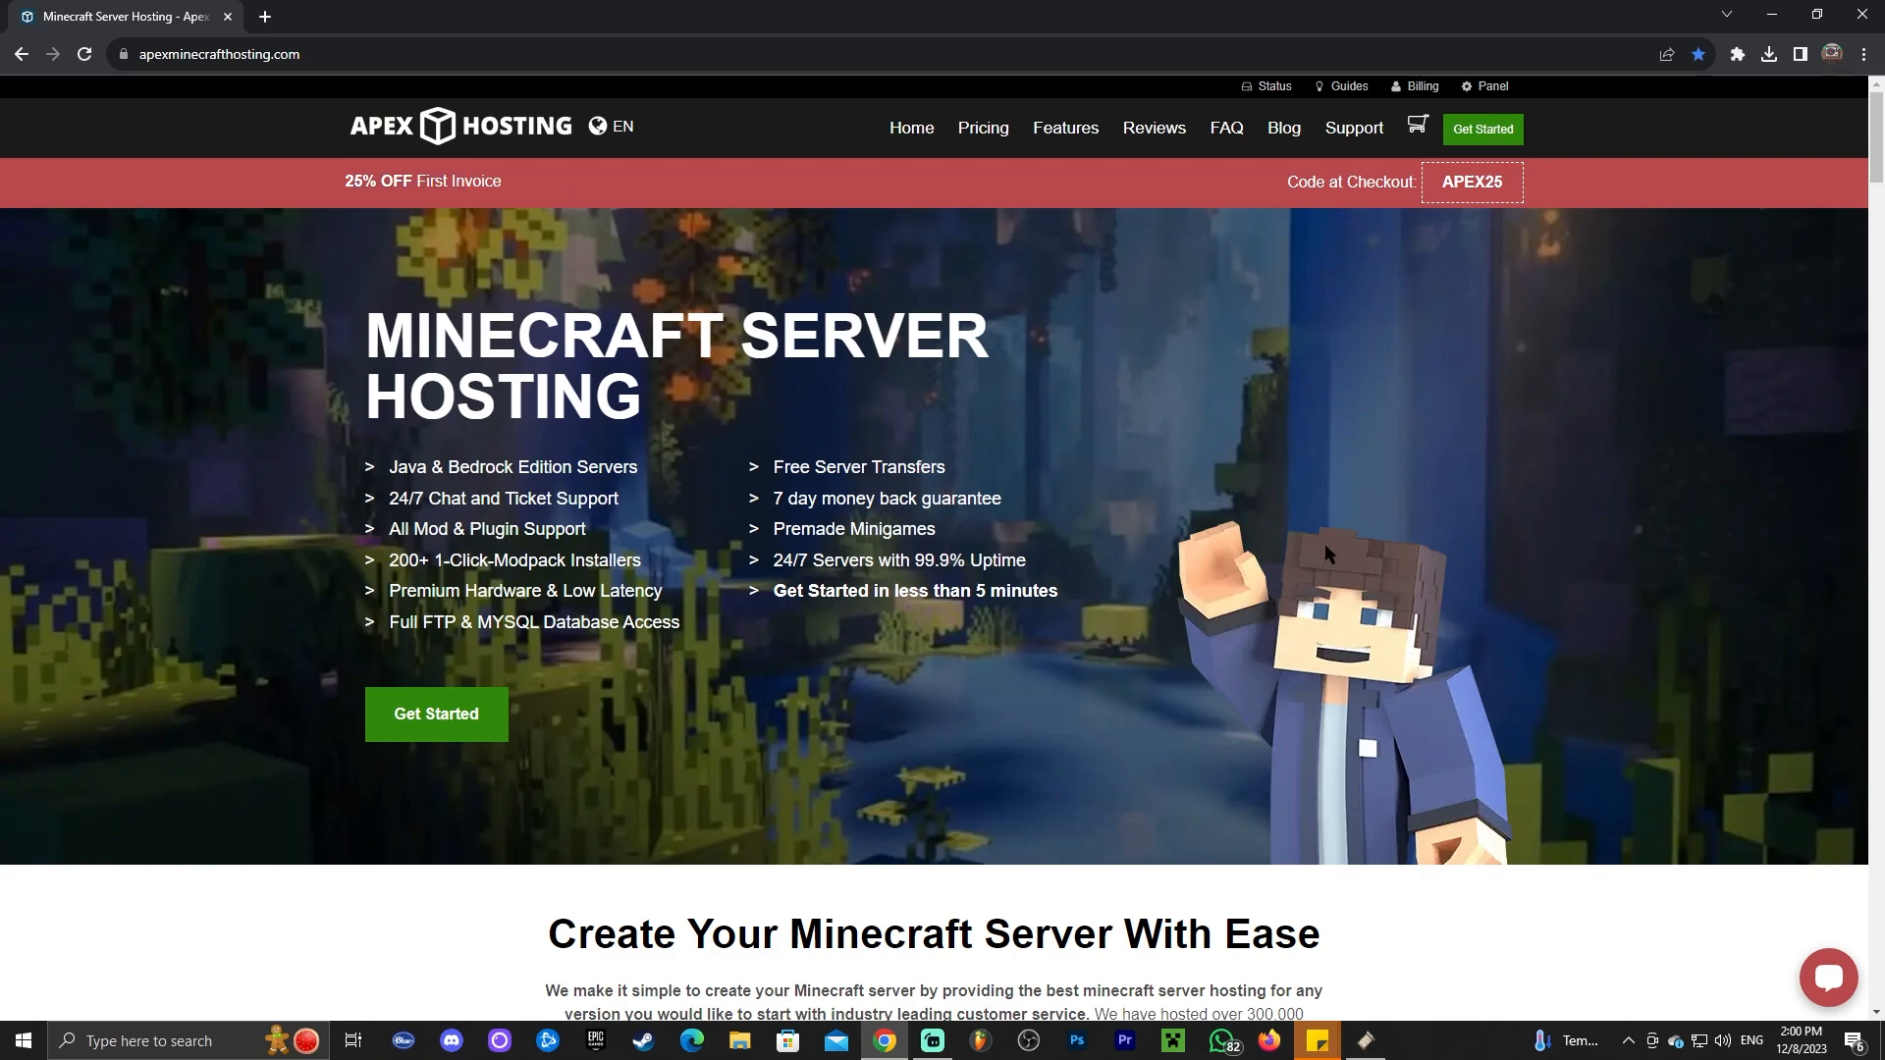
{"action": "mouse_move", "coordinate": [1608, 307]}
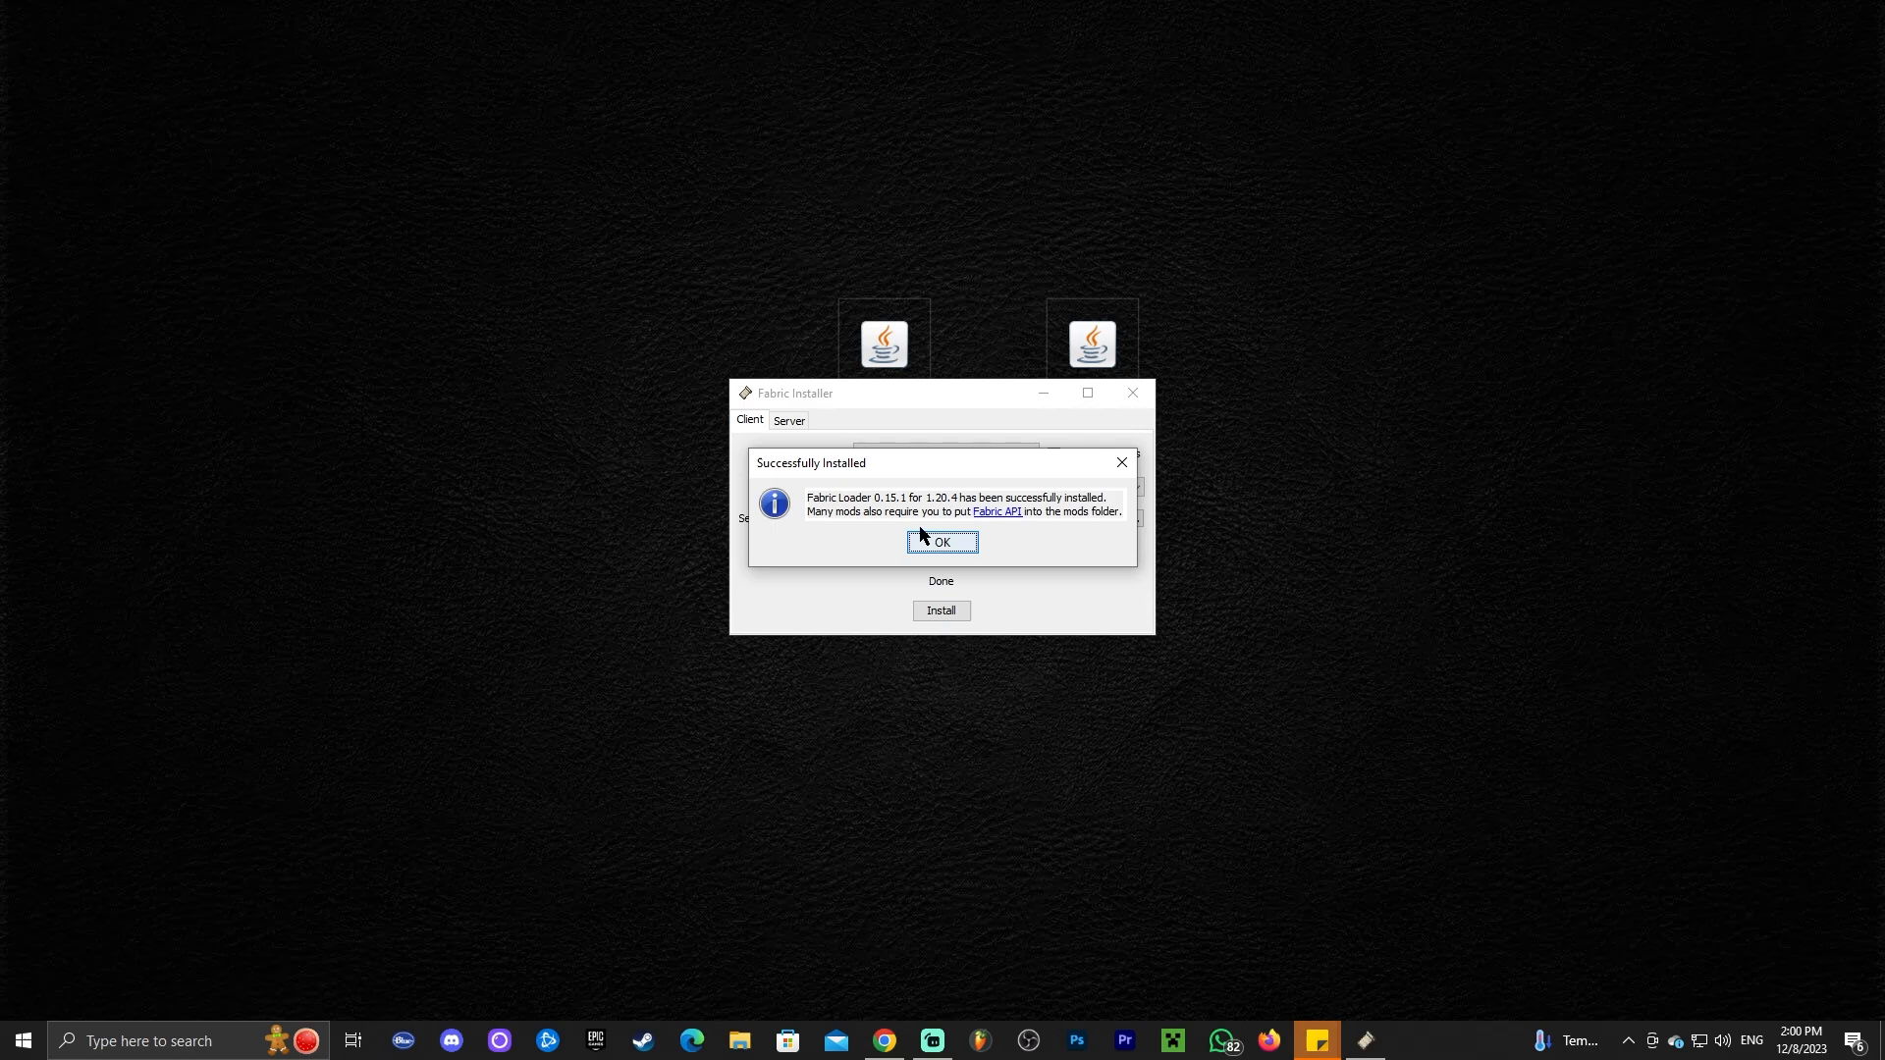
{"action": "mouse_move", "coordinate": [940, 544]}
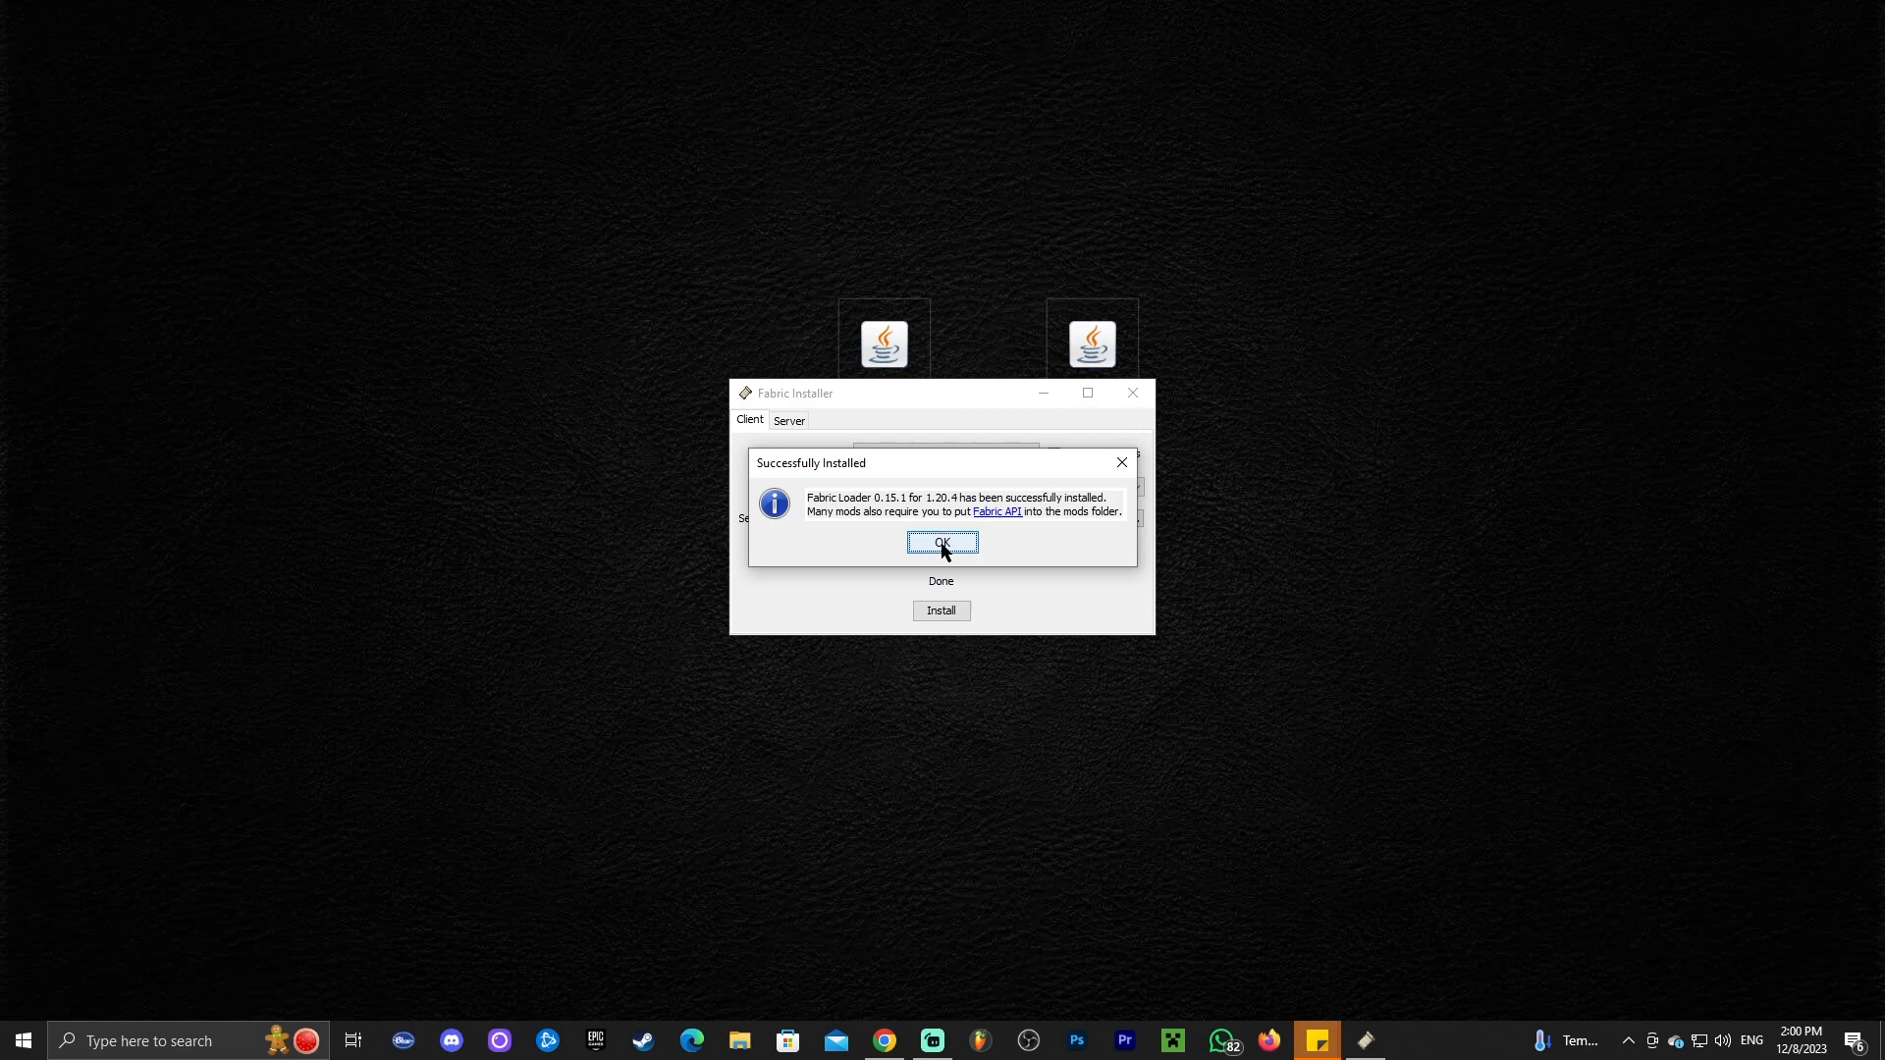
Step: Acknowledge the Fabric Loader 0.15.1 for 1.20.4 successful install message
{"action": "left_click", "coordinate": [940, 542]}
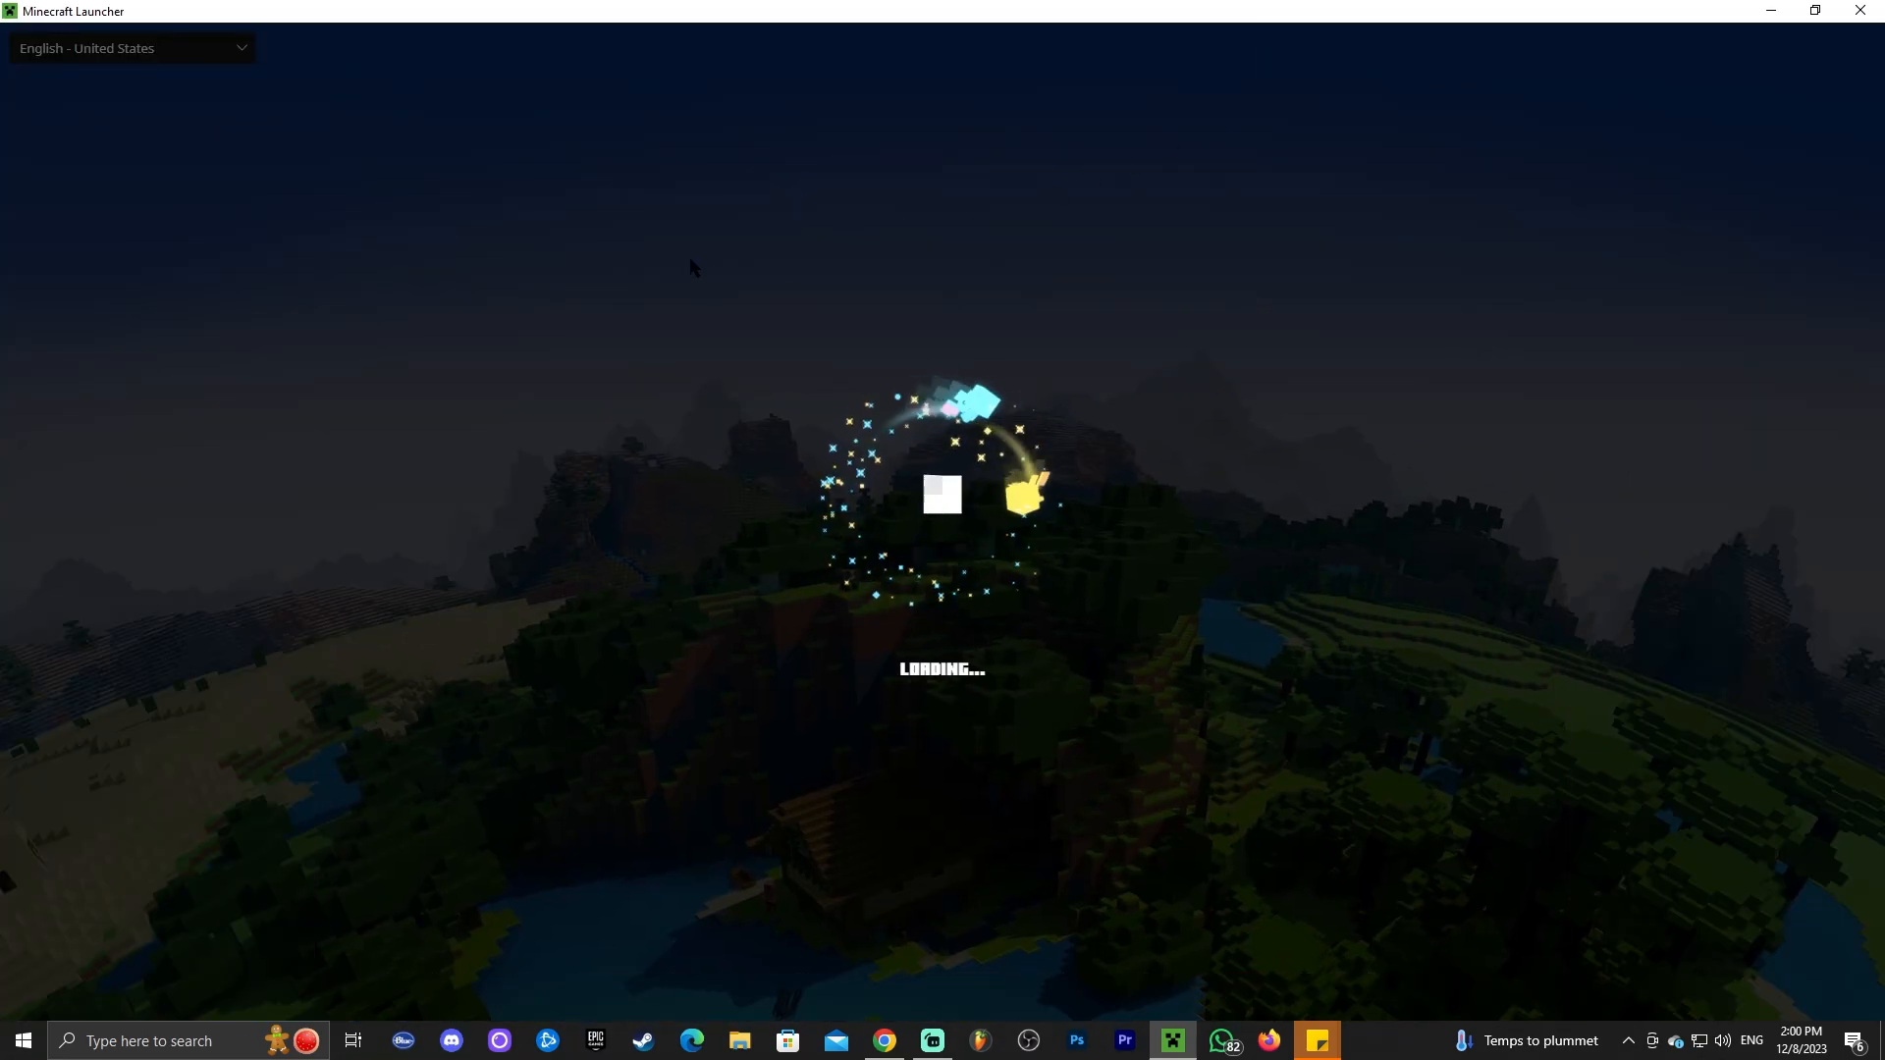
{"action": "mouse_move", "coordinate": [1019, 216]}
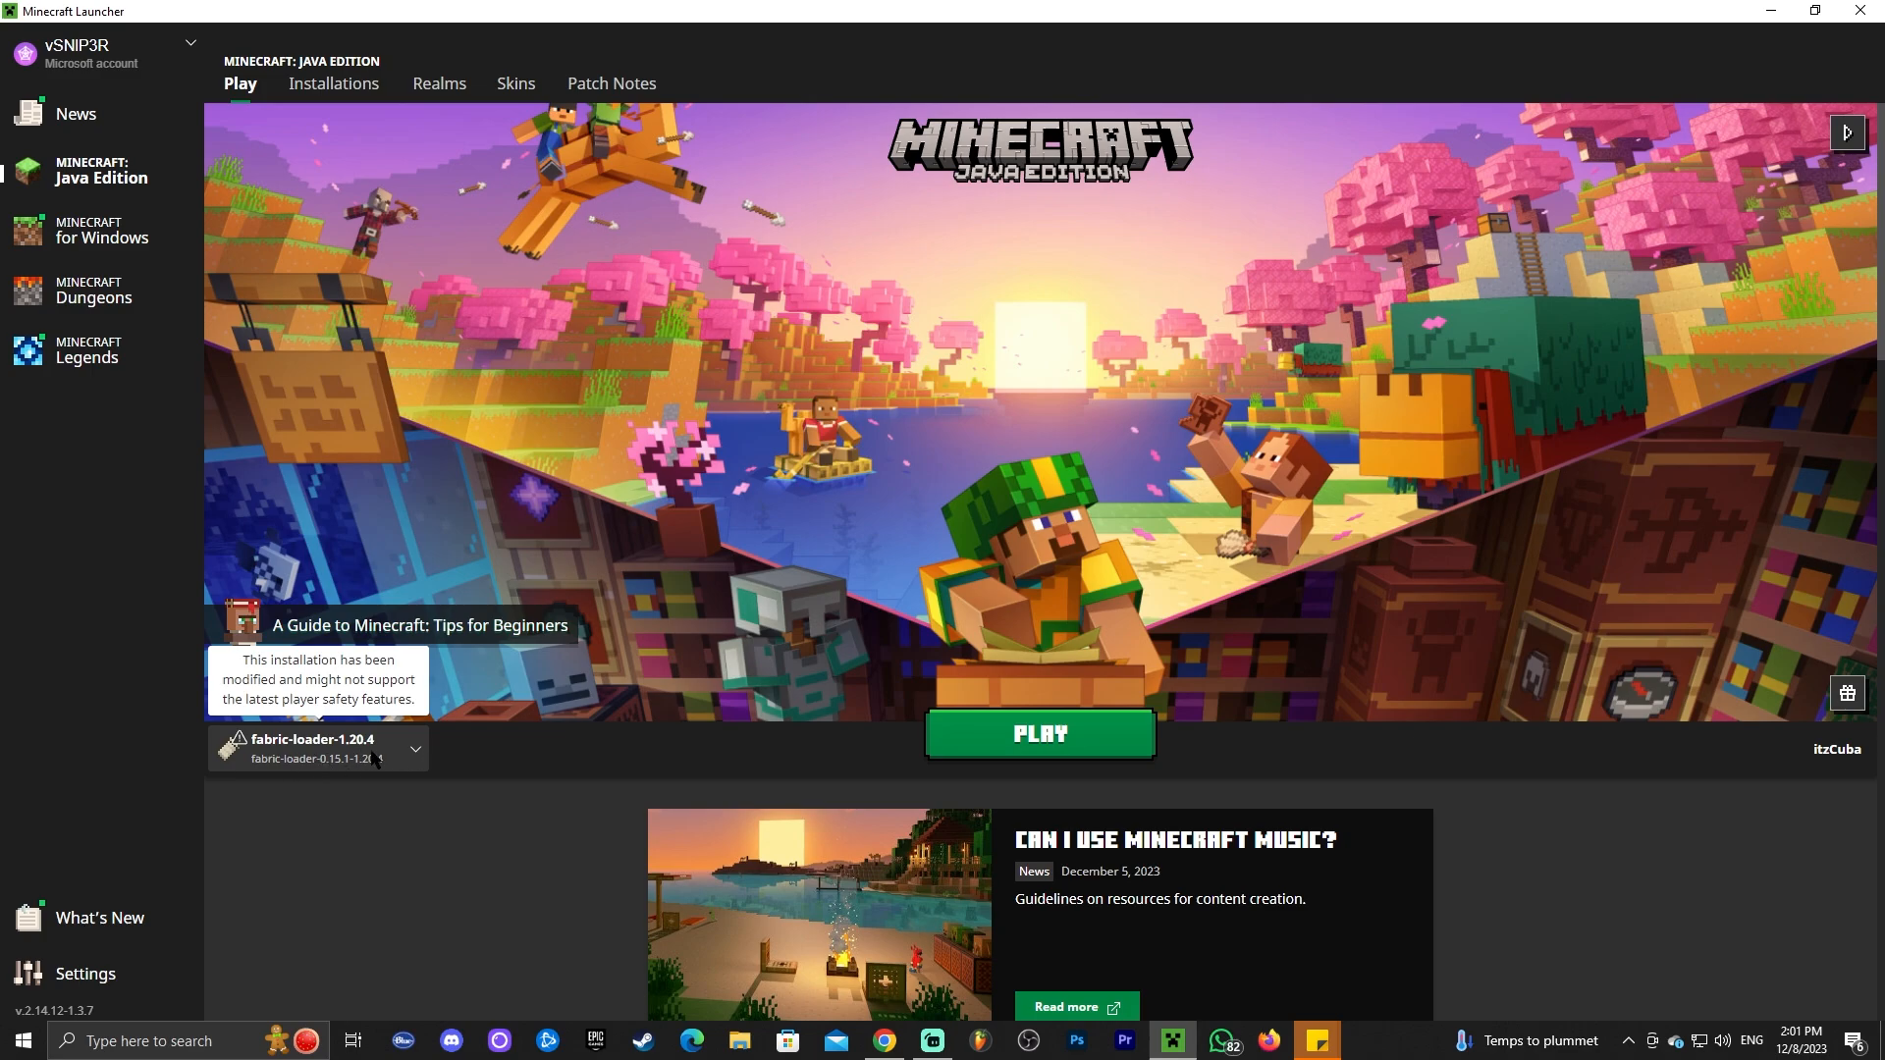
Step: Show the Installations list with the Modded filter toggled off and back on
{"action": "left_click", "coordinate": [334, 85]}
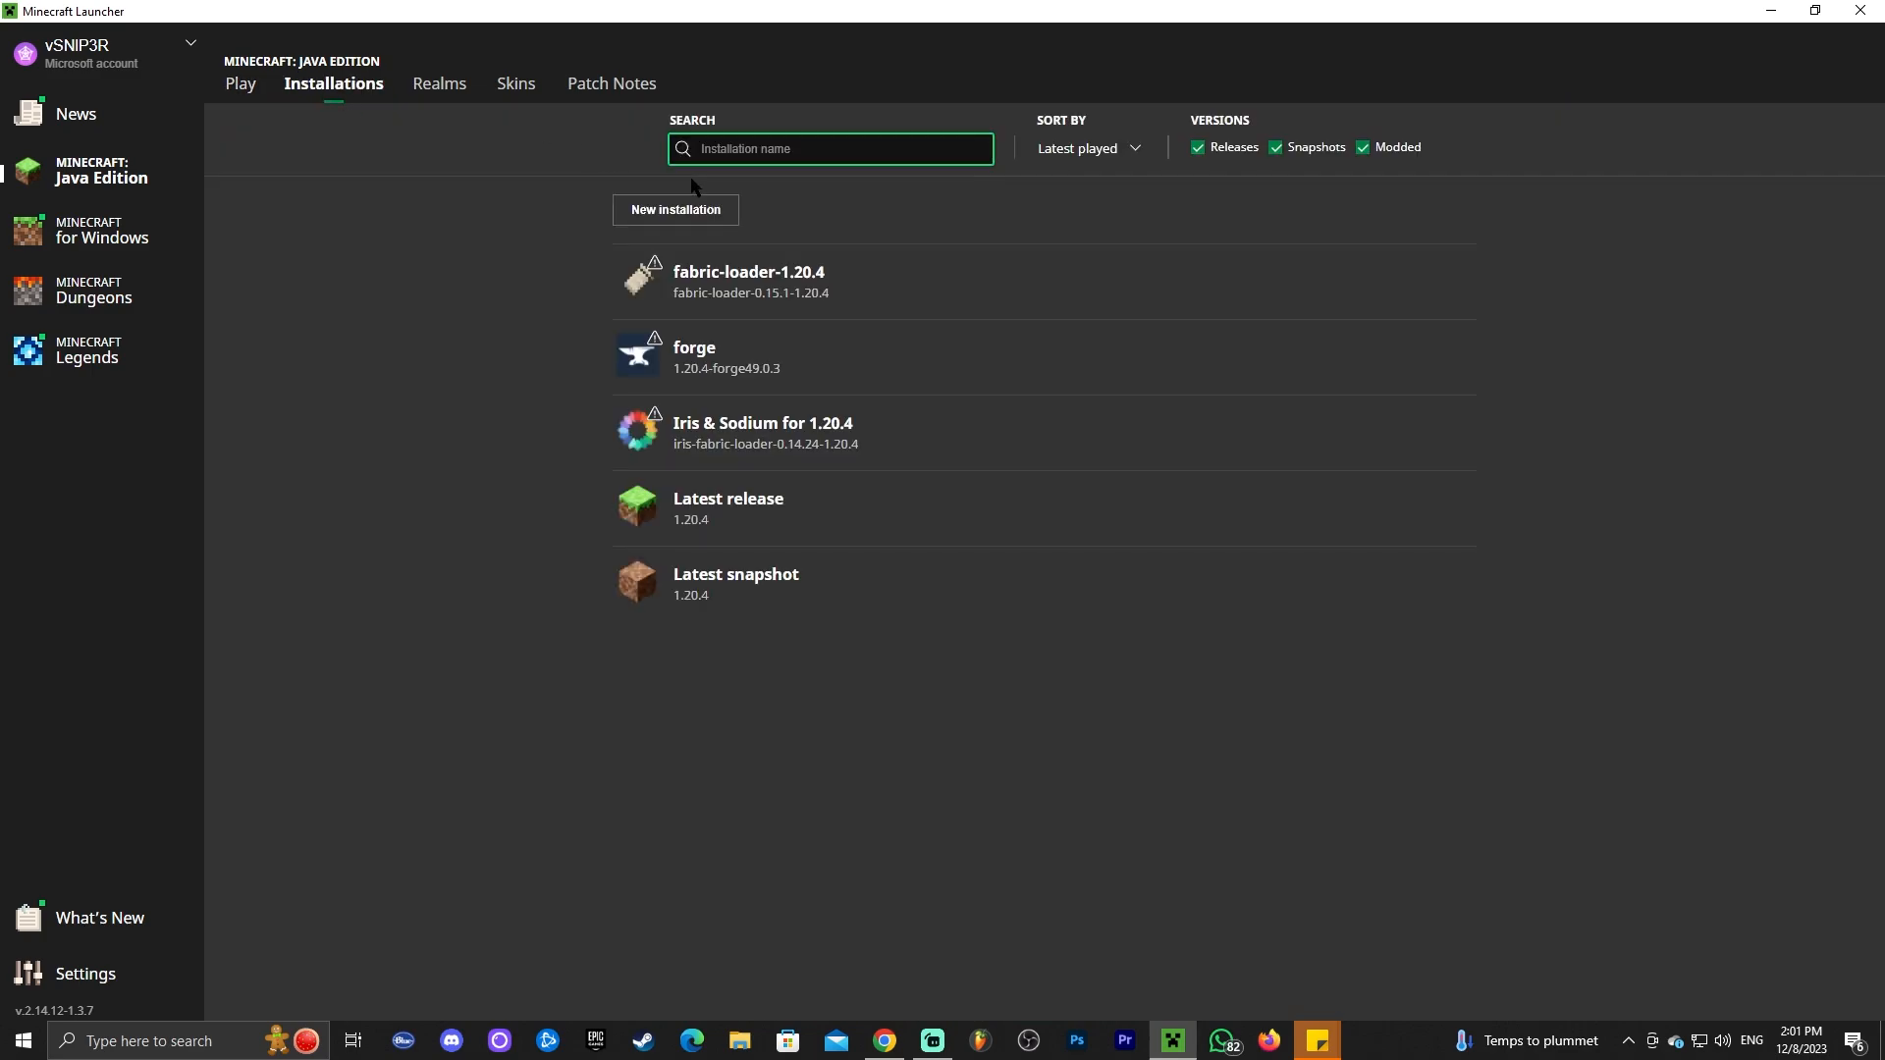
{"action": "left_click", "coordinate": [1362, 148]}
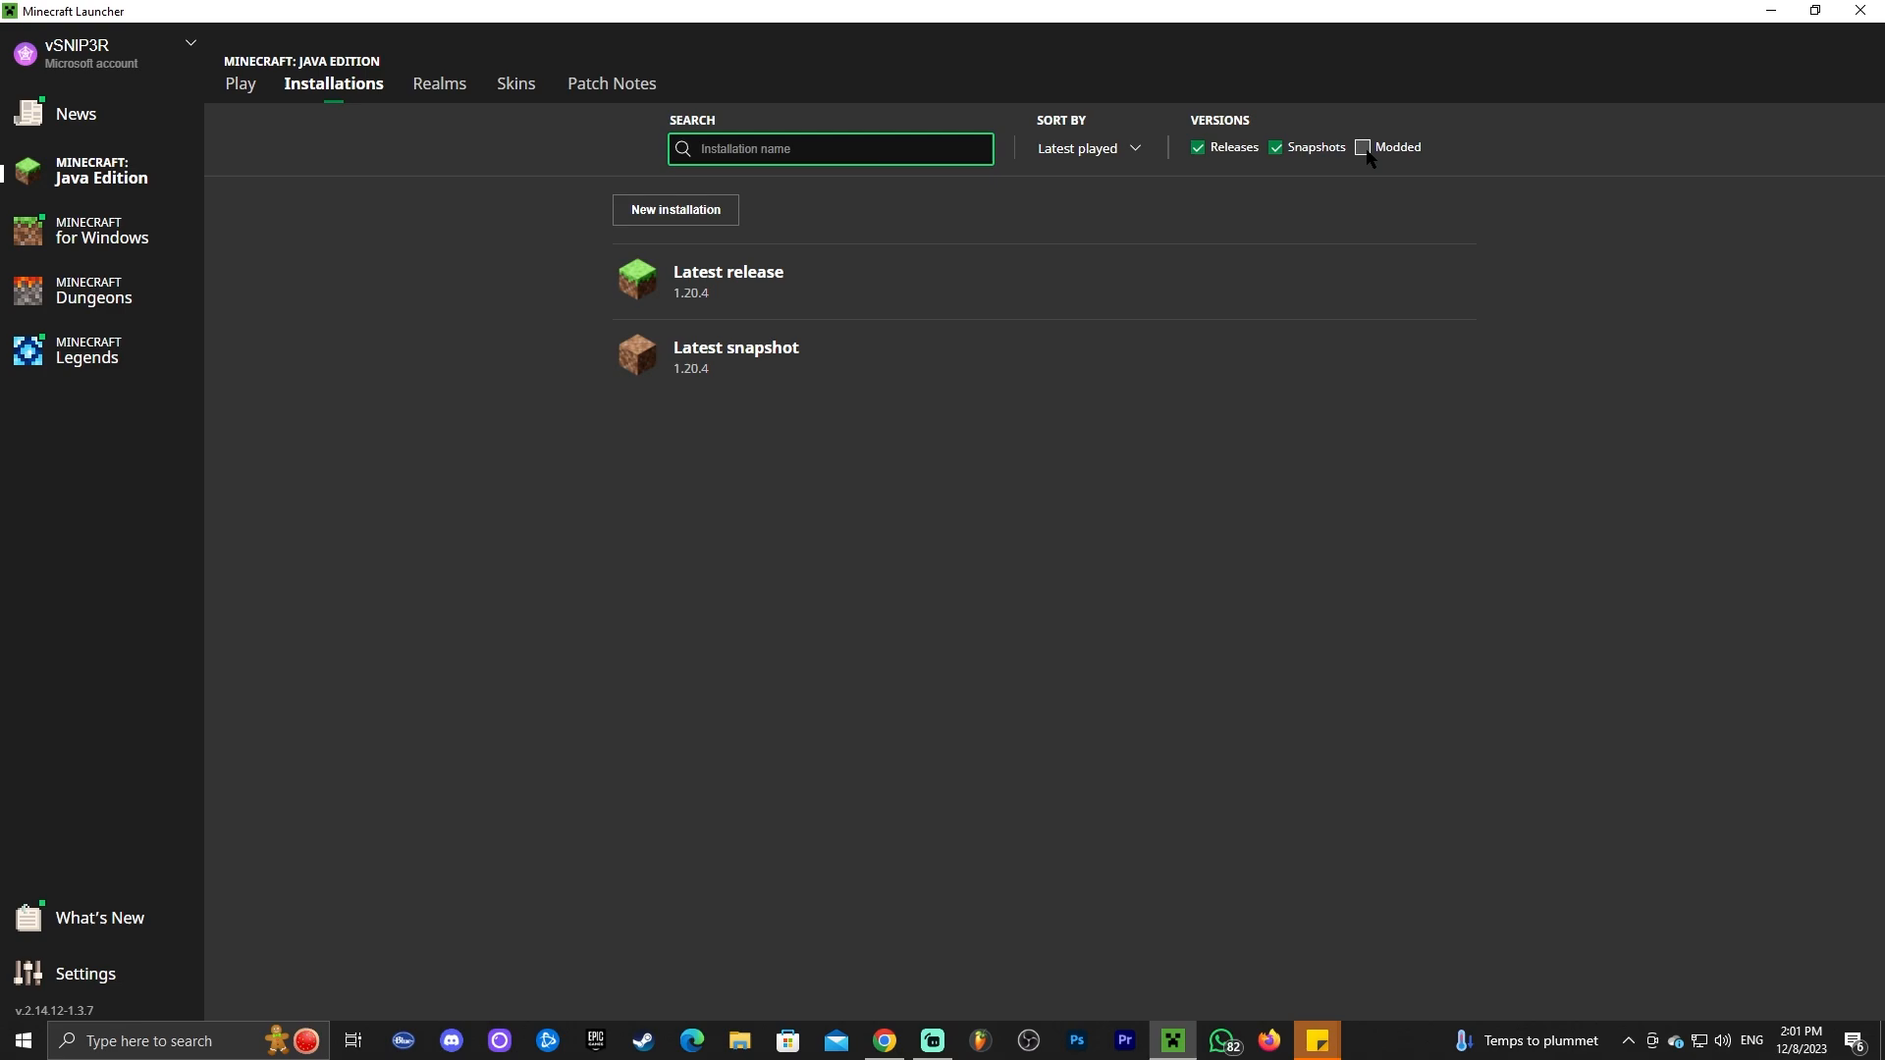
{"action": "left_click", "coordinate": [1362, 147]}
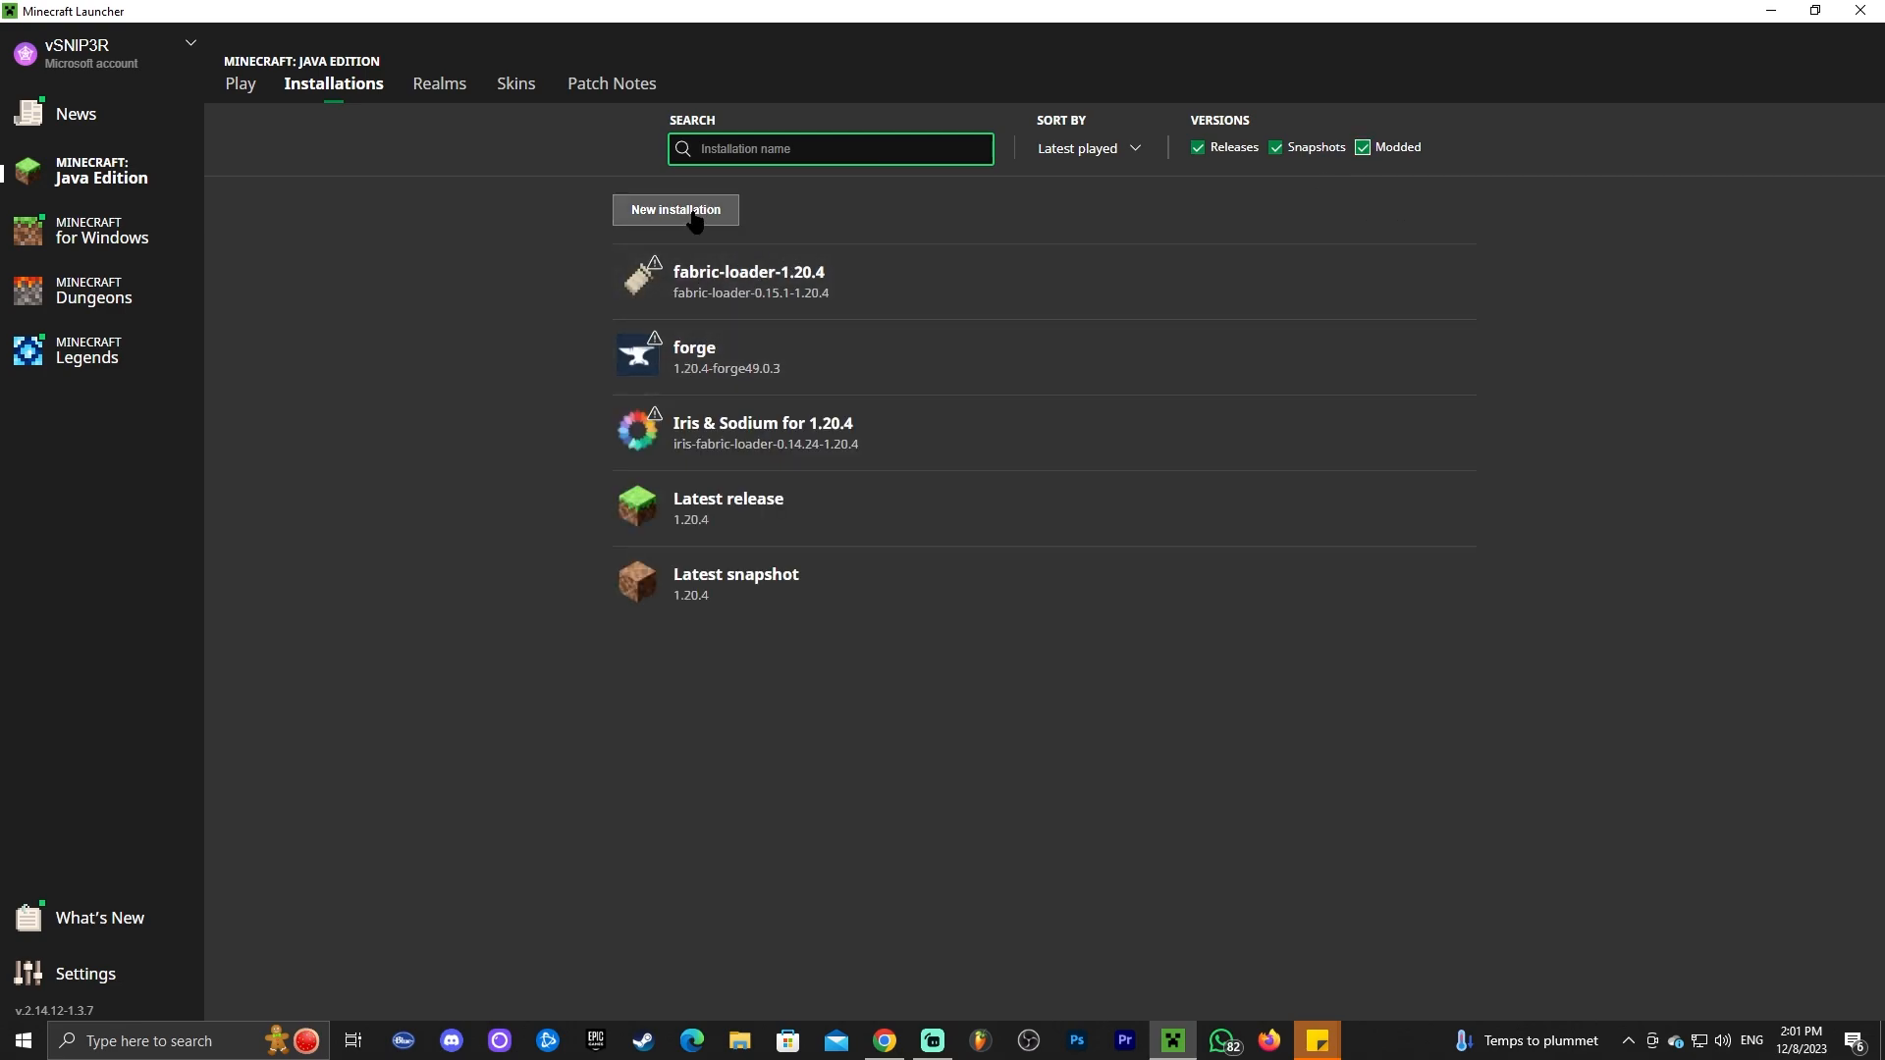
Step: Start a new installation with version fabric-loader-0.15.1-1.20.4, then discard it
{"action": "left_click", "coordinate": [673, 210]}
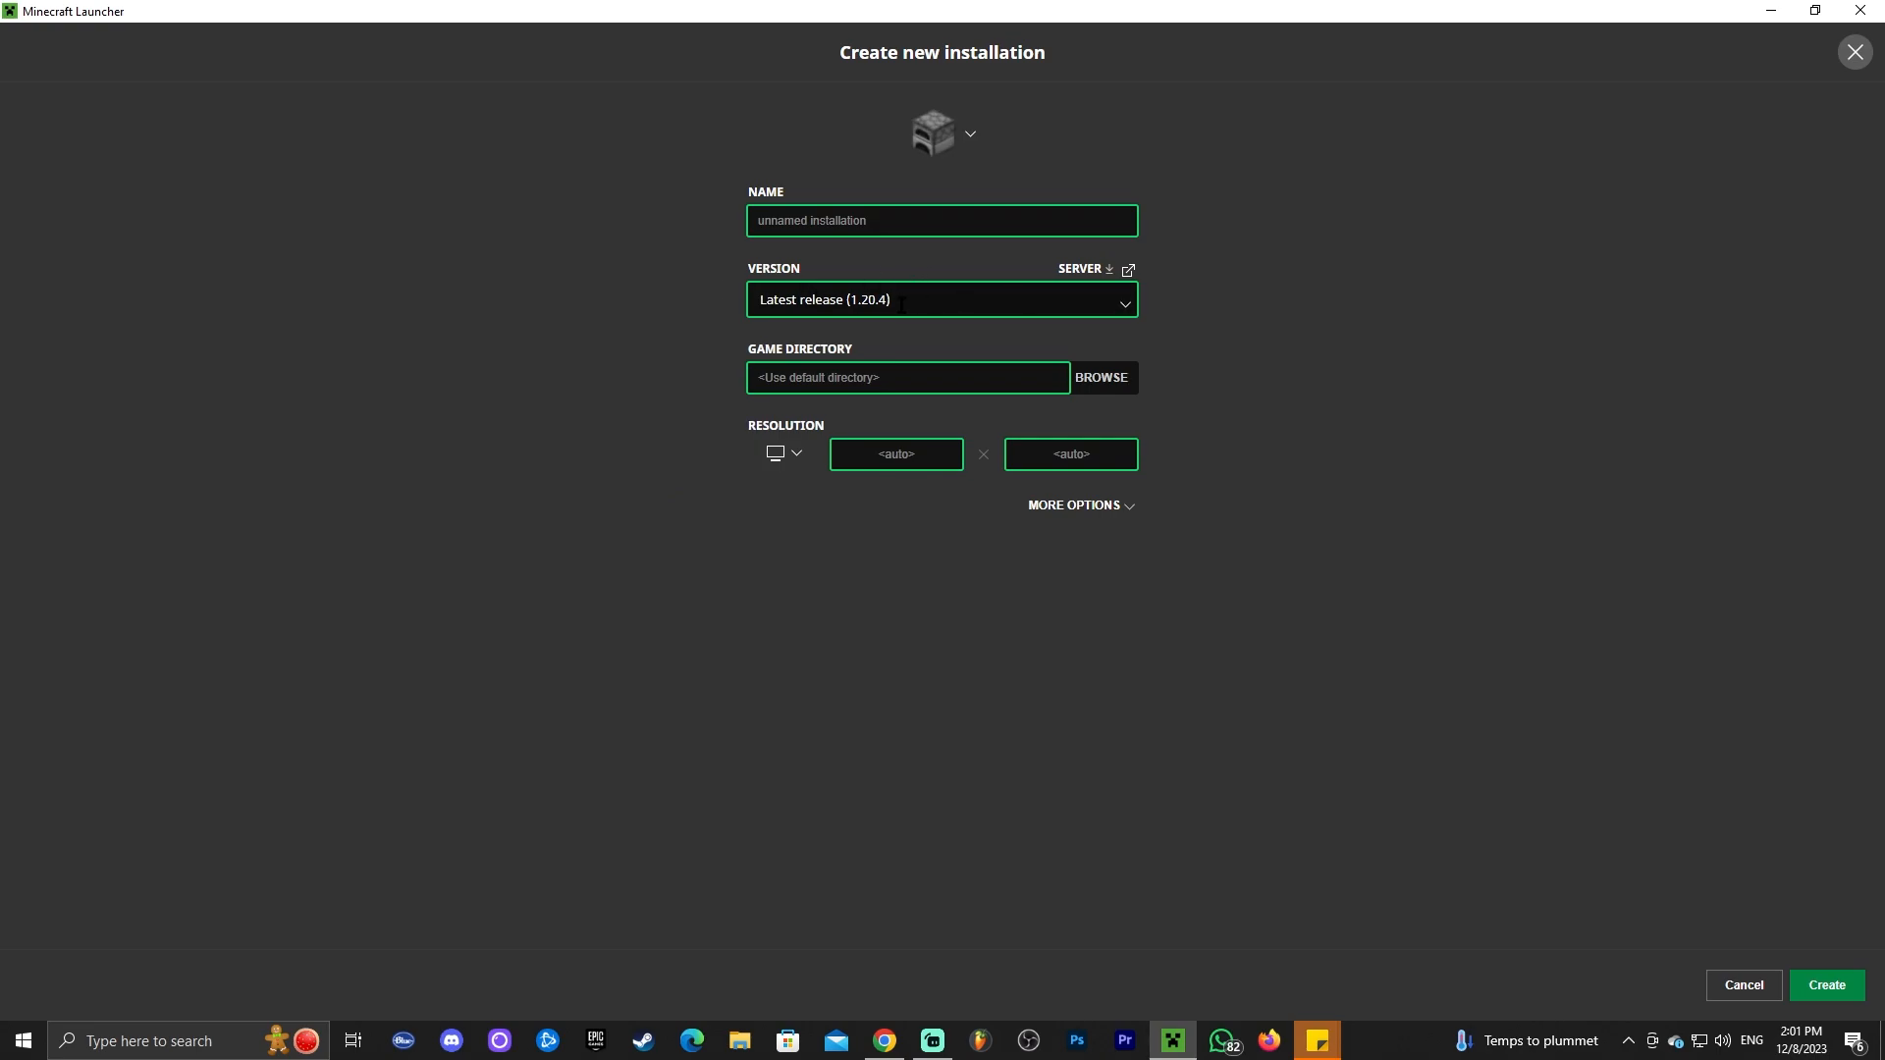
{"action": "left_click", "coordinate": [940, 298]}
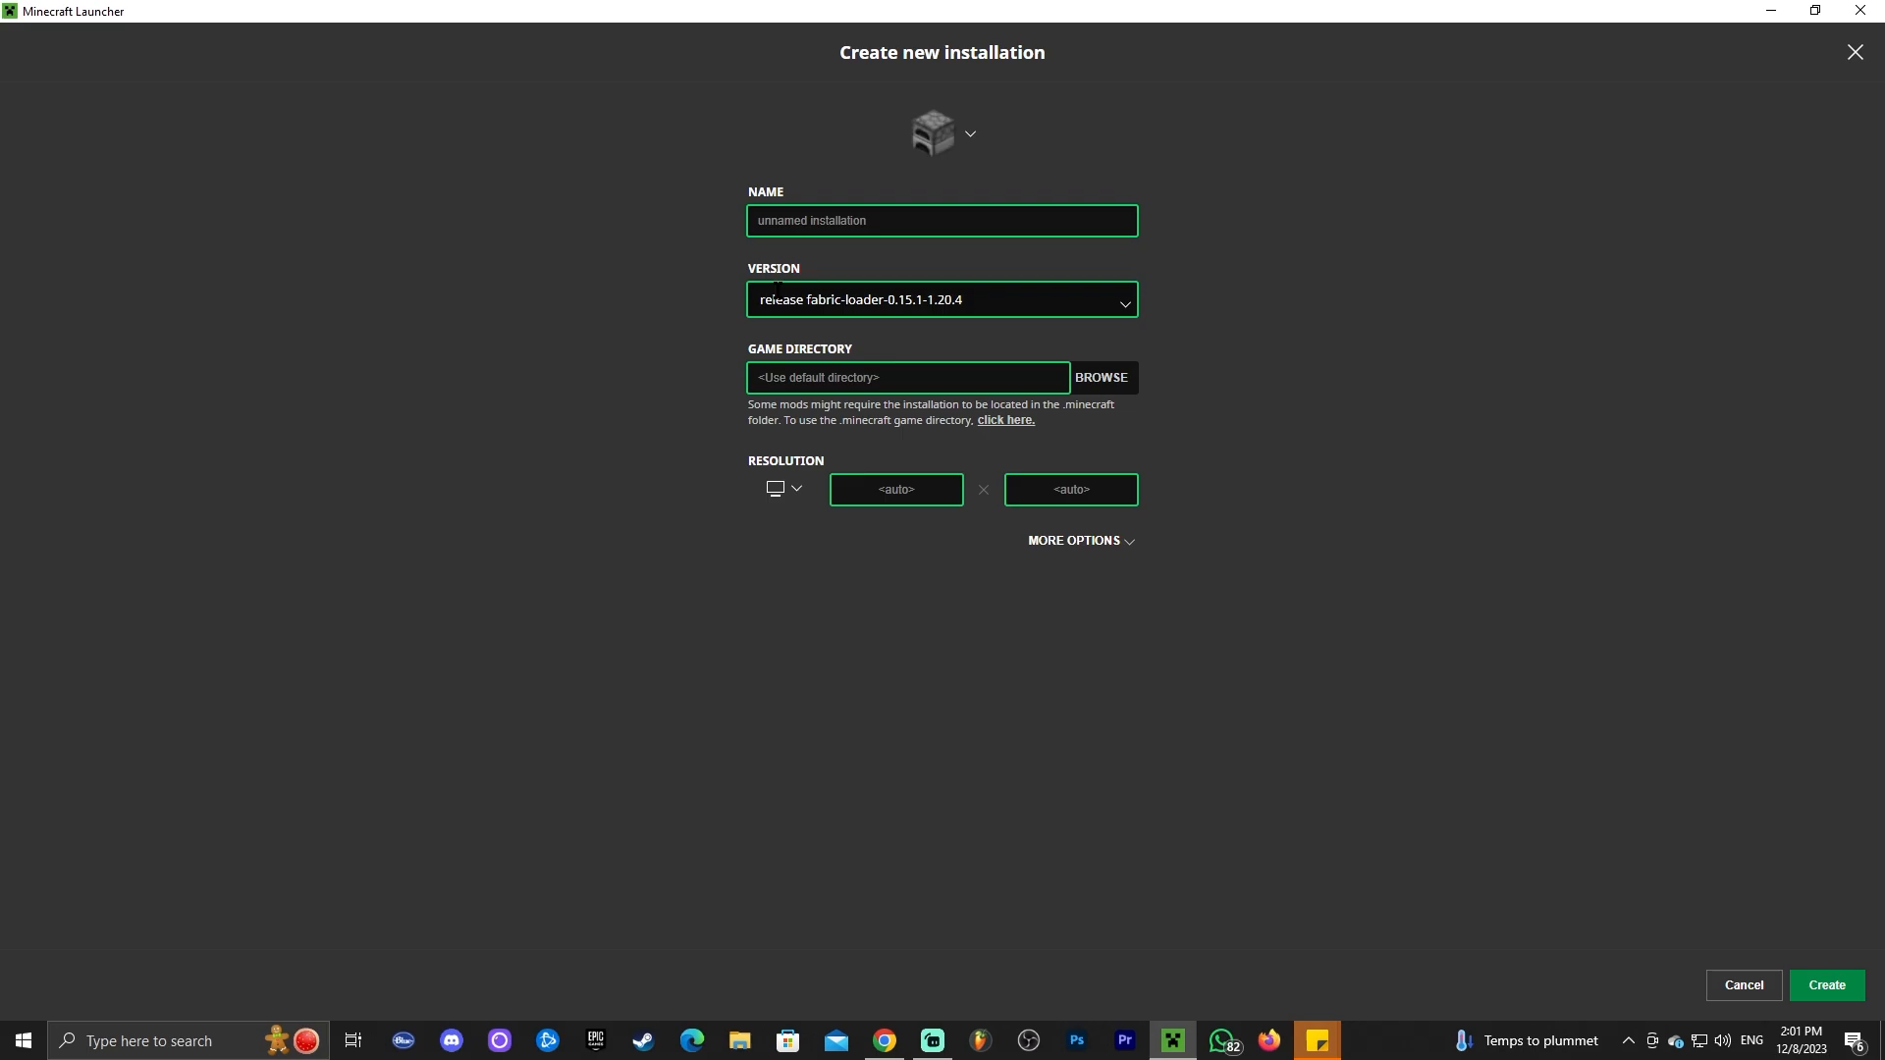
{"action": "left_click", "coordinate": [941, 220]}
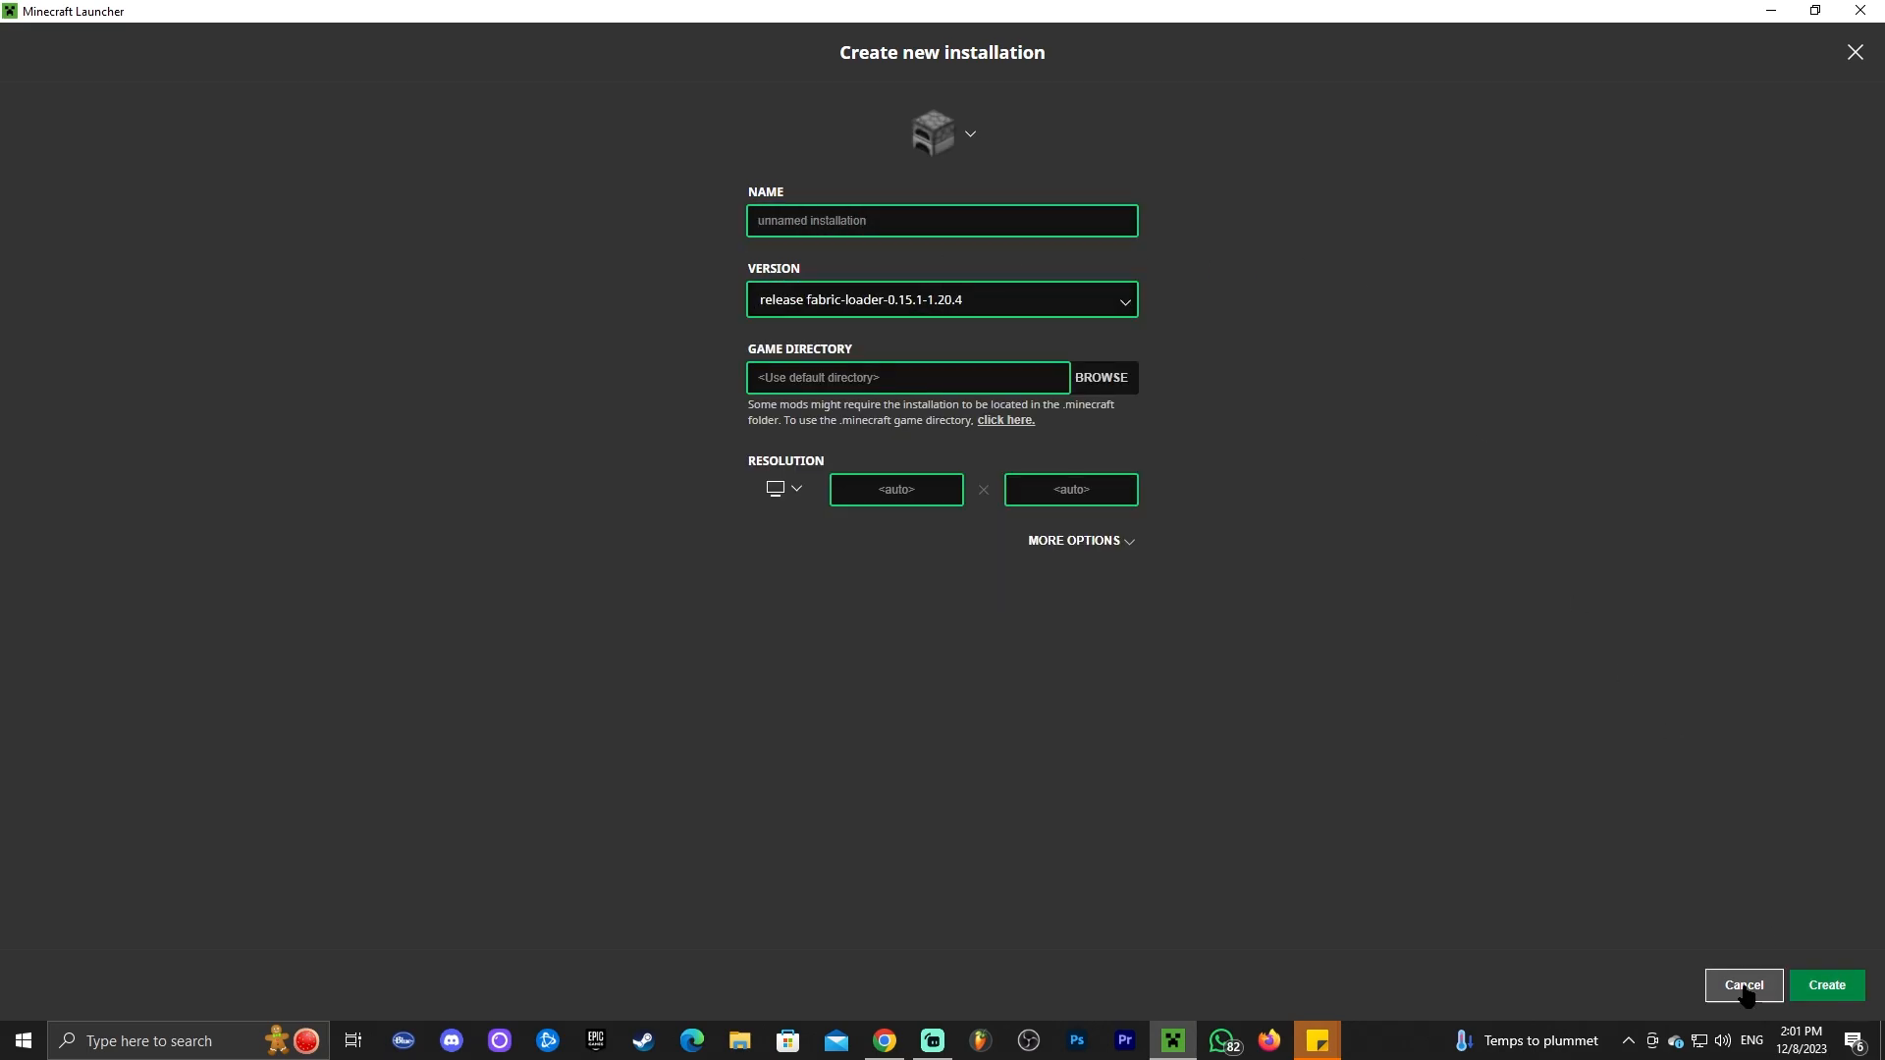
{"action": "left_click", "coordinate": [1741, 985]}
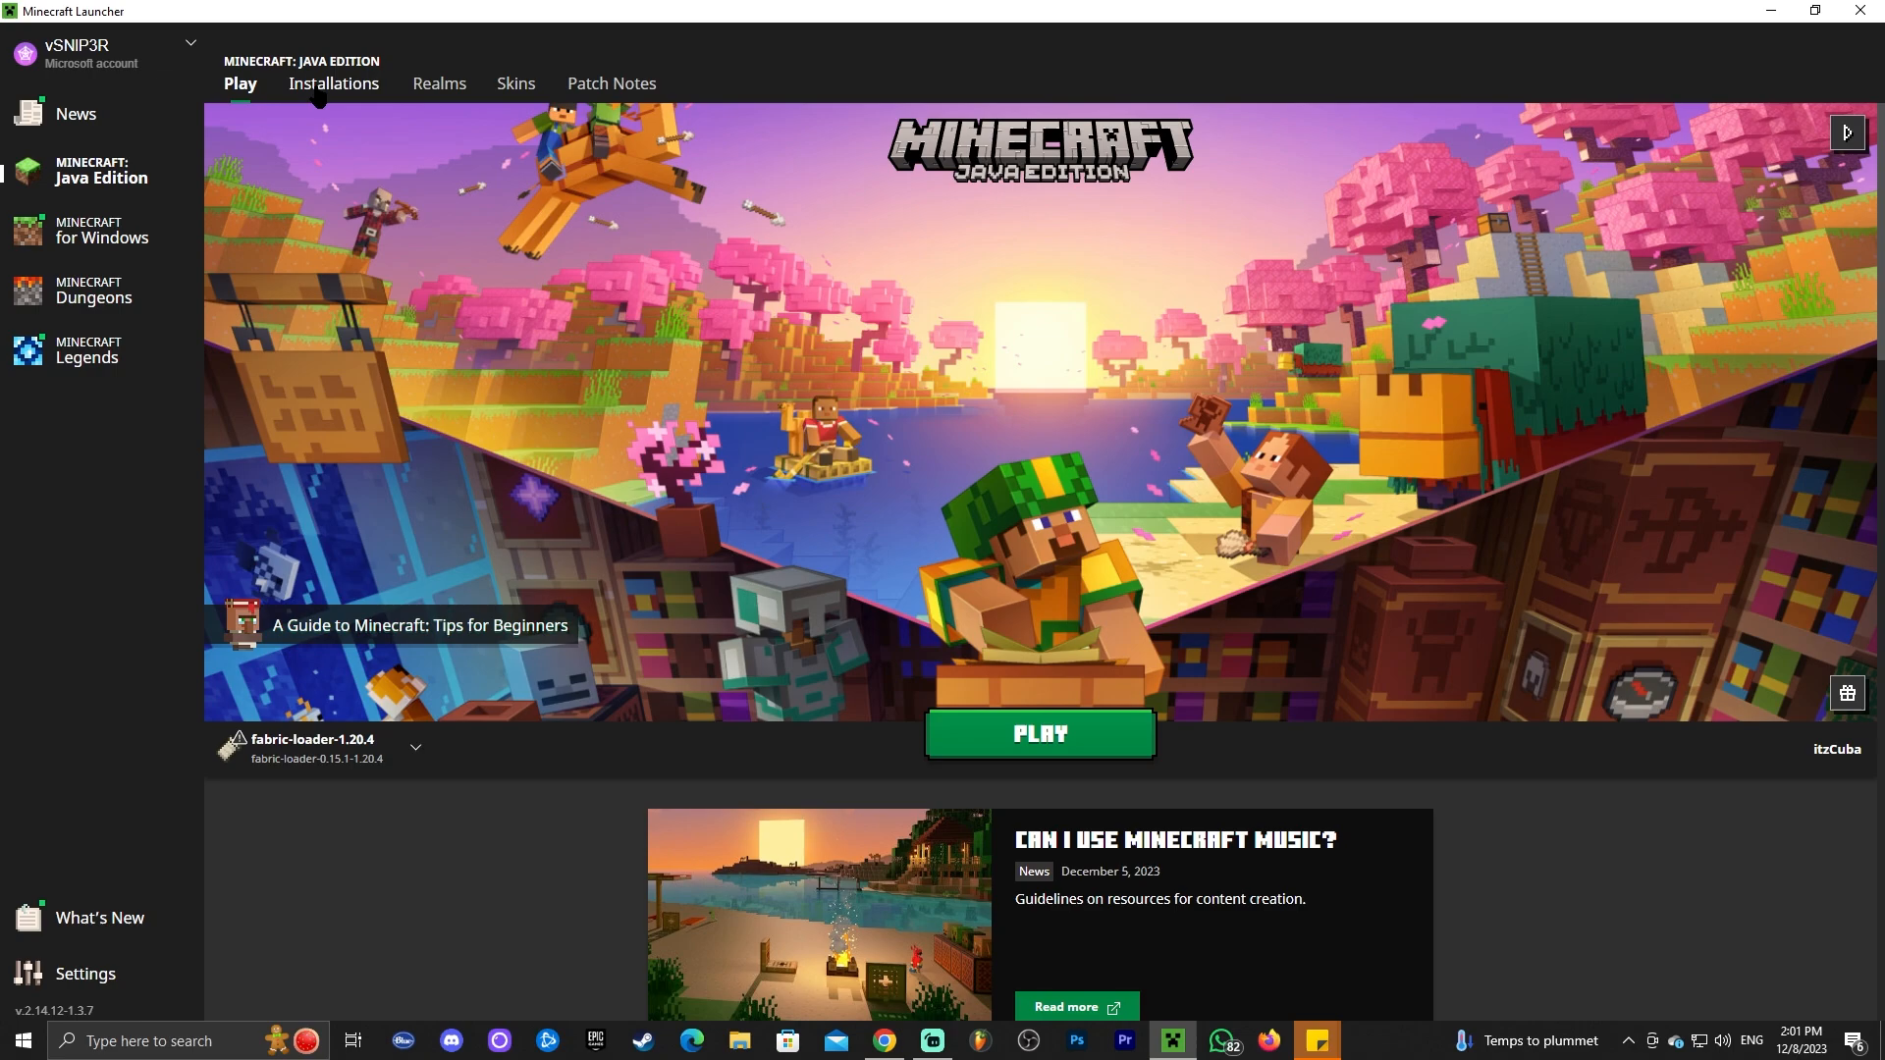
Step: Open the fabric-loader-1.20.4 installation's .minecraft game folder from the Installations list
{"action": "left_click", "coordinate": [334, 82]}
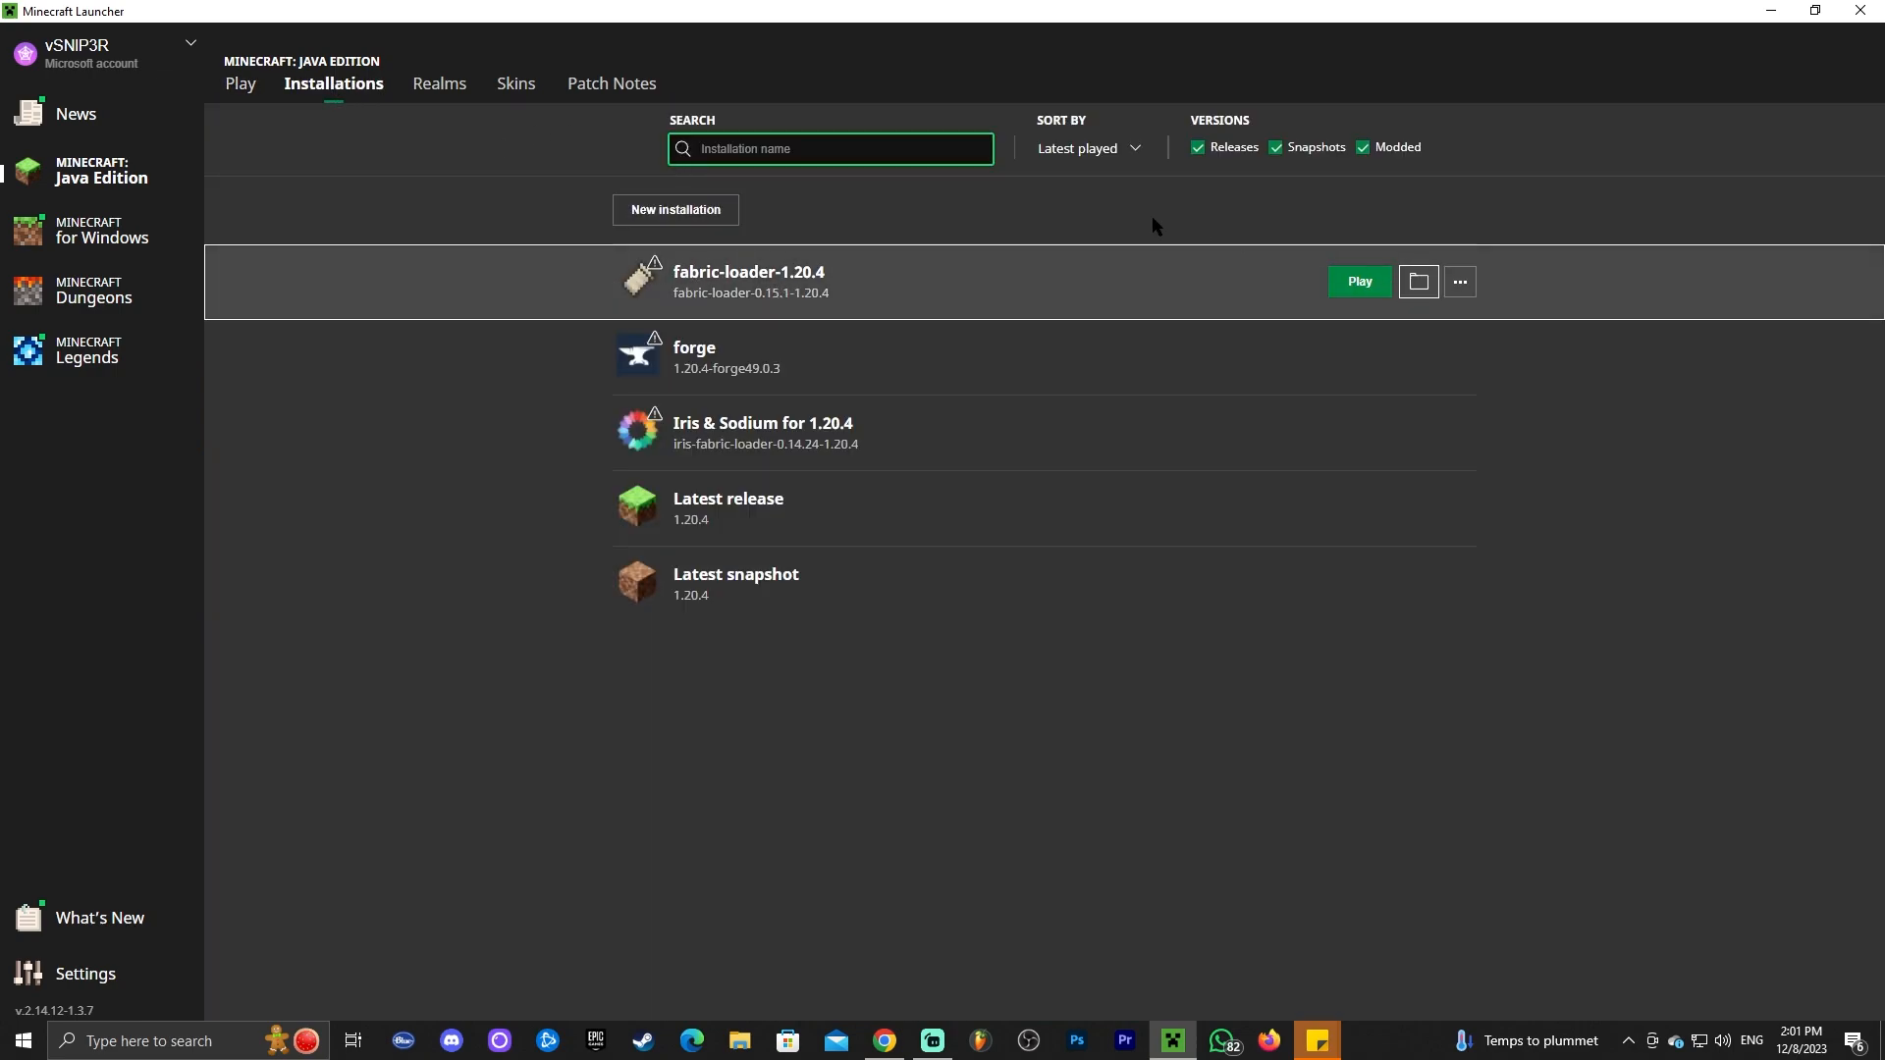
{"action": "left_click", "coordinate": [1416, 280]}
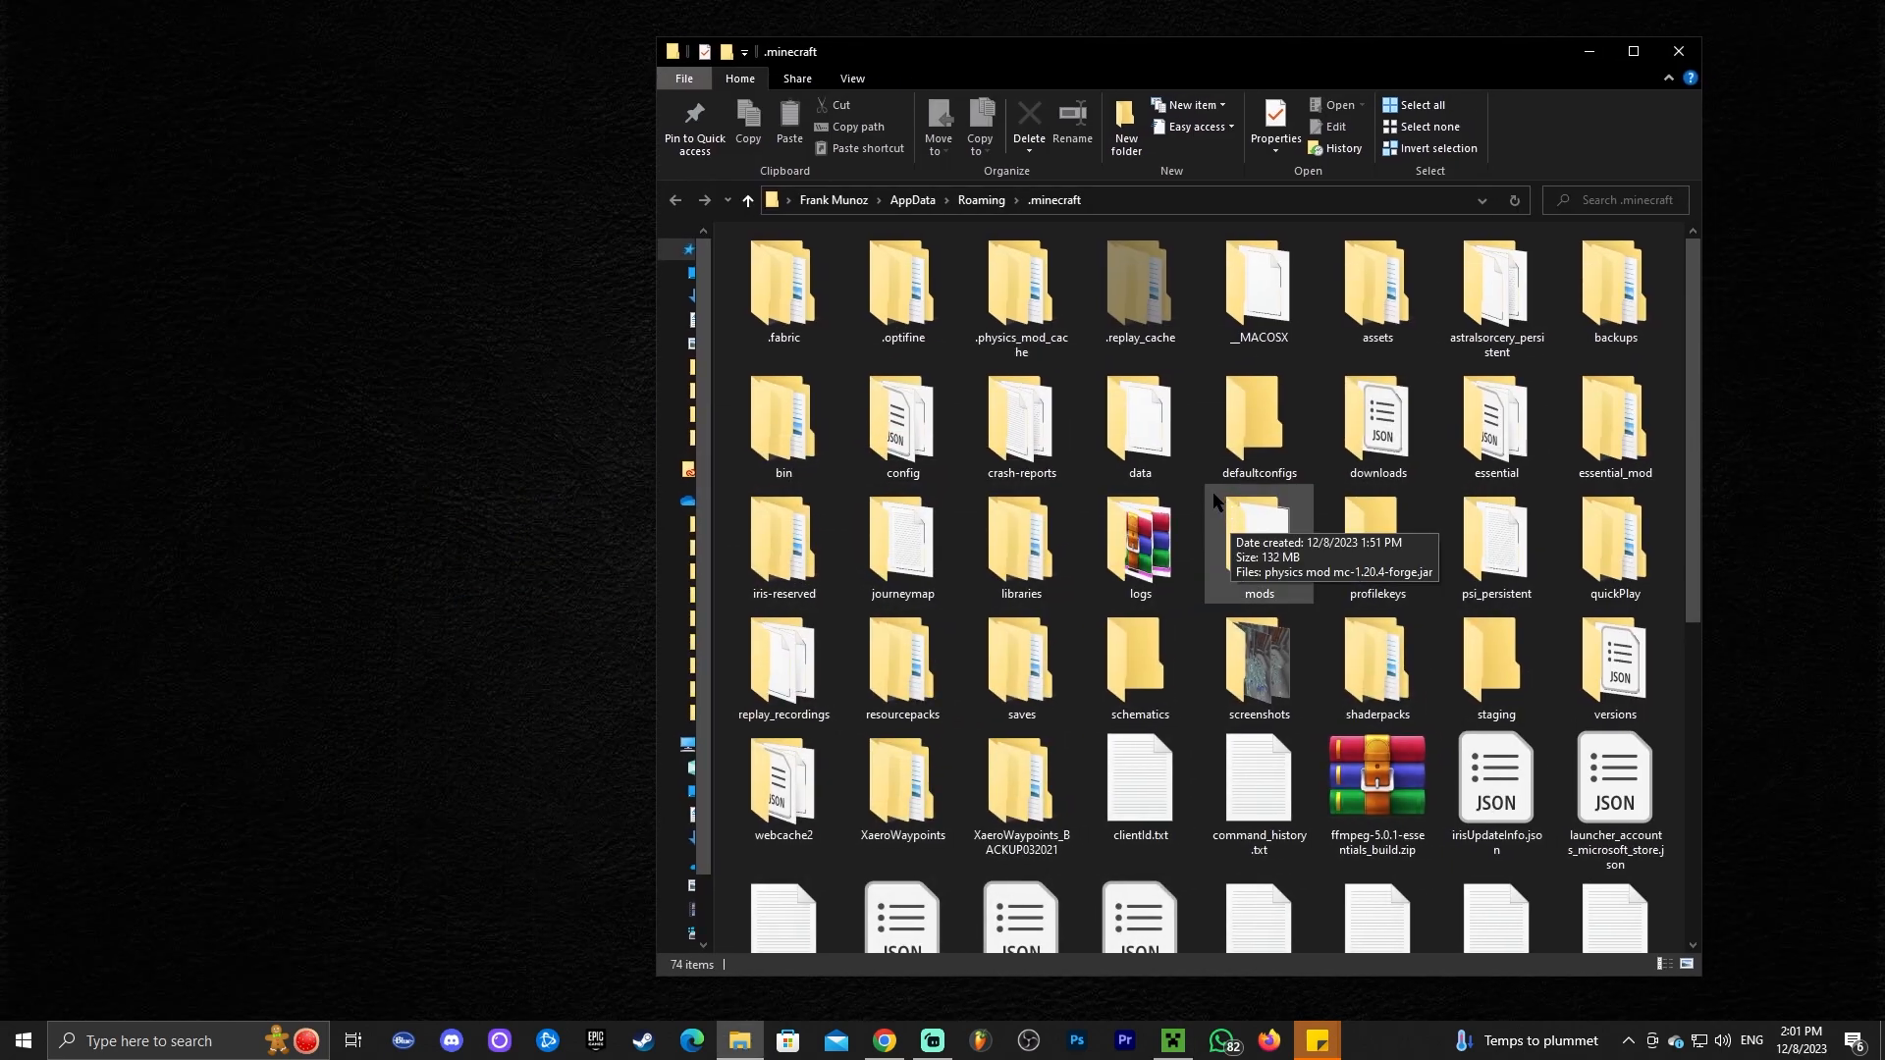
Step: Replace the old mods folder in .minecraft with a new empty folder named mods and open it
{"action": "left_click", "coordinate": [1256, 542]}
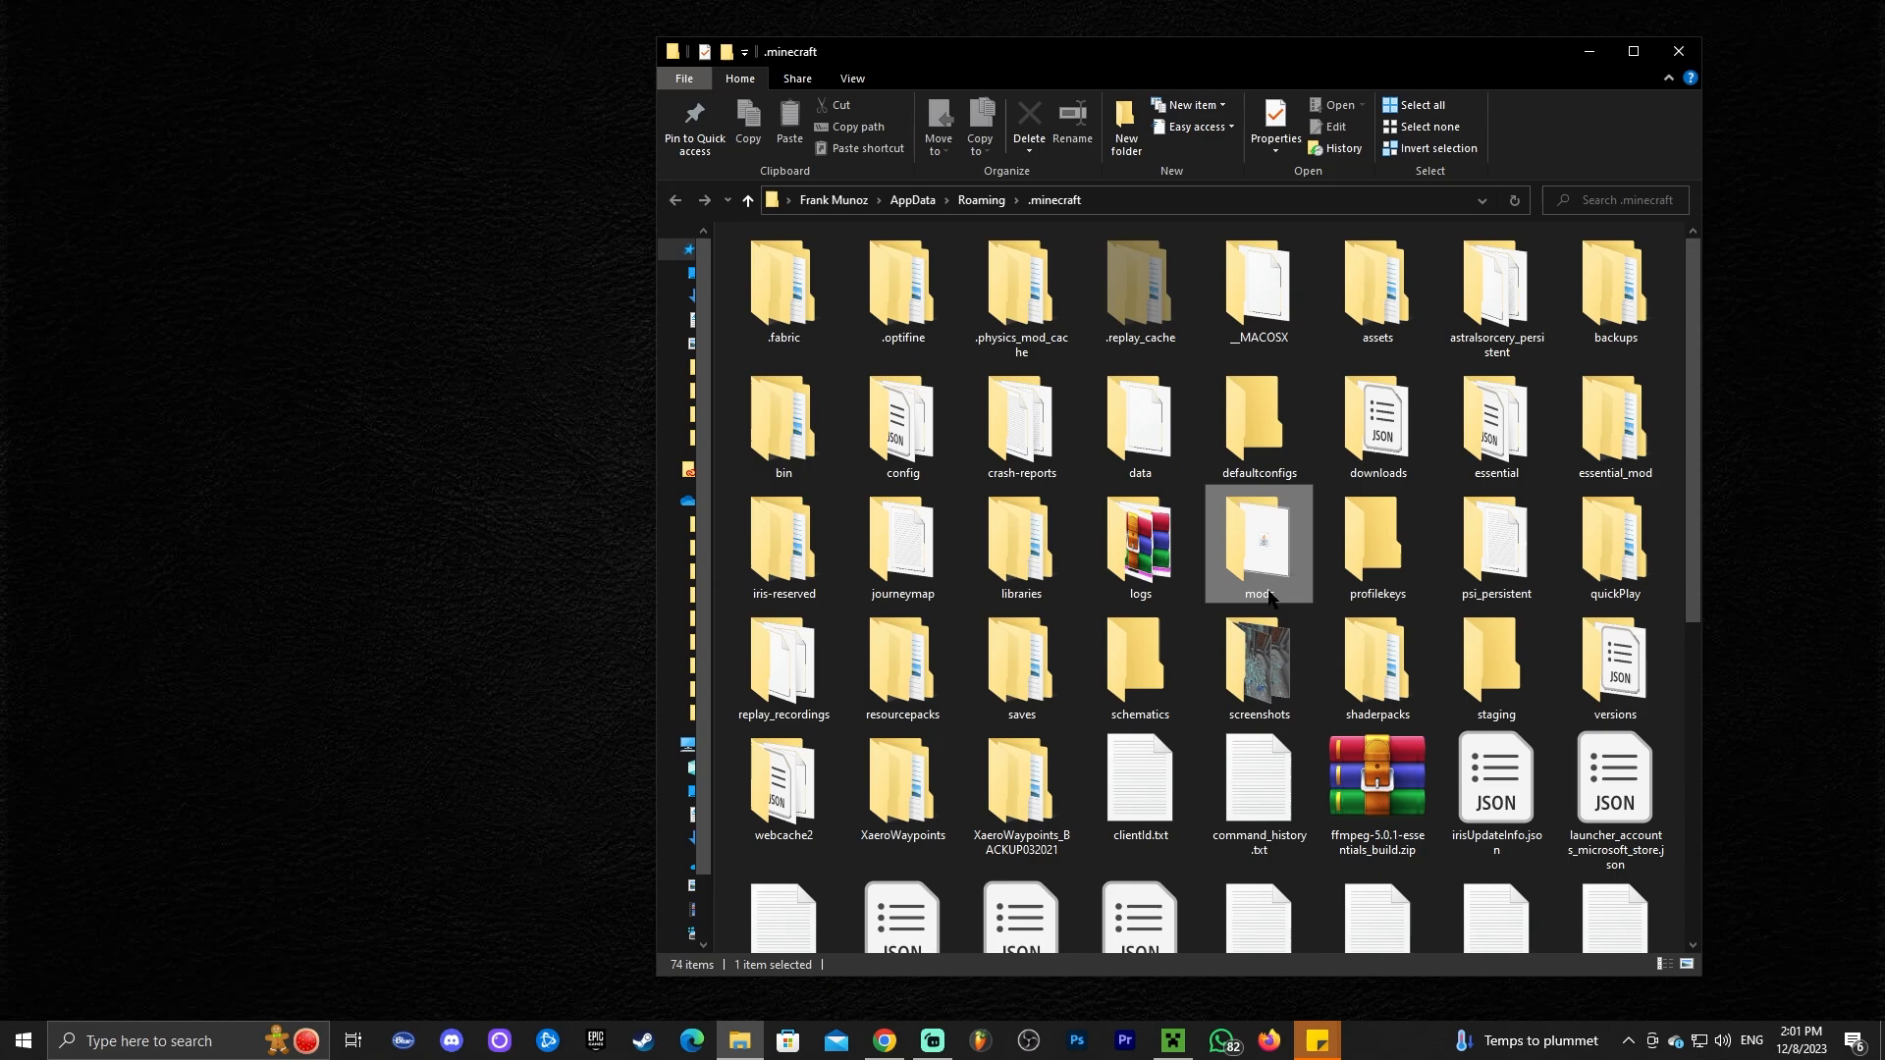
{"action": "double_click", "coordinate": [1256, 544]}
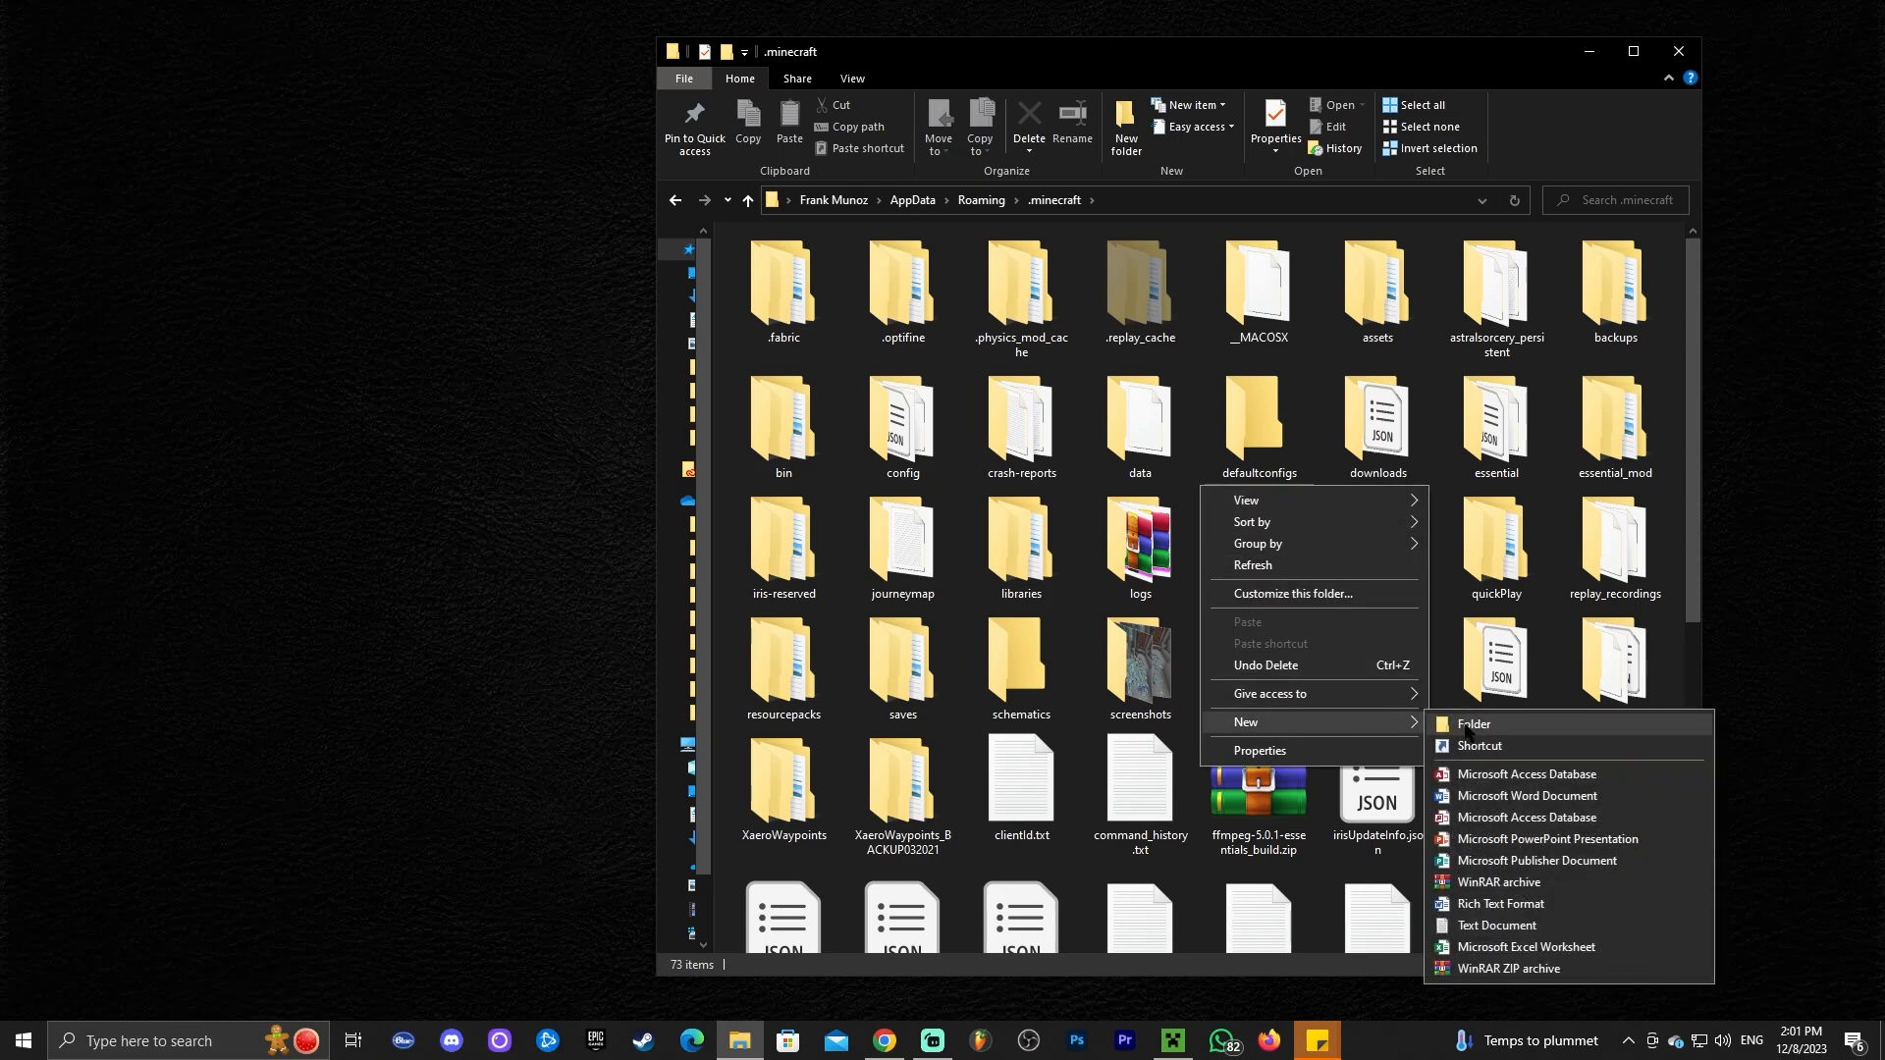
{"action": "left_click", "coordinate": [1472, 724]}
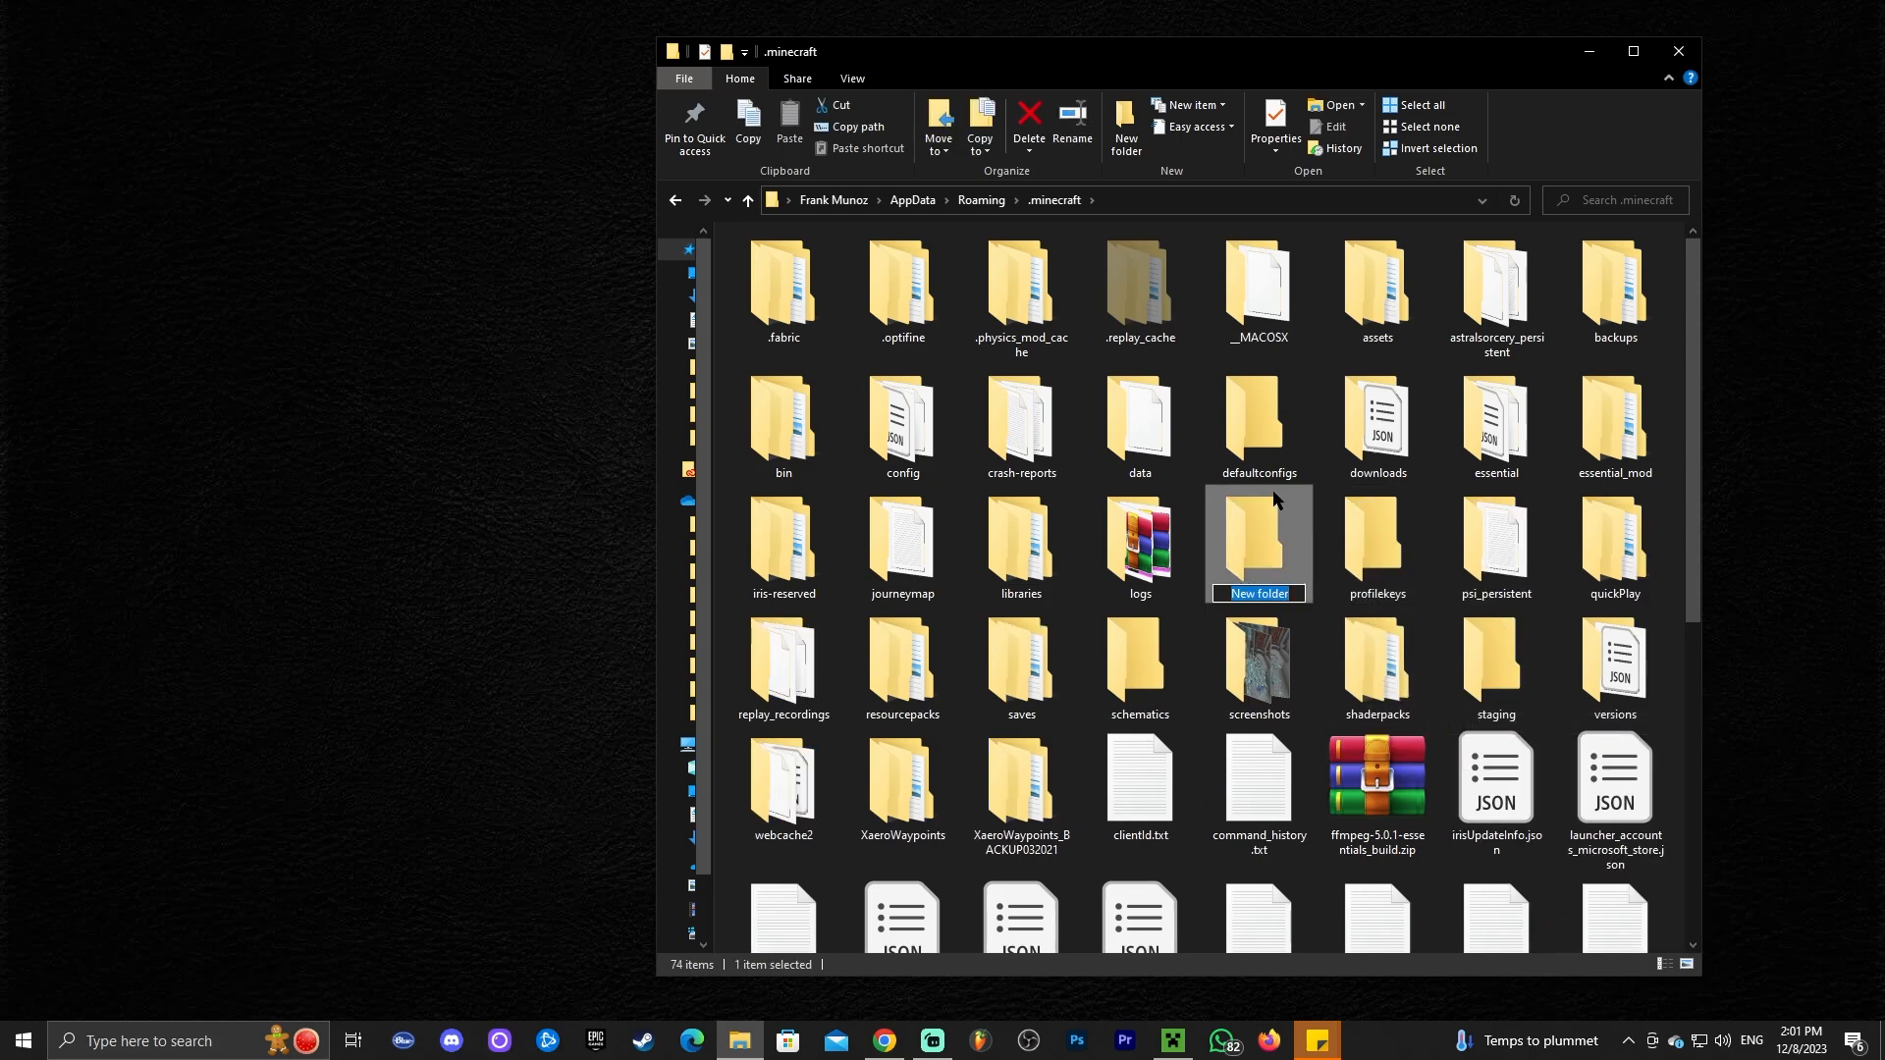
{"action": "type", "text": "mods"}
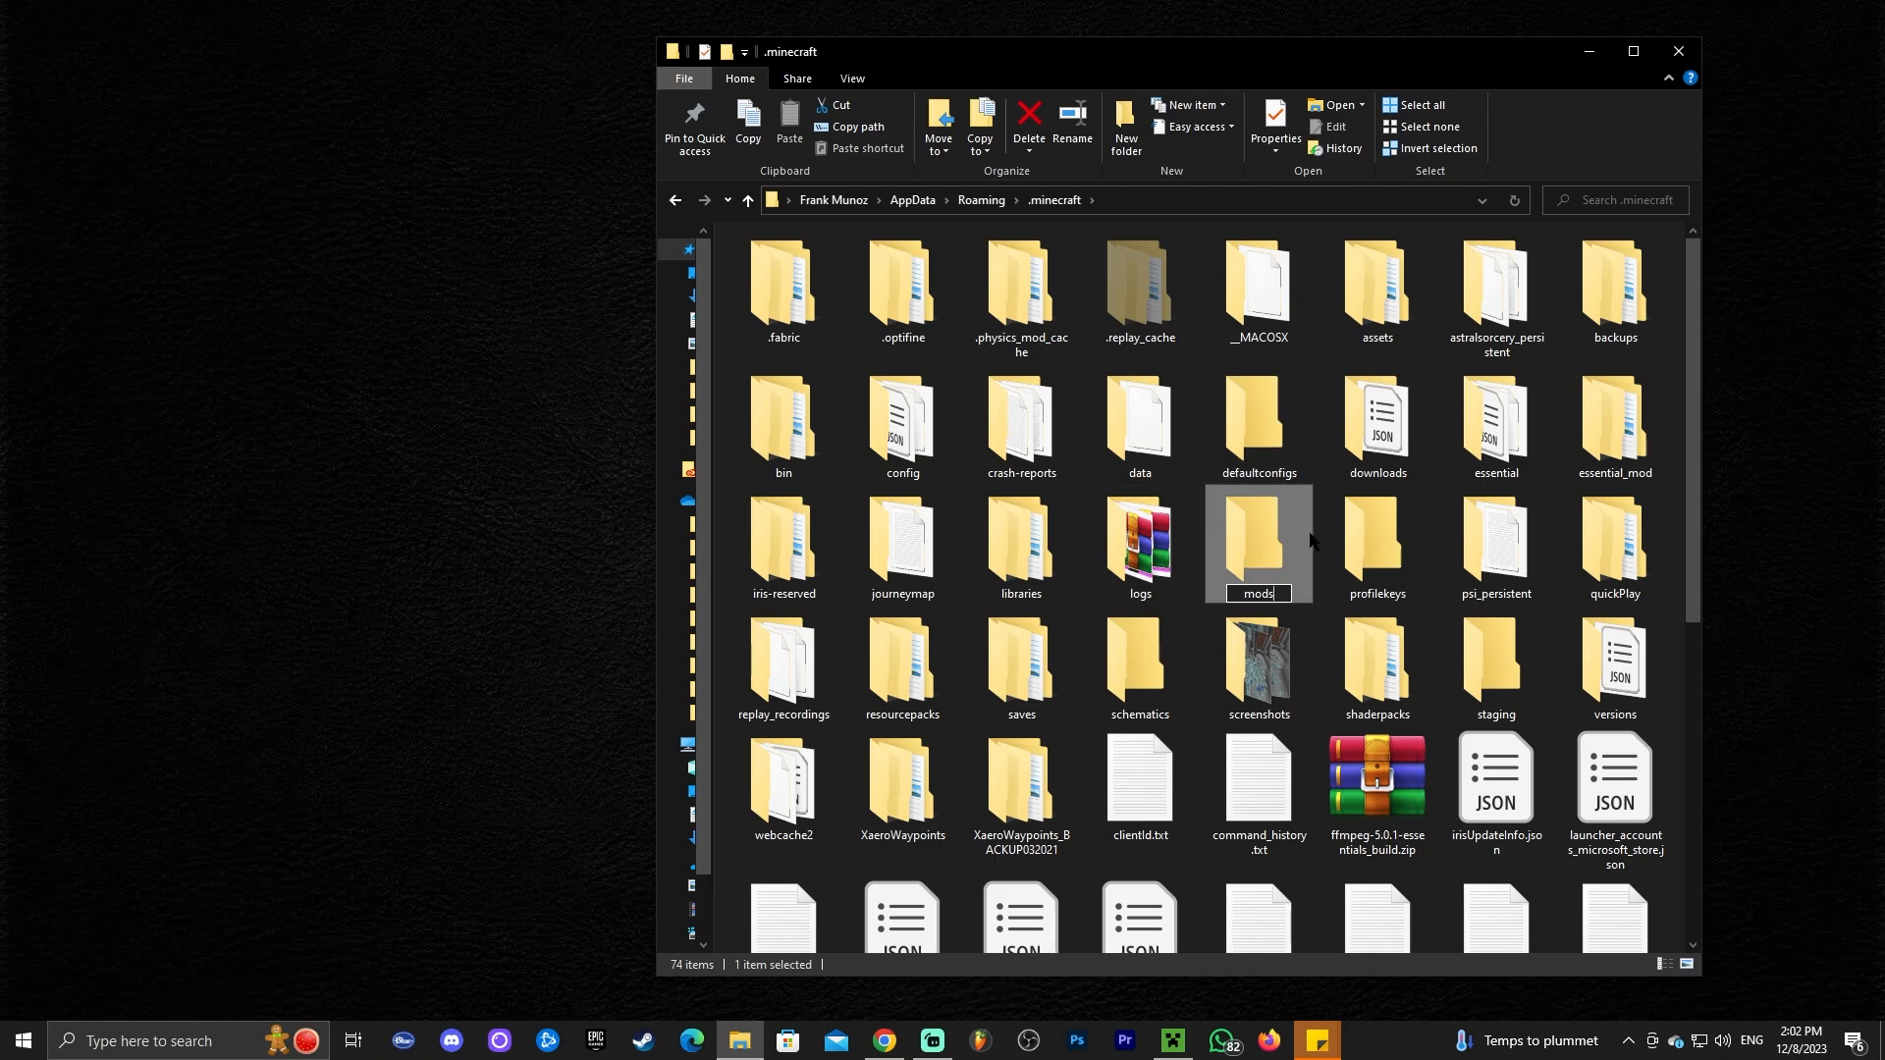
{"action": "double_click", "coordinate": [1258, 536]}
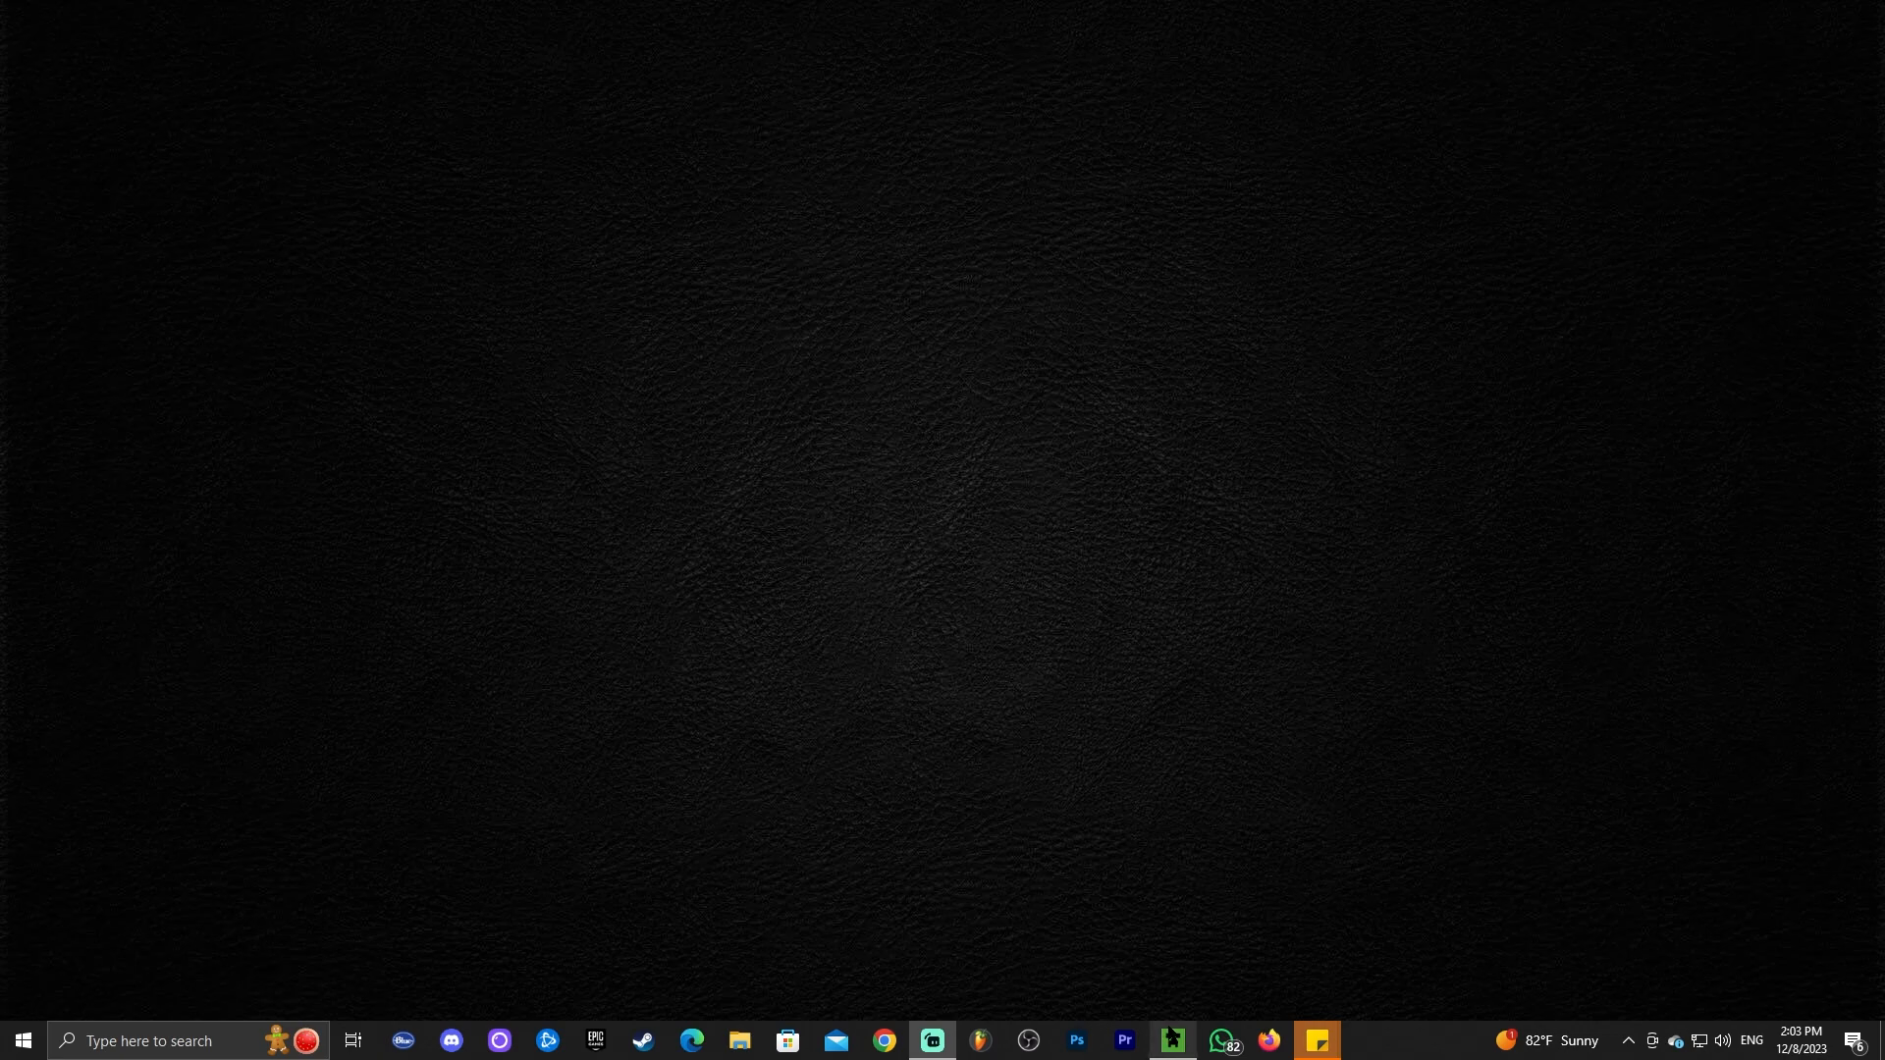
Step: Launch the fabric-loader-1.20.4 installation, accepting the 'I understand the risks' modded warning
{"action": "left_click", "coordinate": [1170, 1040]}
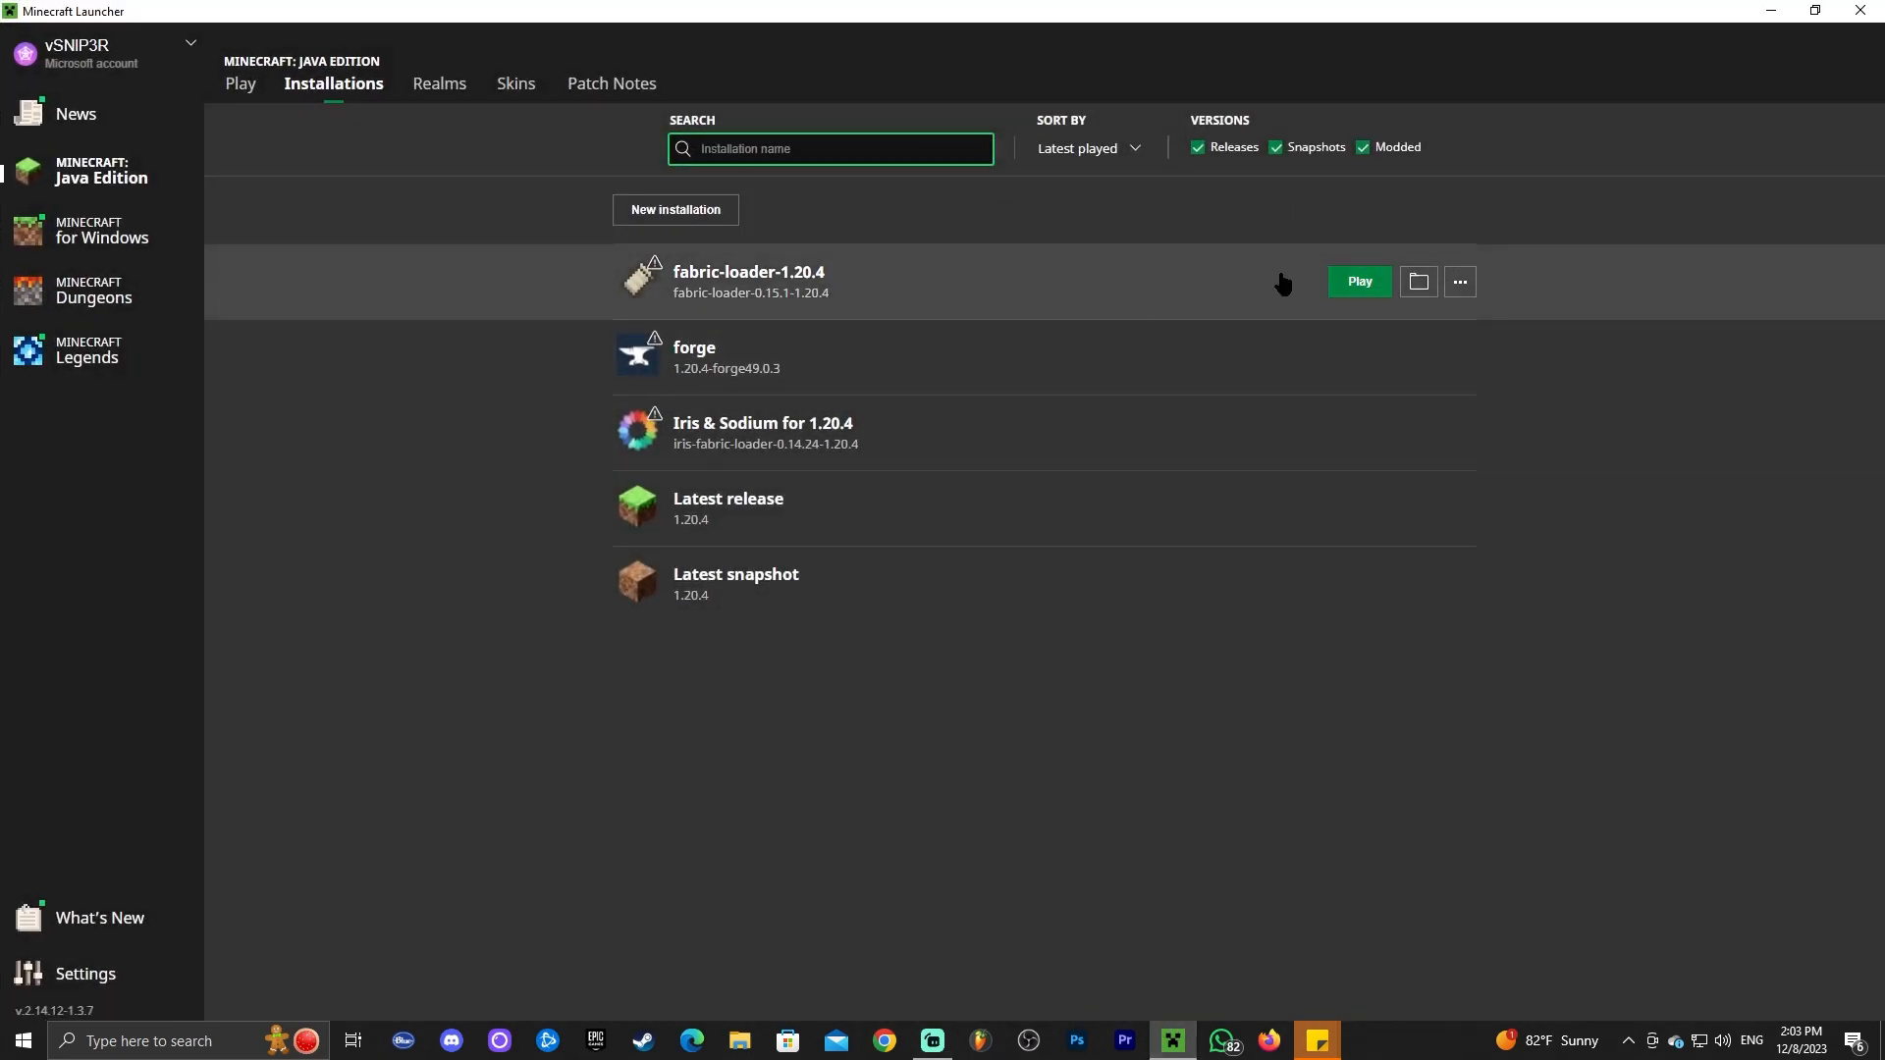
{"action": "left_click", "coordinate": [1357, 281]}
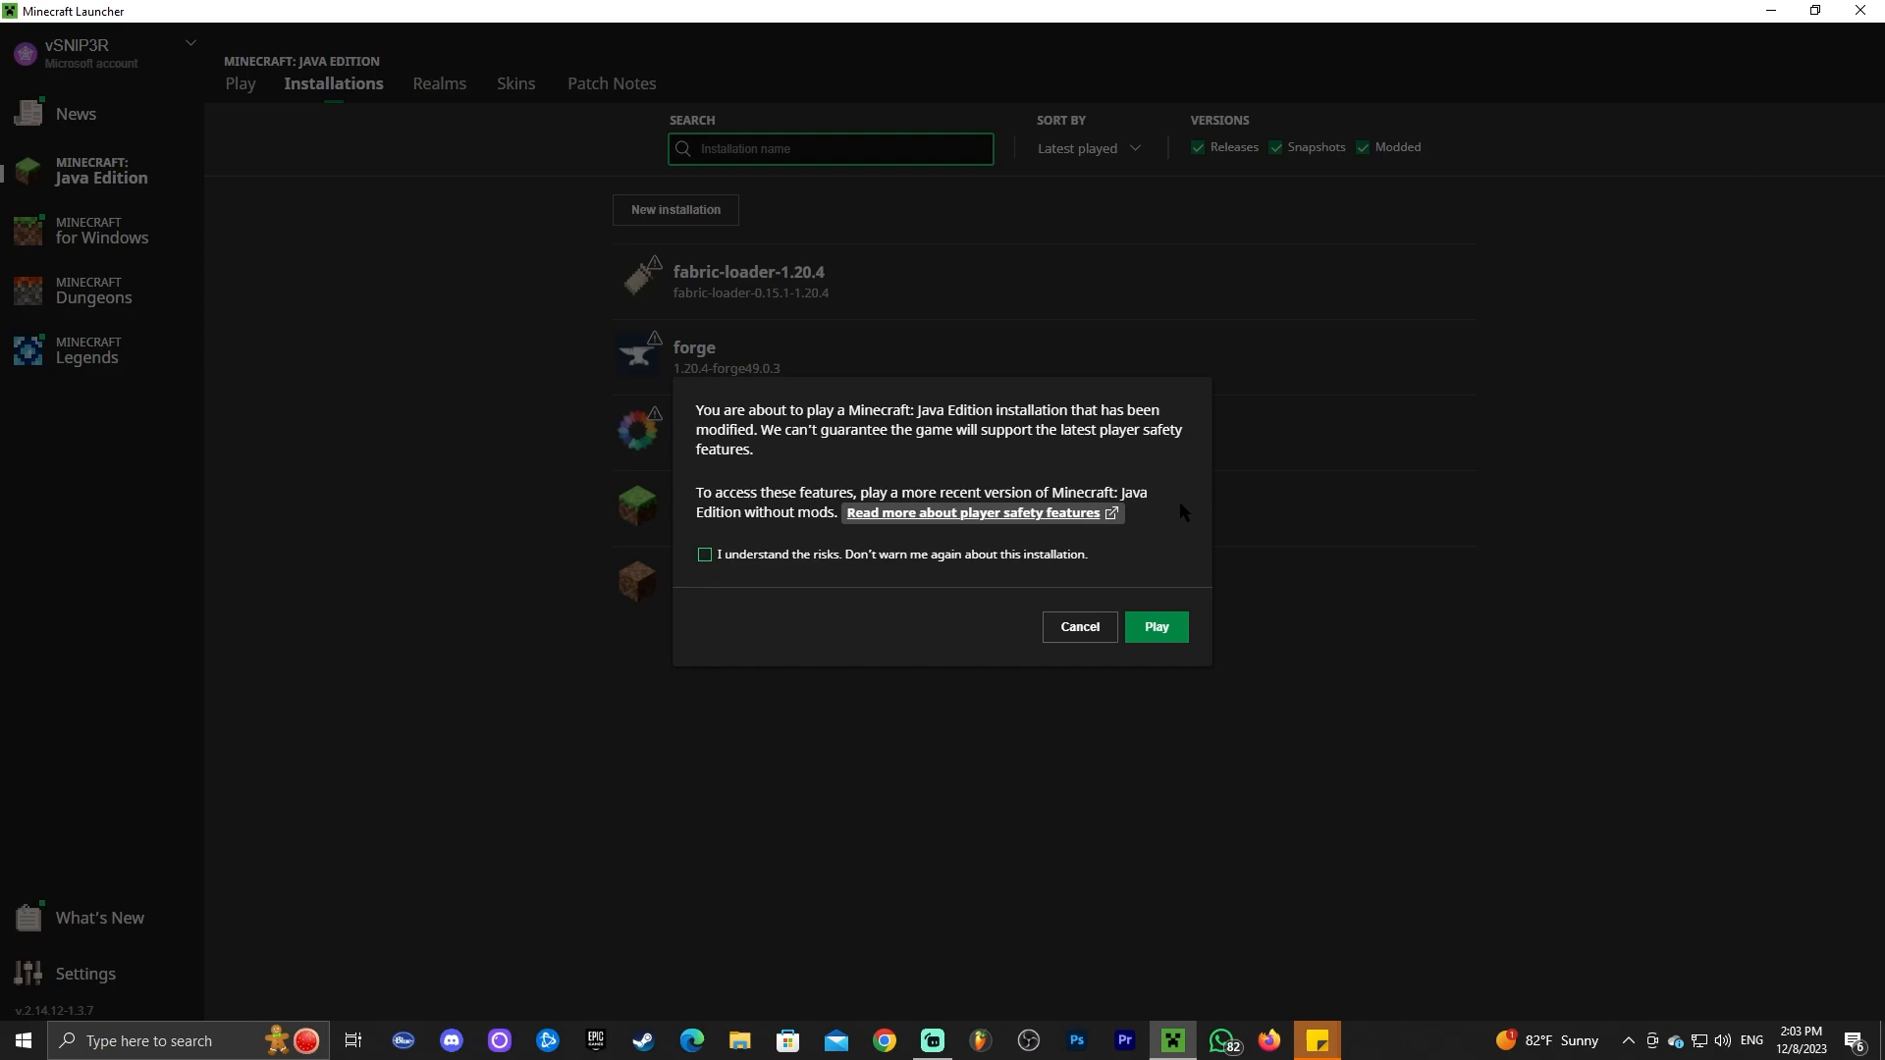
{"action": "left_click", "coordinate": [705, 553]}
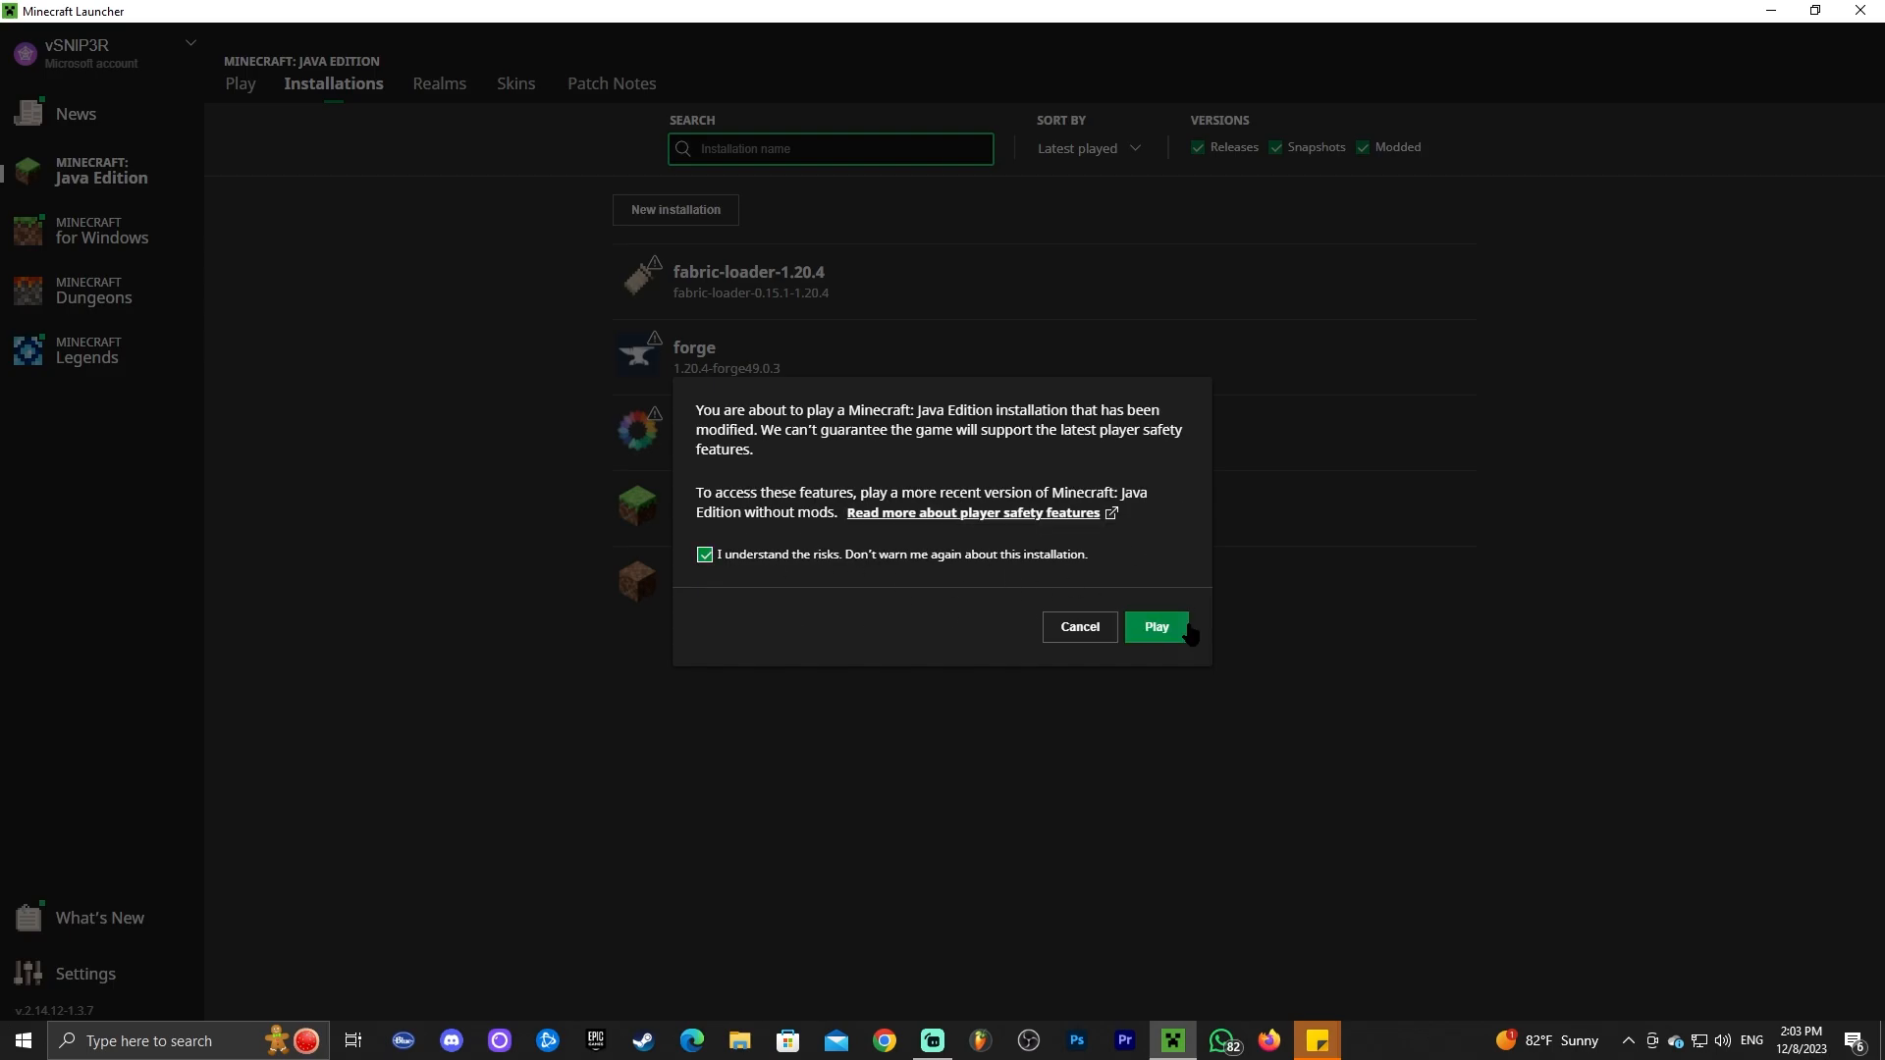
{"action": "left_click", "coordinate": [1152, 627]}
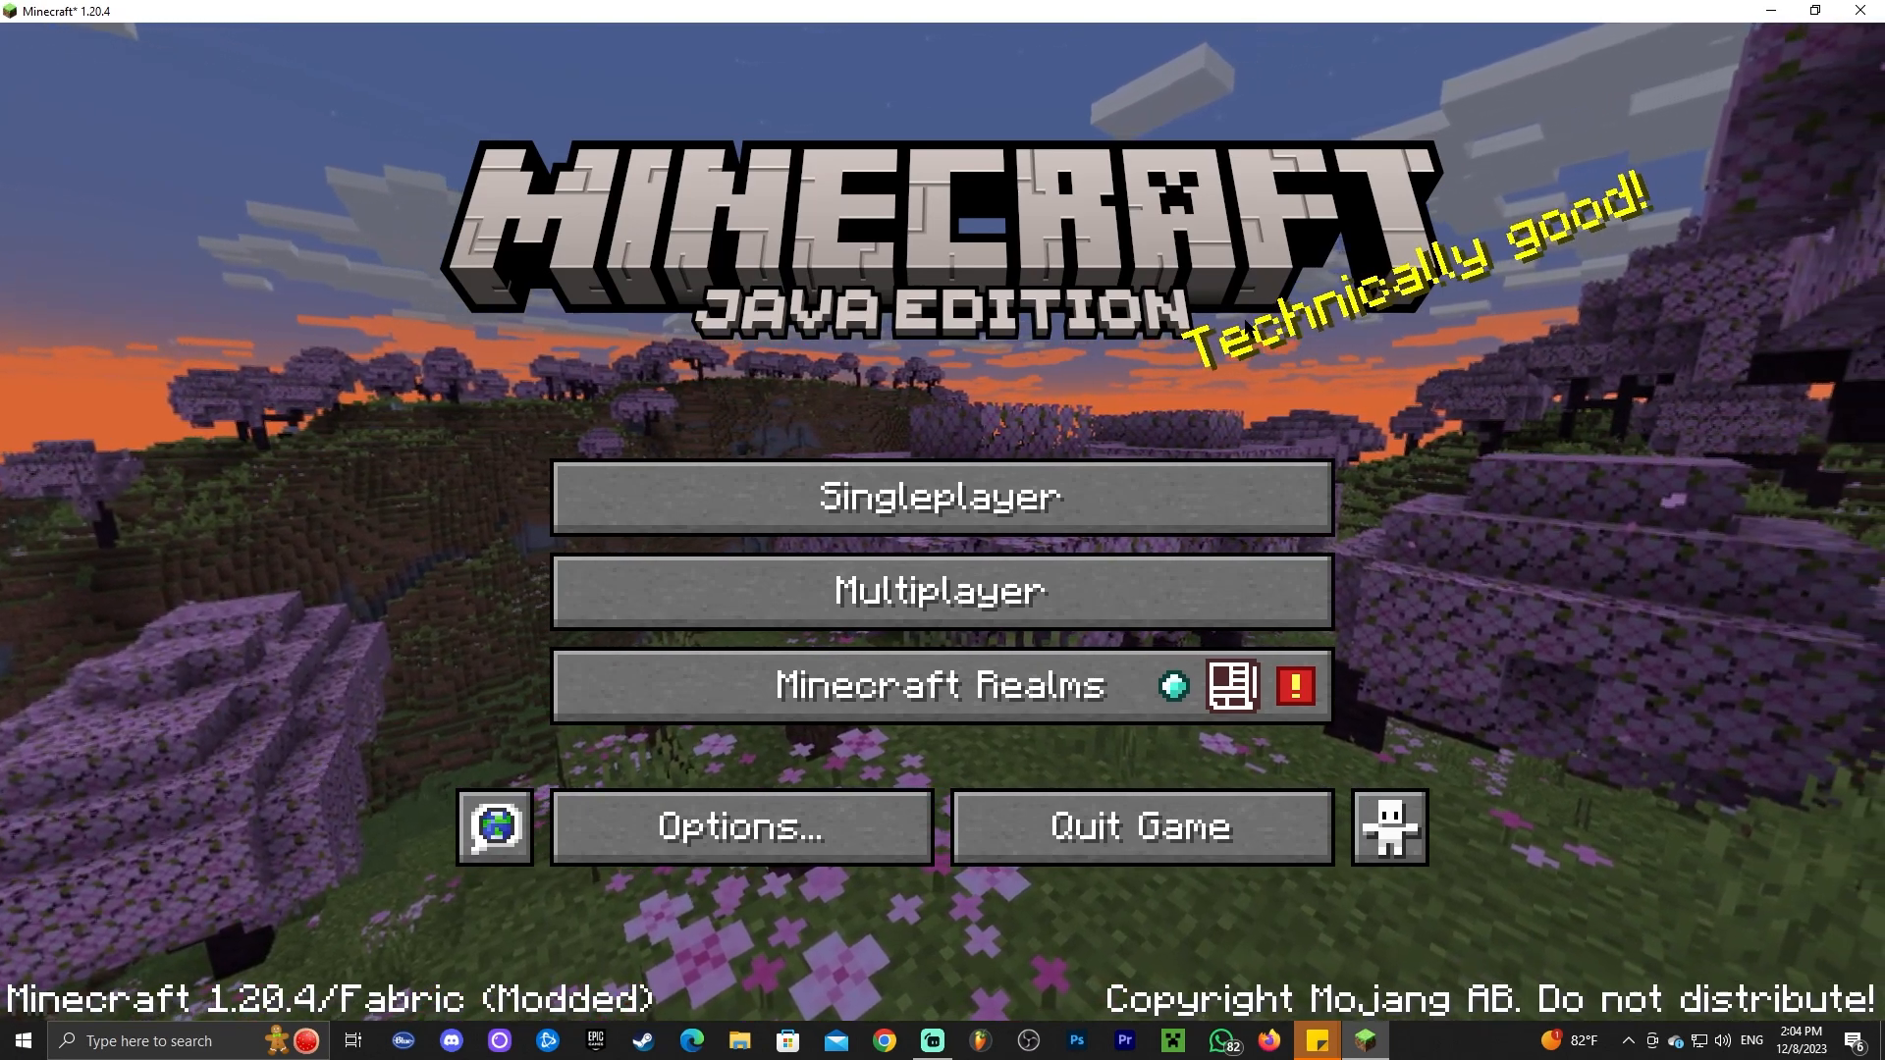
Step: Enter Singleplayer from the Fabric title screen to load a world
{"action": "left_click", "coordinate": [940, 495]}
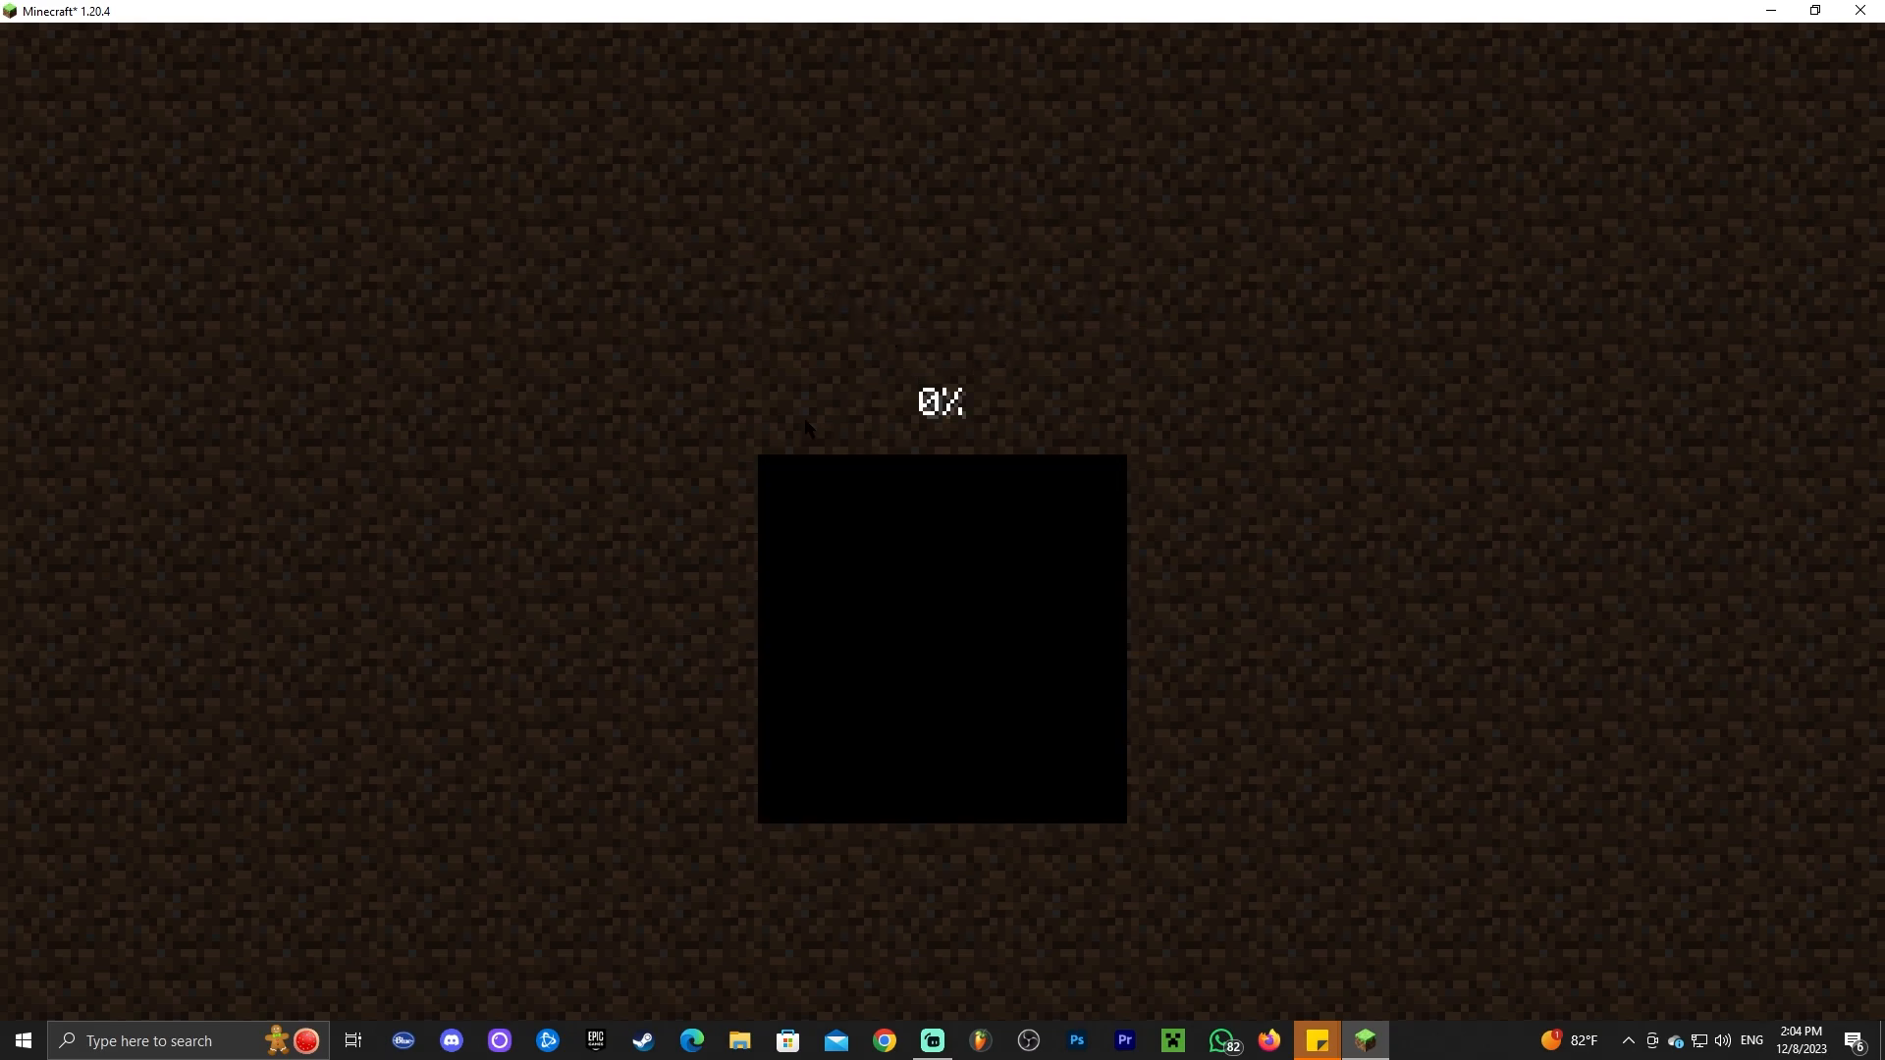
{"action": "mouse_move", "coordinate": [1042, 379]}
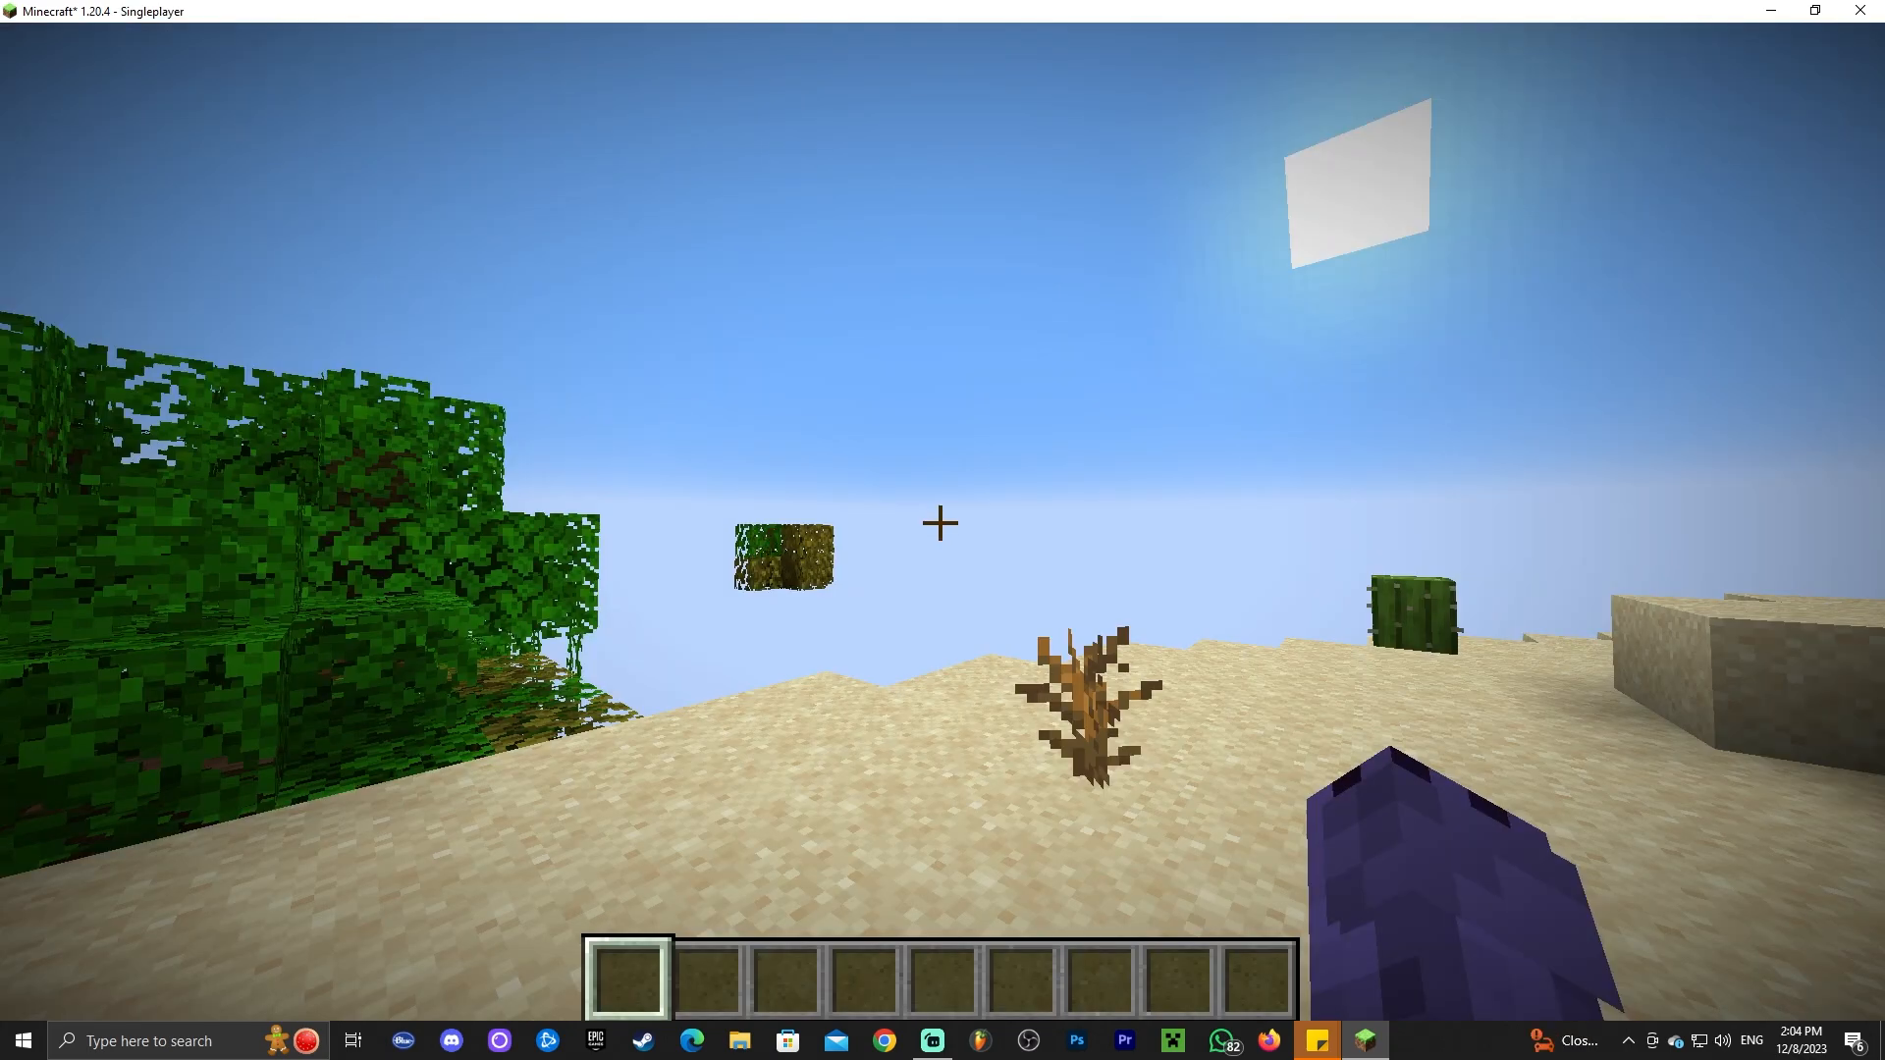
{"action": "mouse_move", "coordinate": [938, 522]}
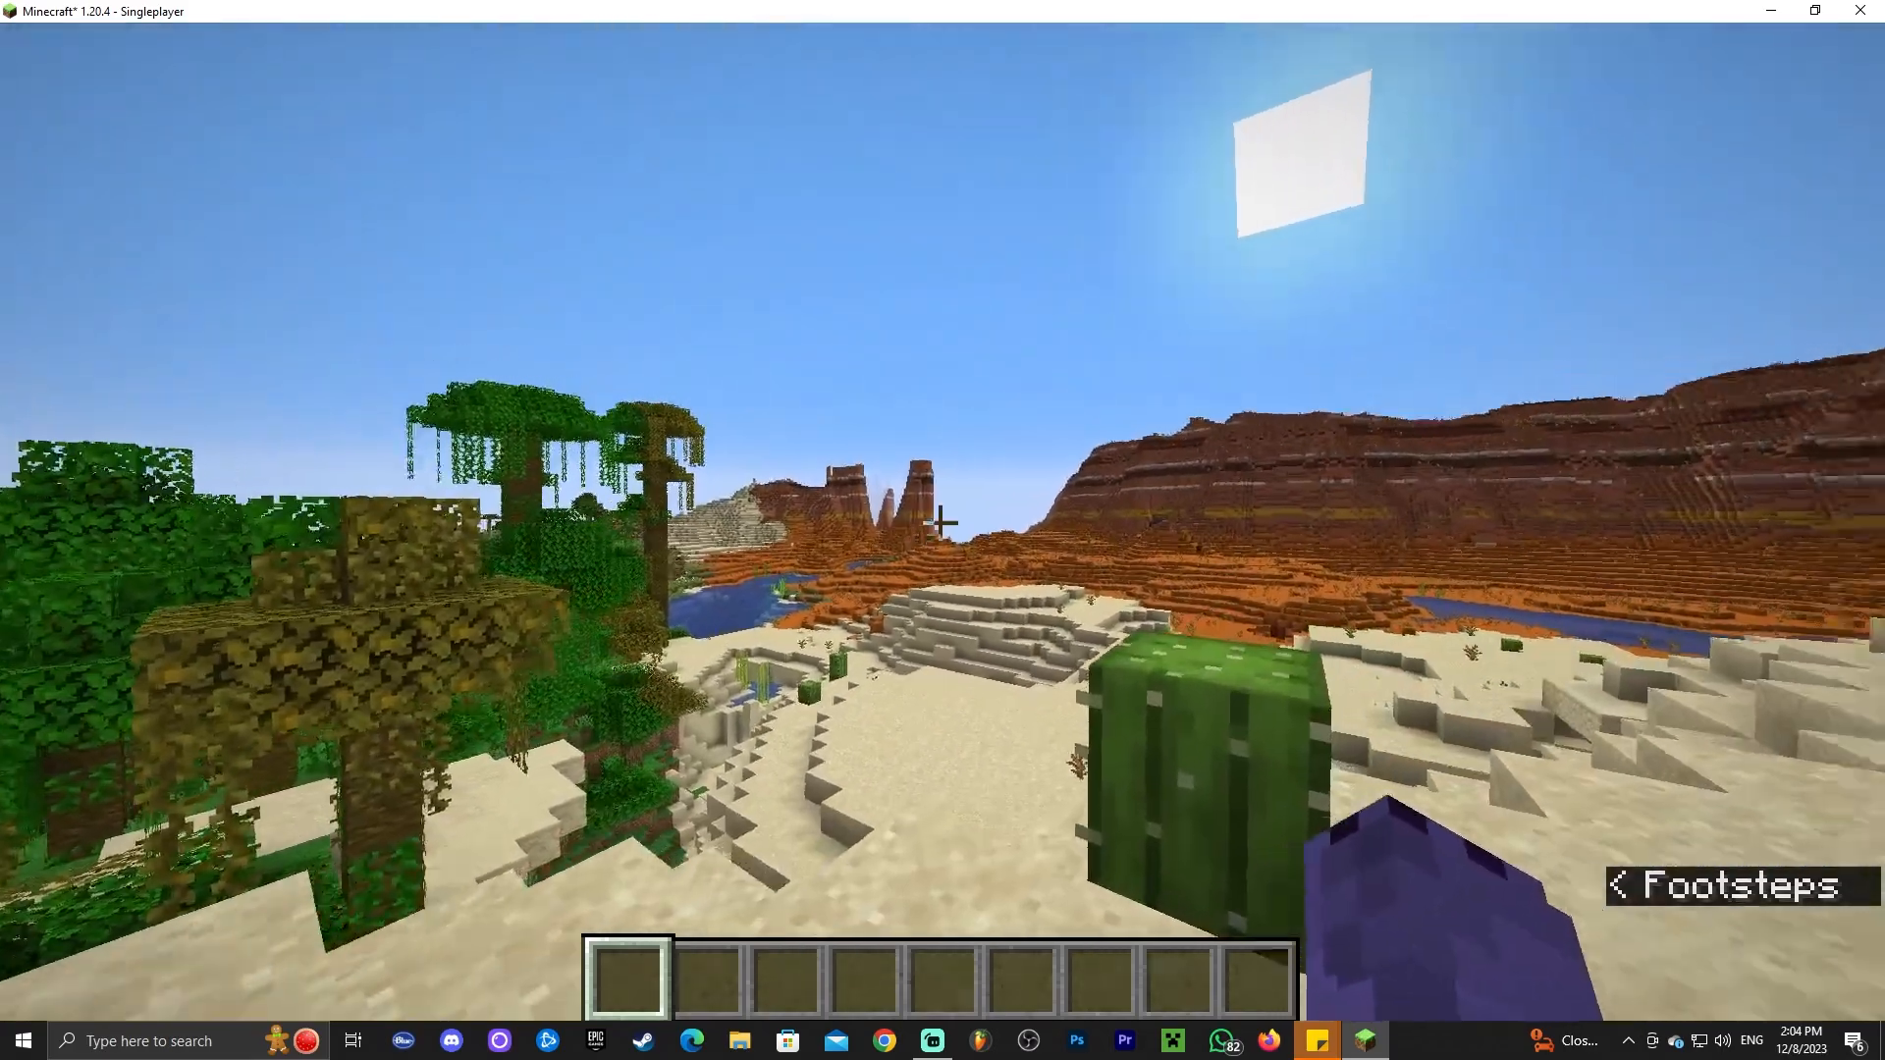
{"action": "mouse_move", "coordinate": [942, 523]}
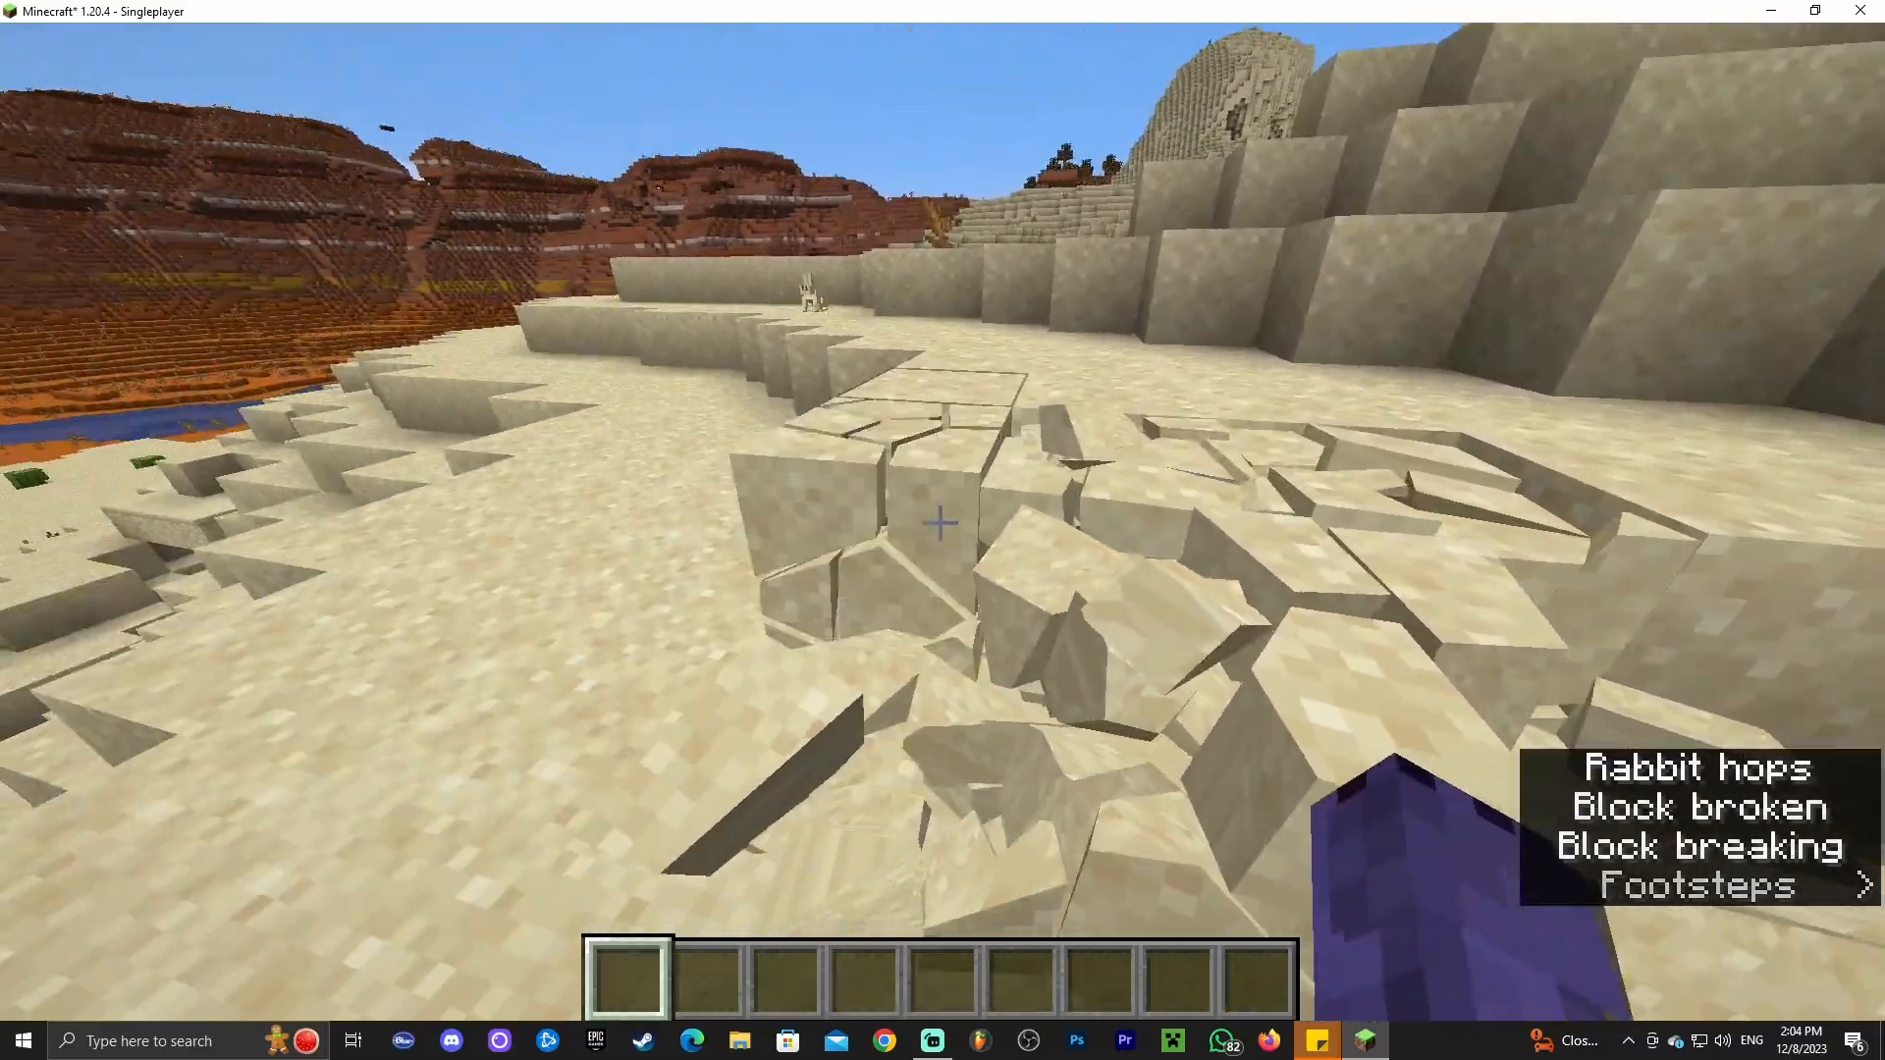
{"action": "mouse_move", "coordinate": [942, 522]}
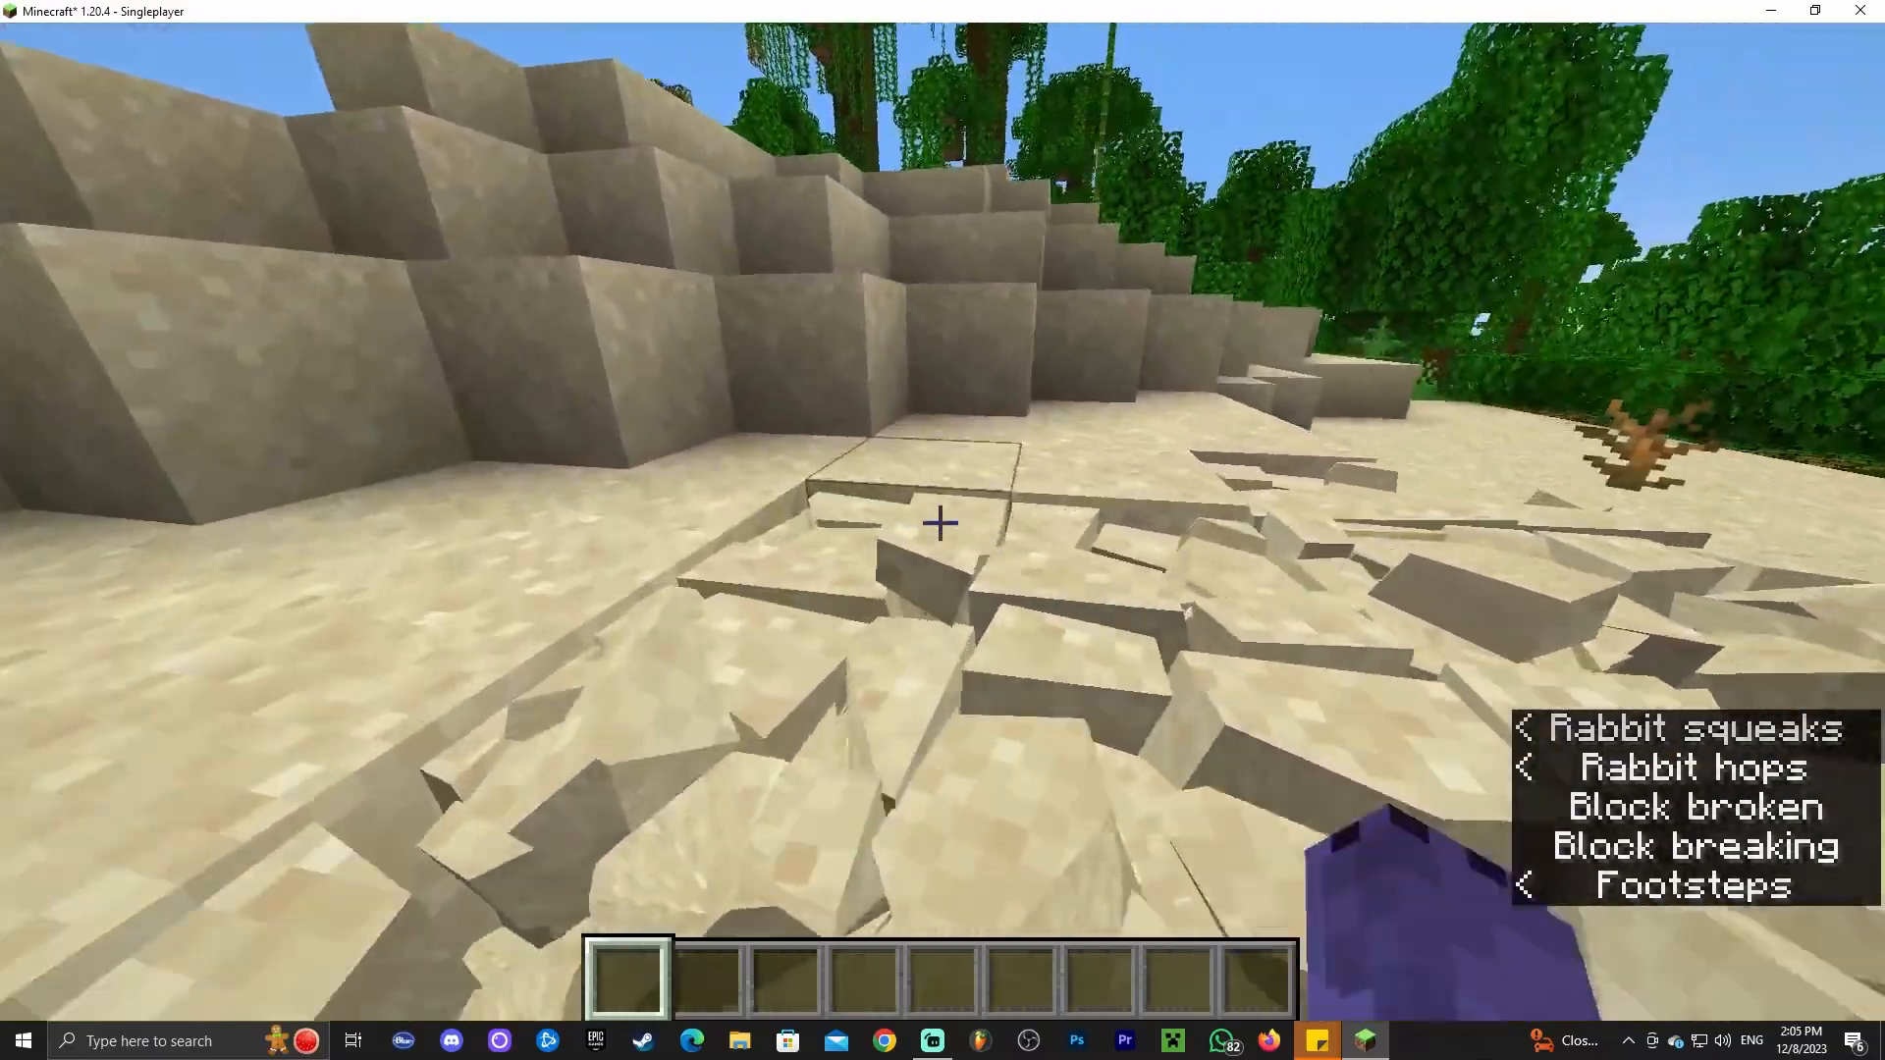